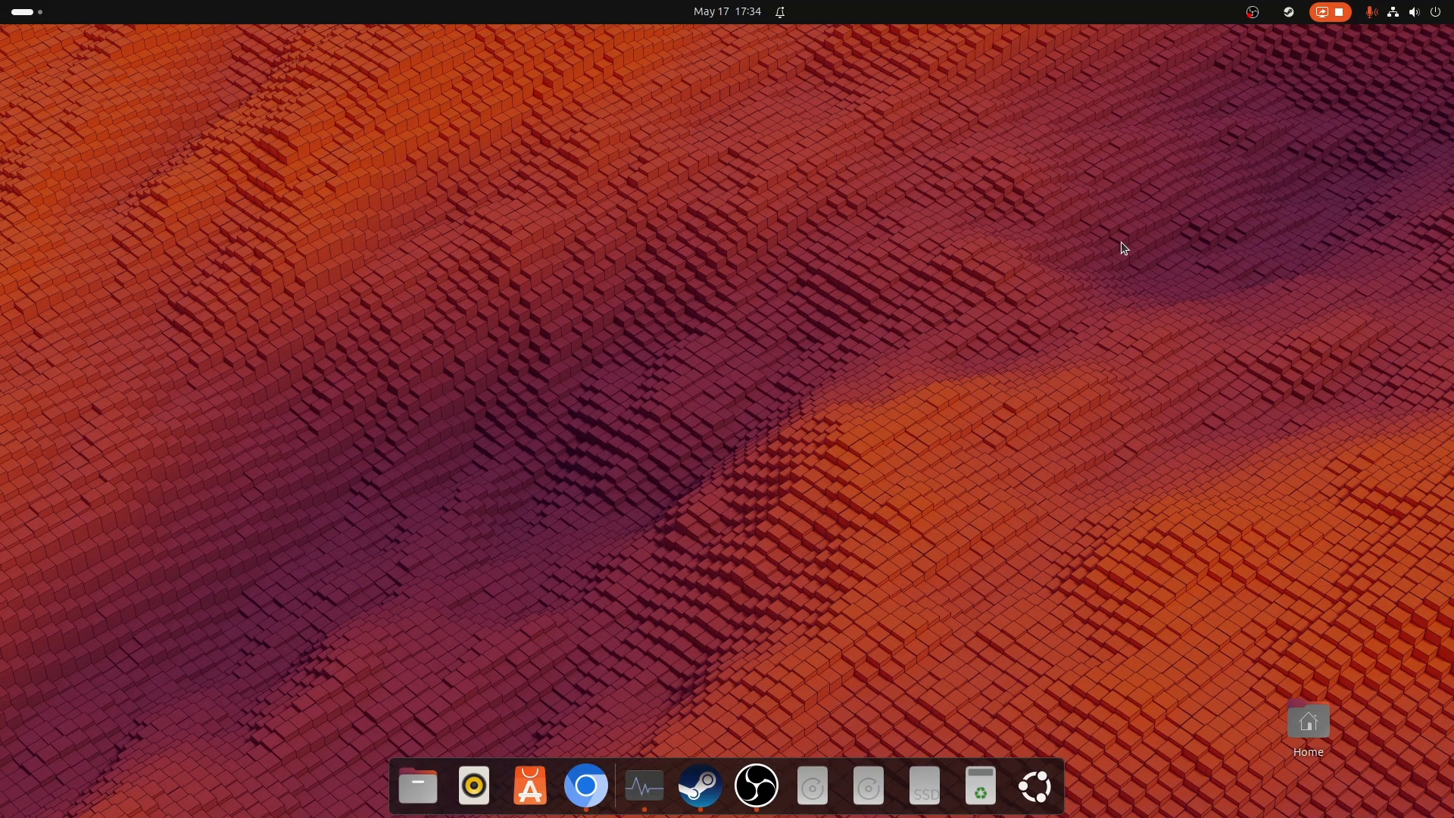
mouse_move(1123, 255)
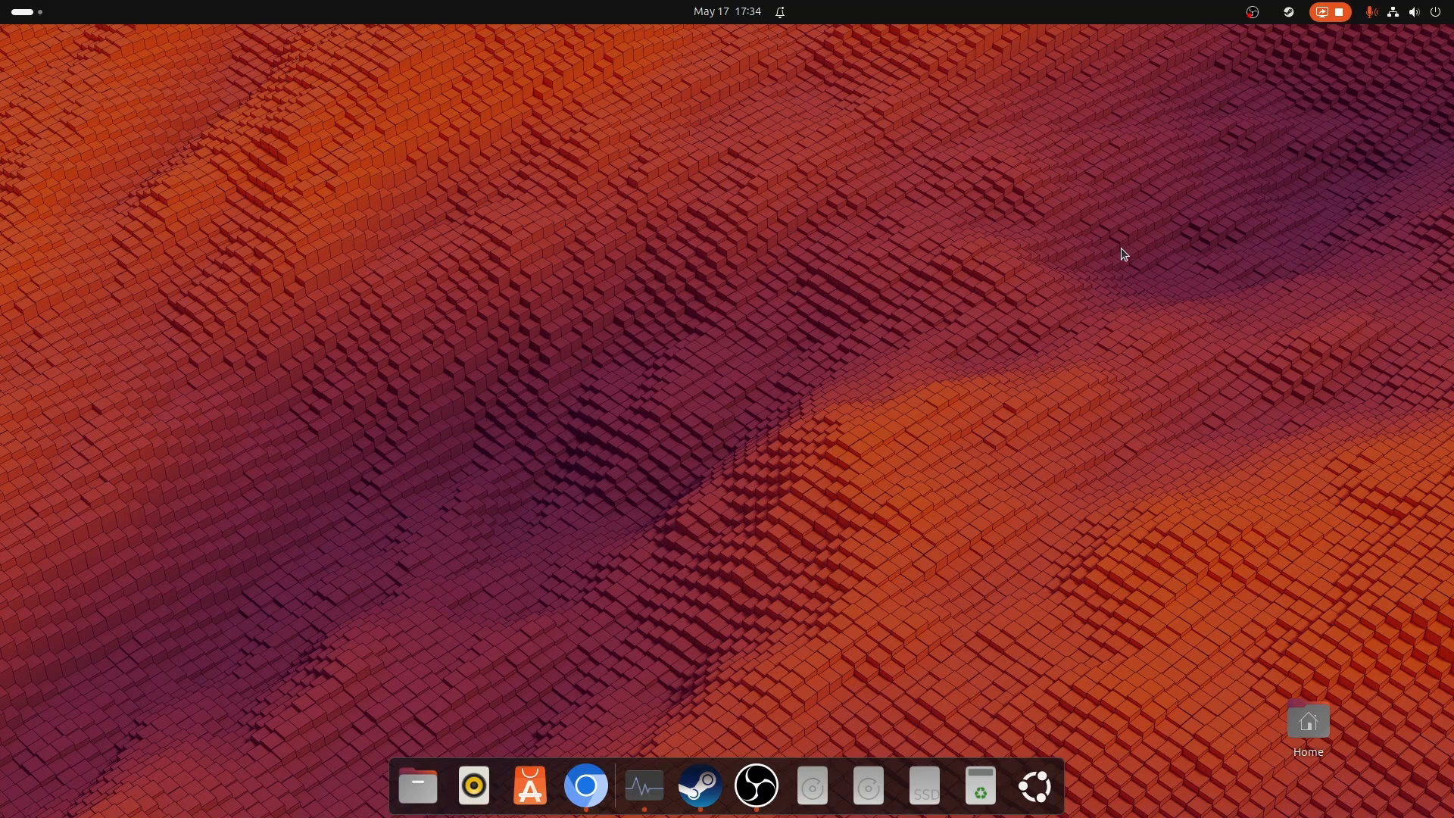
mouse_move(856, 337)
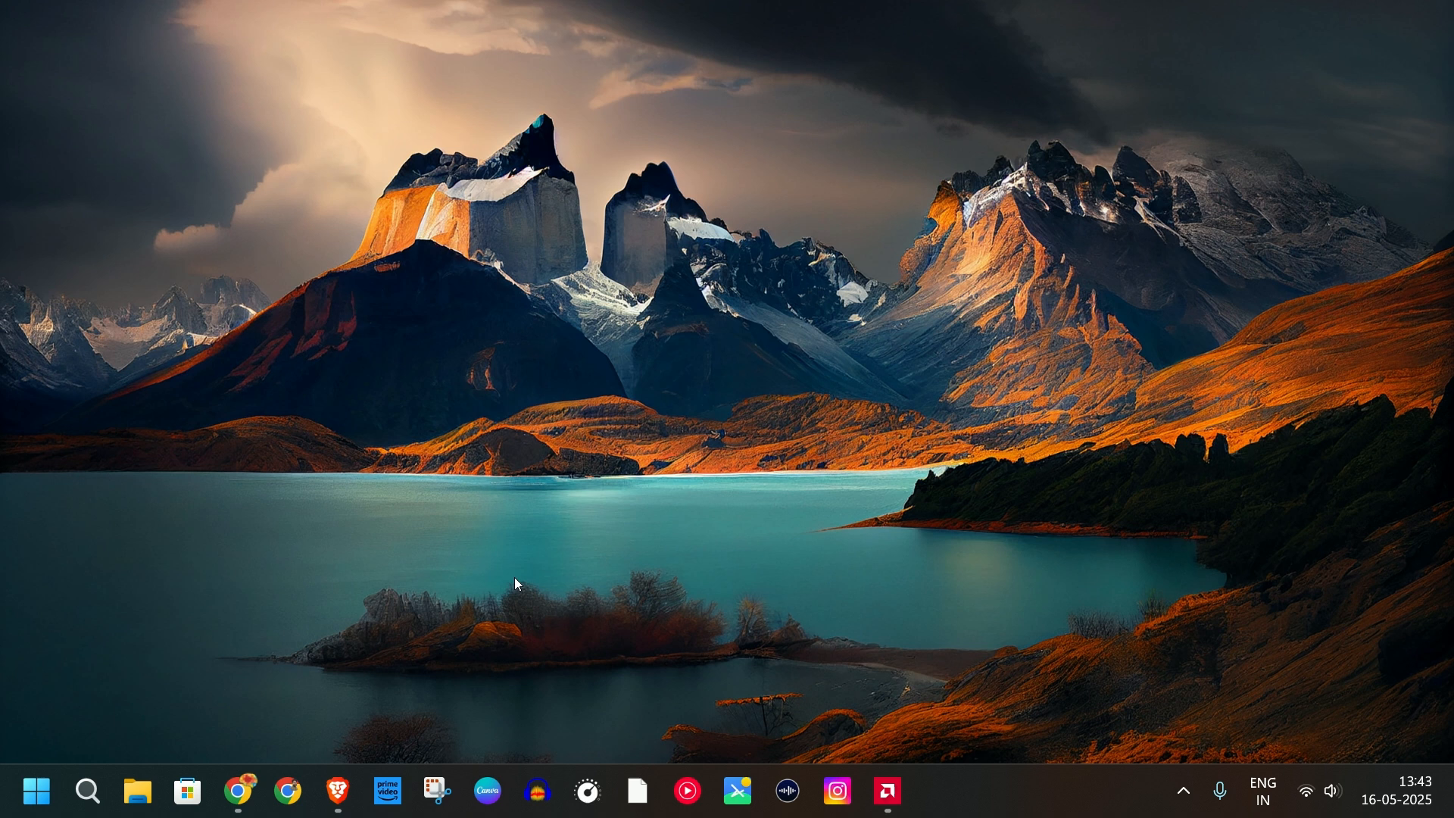
mouse_move(503, 589)
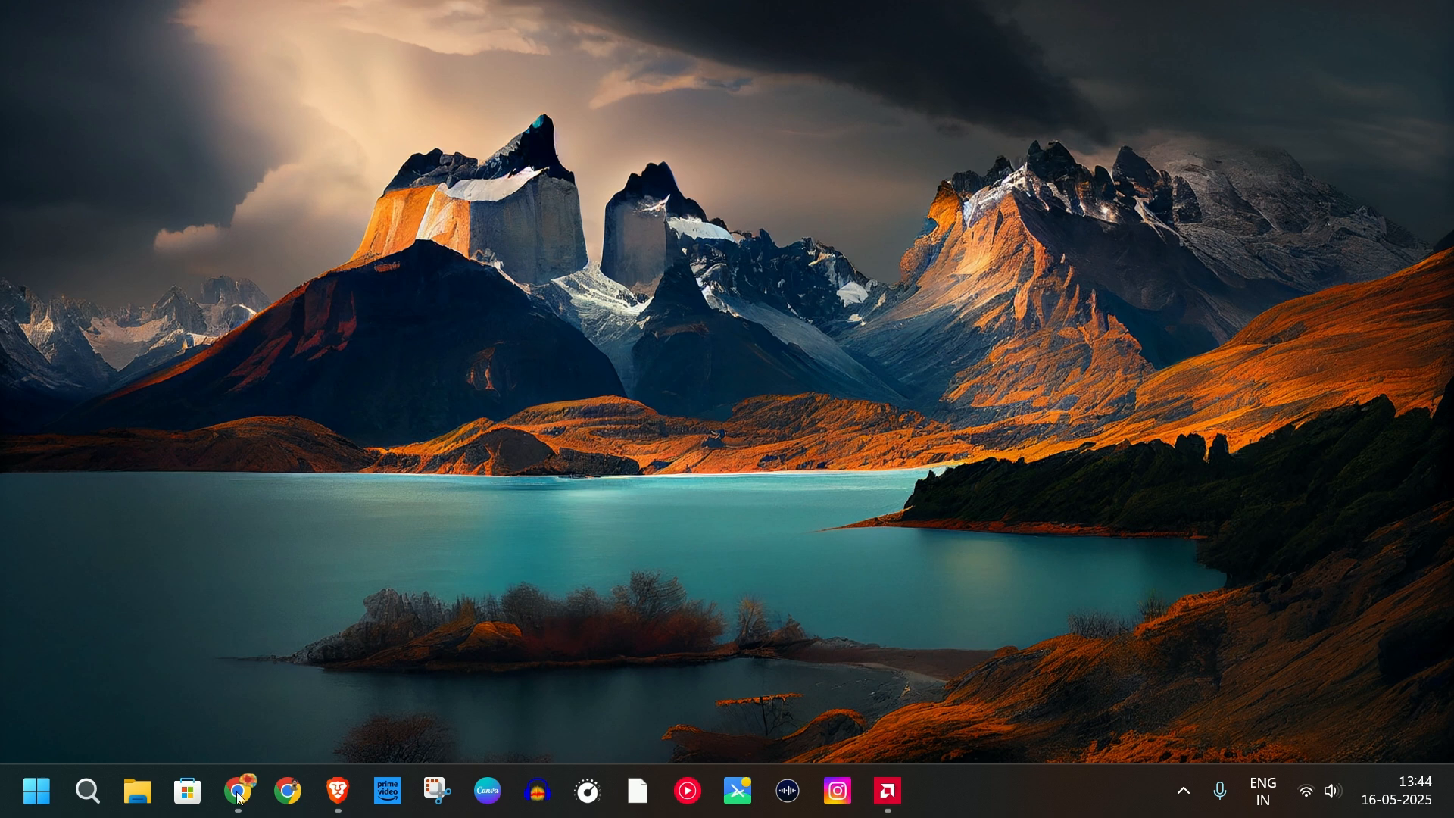
Step: Request the Ubuntu 25.04 Intel/AMD 64-bit download from ubuntu.com in Chrome, then return to File Explorer
left_click(238, 791)
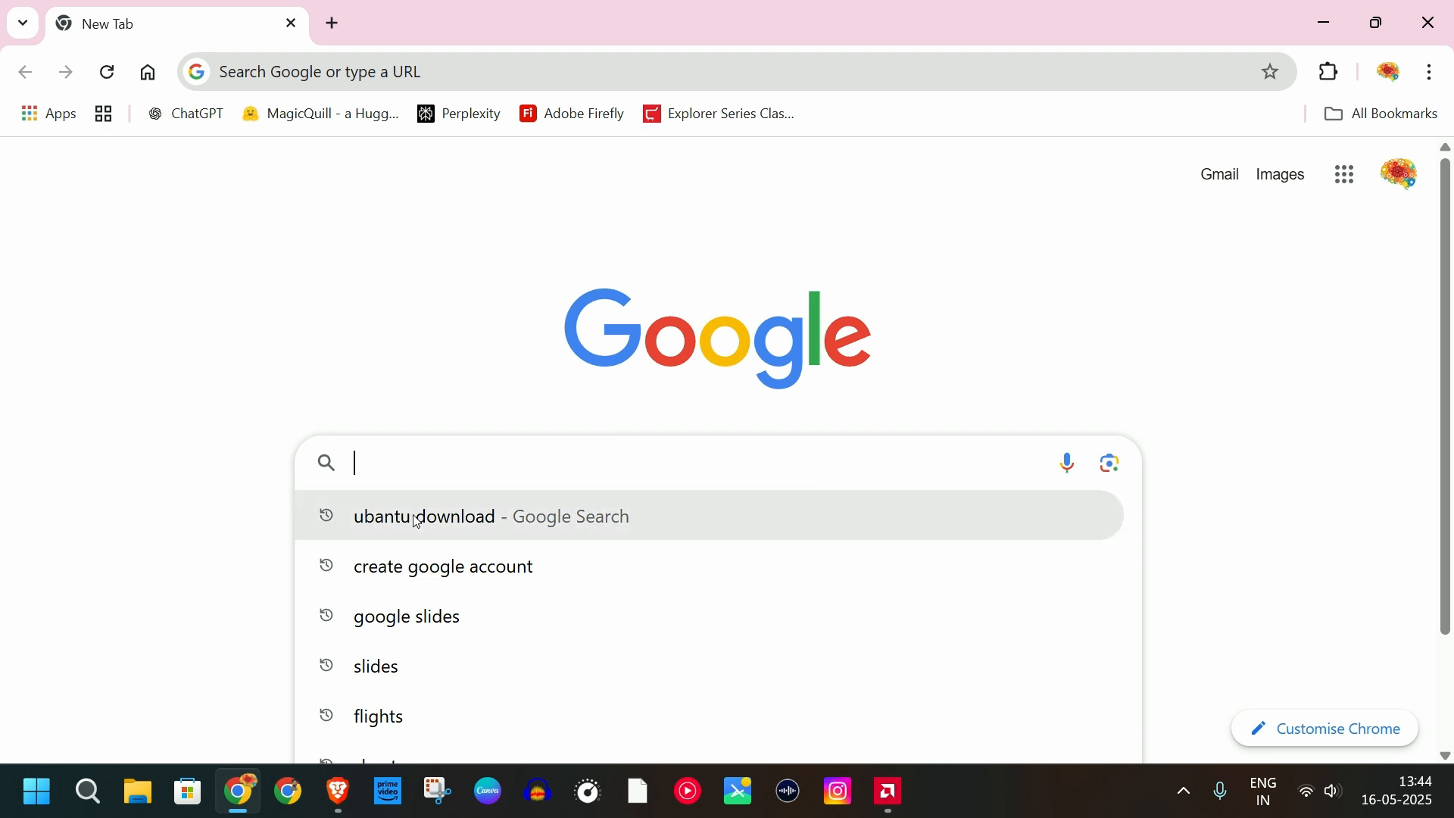
left_click(424, 517)
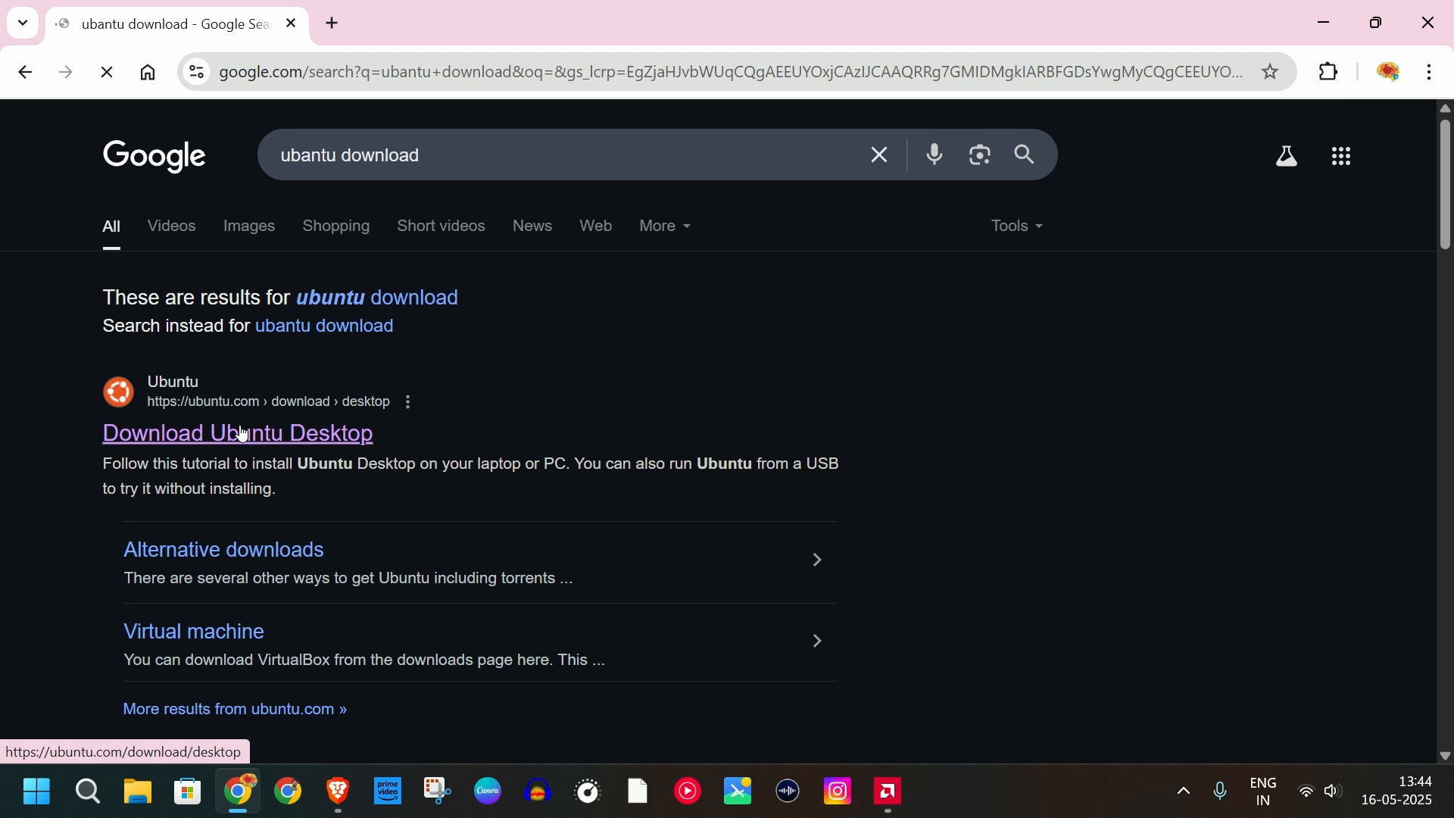
left_click(238, 432)
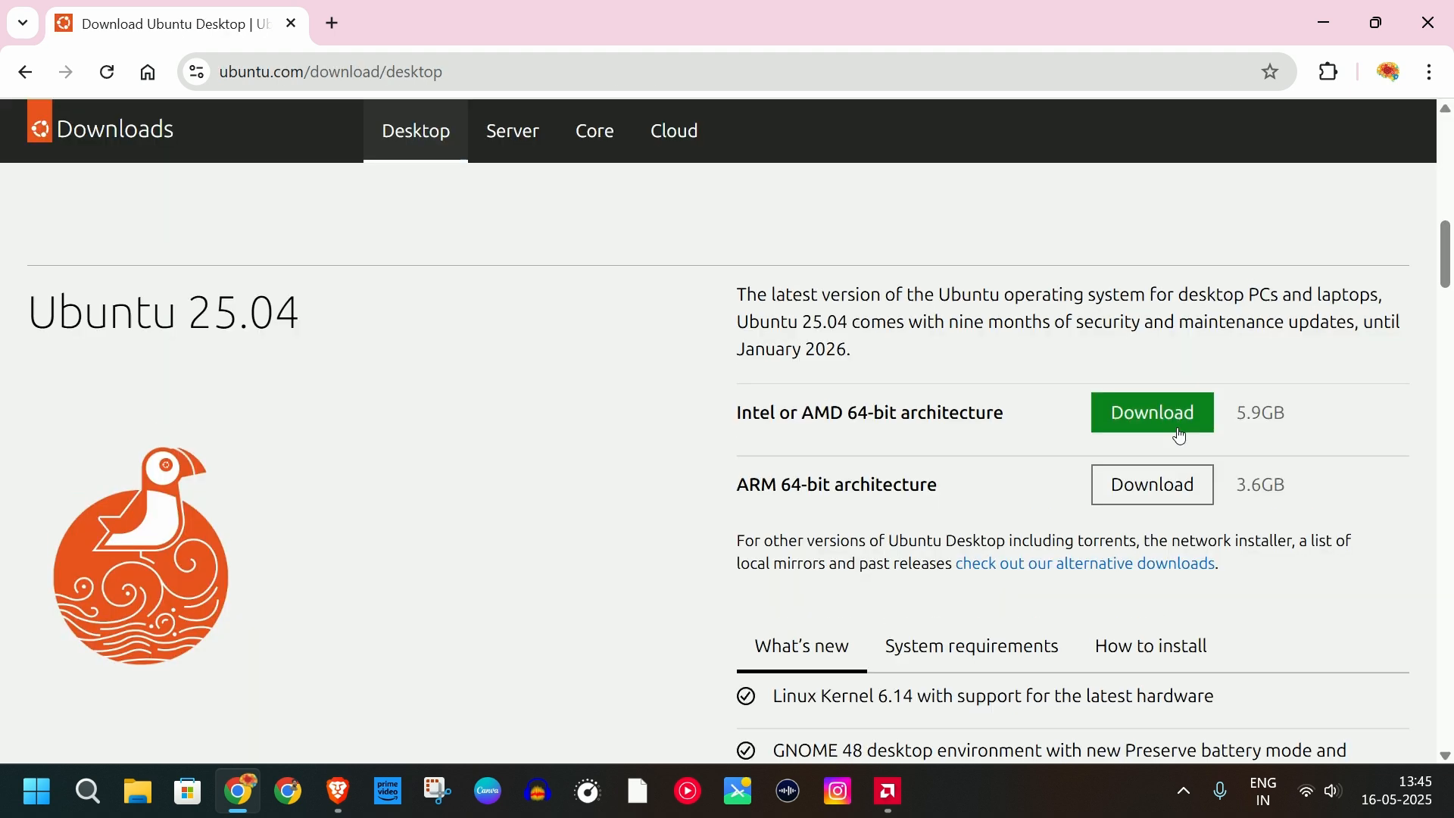
left_click(1152, 412)
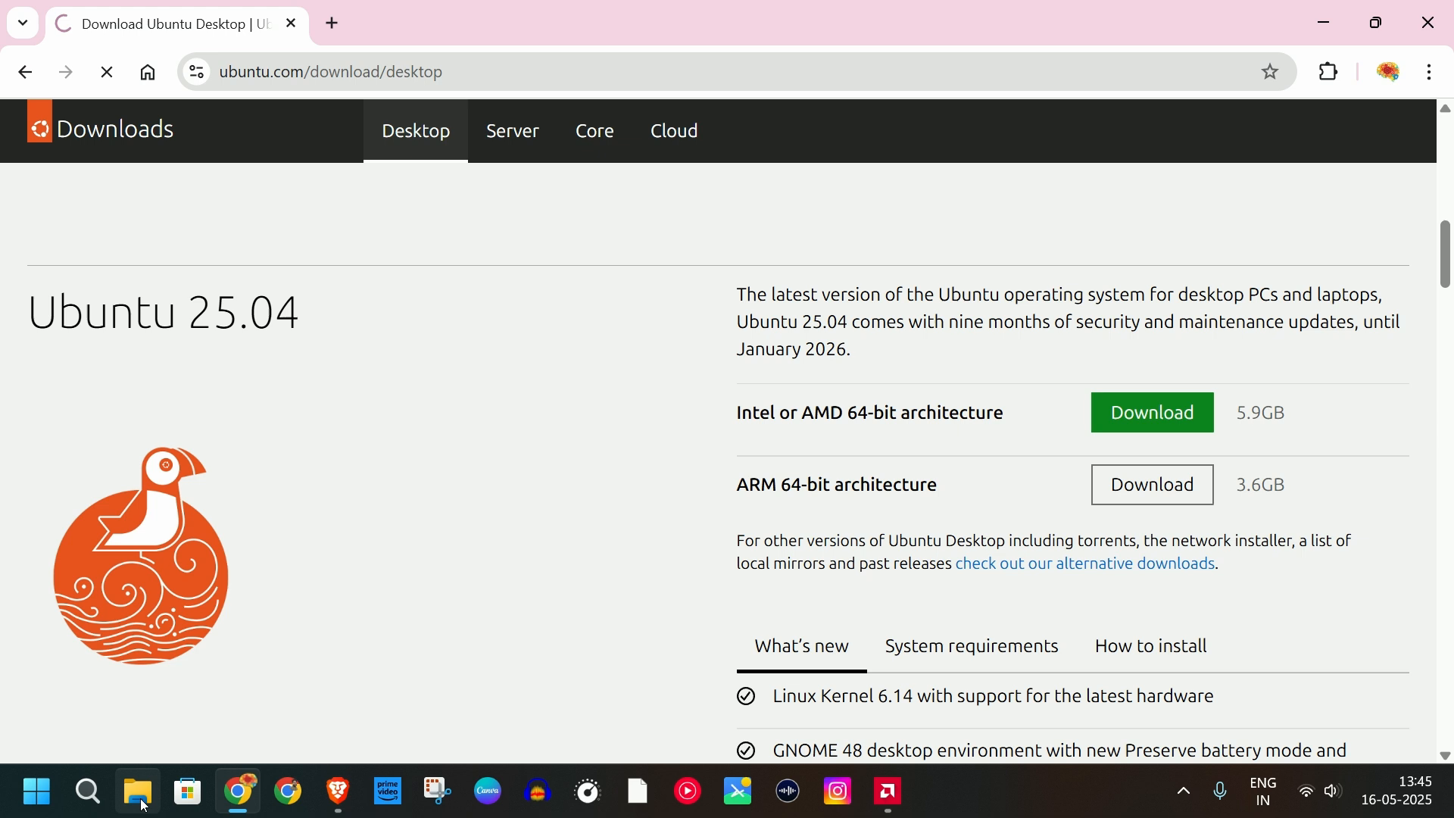
left_click(138, 792)
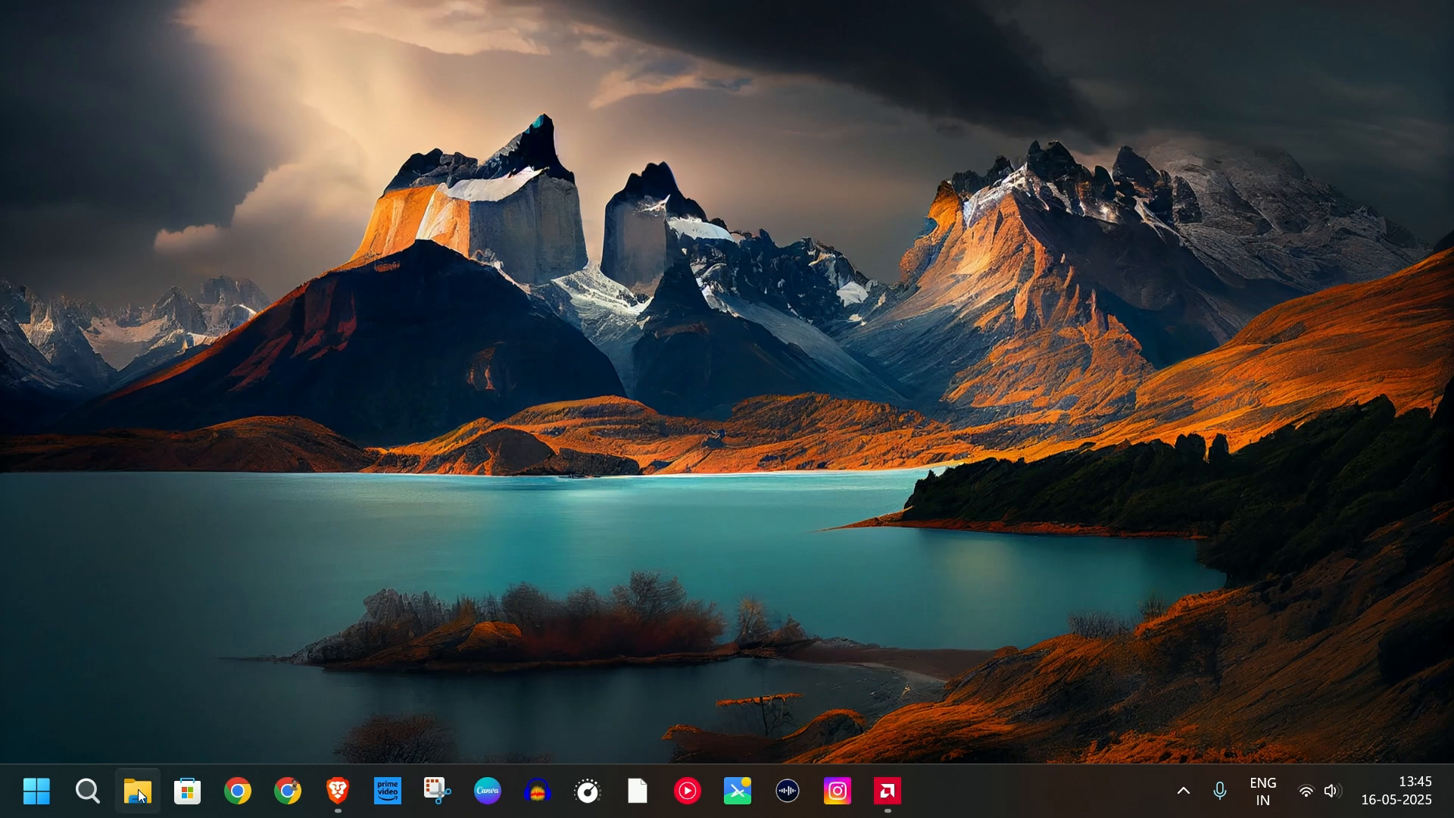
Step: Launch Rufus and load ubuntu-25.04-desktop-amd64.iso as the image to write
left_click(136, 791)
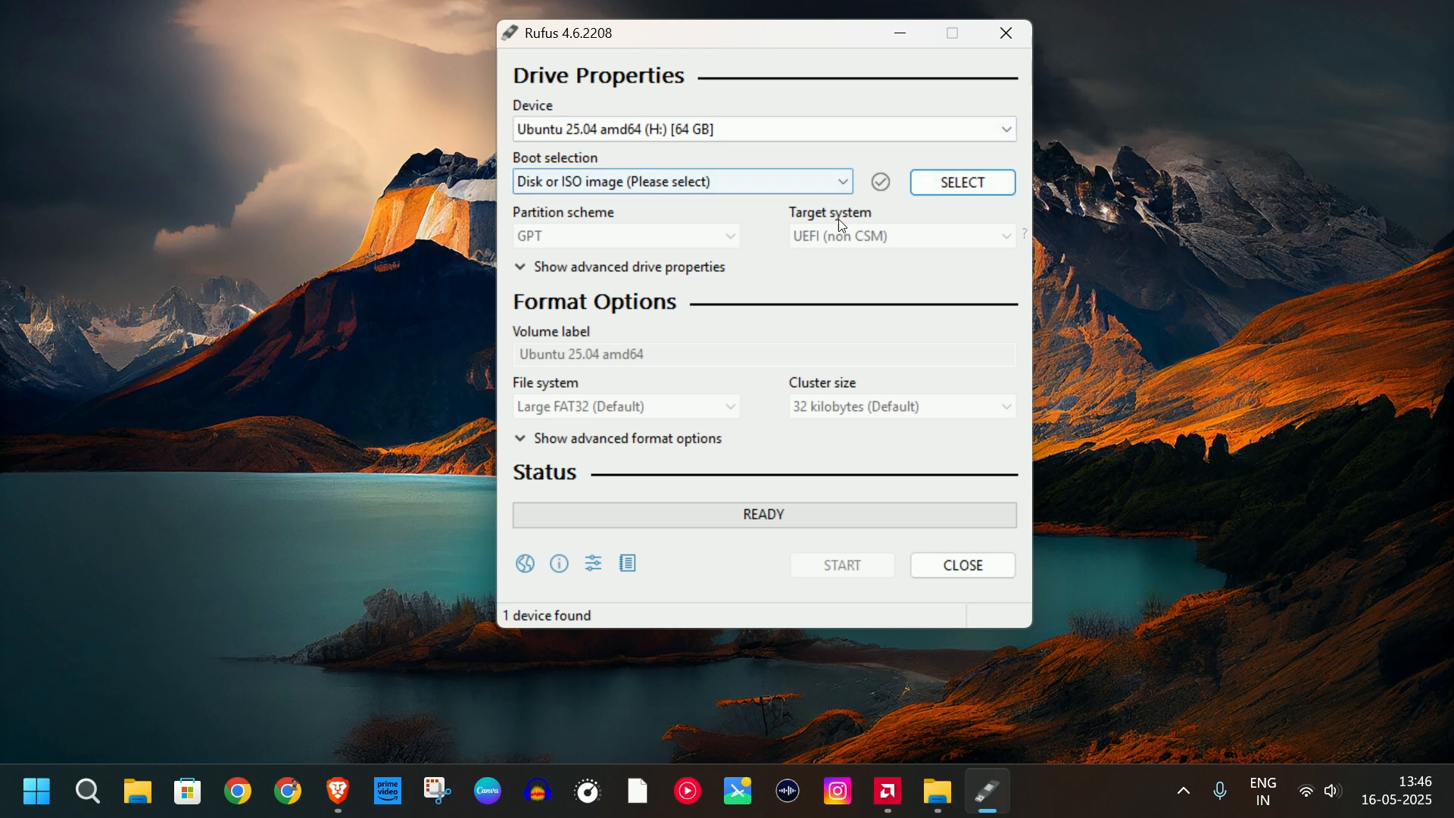
left_click(962, 182)
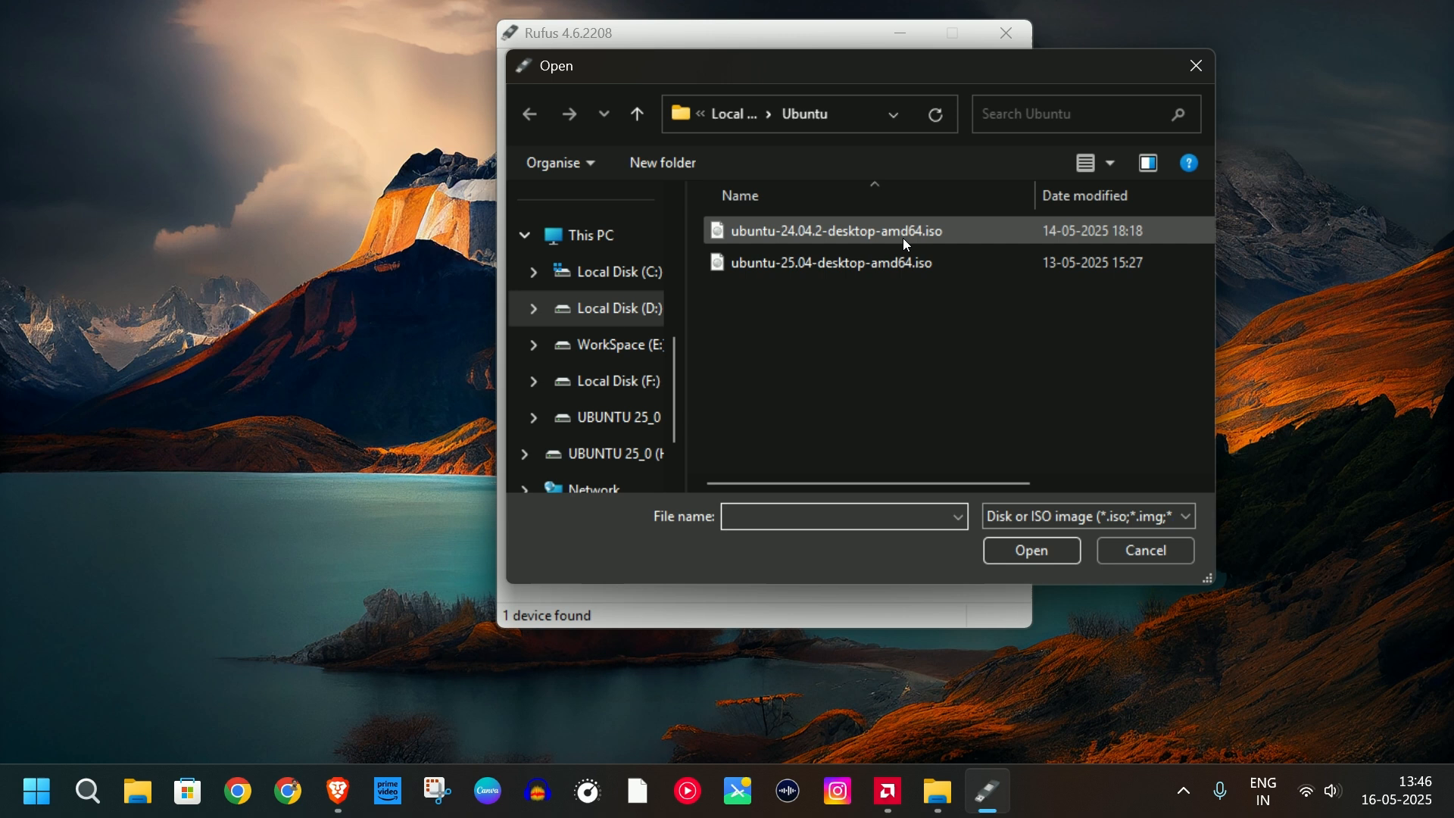
left_click(829, 262)
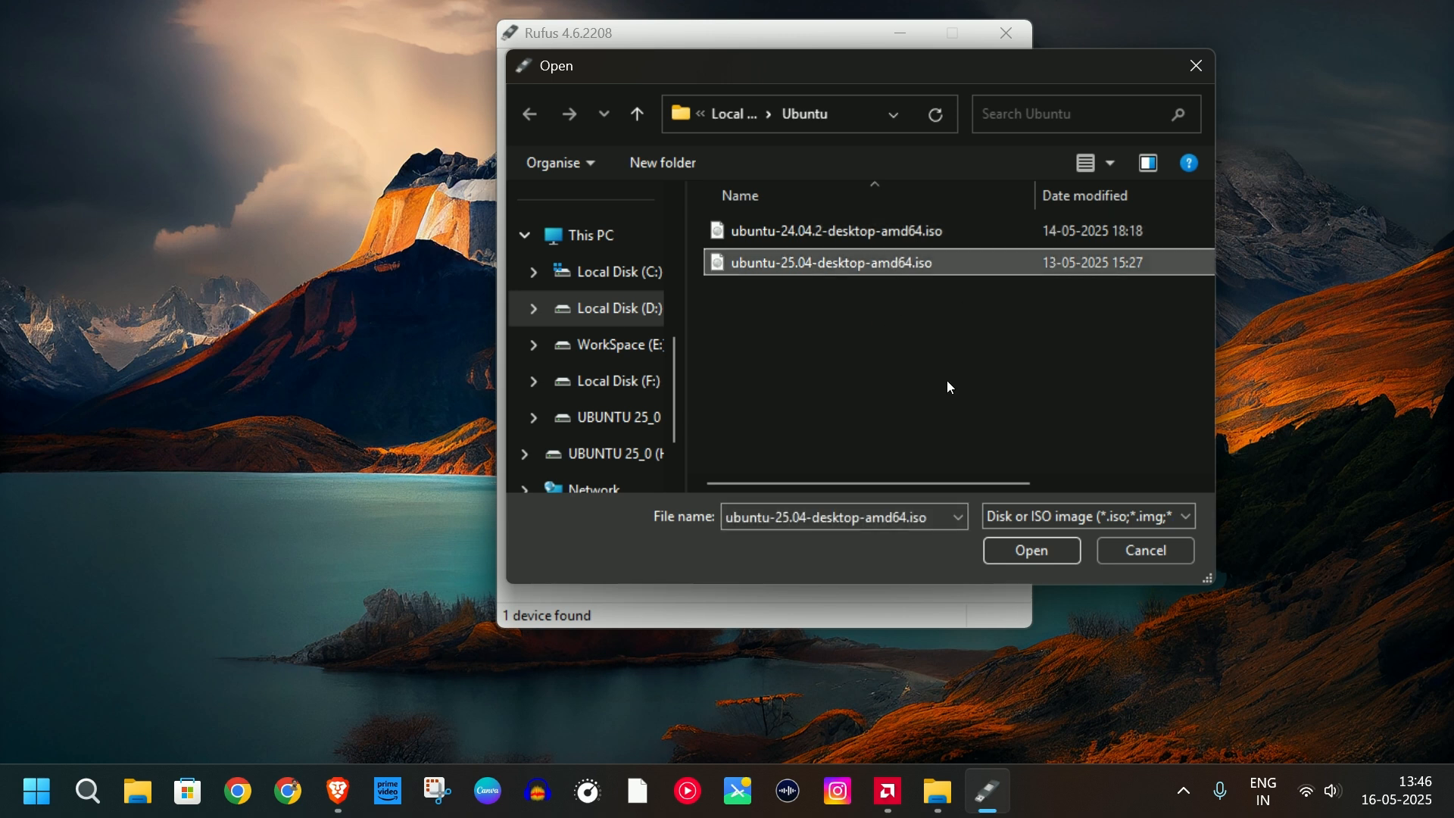
left_click(1030, 550)
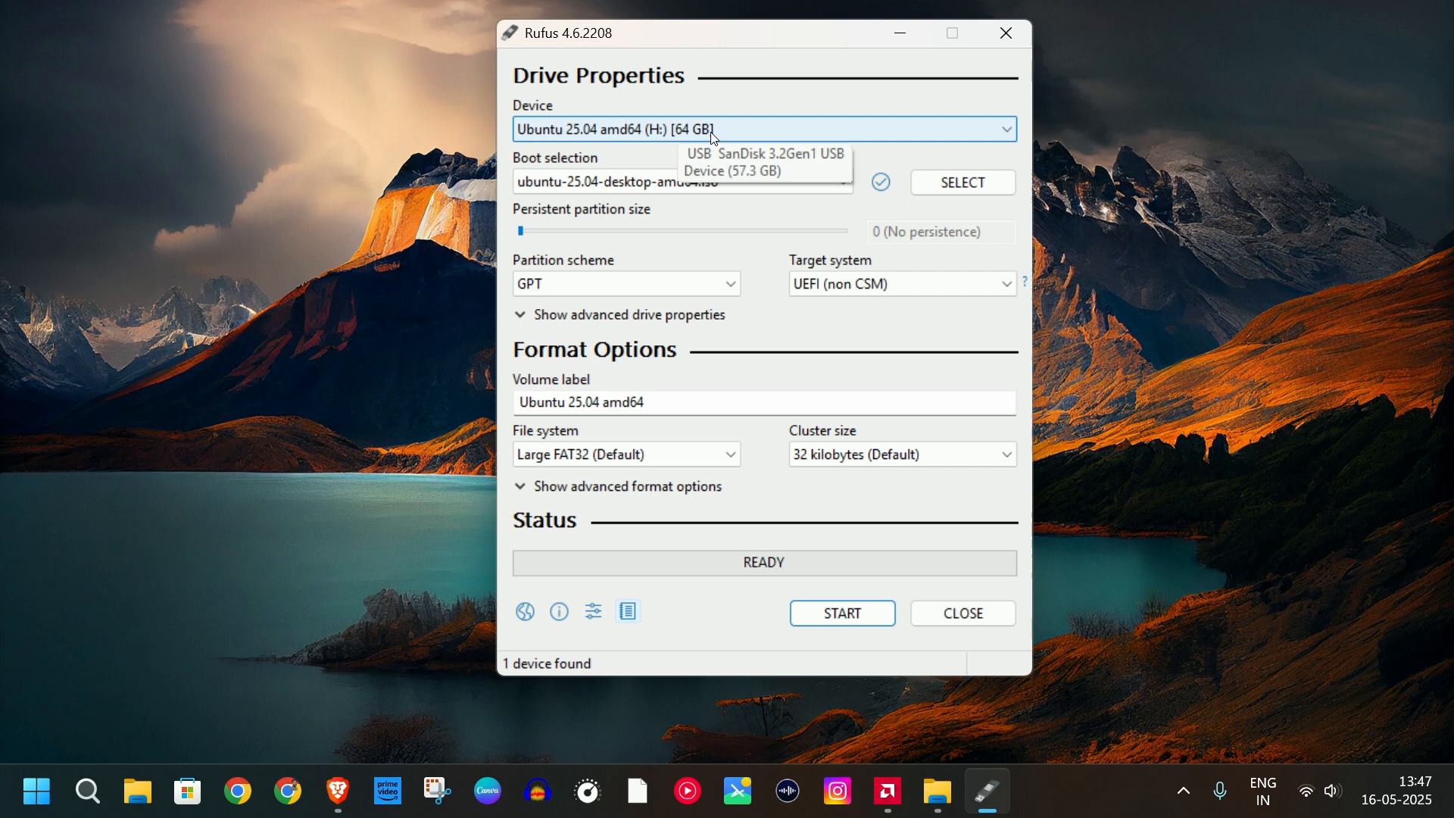
Step: Set the partition scheme to GPT for UEFI and start writing in ISO Image mode
left_click(626, 284)
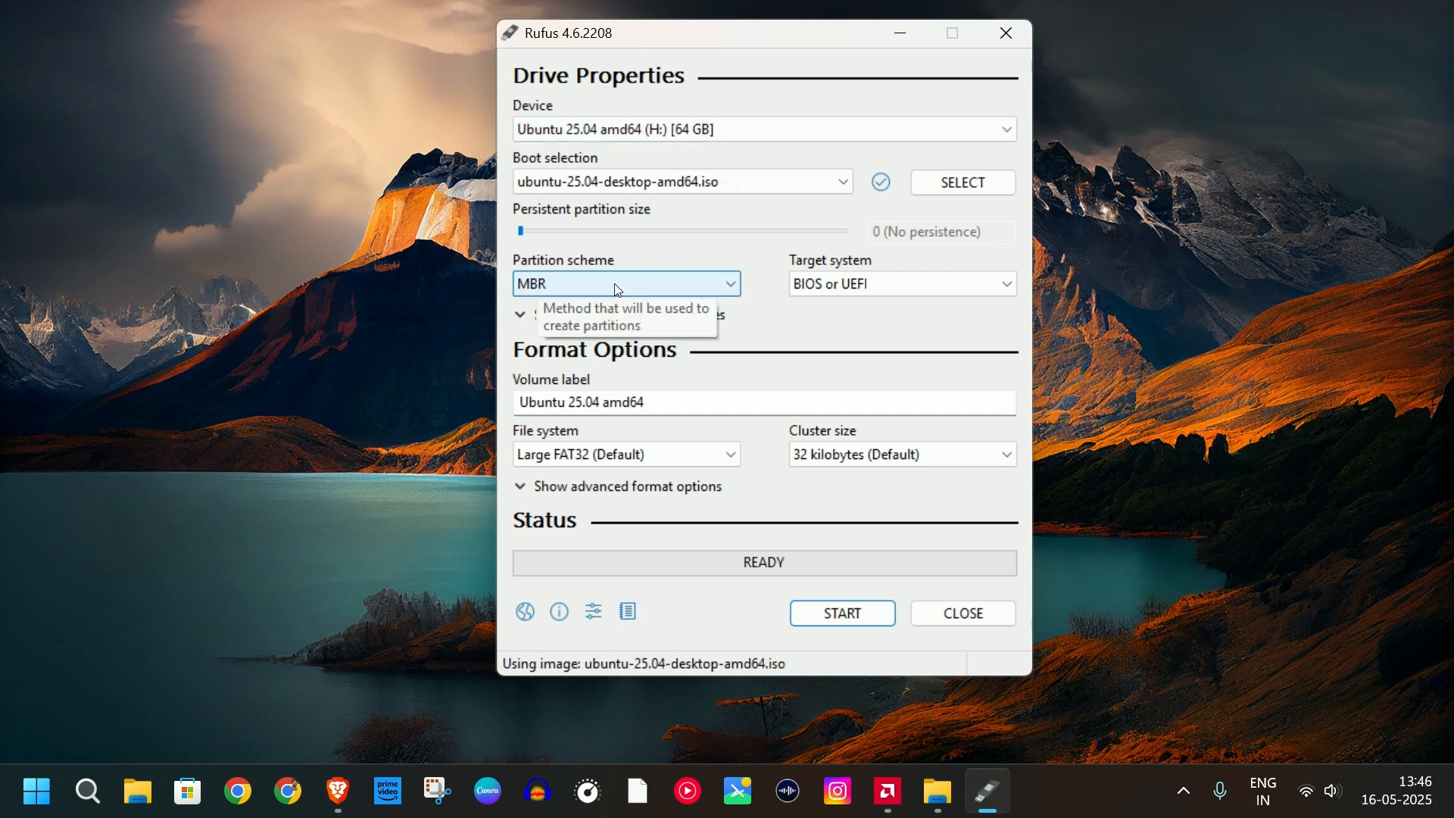
mouse_move(858, 309)
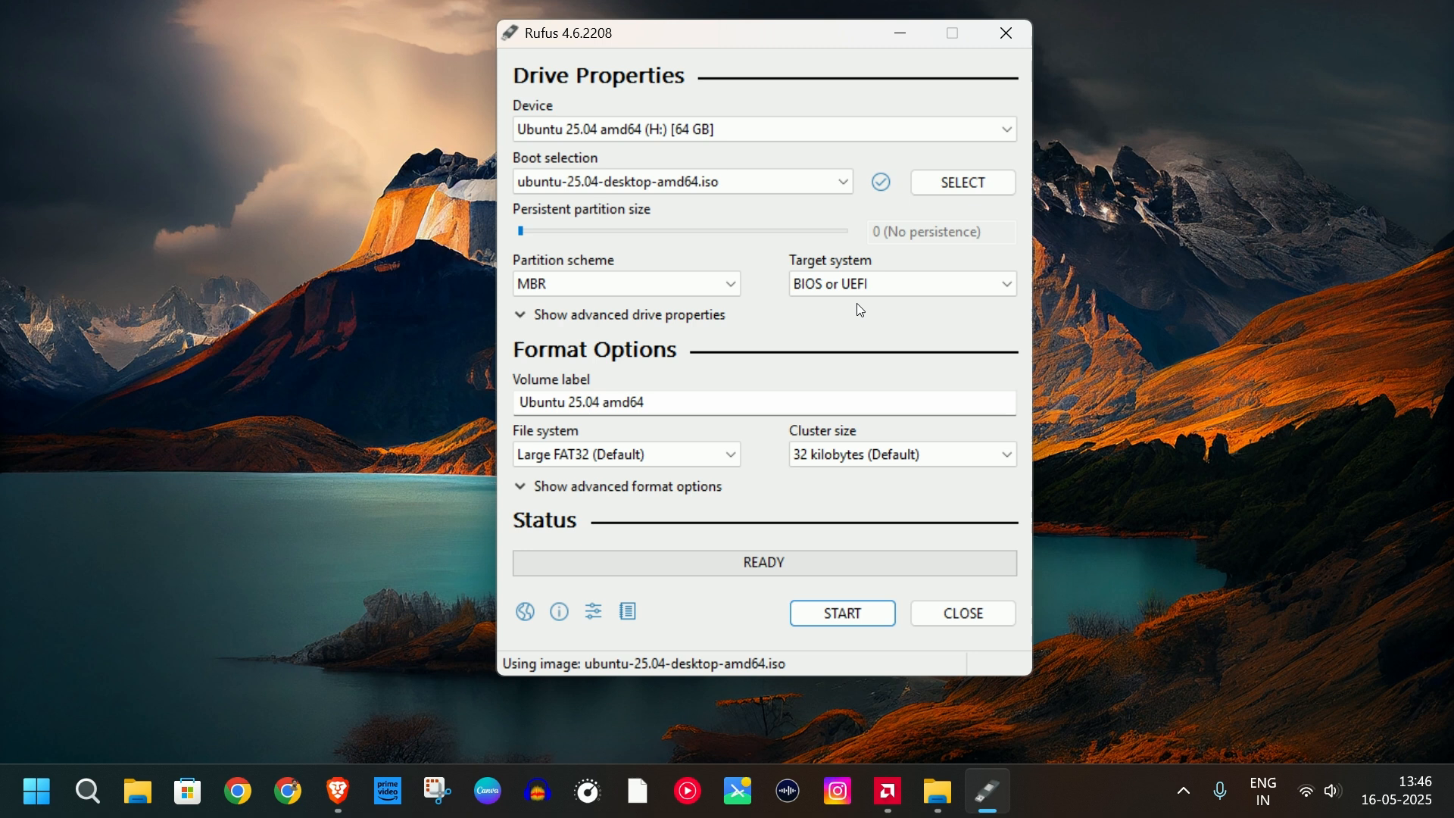
left_click(626, 283)
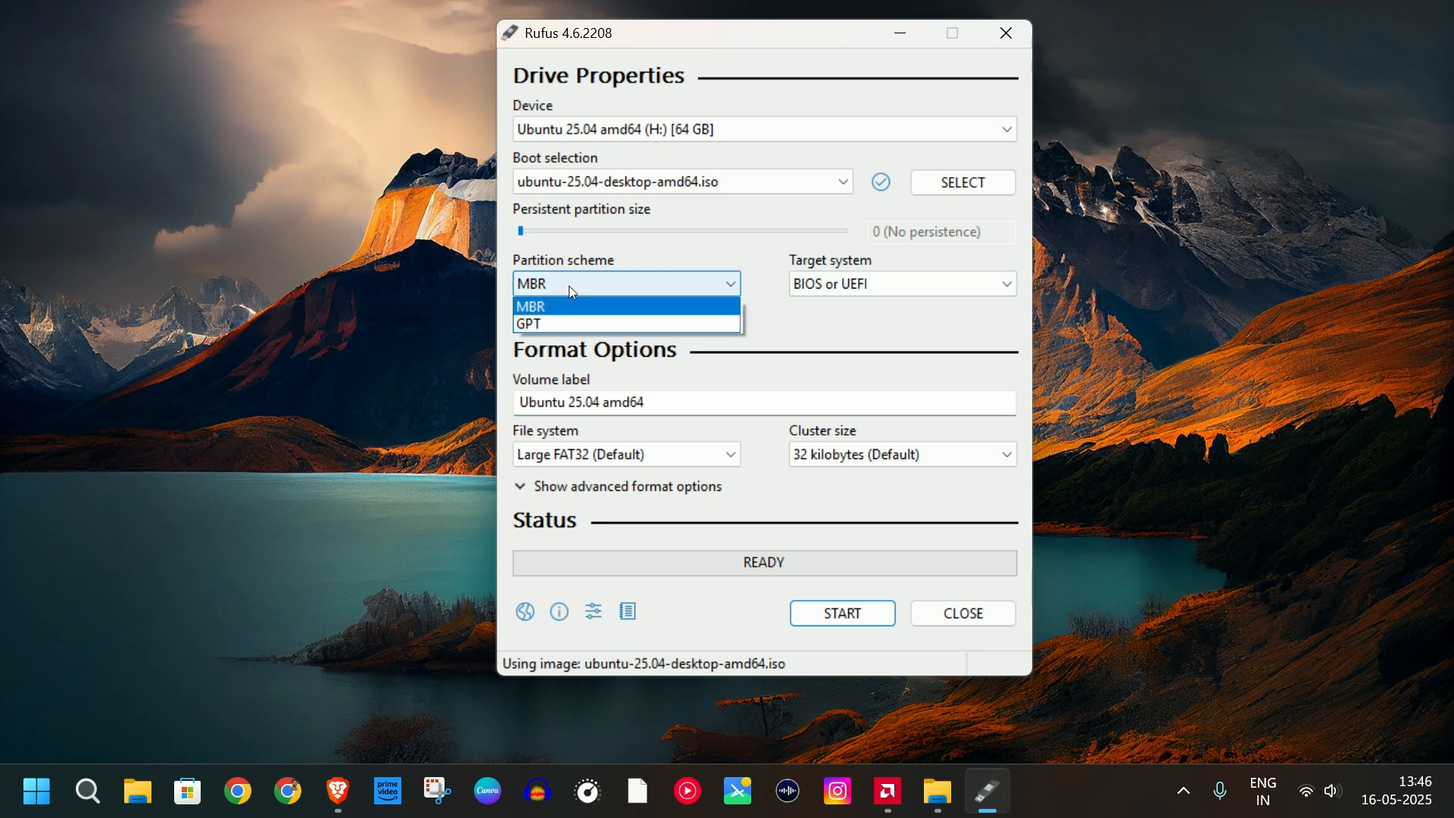
left_click(529, 324)
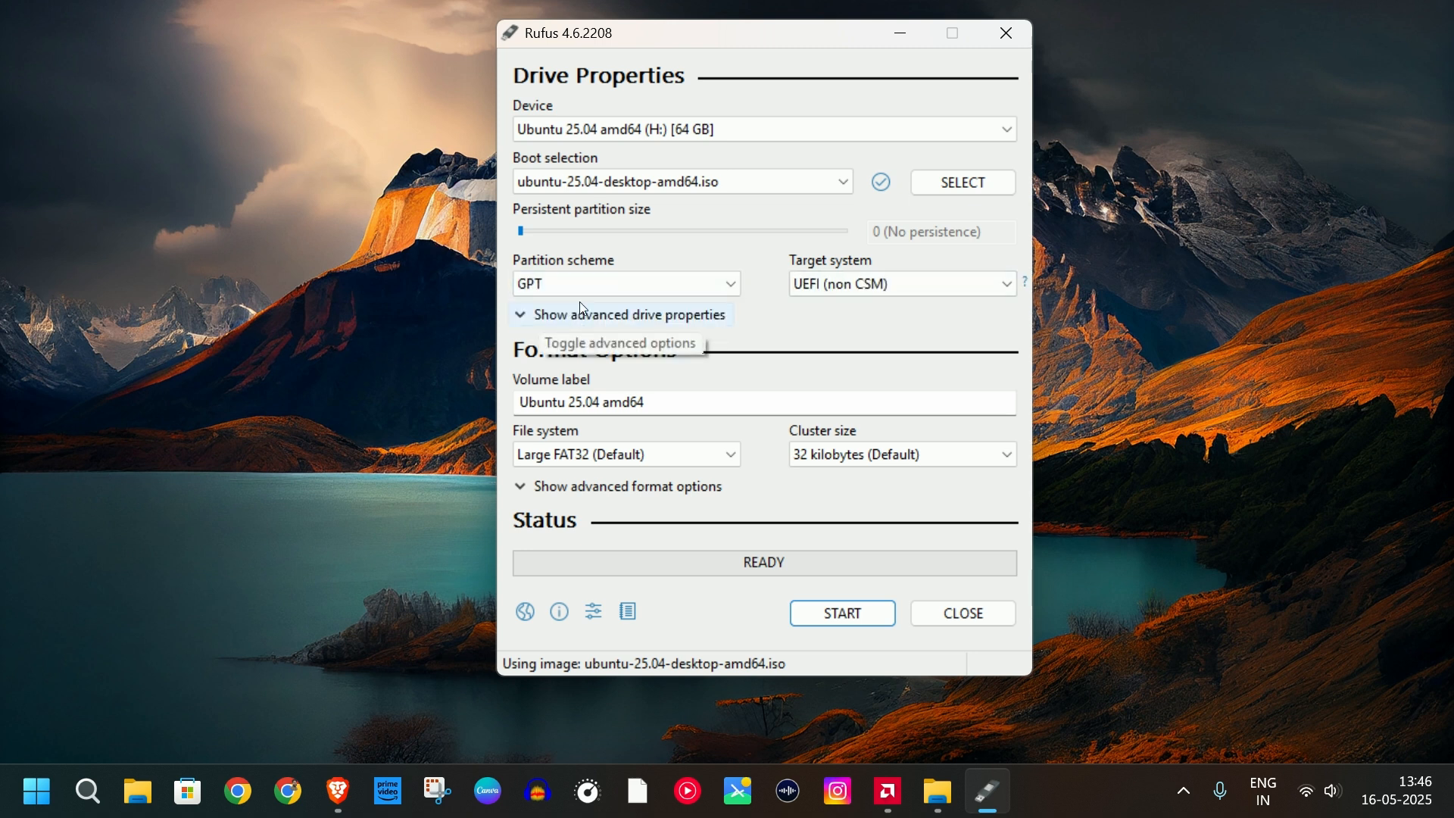
left_click(626, 283)
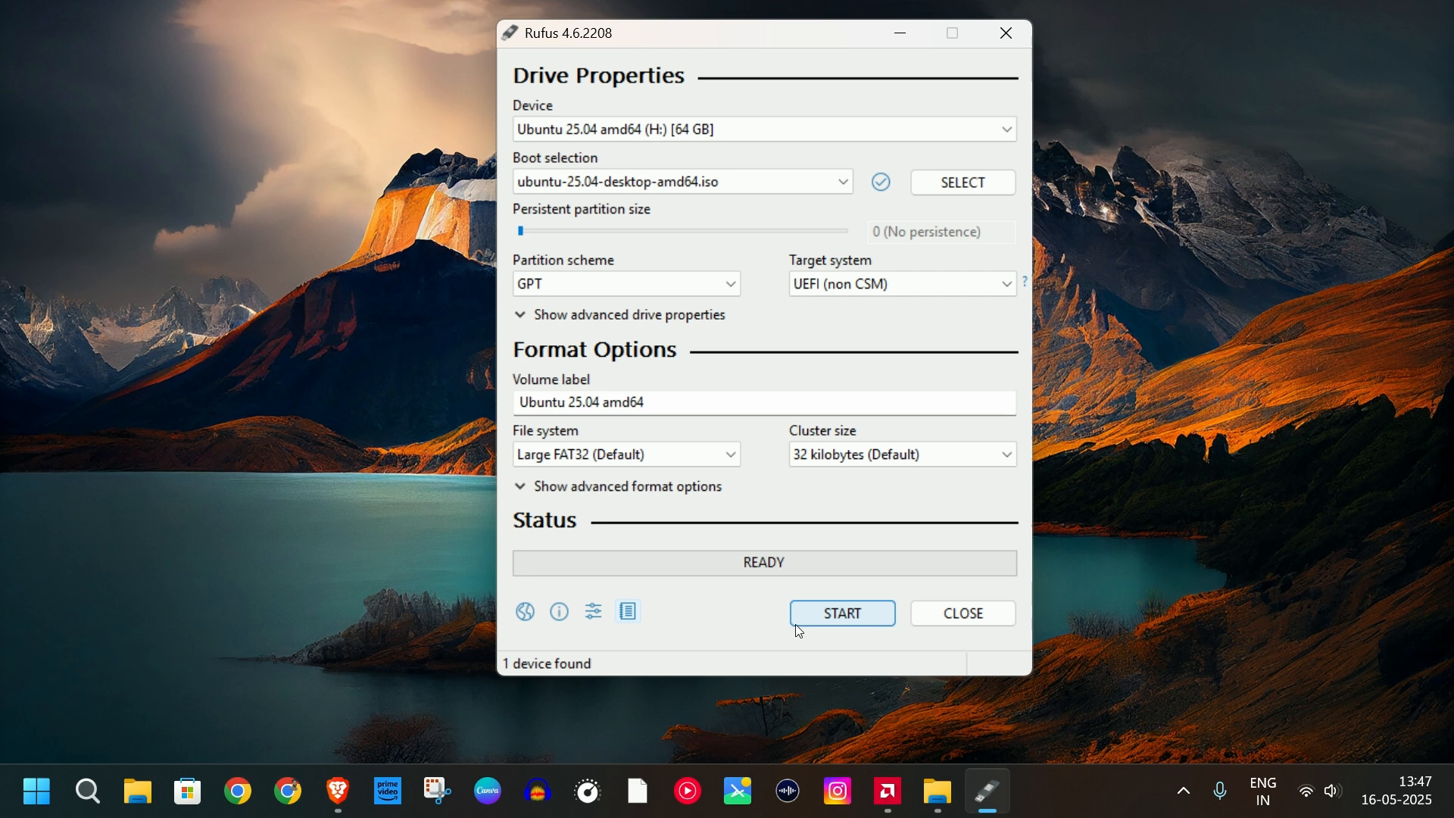
left_click(840, 613)
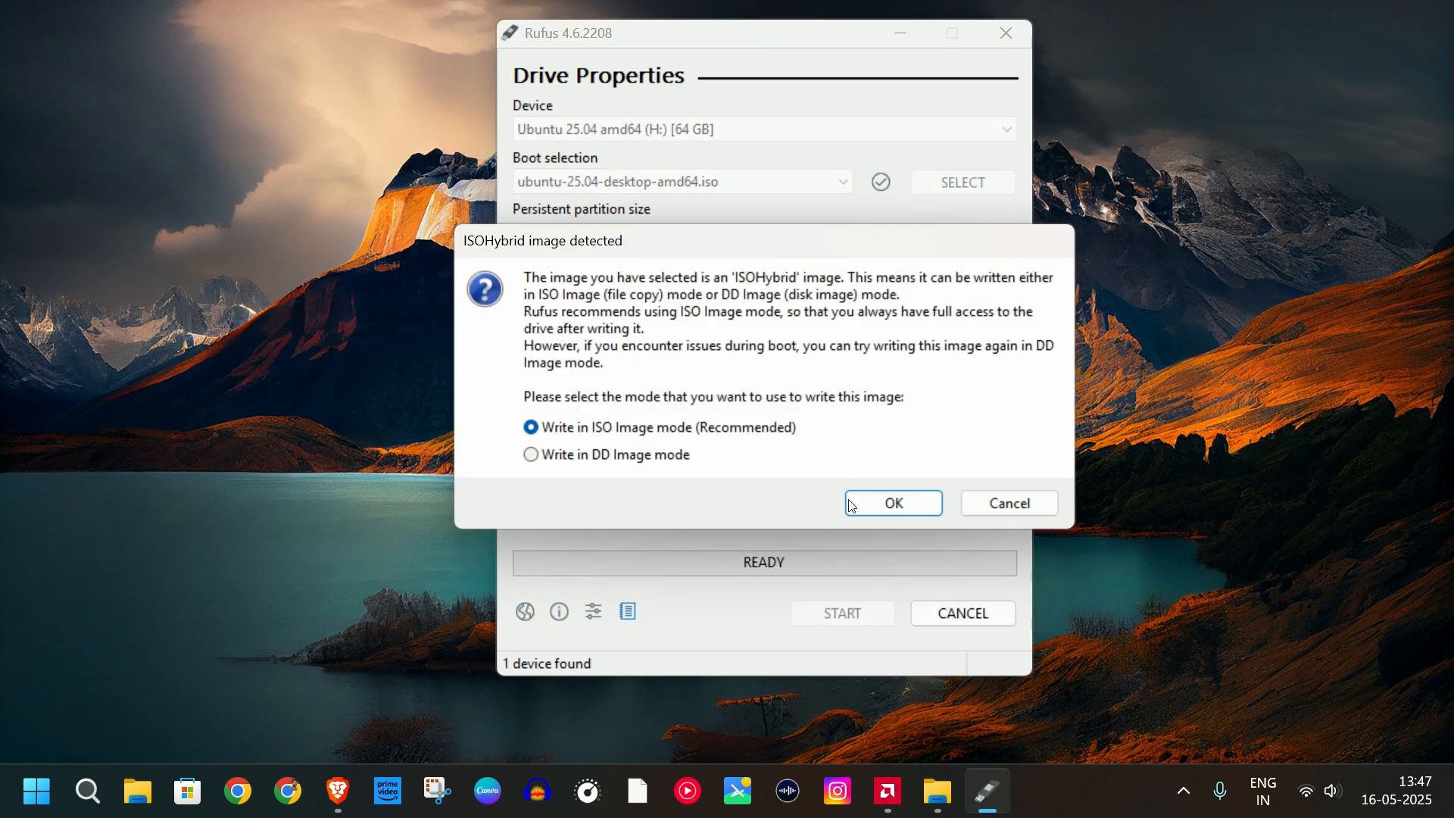
left_click(892, 503)
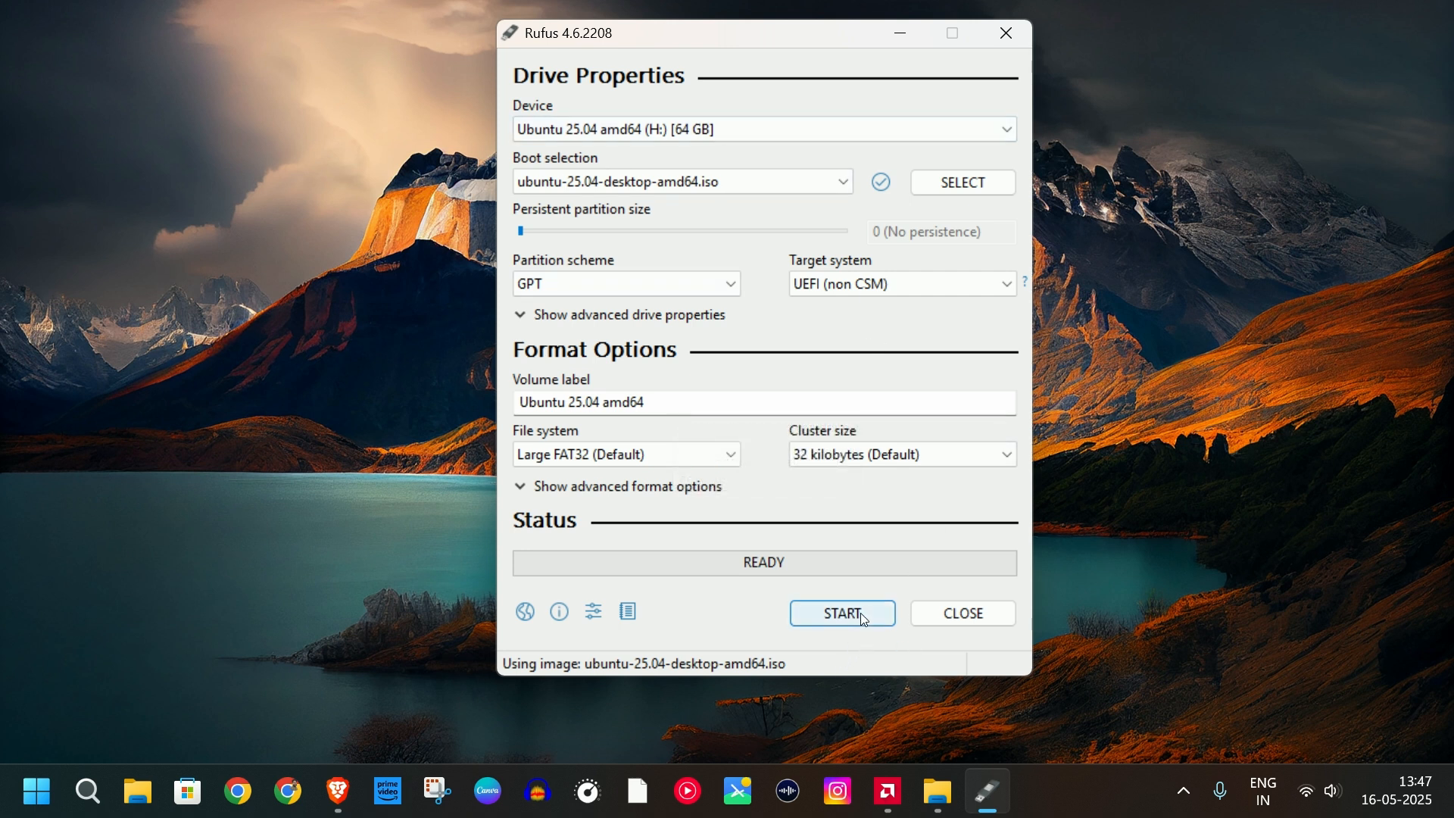
left_click(841, 613)
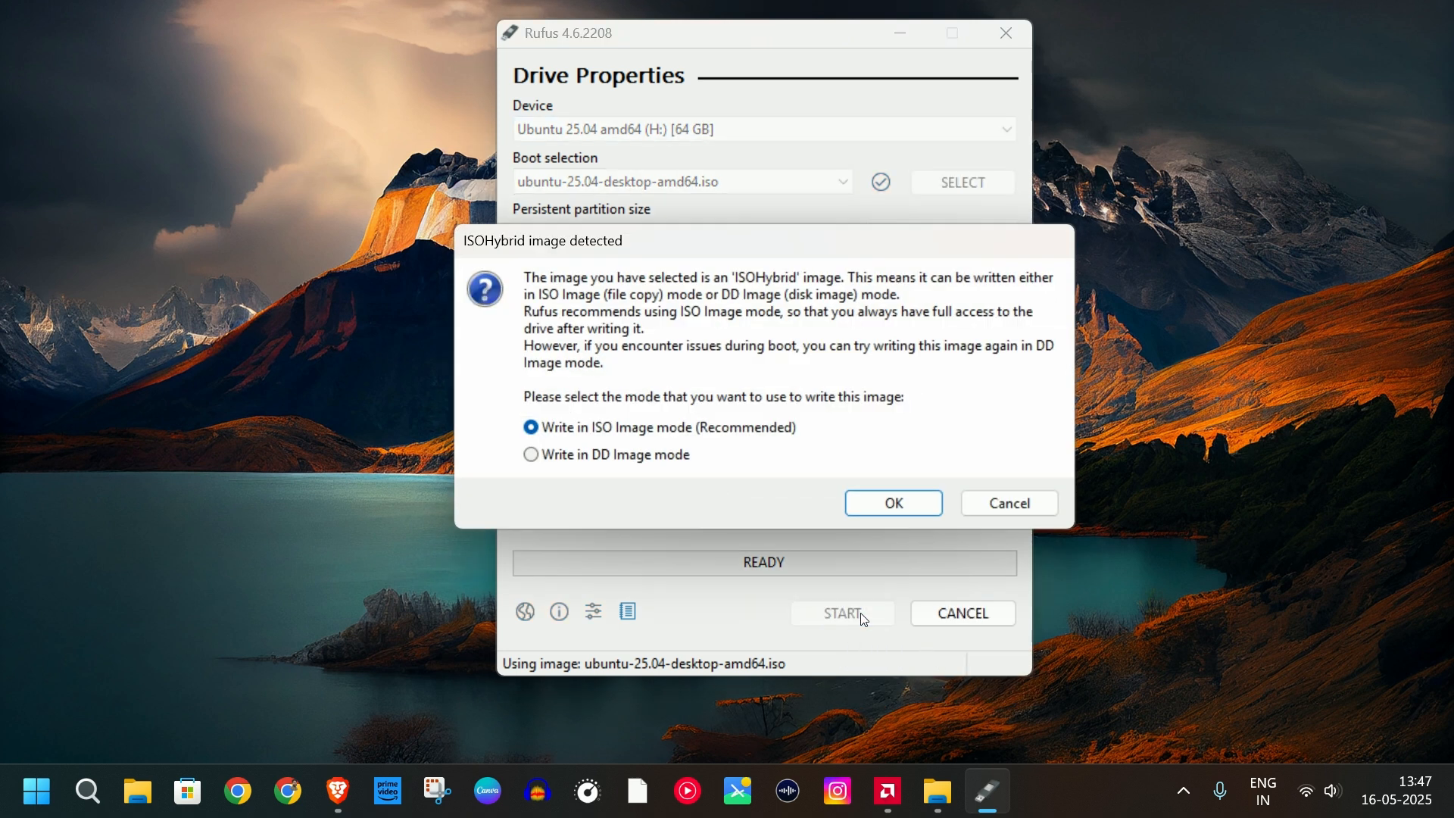
left_click(892, 503)
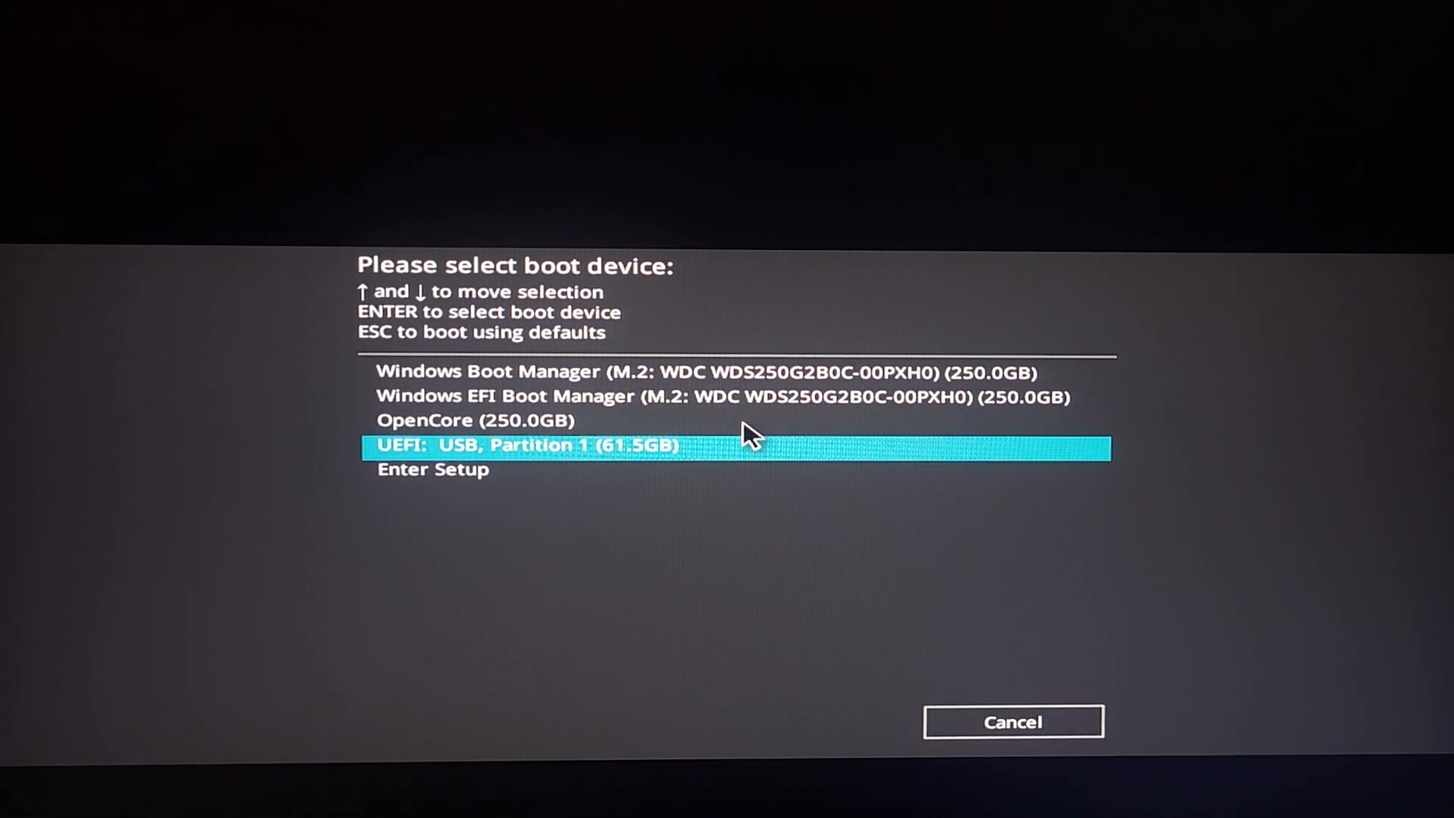
Step: Boot the computer from the 'UEFI: USB, Partition 1' entry
key("enter")
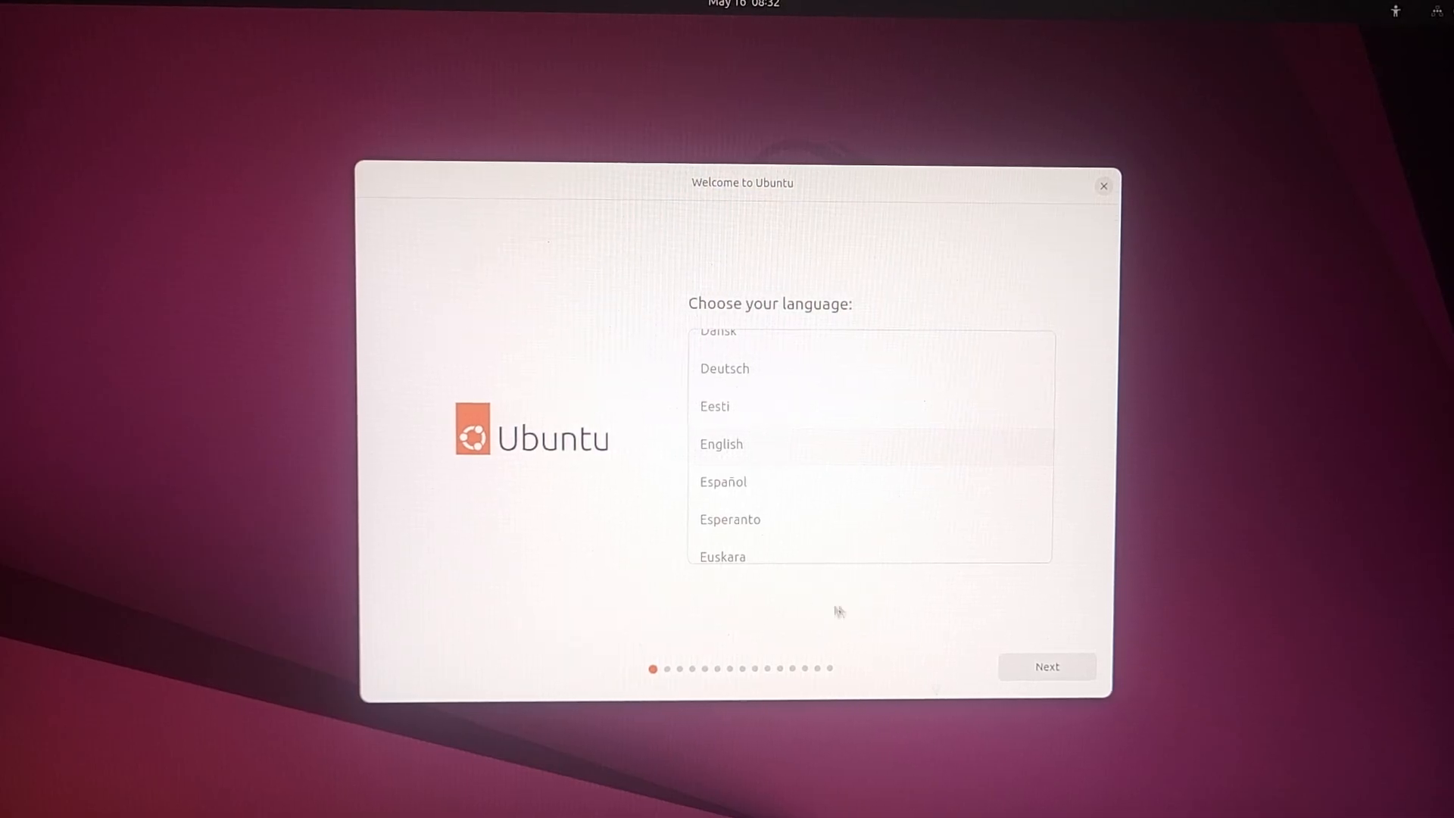
mouse_move(1037, 631)
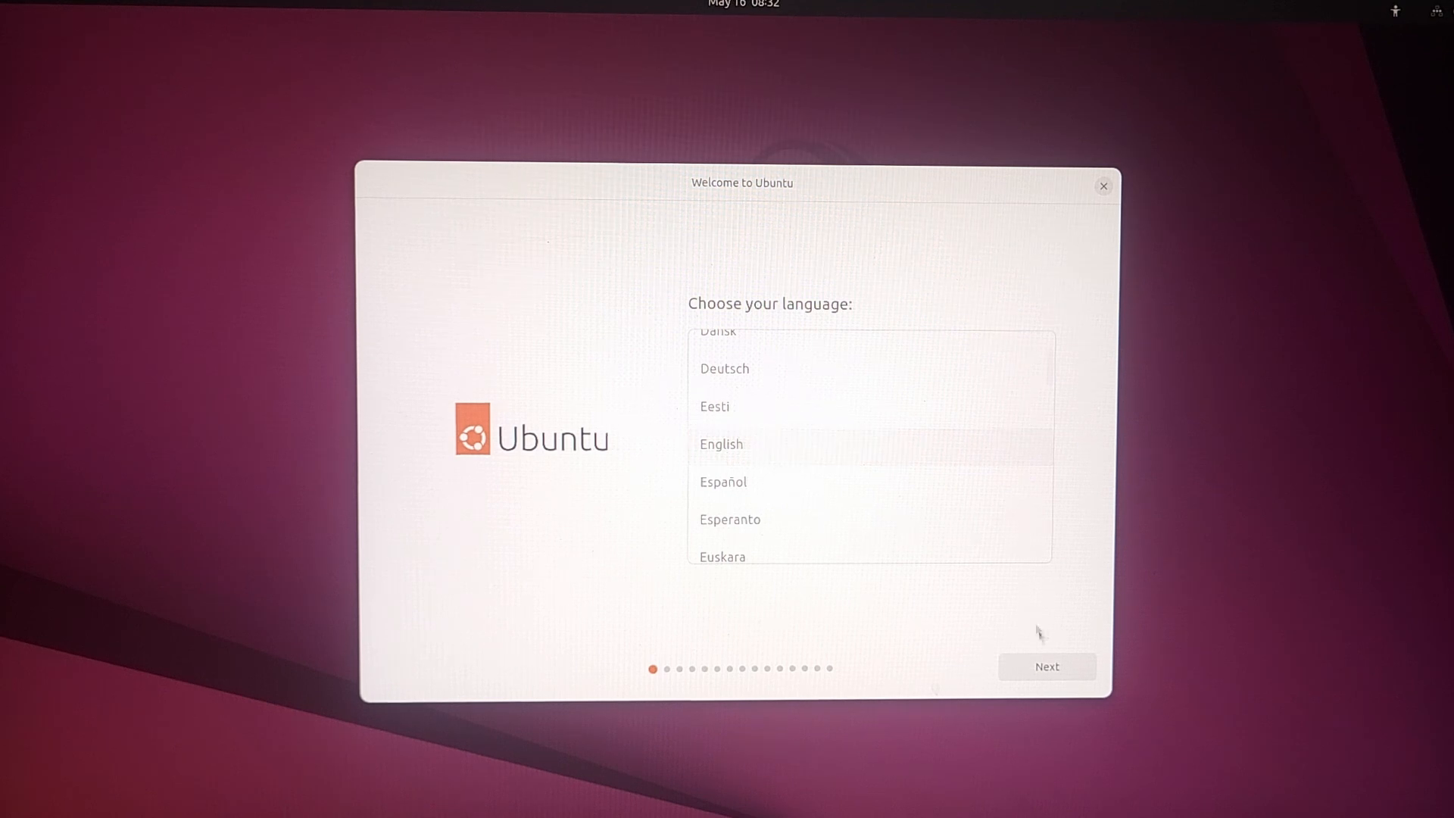
Step: Continue through language, wired internet, Install Ubuntu, interactive mode and extended apps, adding extra media format support
left_click(1047, 667)
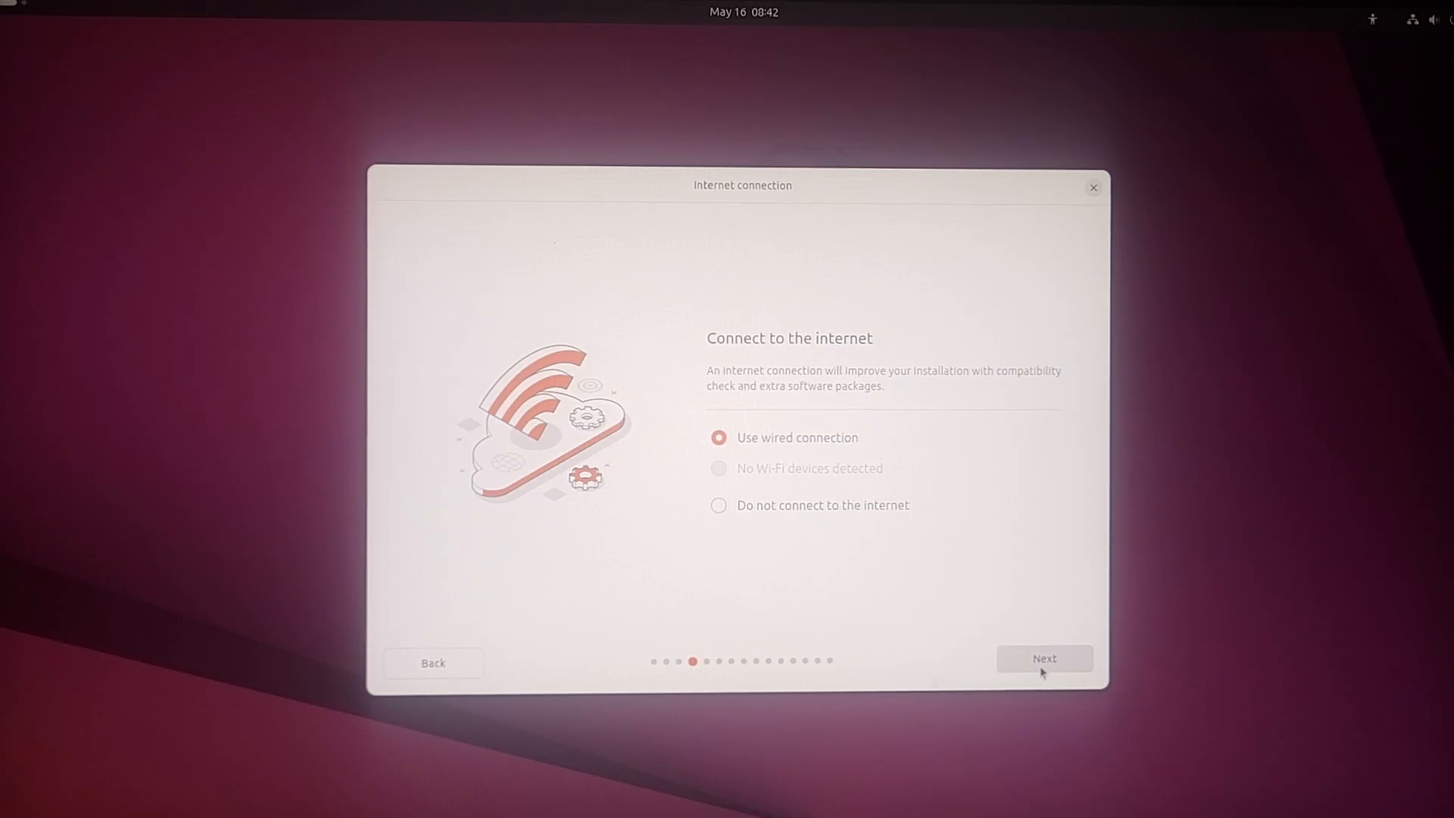
left_click(1042, 659)
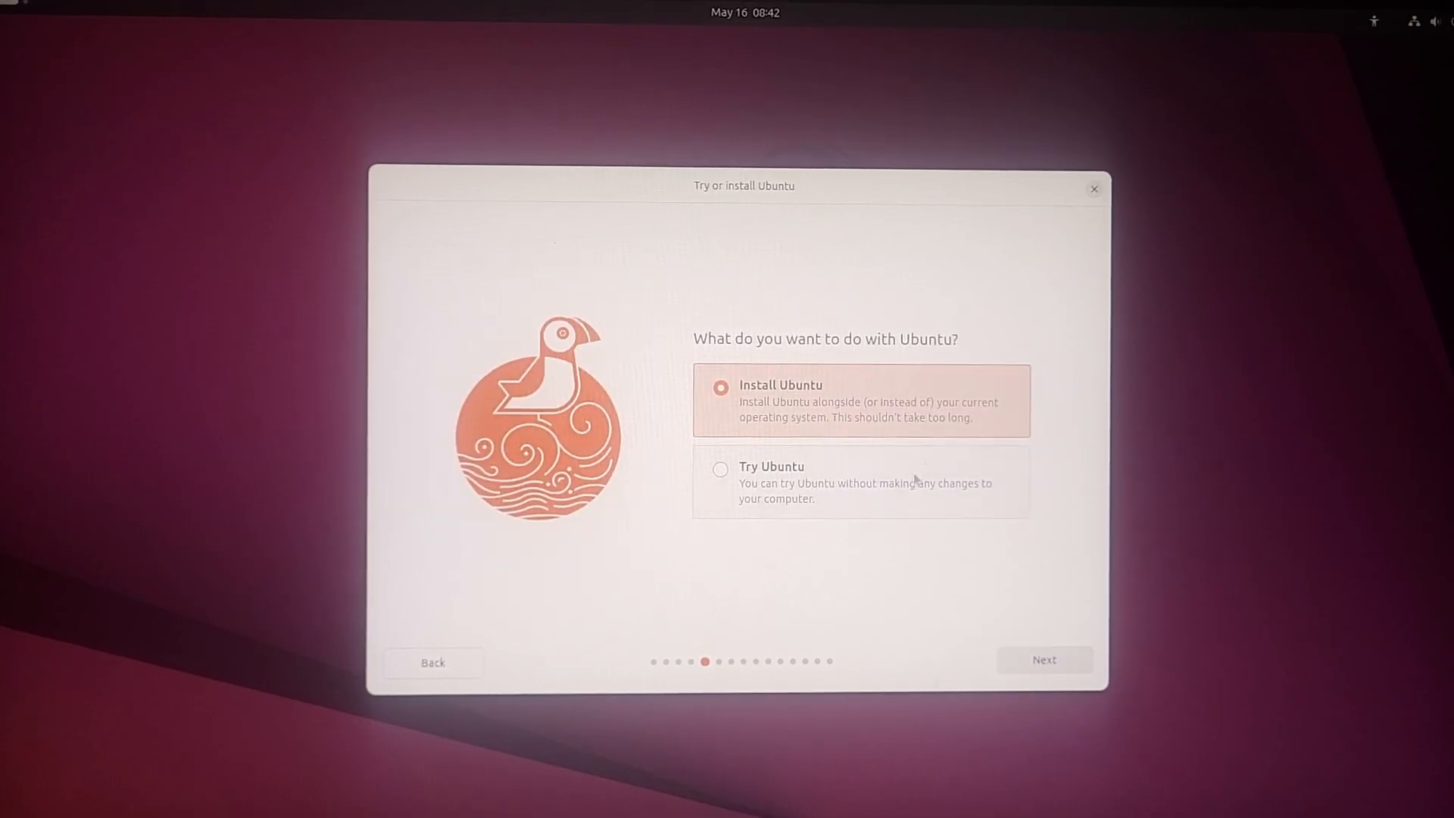
left_click(1042, 659)
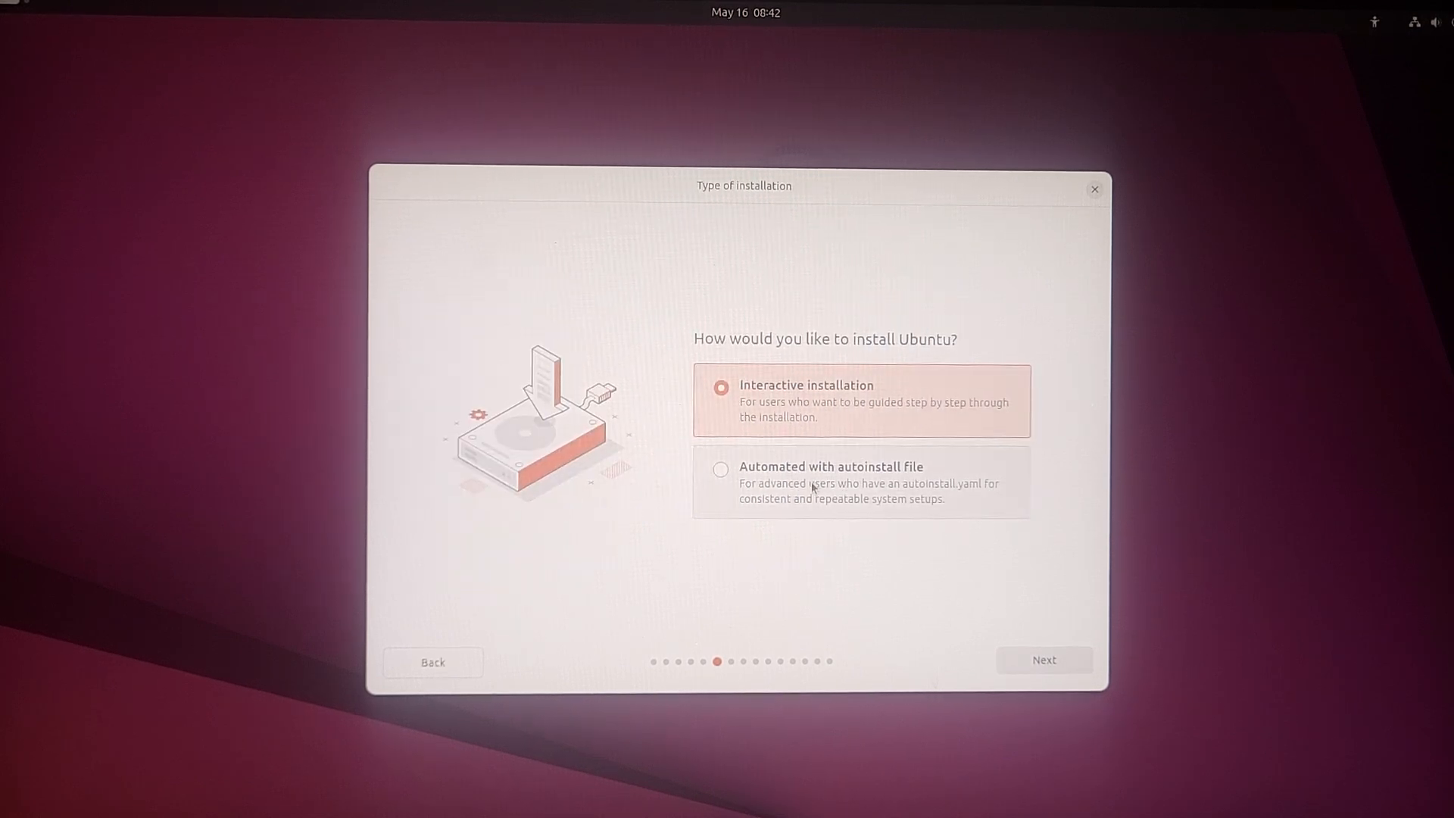
left_click(1043, 659)
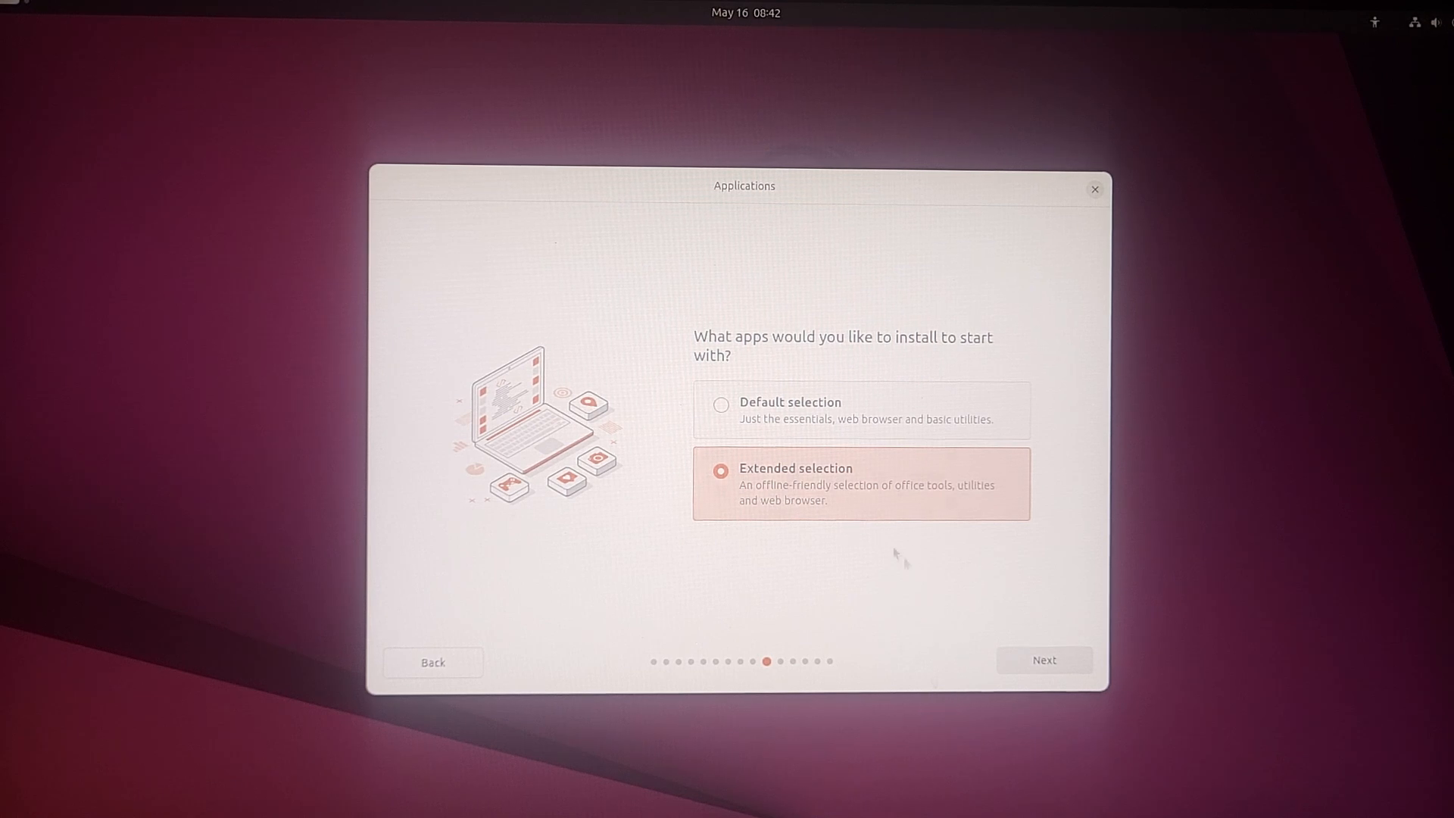
left_click(1043, 659)
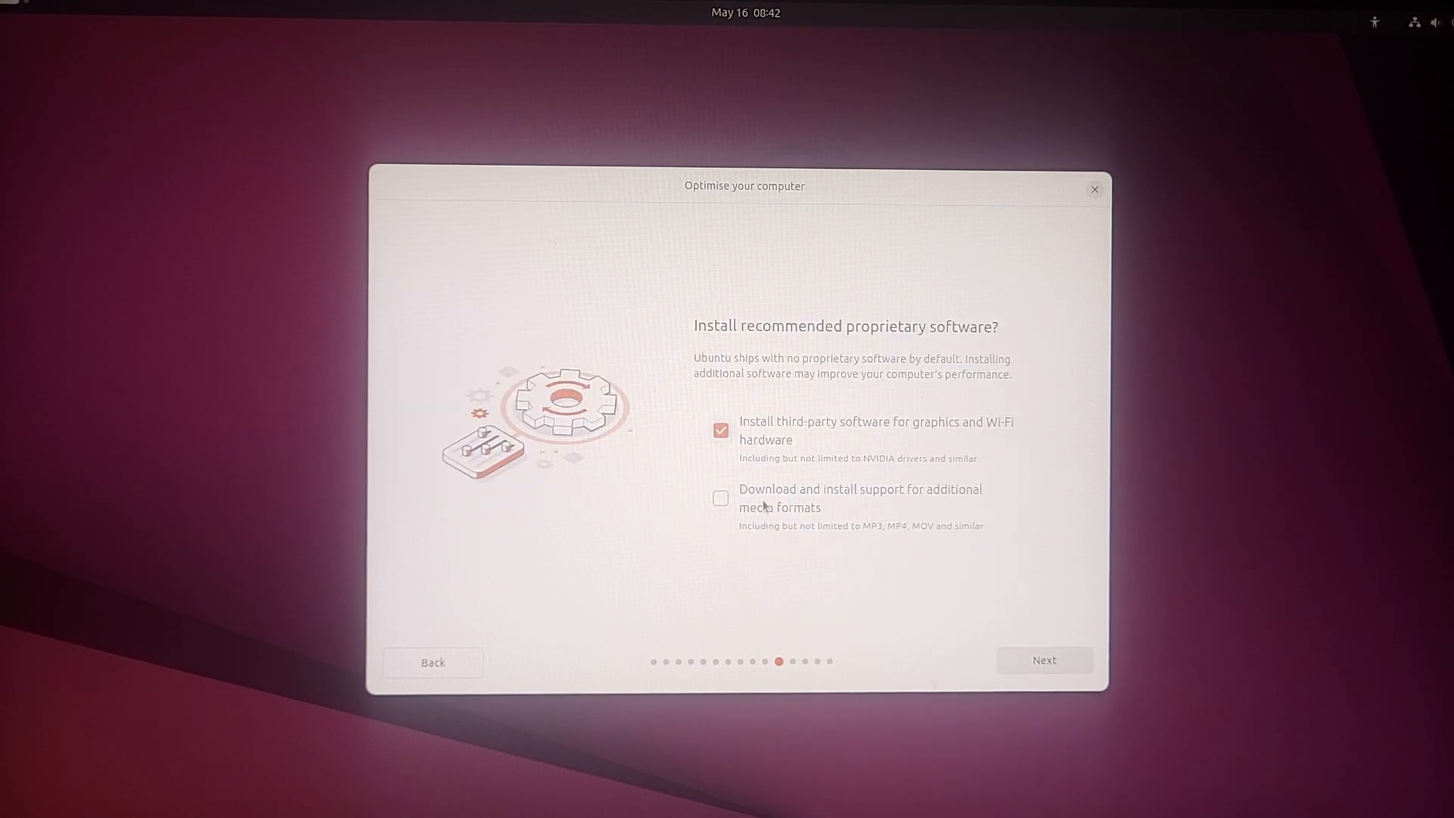
left_click(722, 498)
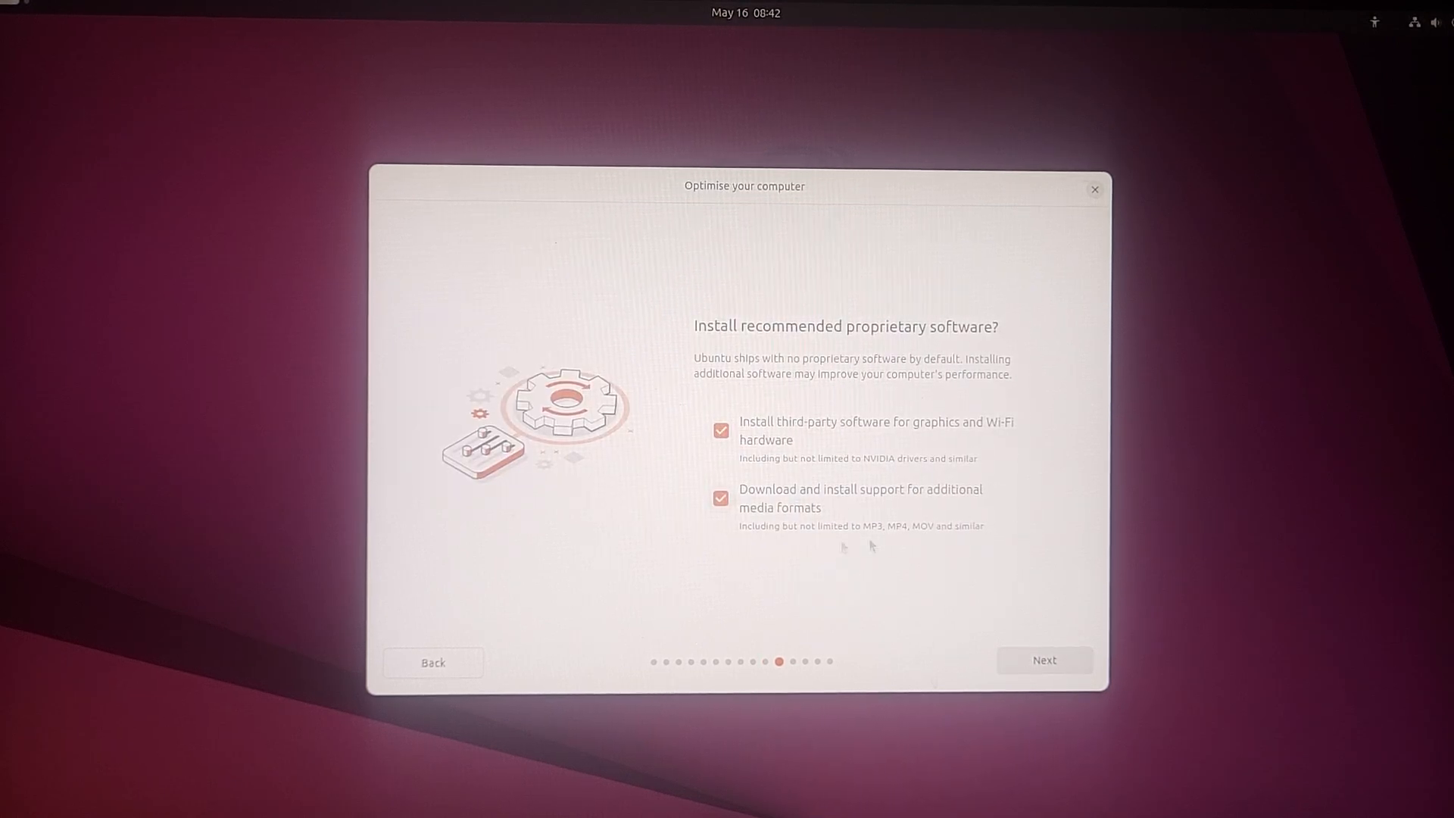
left_click(1044, 659)
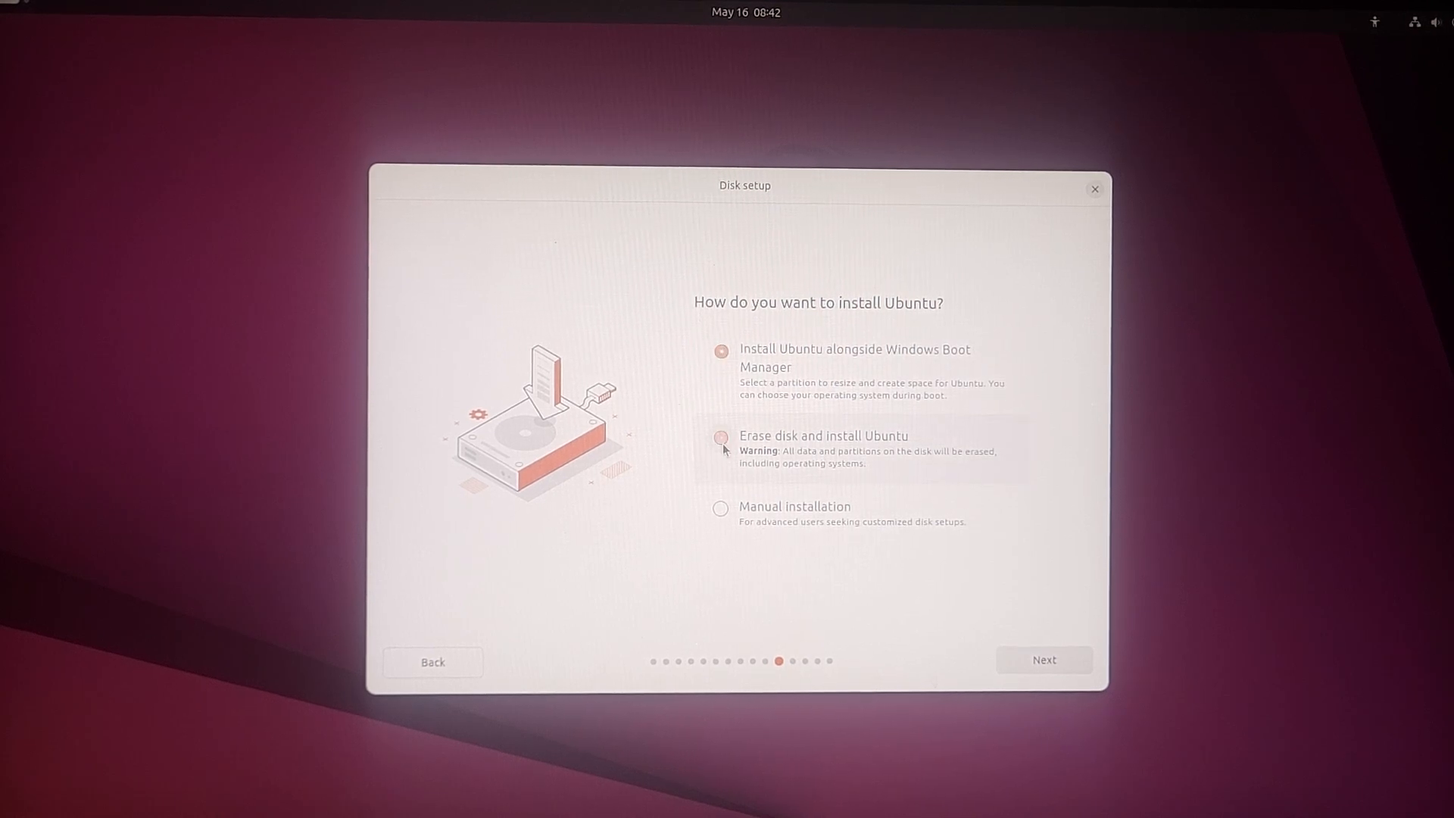
Step: Choose Erase disk and install on the 250 GB sdc drive, briefly reviewing the manual partitioning layout
left_click(719, 437)
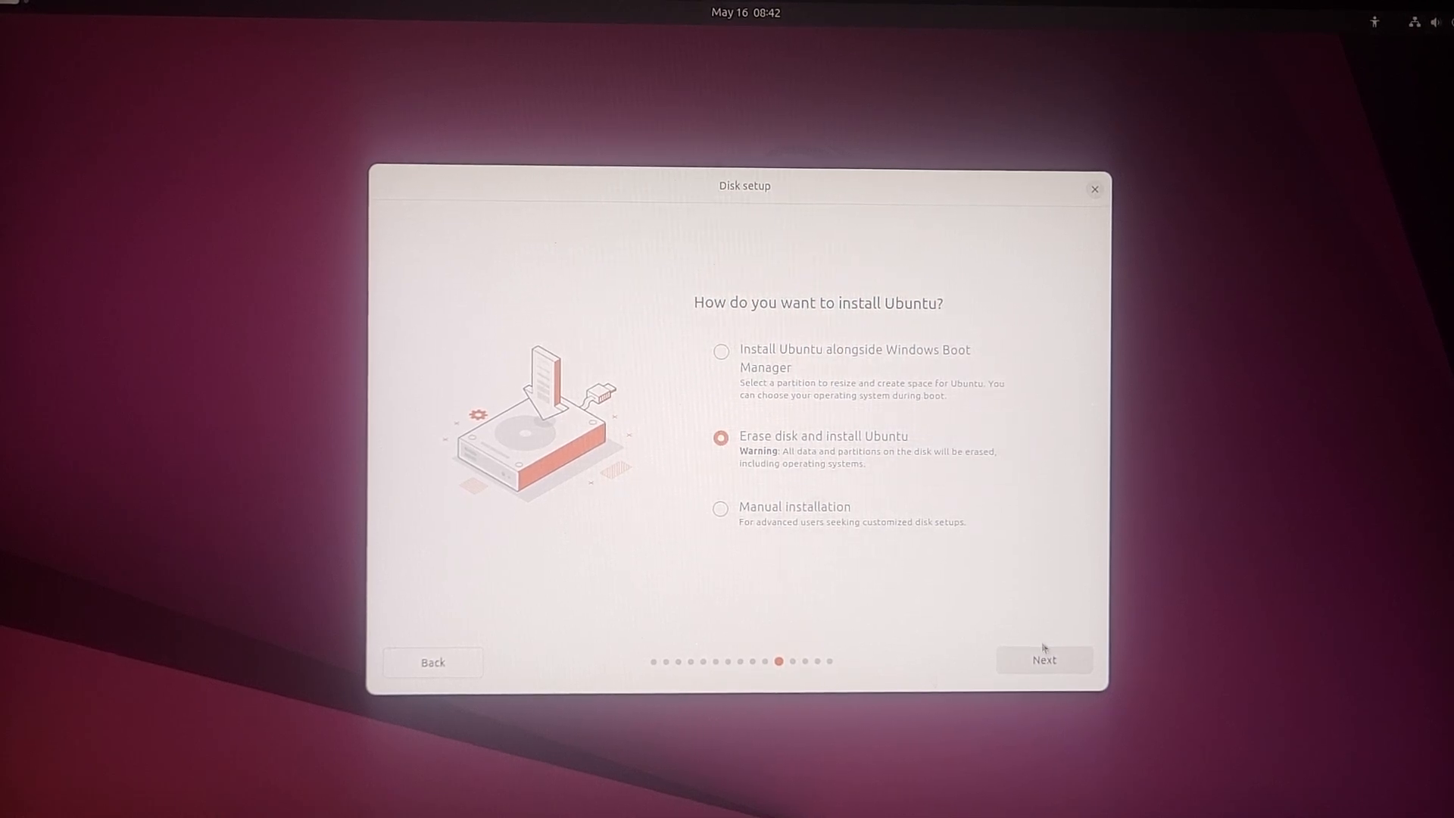
left_click(1042, 659)
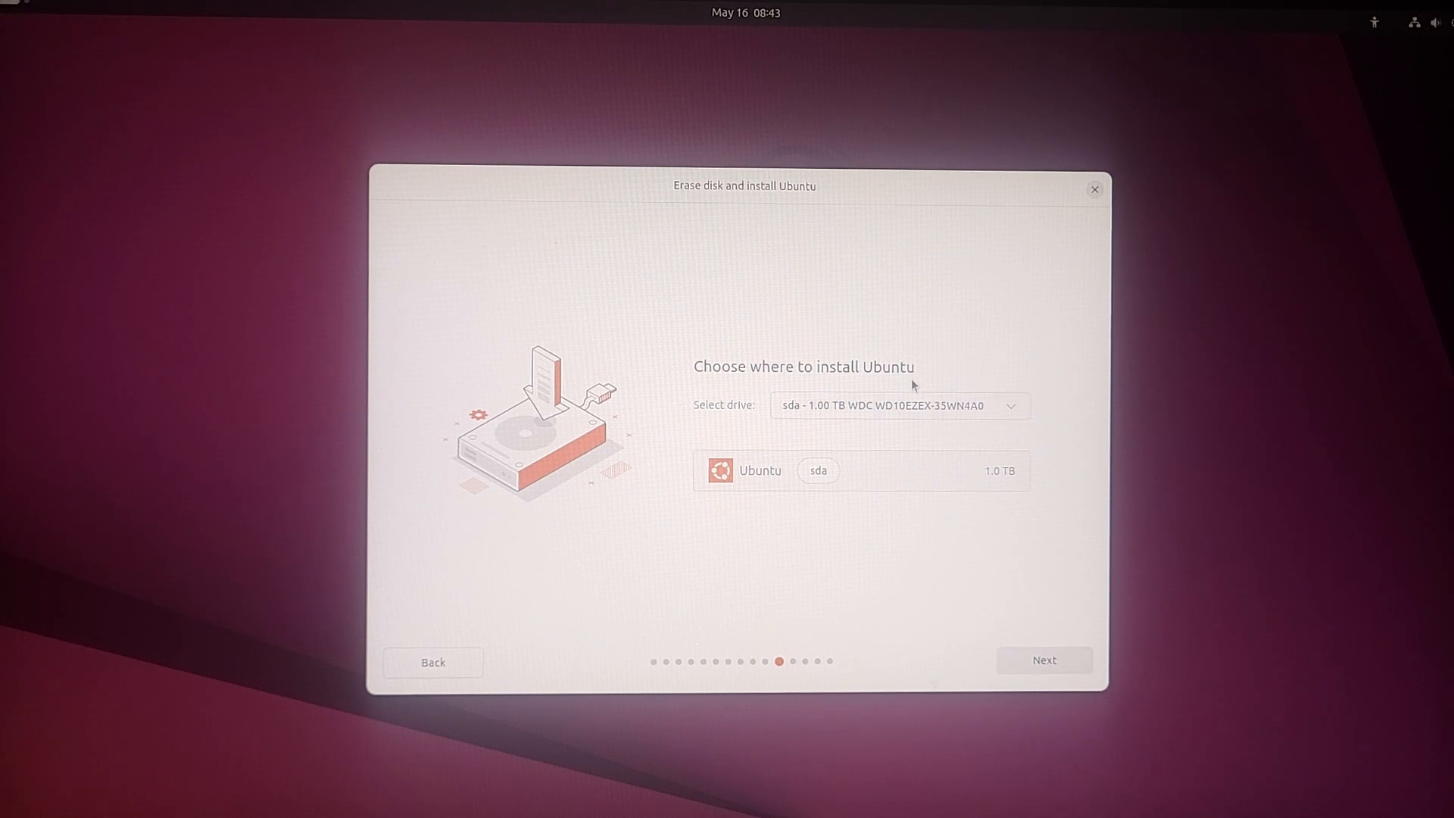
left_click(1011, 406)
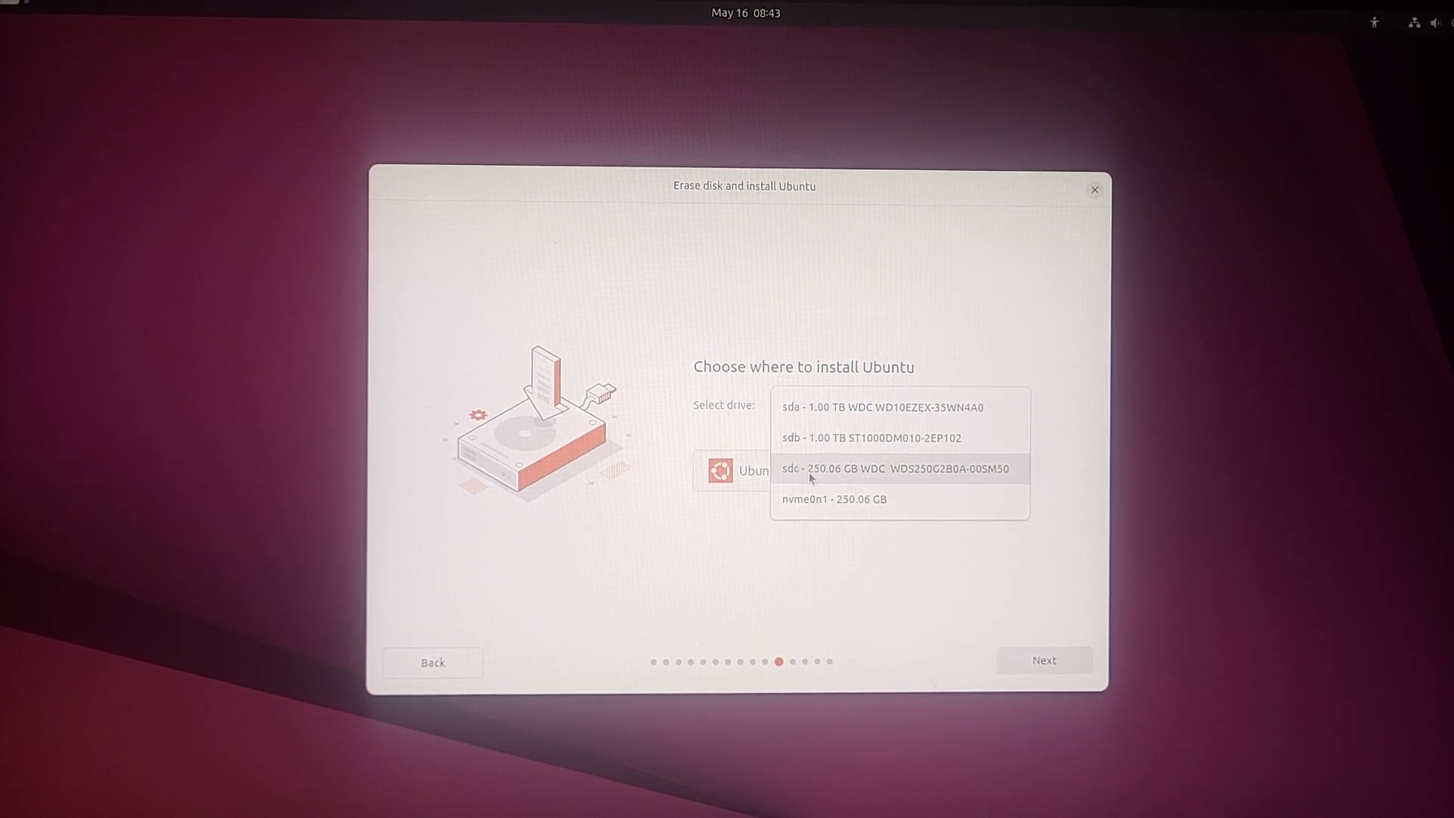
left_click(899, 468)
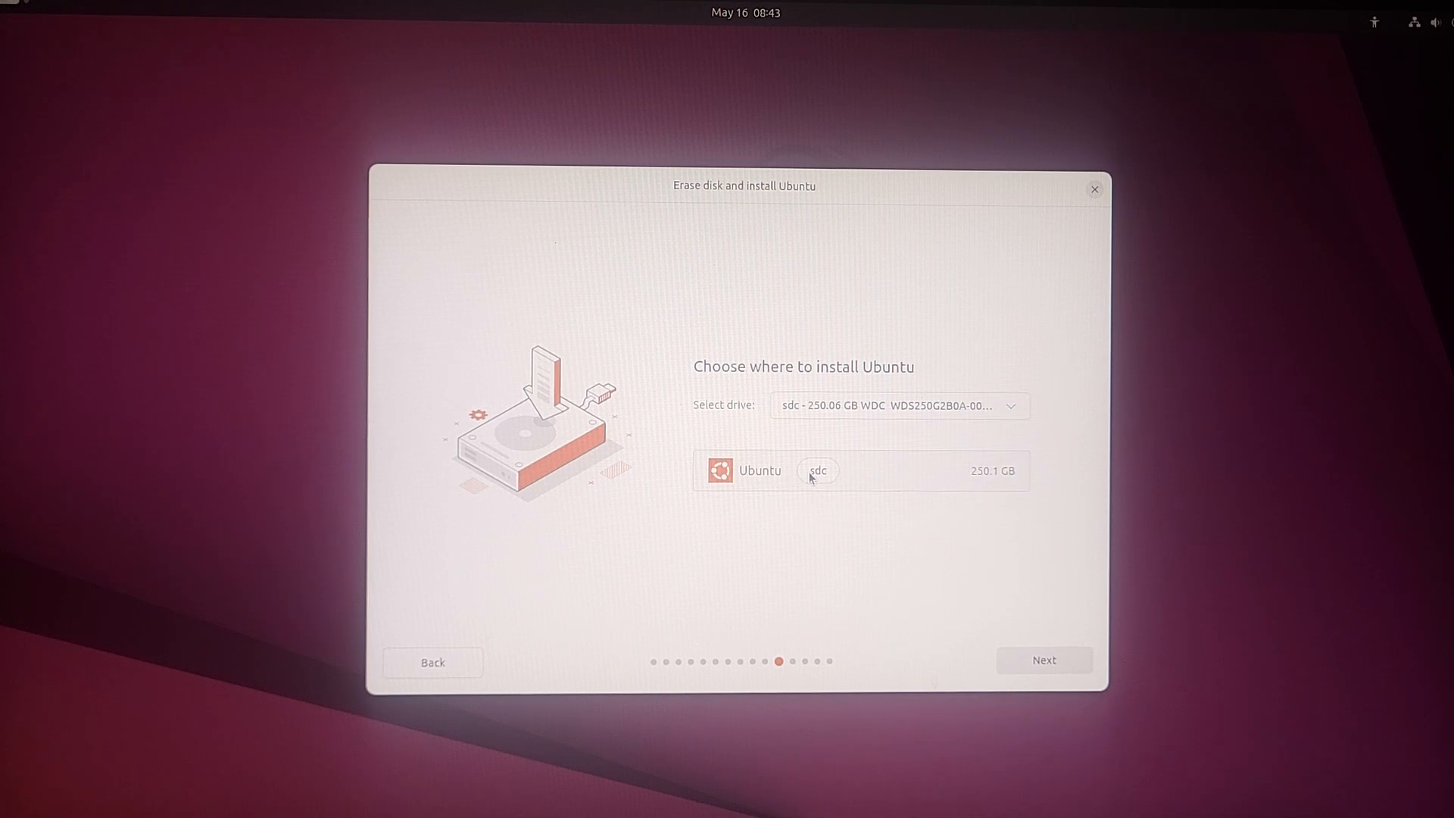
mouse_move(911, 514)
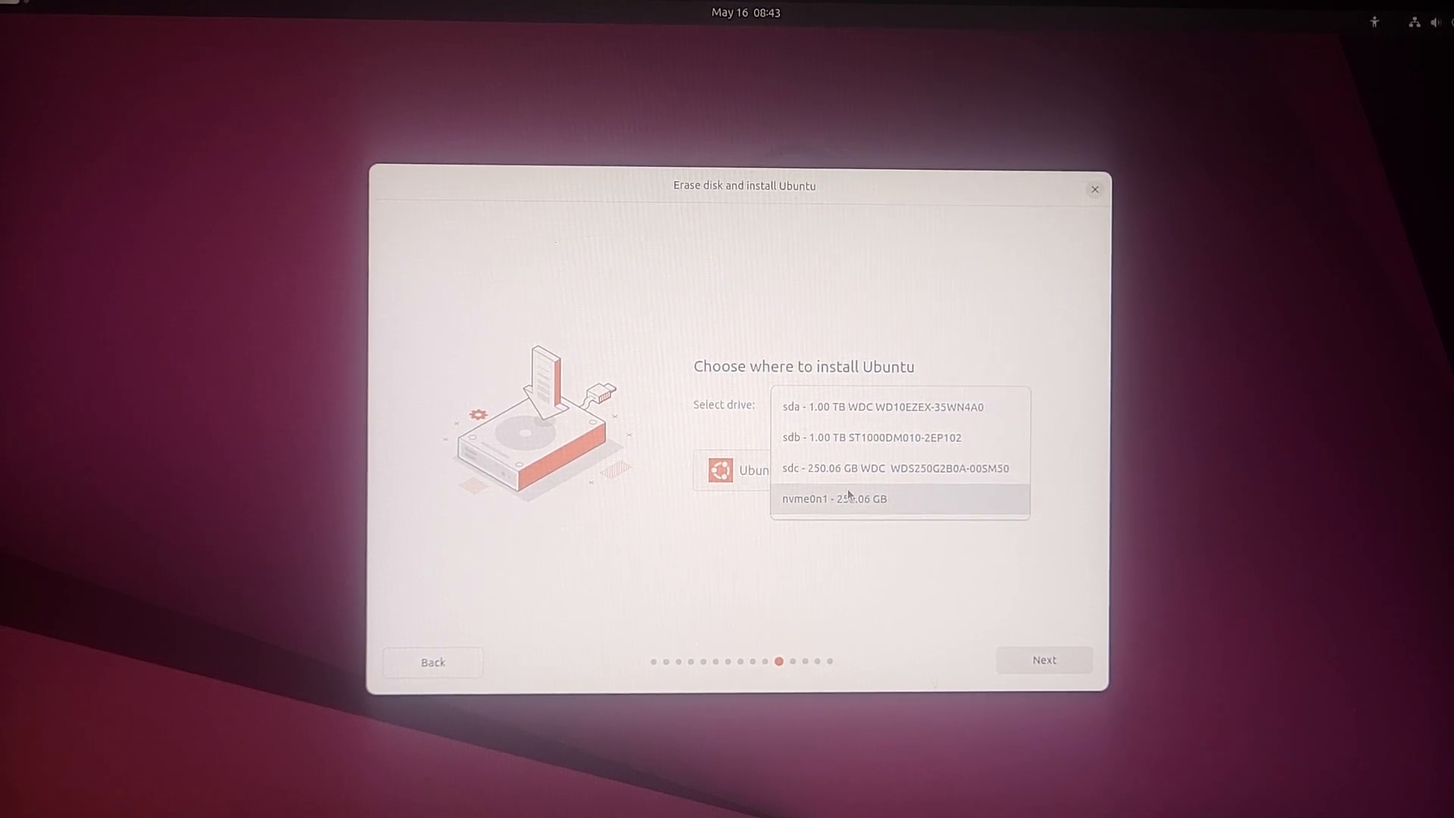
left_click(894, 468)
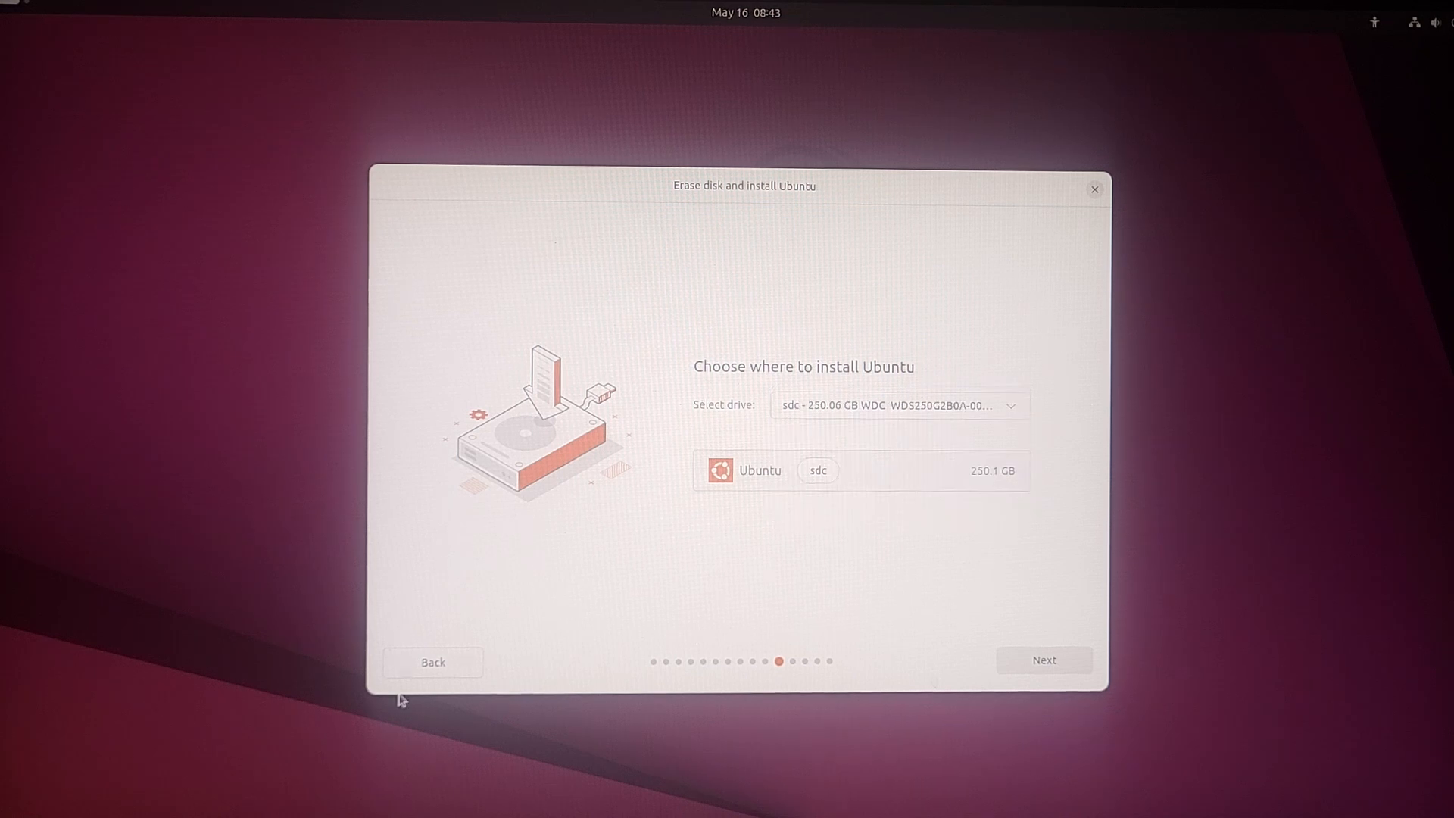
left_click(432, 662)
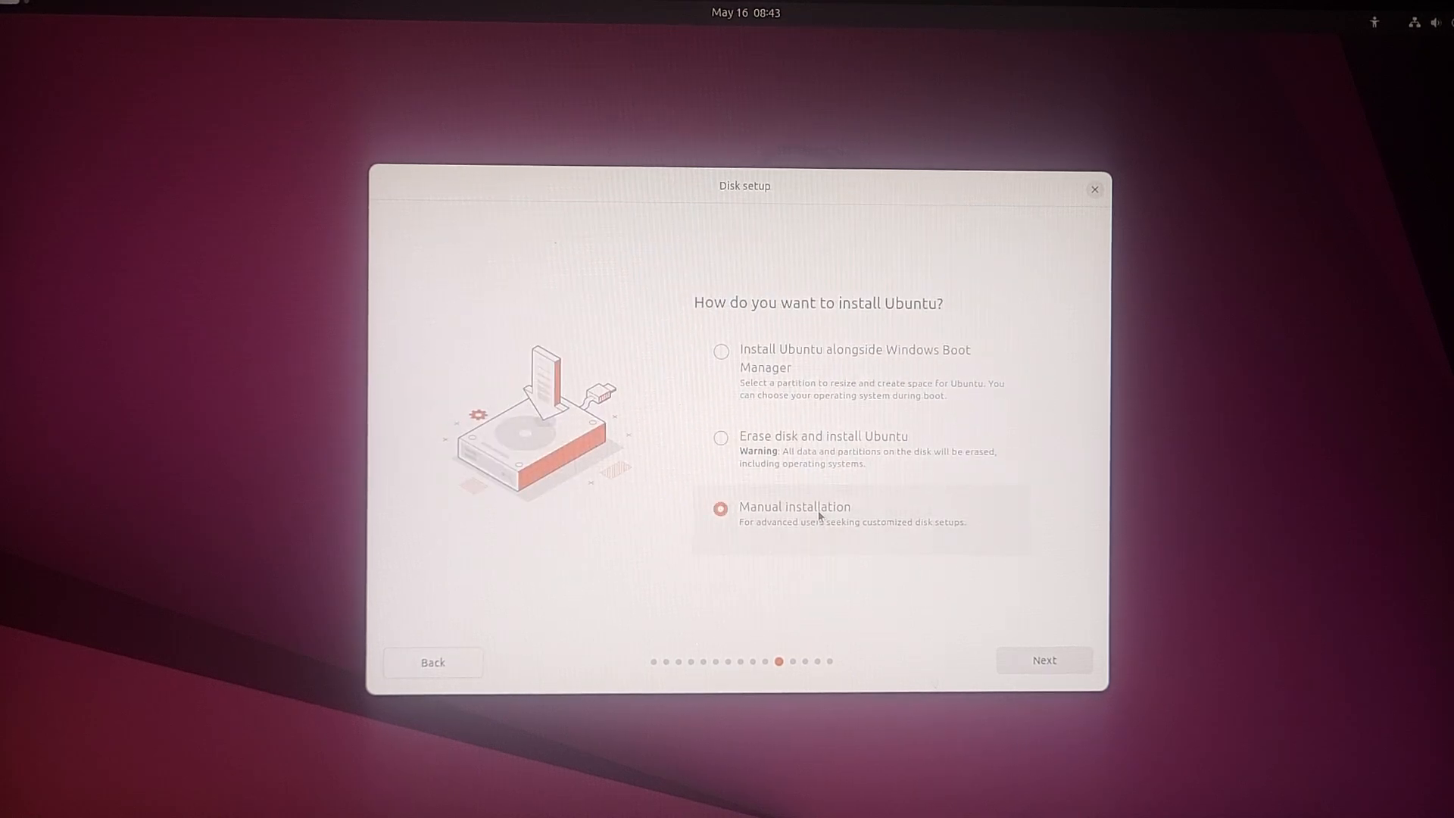
mouse_move(738, 547)
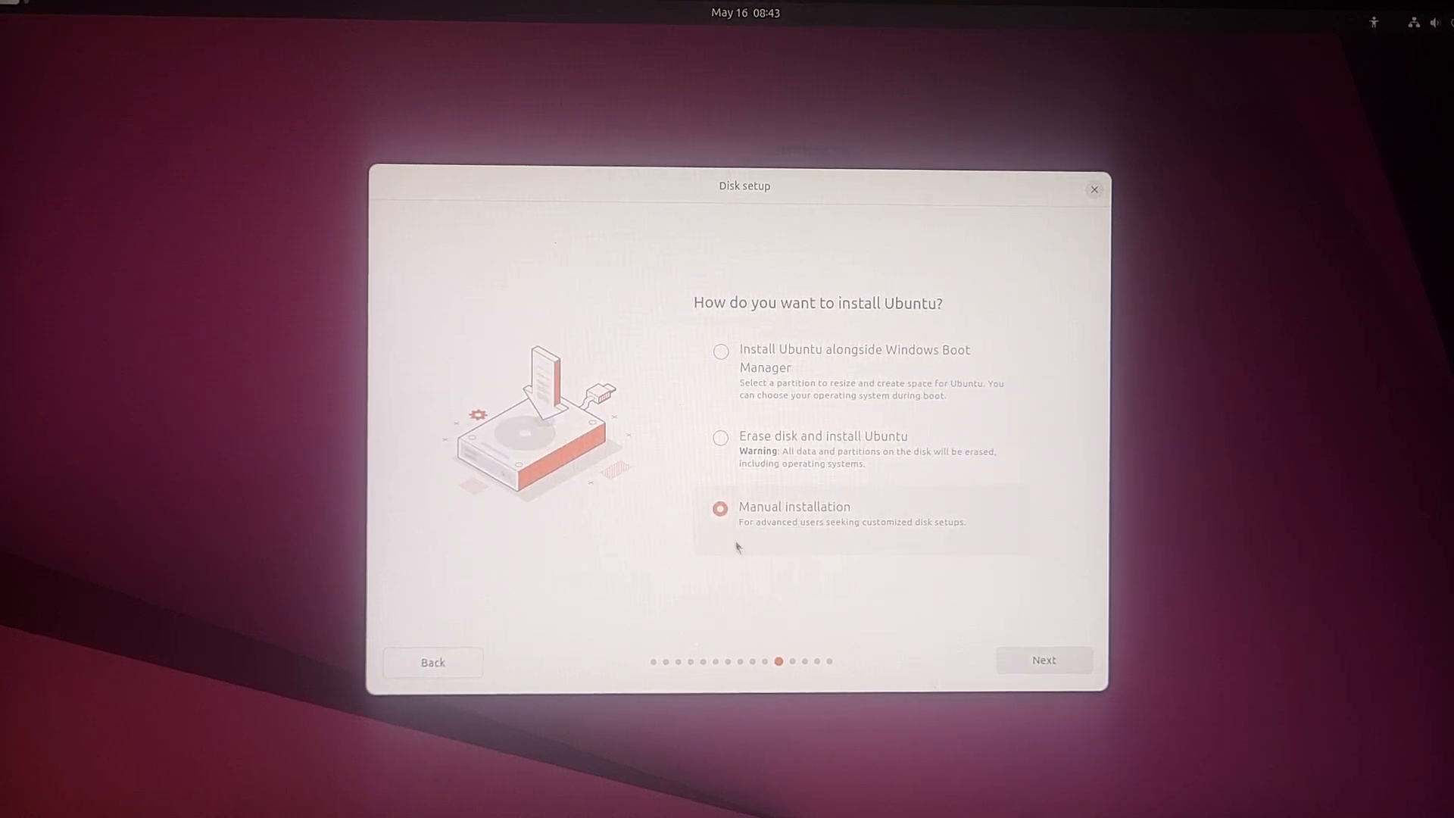
mouse_move(941, 551)
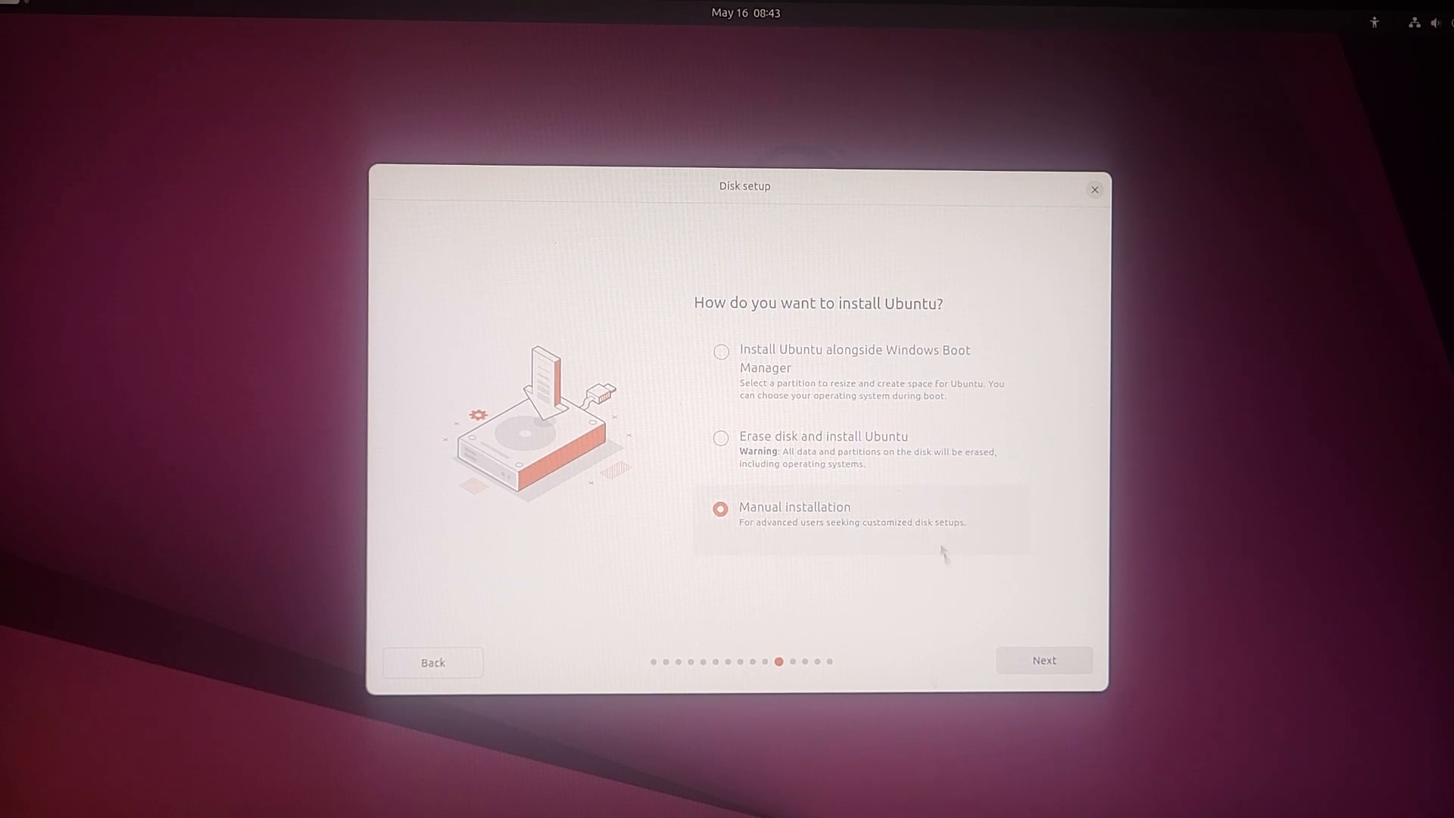
left_click(1042, 659)
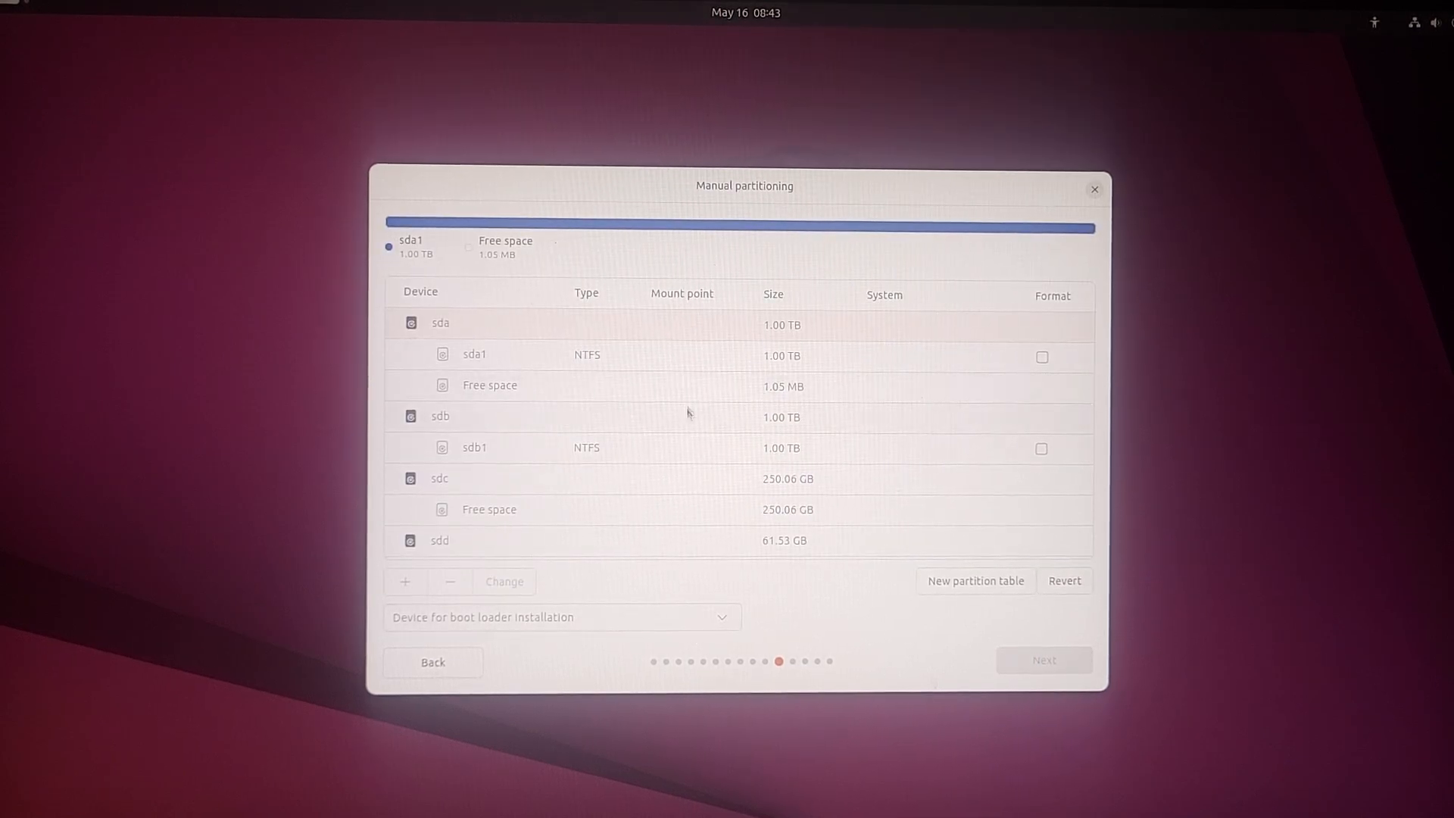
left_click(431, 662)
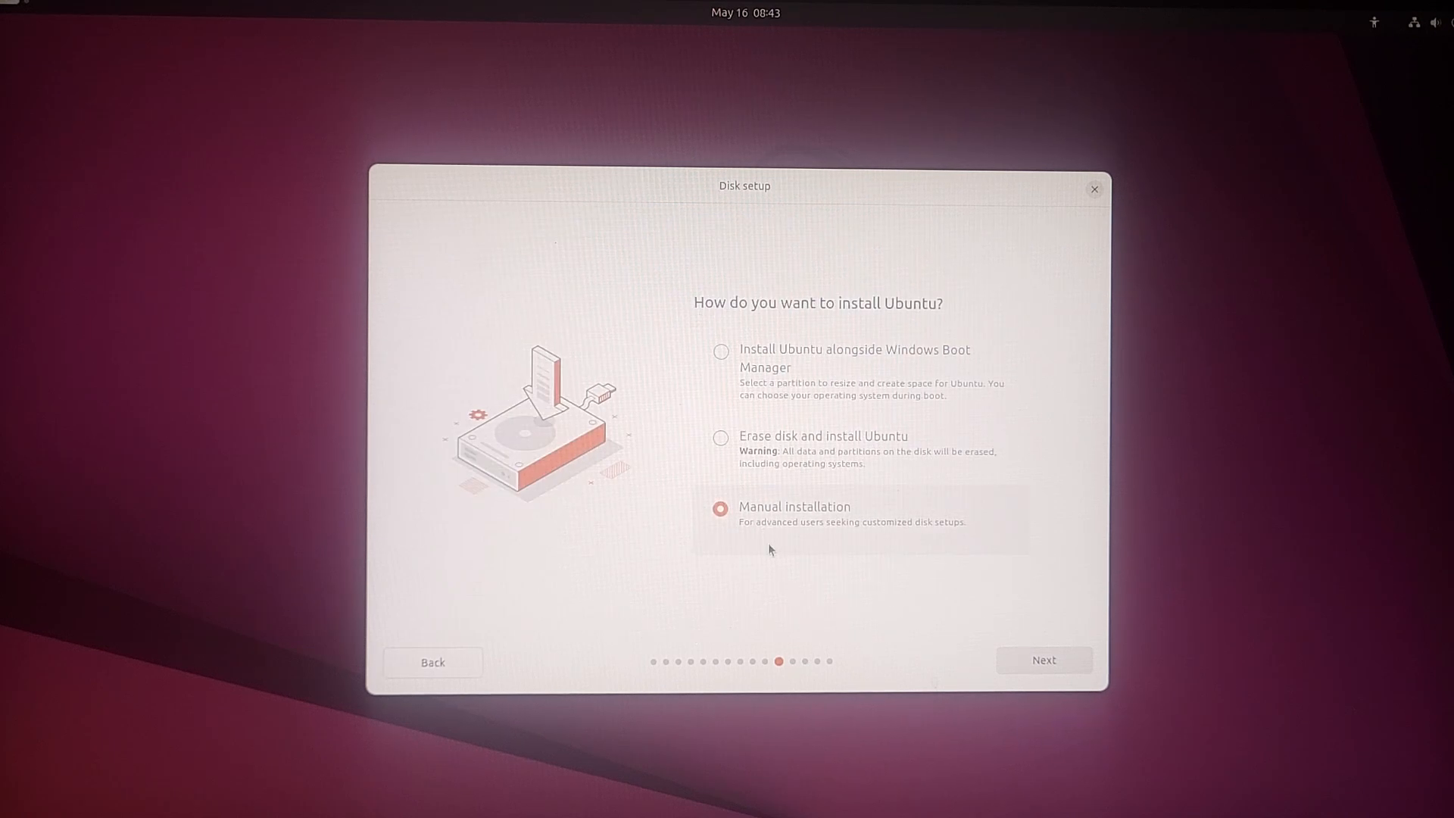
Step: Confirm erasing sdc with no encryption, submit the account and Asia/Kolkata timezone, reaching the summary
left_click(722, 436)
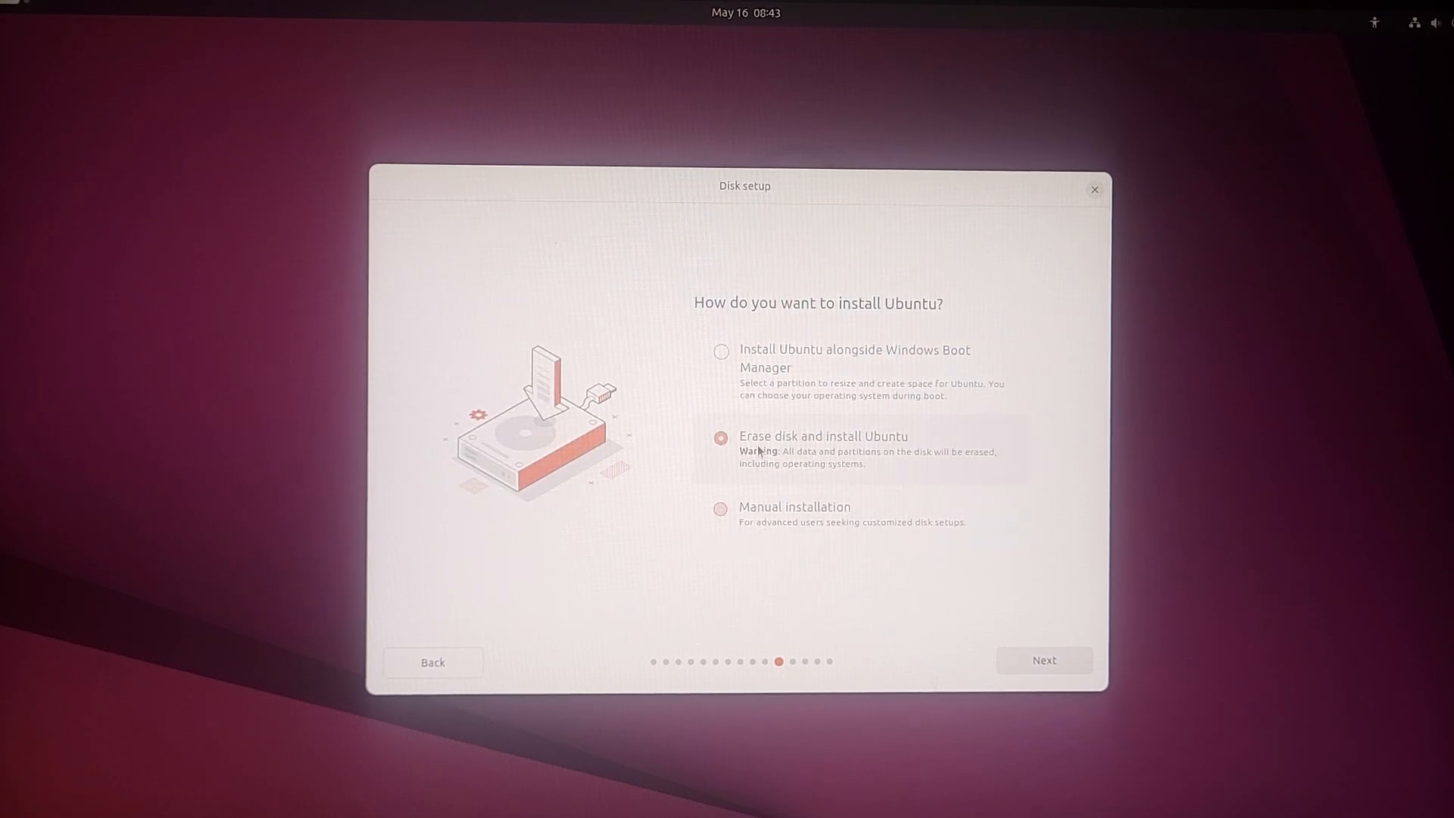
left_click(1042, 659)
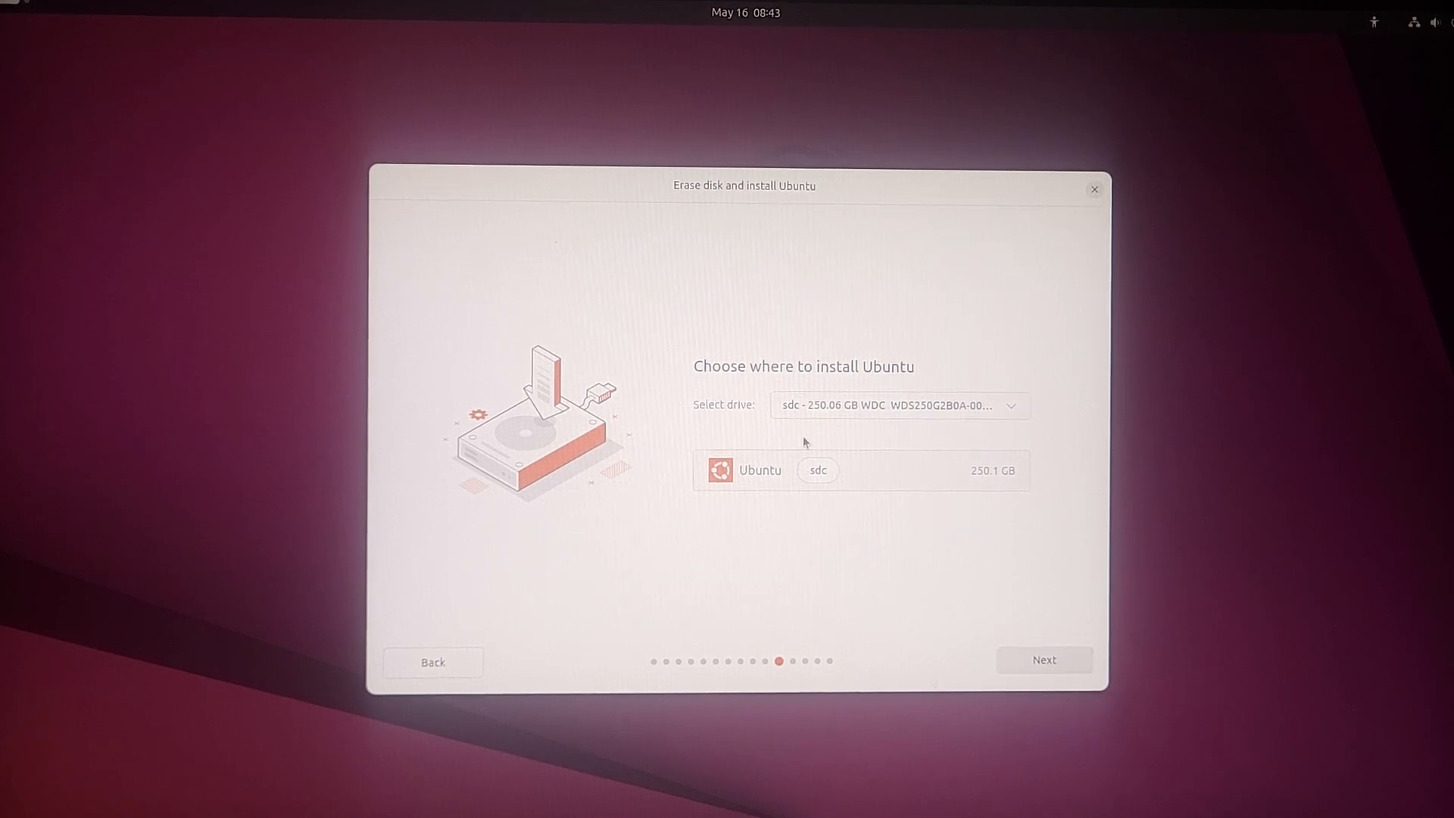
mouse_move(819, 423)
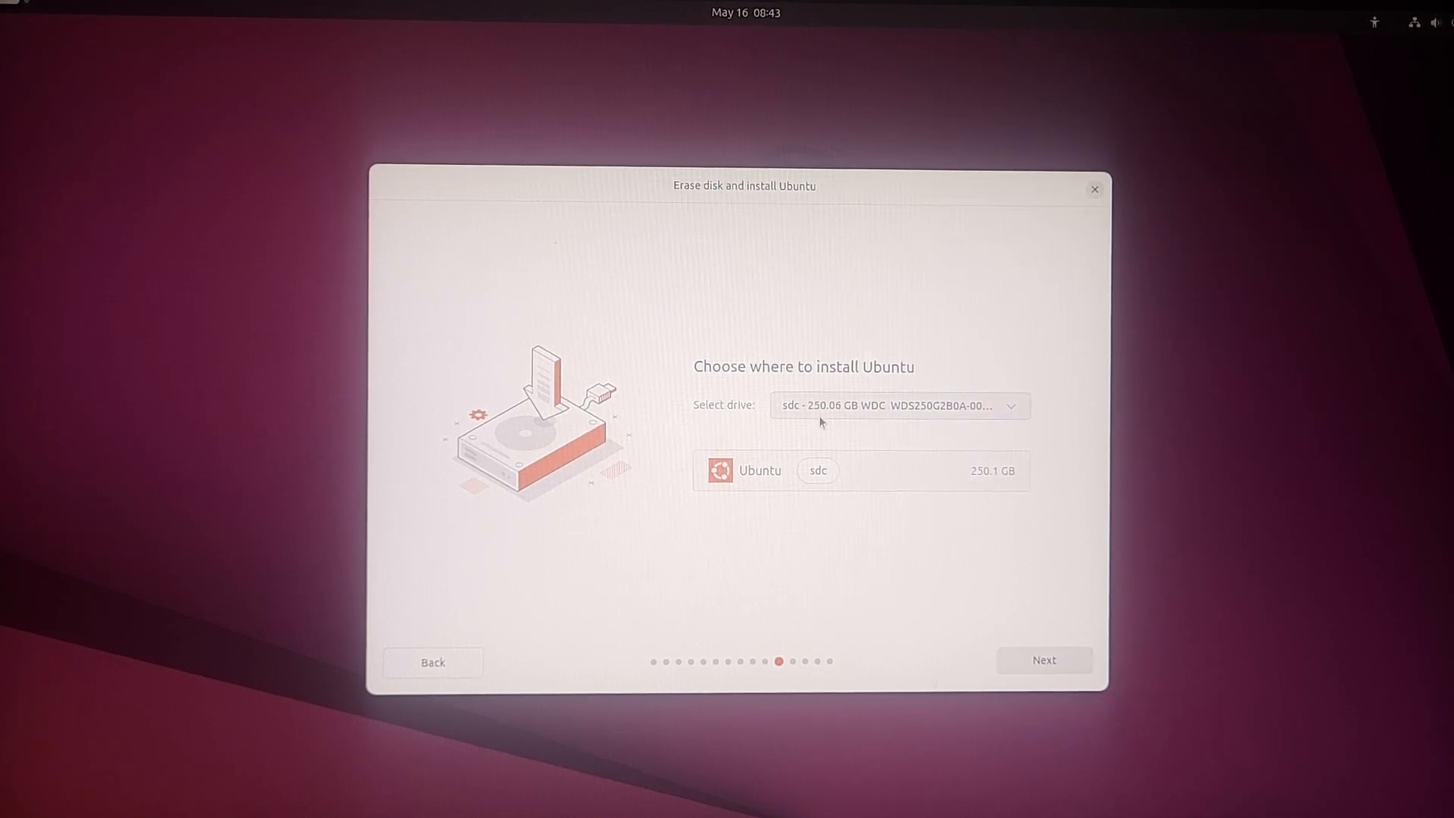
left_click(1042, 660)
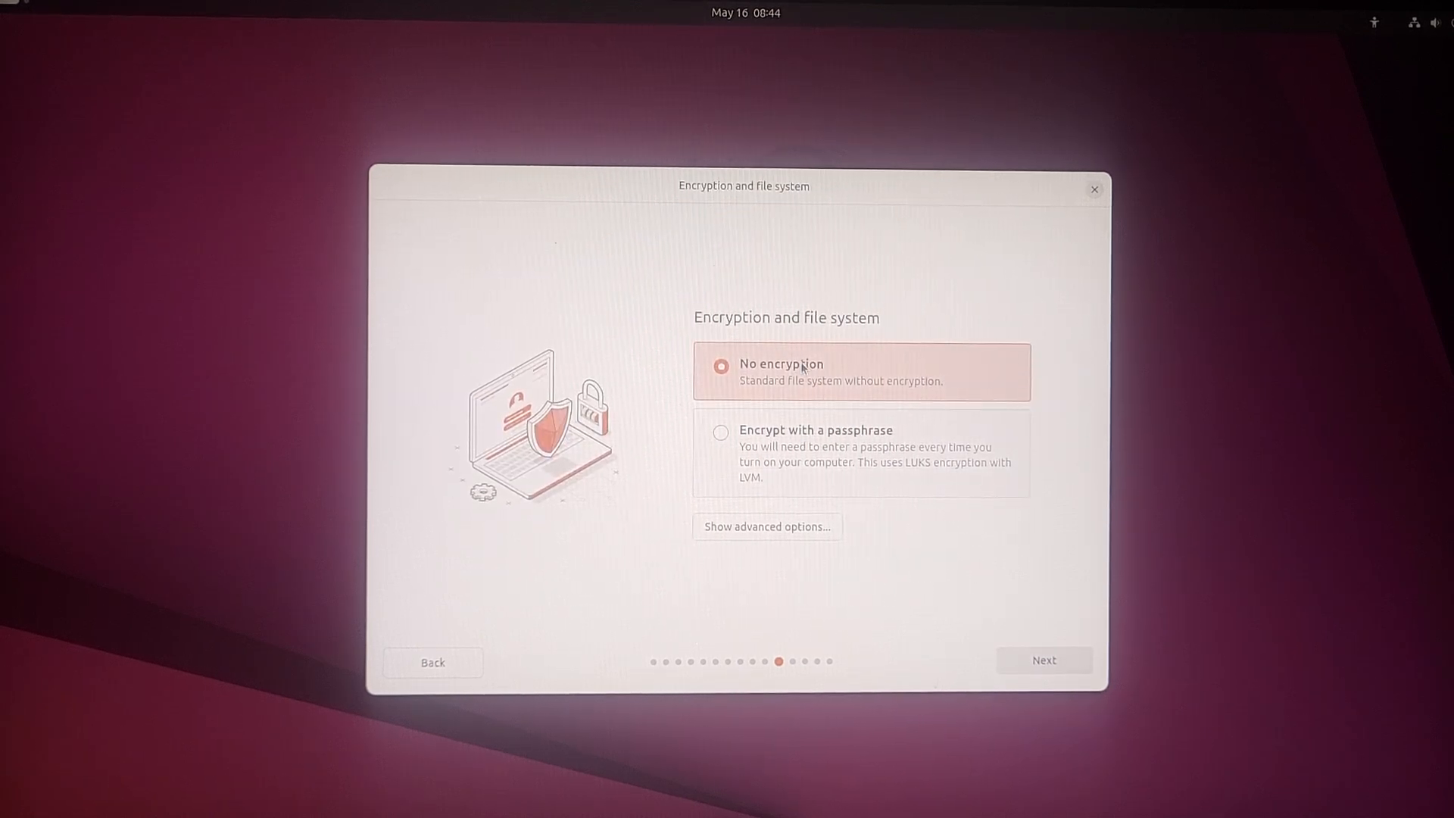
left_click(1042, 661)
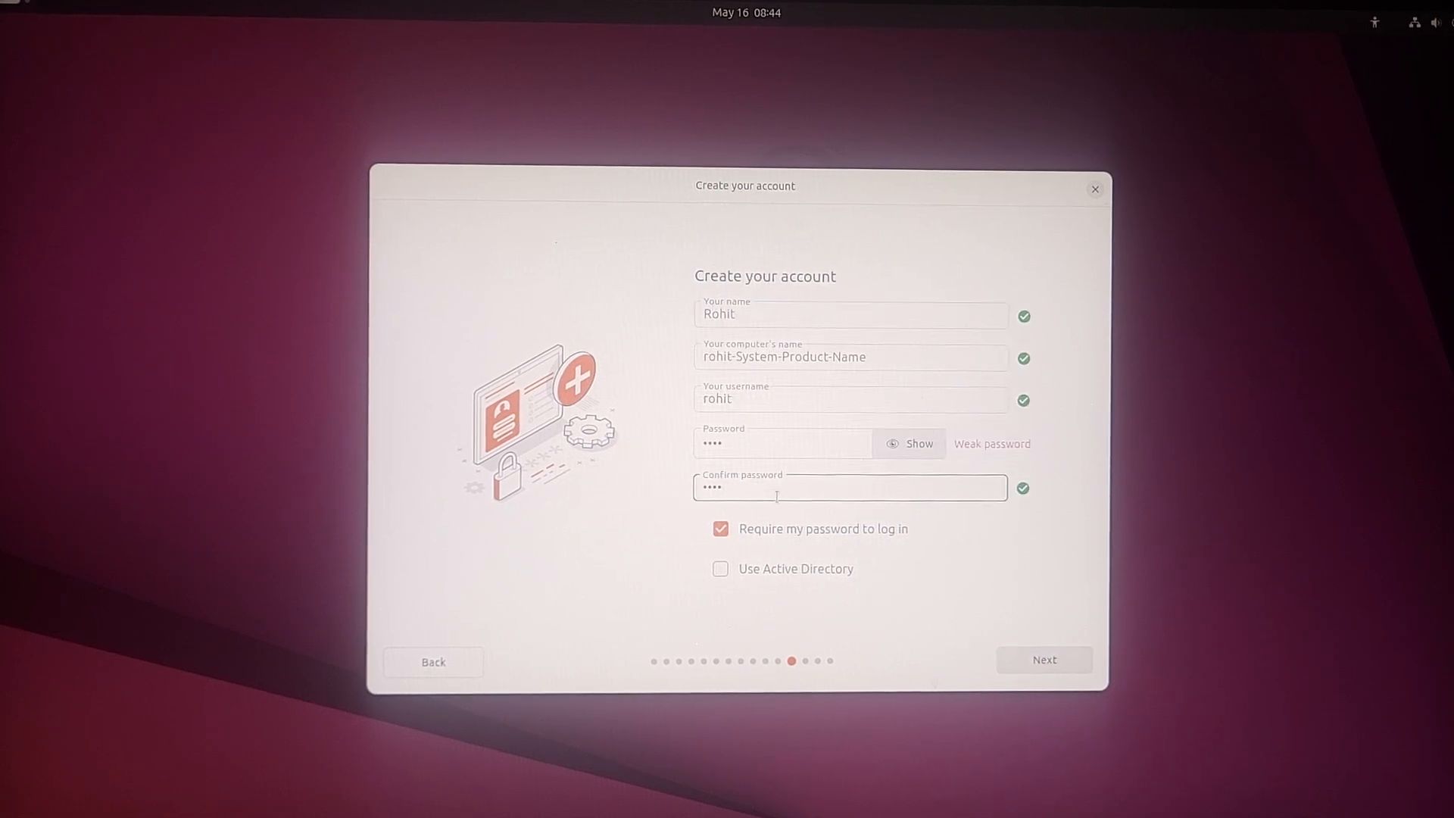
left_click(1044, 659)
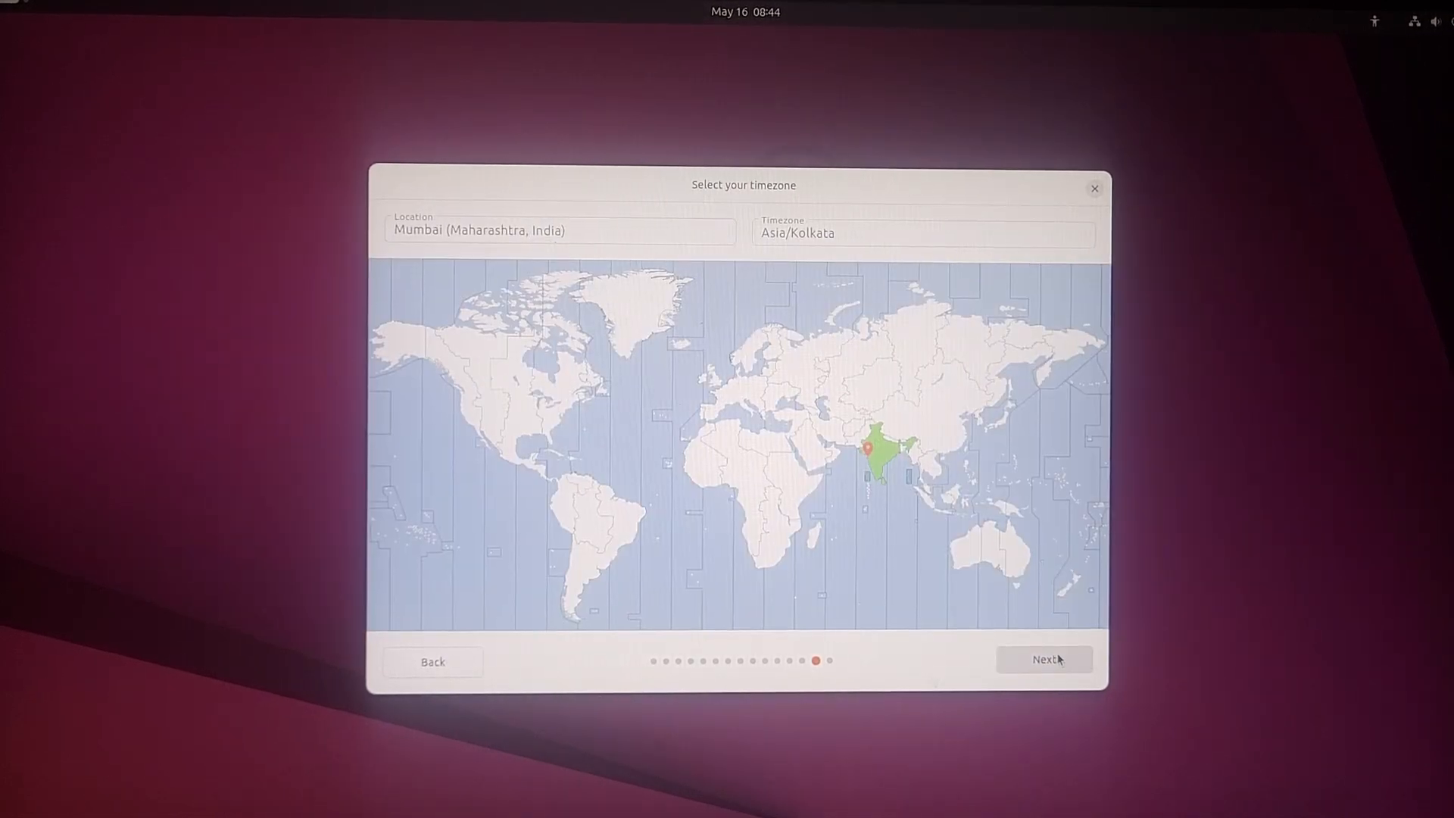
left_click(1044, 659)
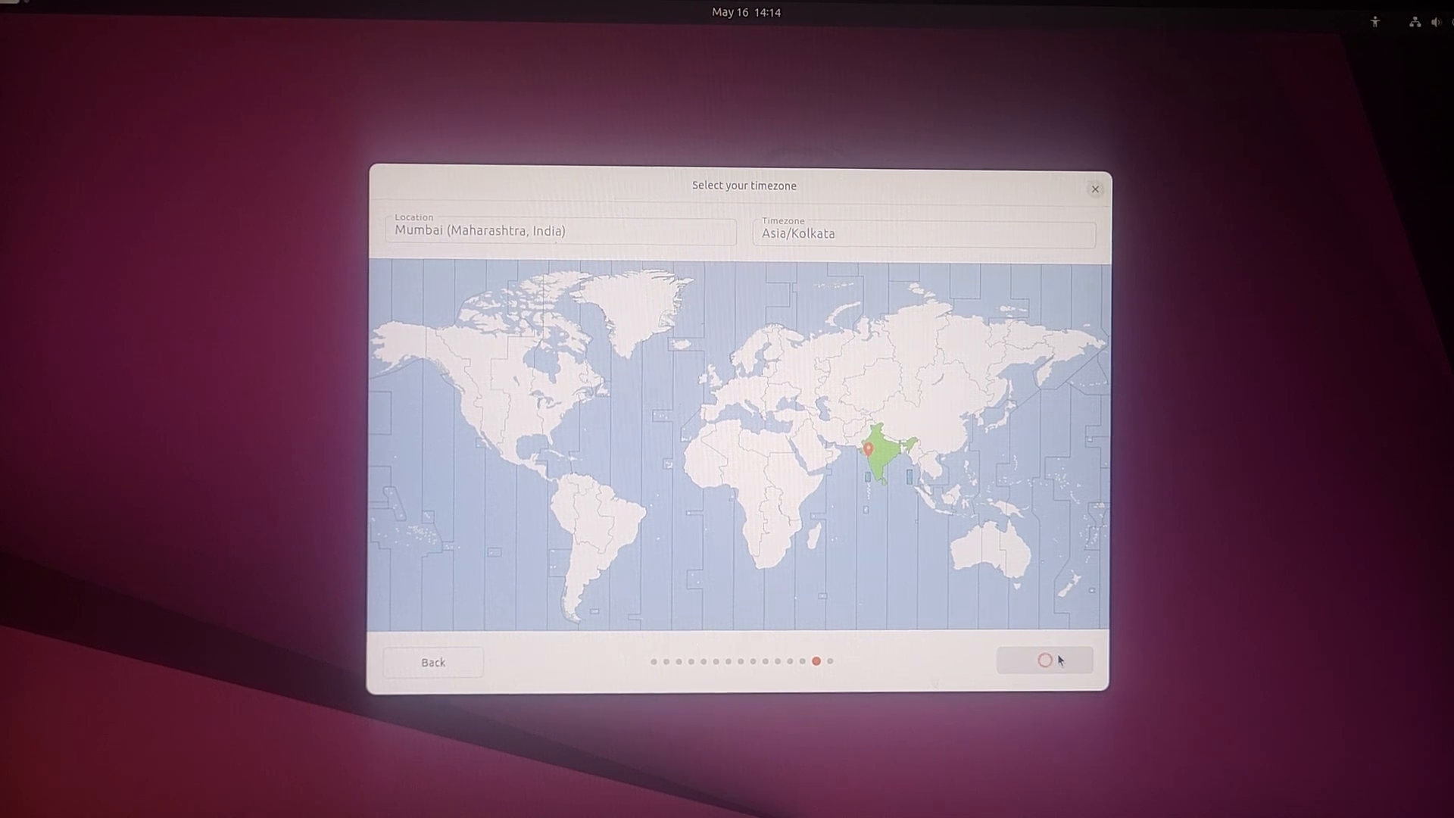
left_click(1043, 659)
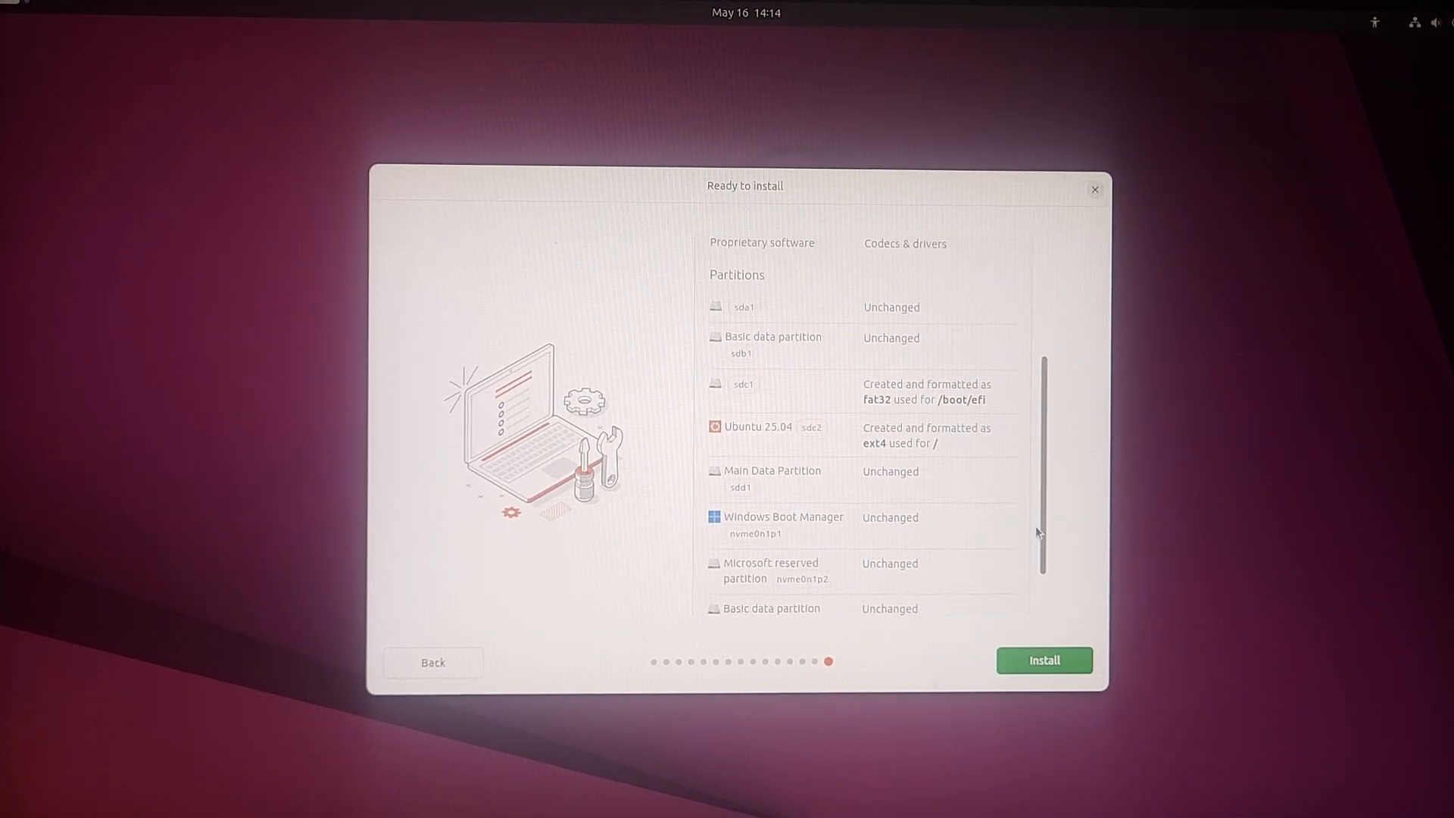
Step: Review the installation summary and start installing Ubuntu 25.04 until it completes
scroll("down", 3)
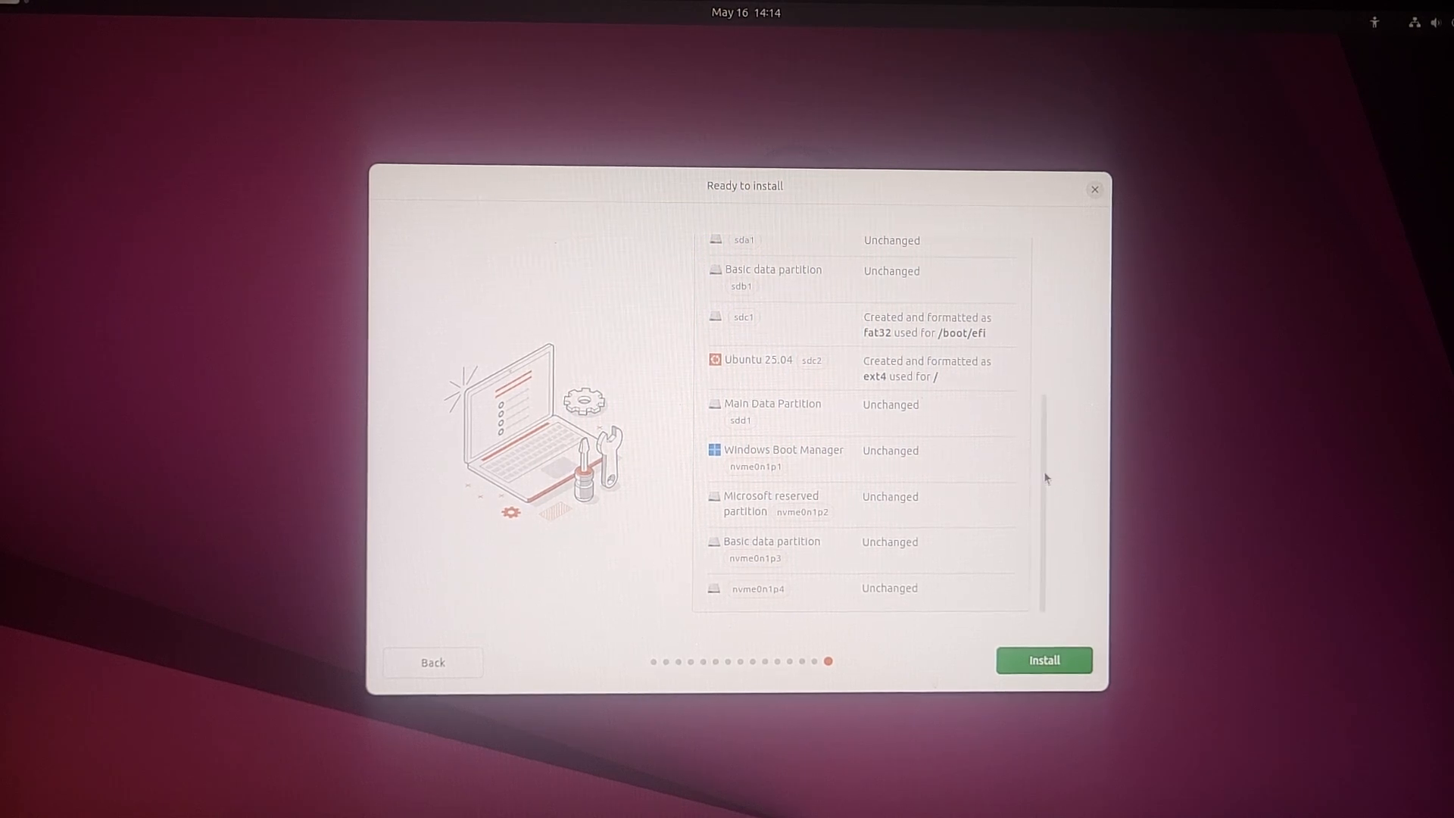
mouse_move(745, 345)
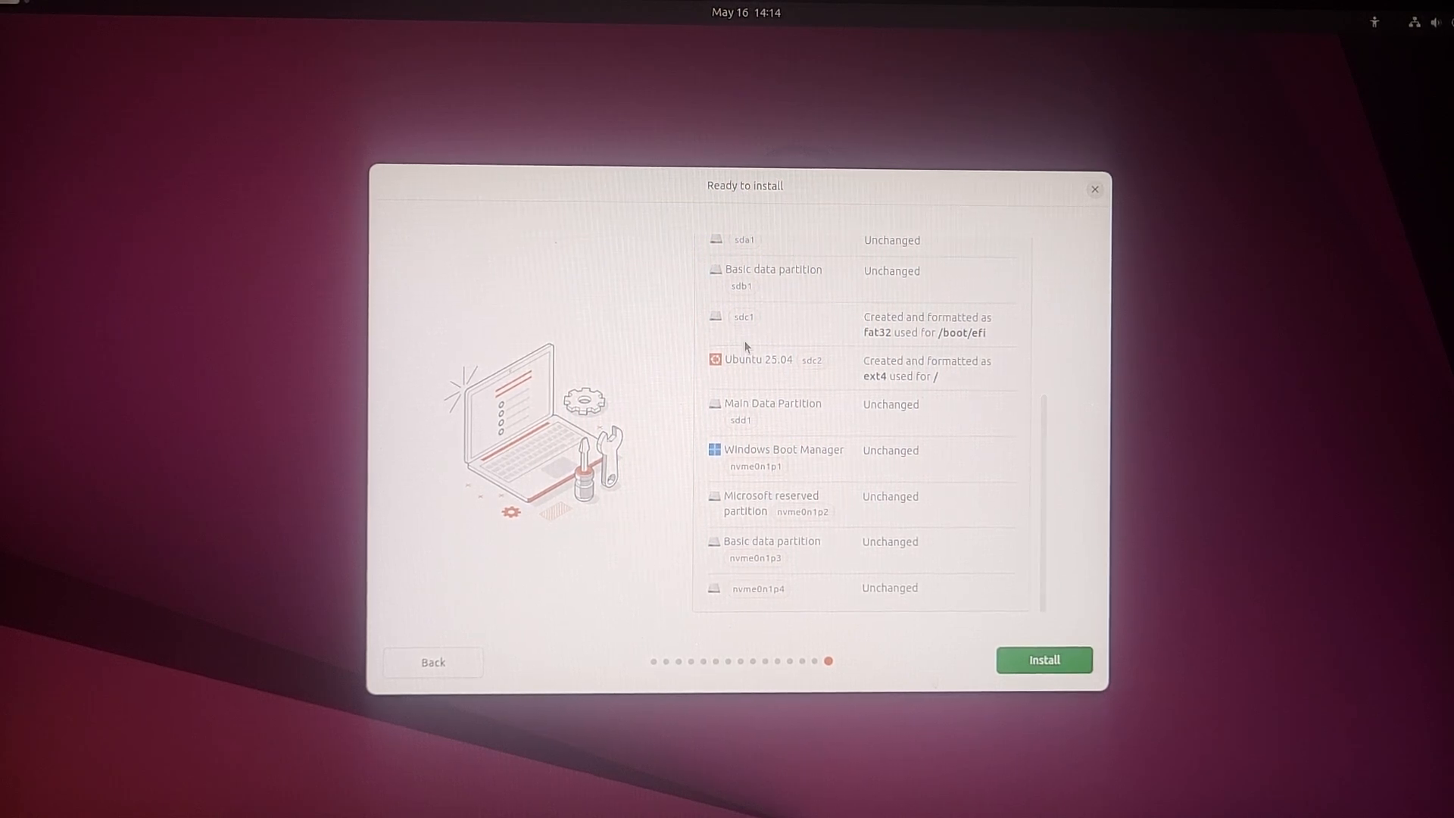
mouse_move(979, 338)
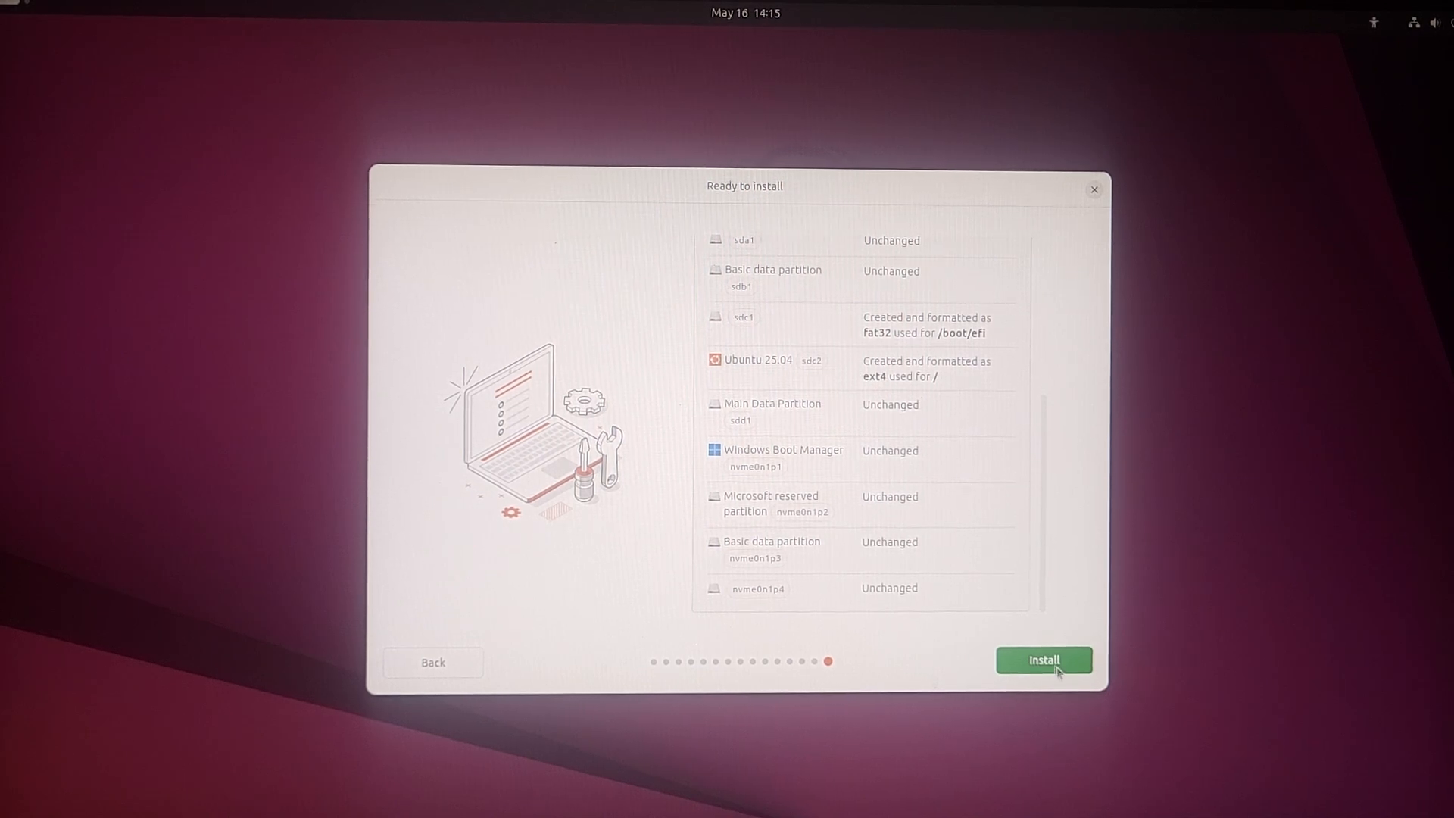
mouse_move(1020, 629)
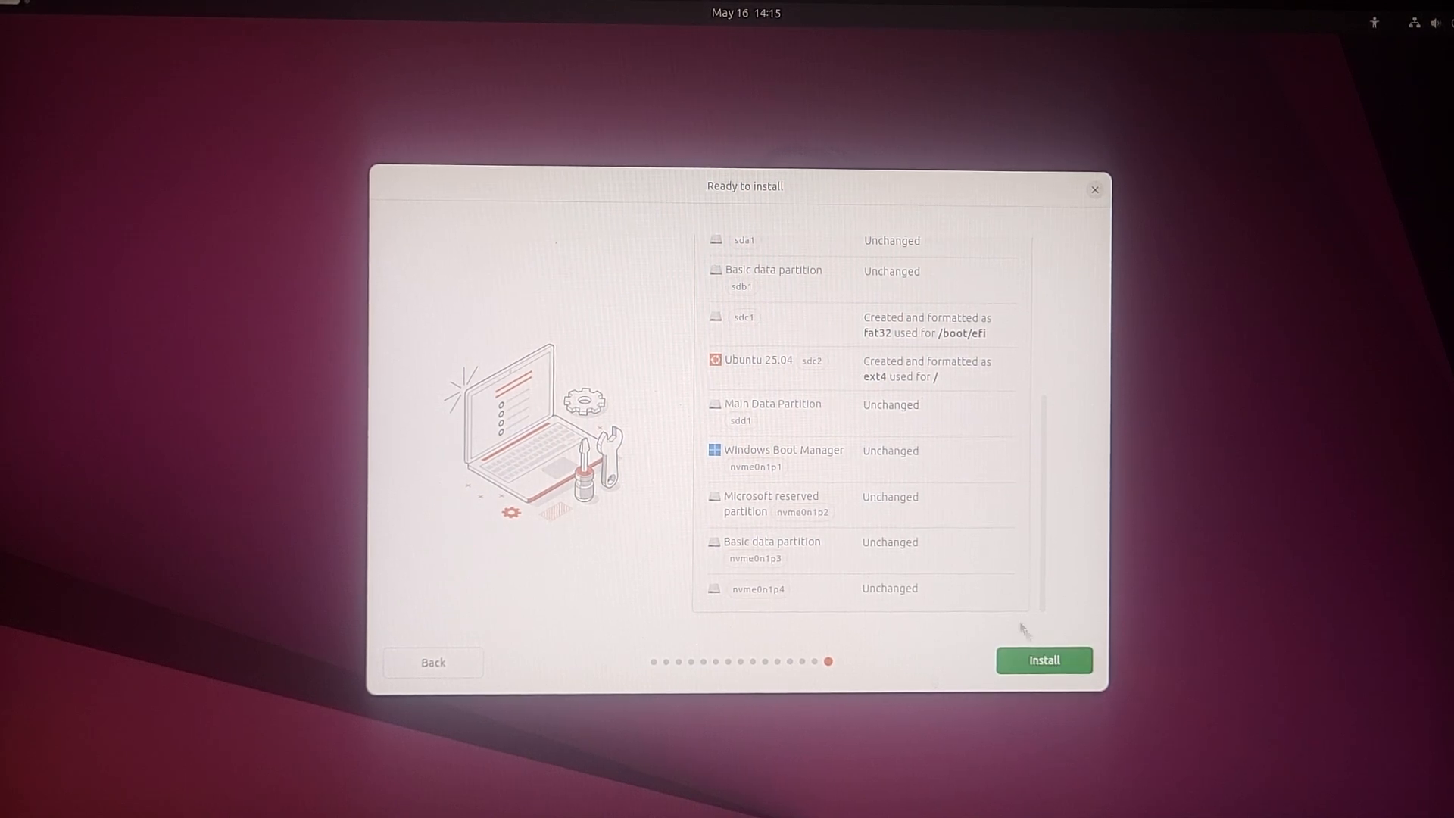
left_click(1043, 660)
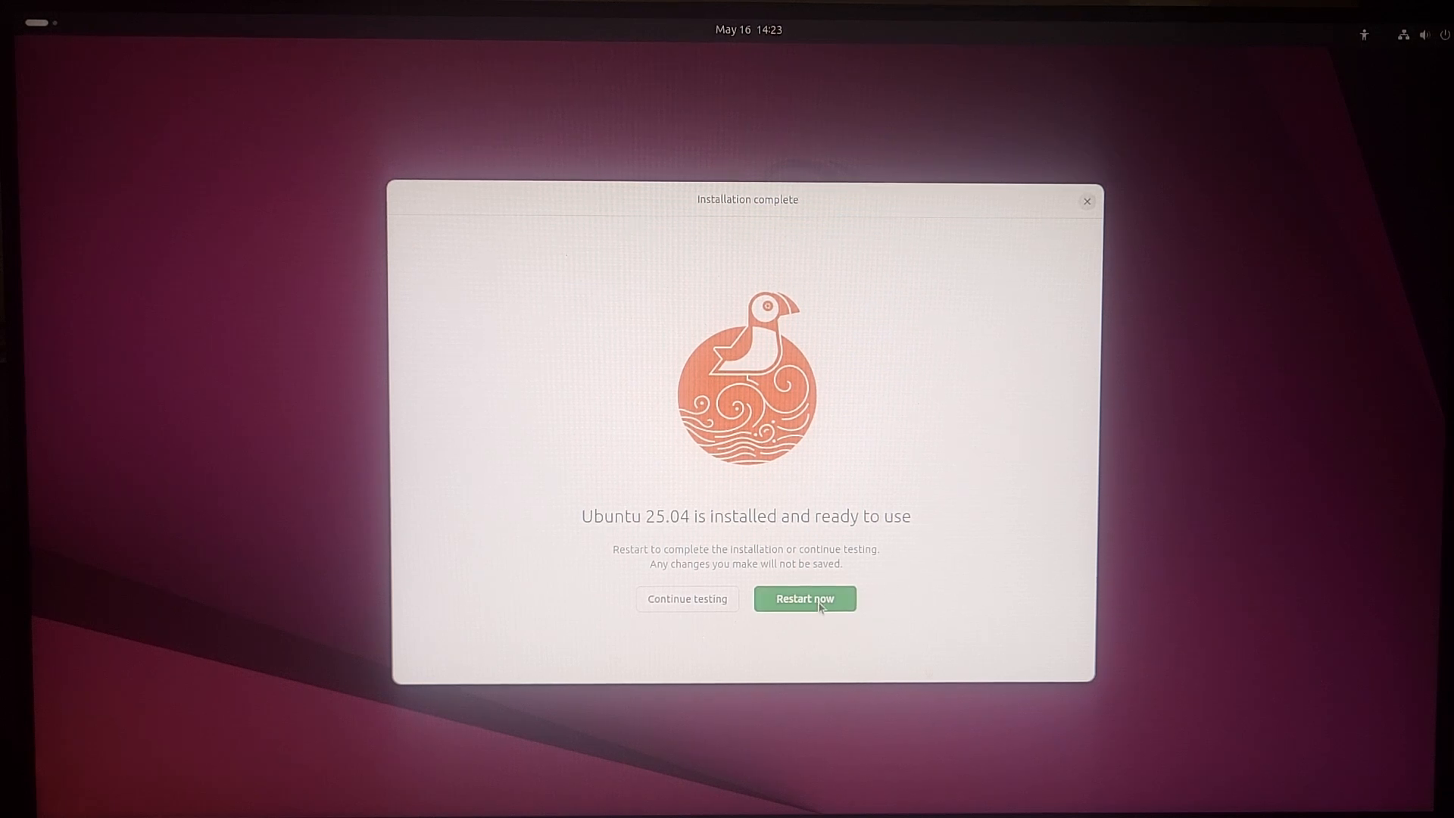
Step: Restart the computer and select the Ubuntu entry in the GRUB menu
left_click(803, 599)
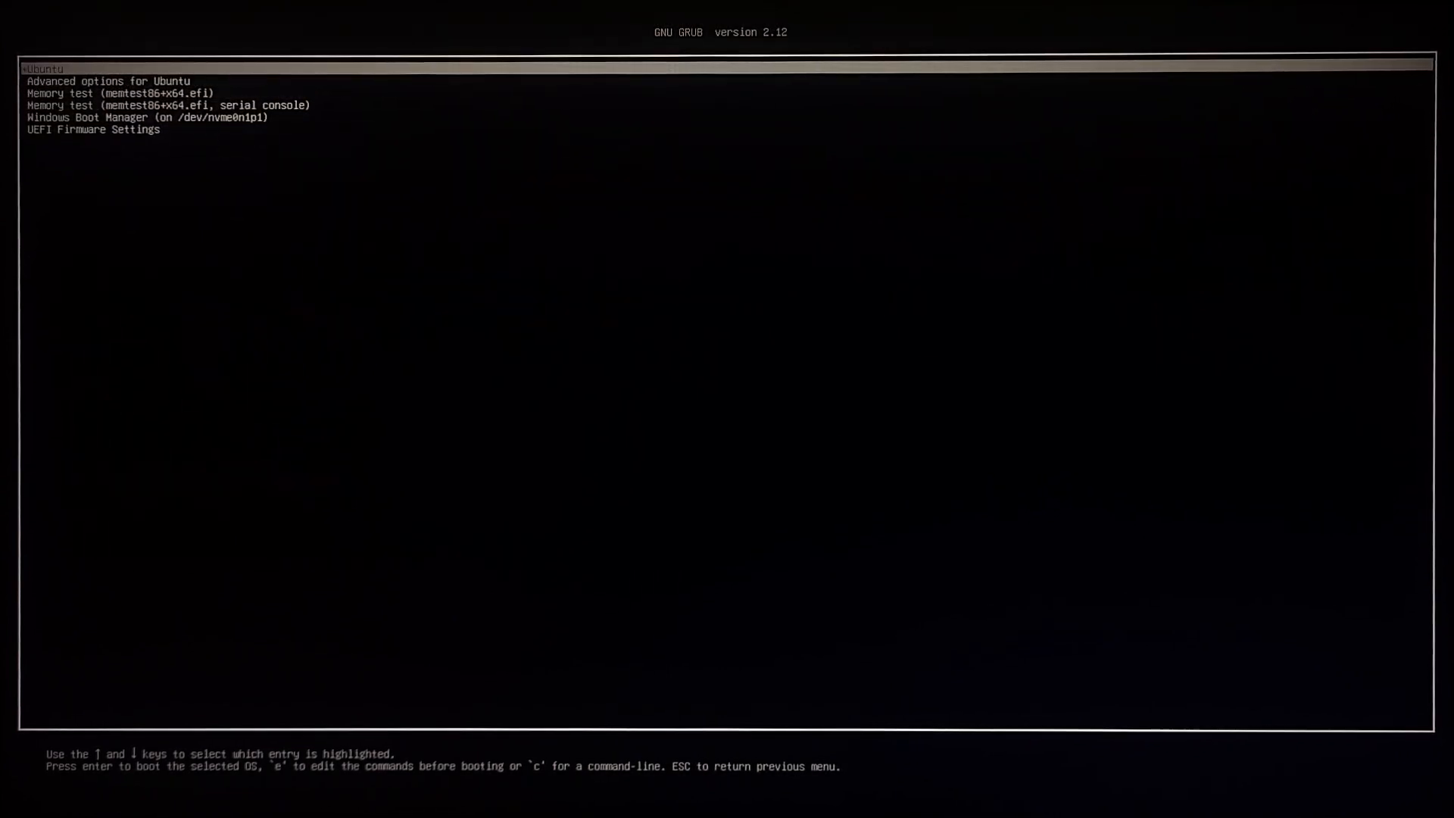
key("Down")
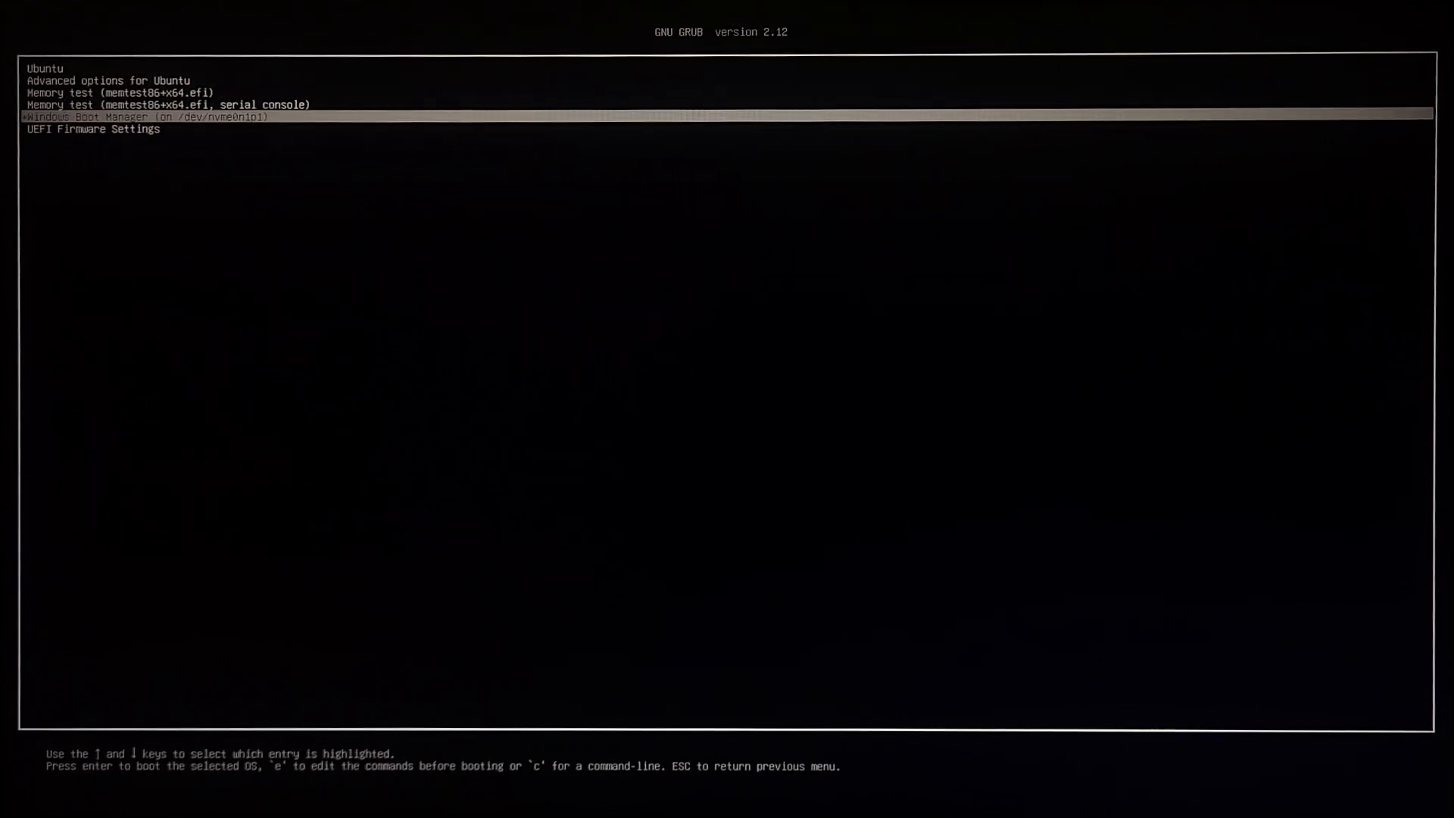
key("Down")
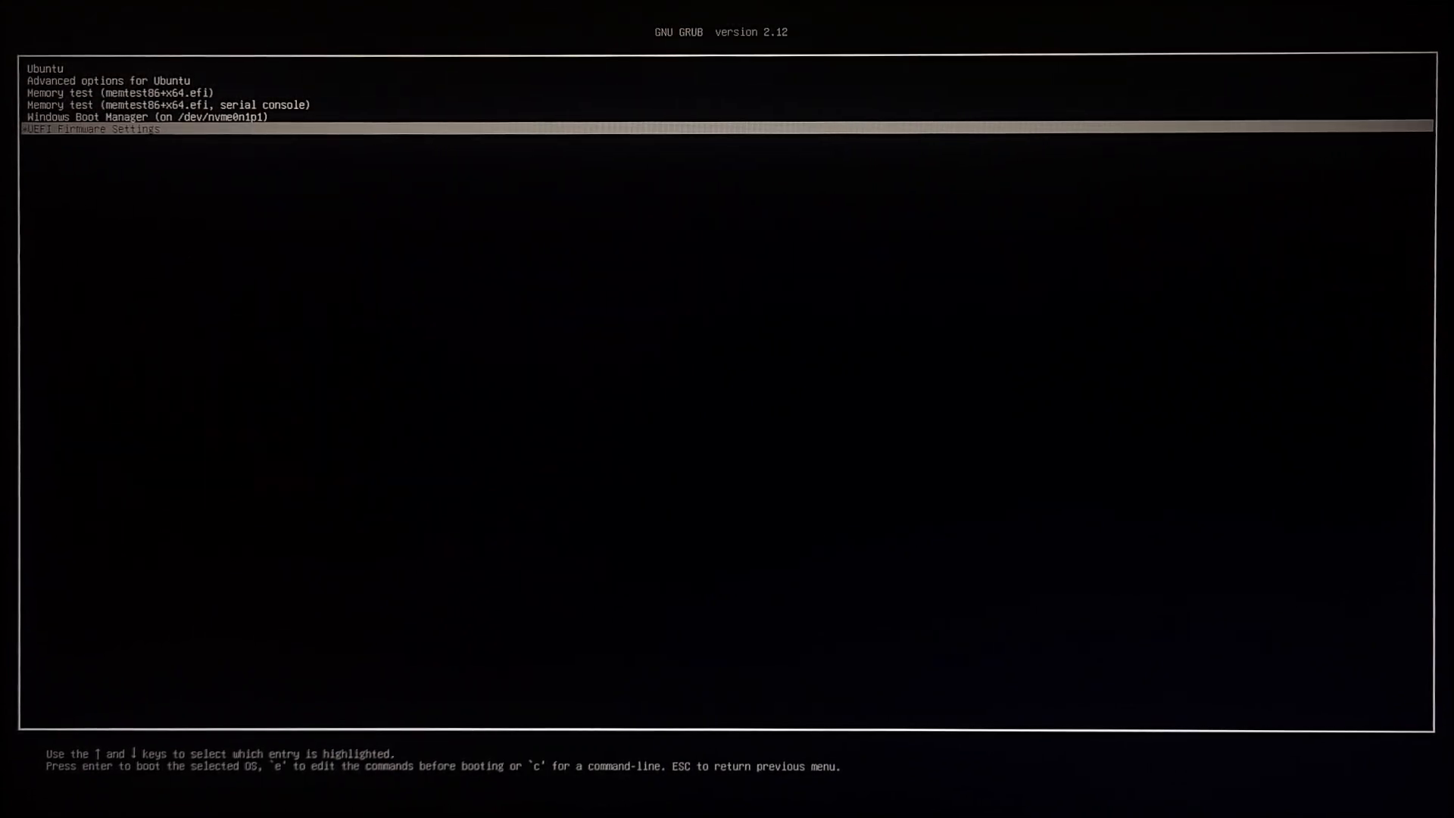
key("Up")
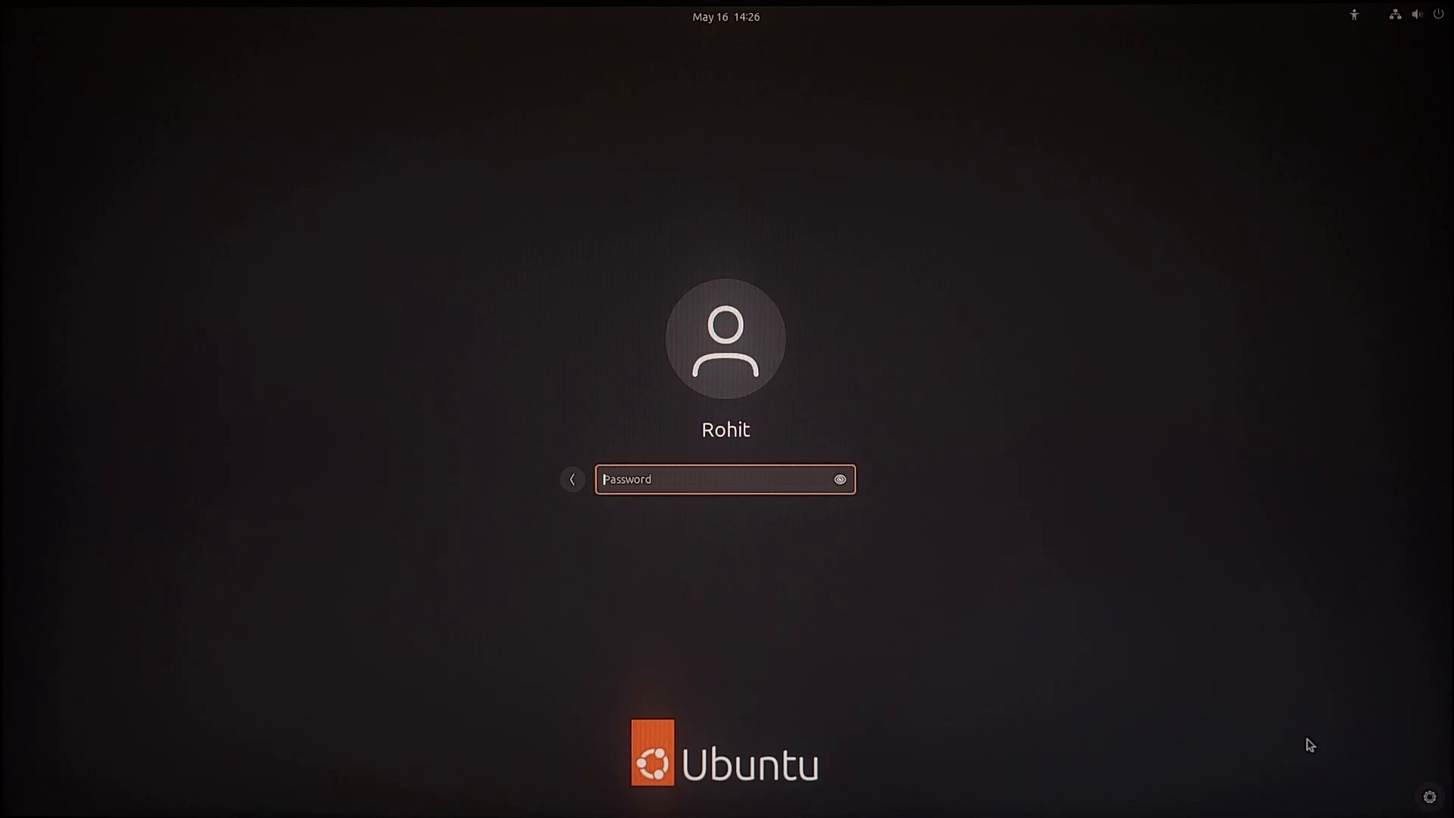
Step: Log in with the password, adjust the volume in quick settings and show the app grid
type("••••")
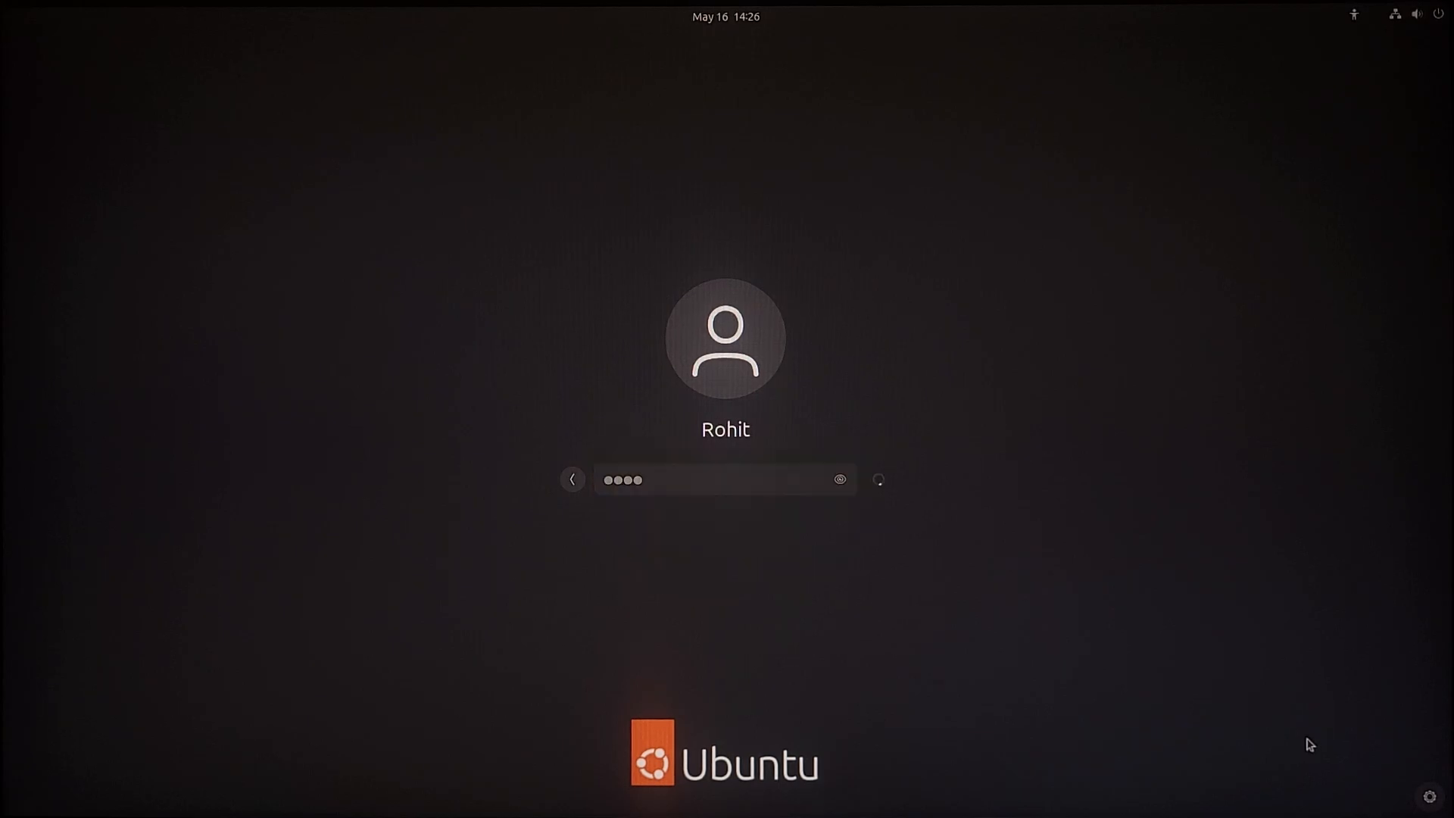
key("Return")
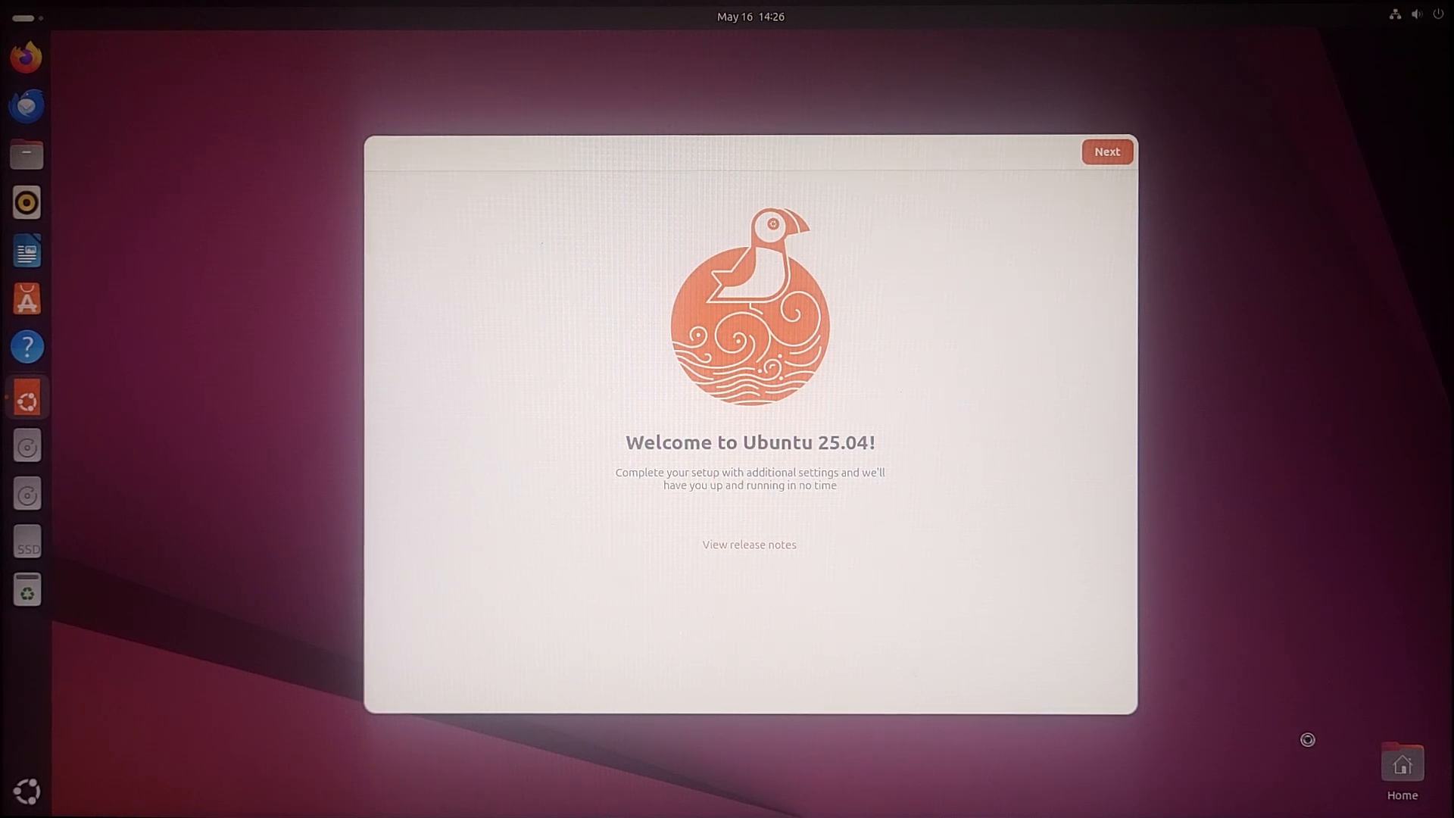
mouse_move(915, 487)
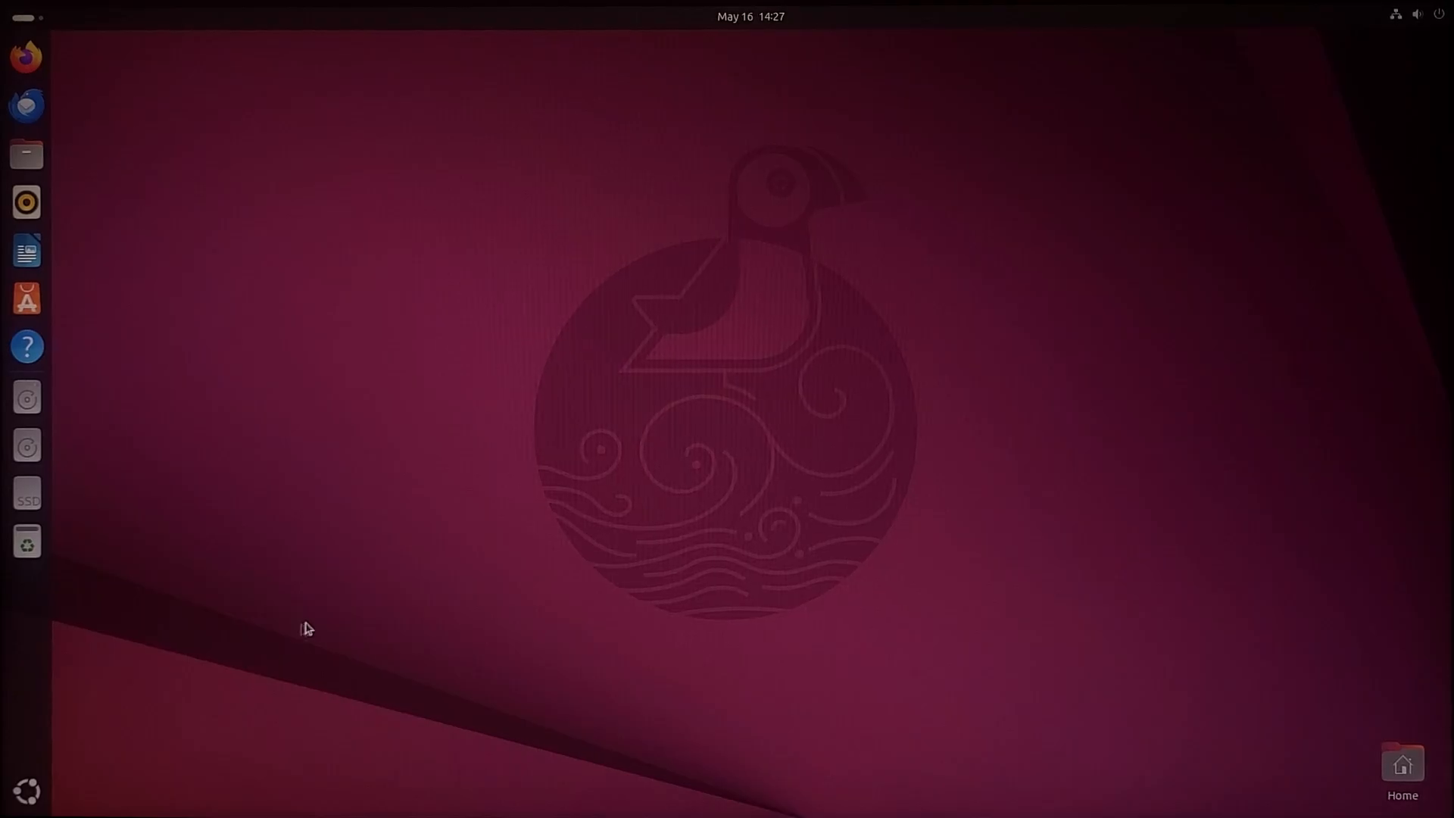
mouse_move(291, 631)
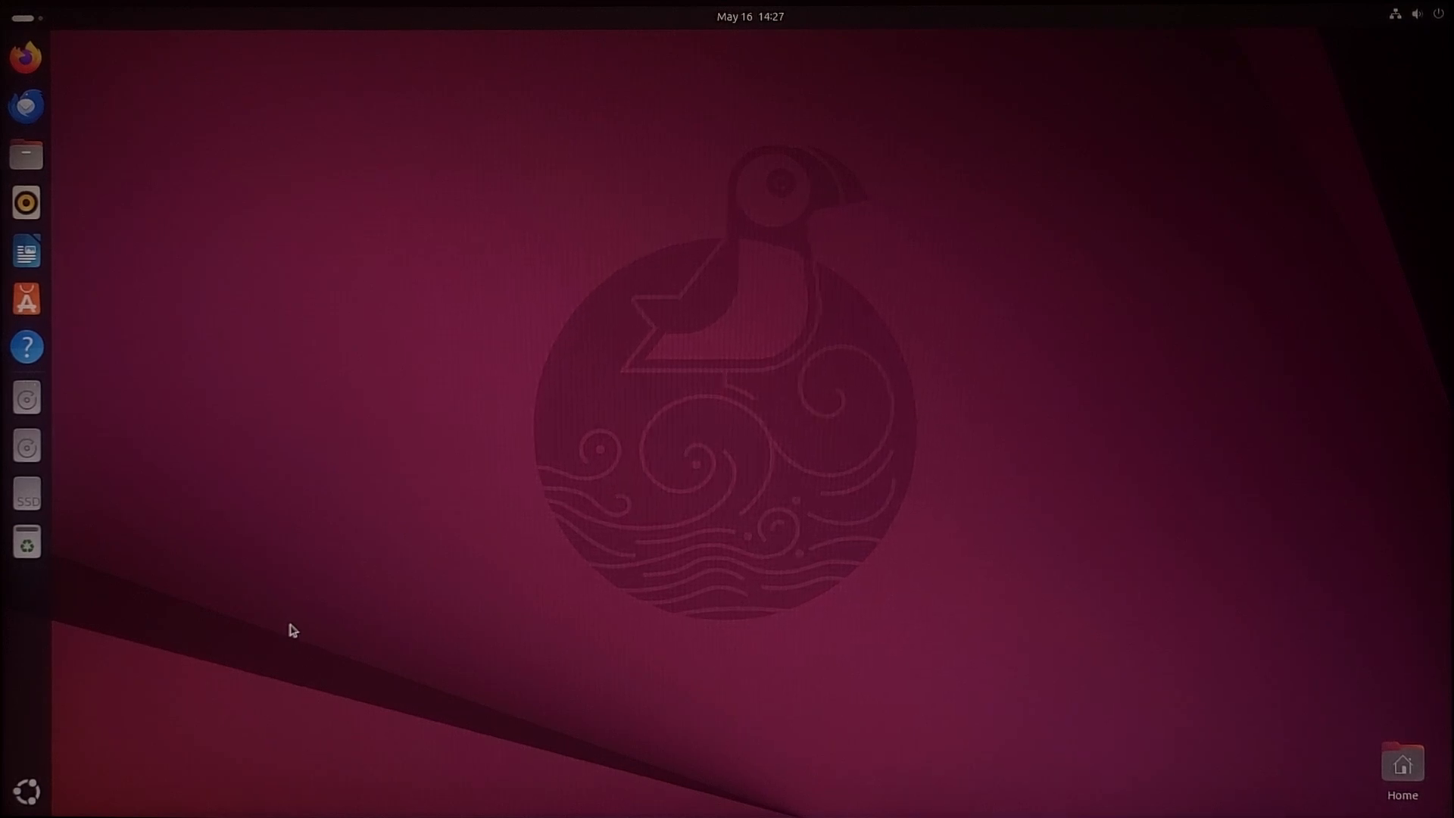
mouse_move(1378, 9)
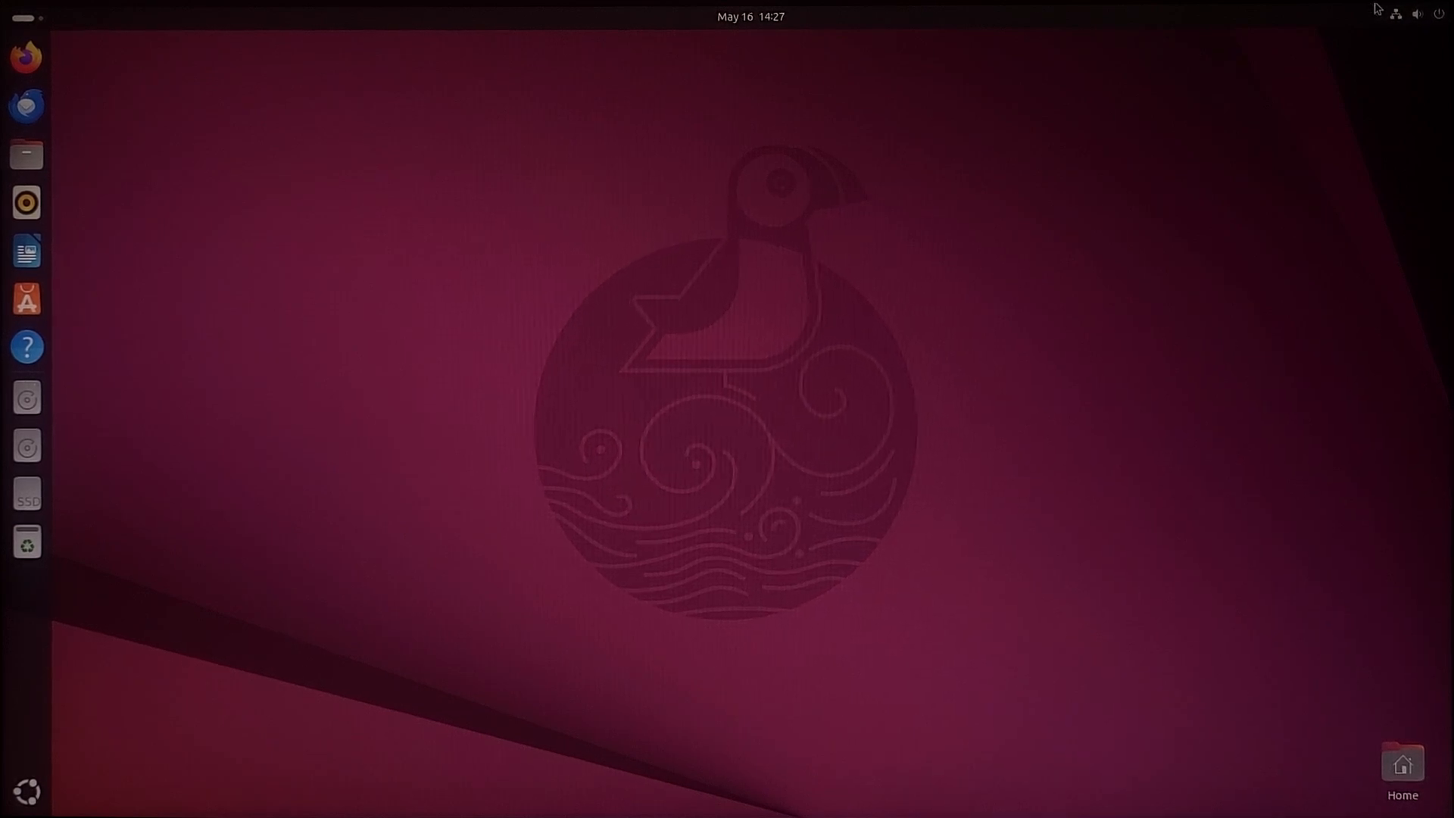
left_click(1415, 14)
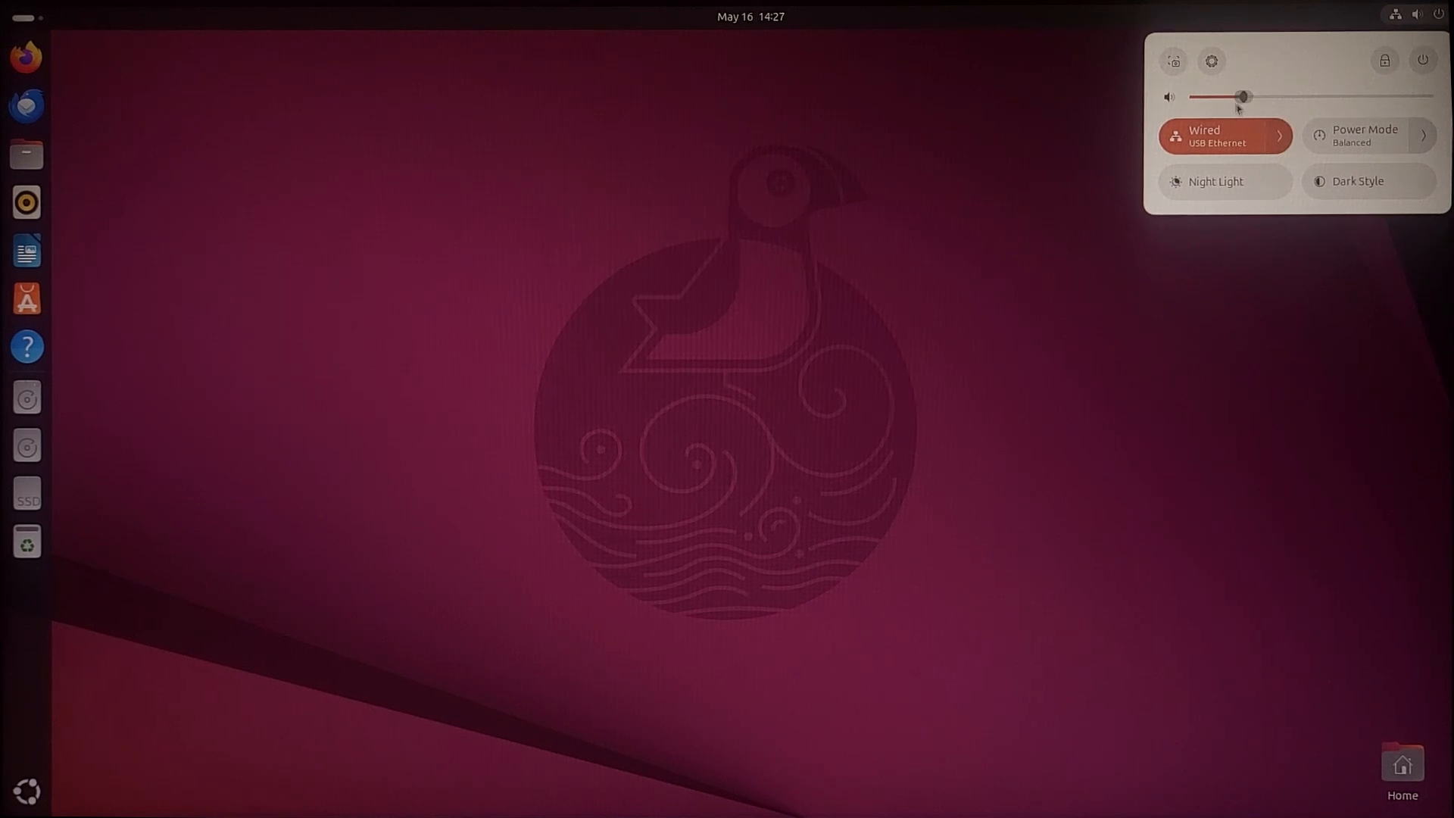
left_click_drag(1242, 97, 1290, 97)
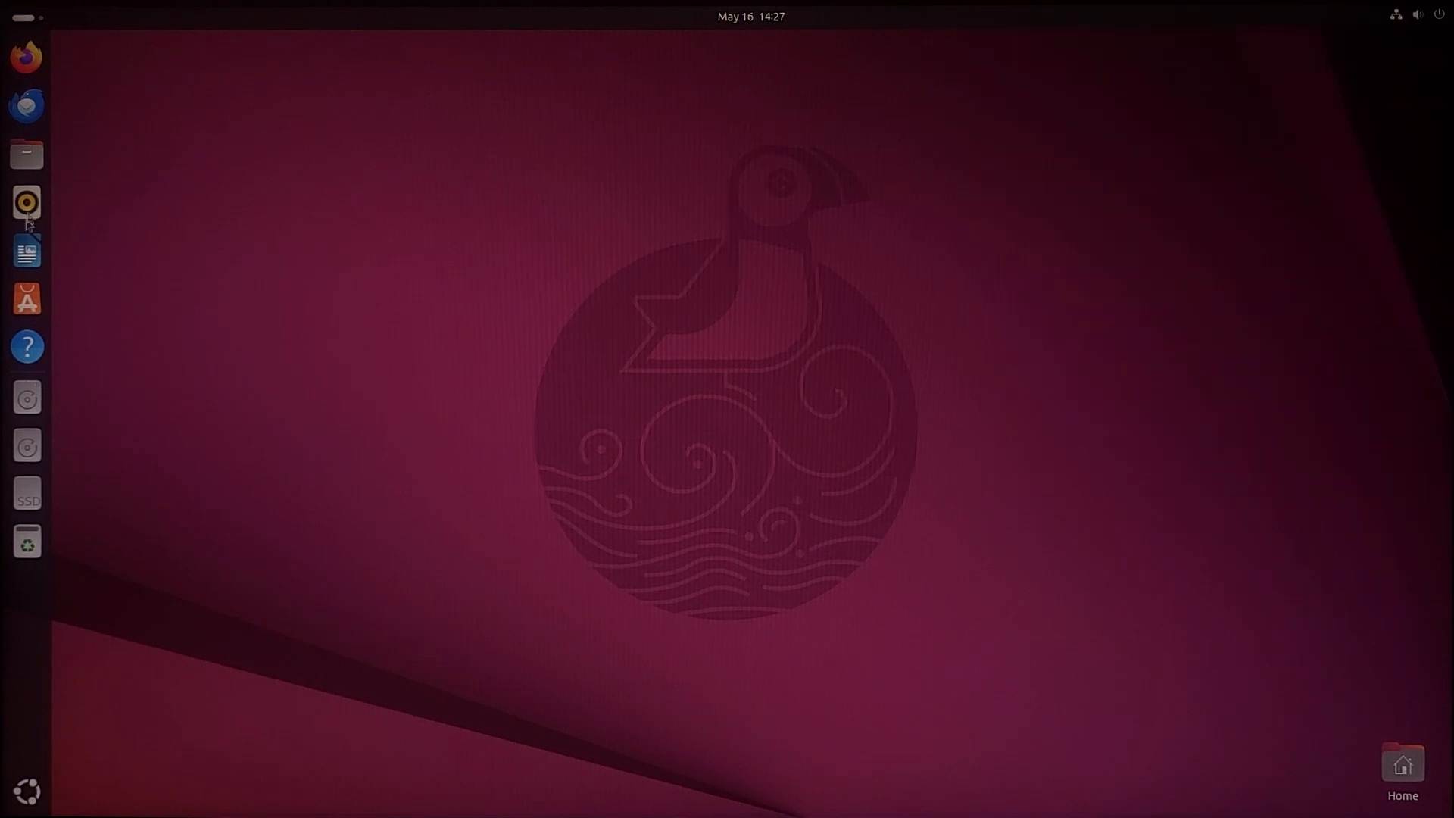
mouse_move(179, 532)
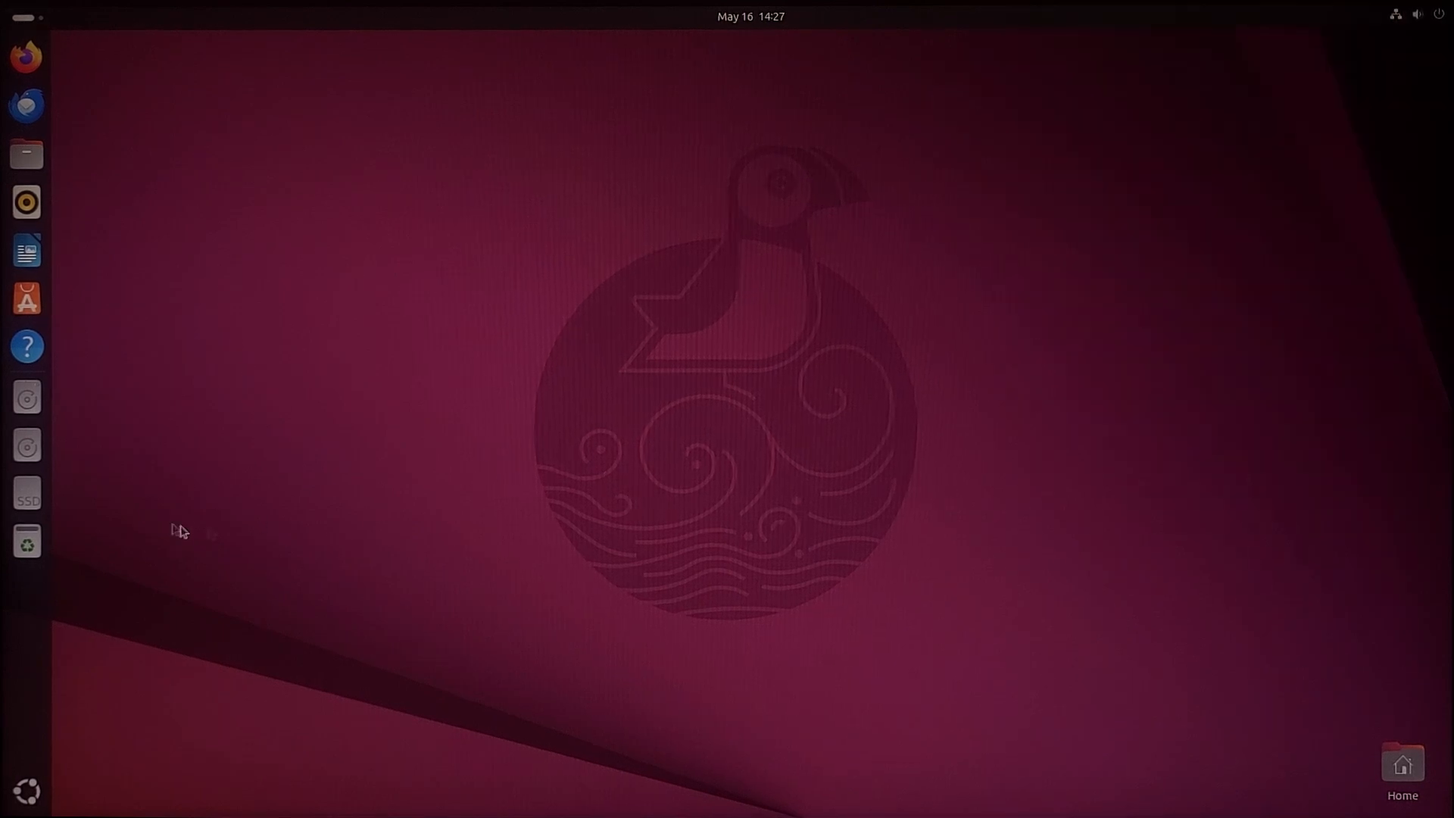
mouse_move(100, 701)
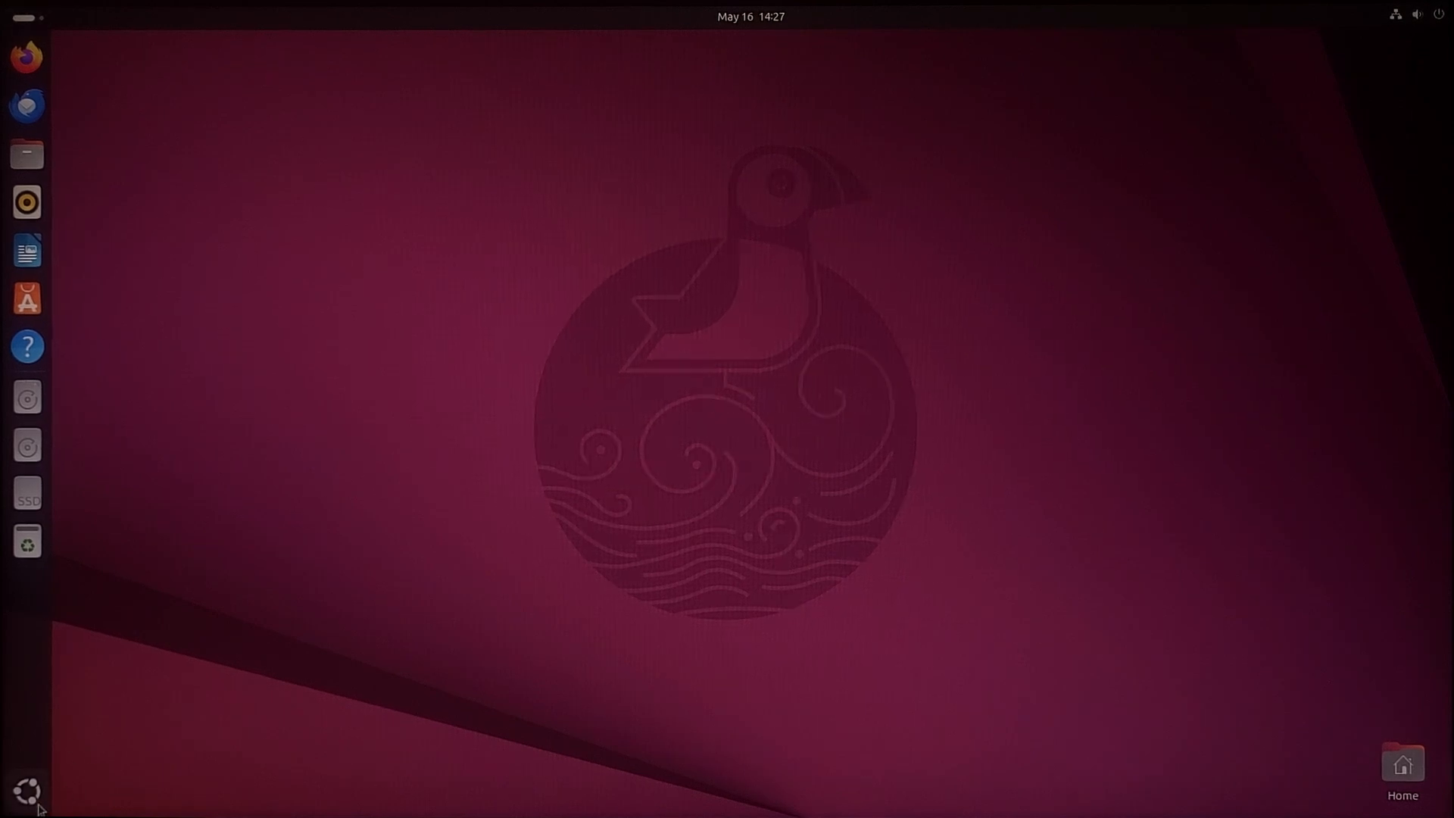
left_click(26, 789)
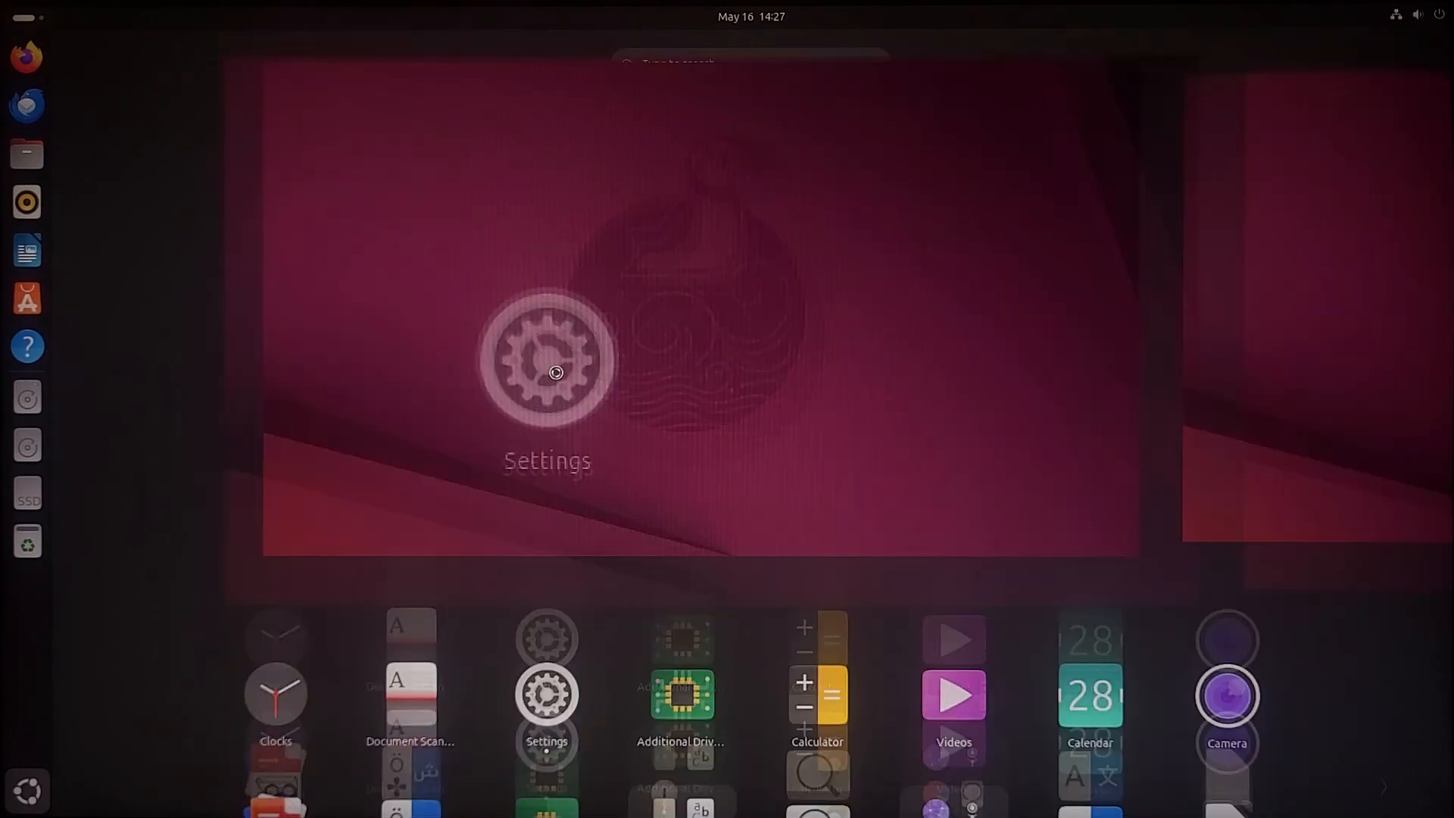
Step: In Settings under Ubuntu Desktop, set the dock Position on Screen to Bottom
left_click(547, 696)
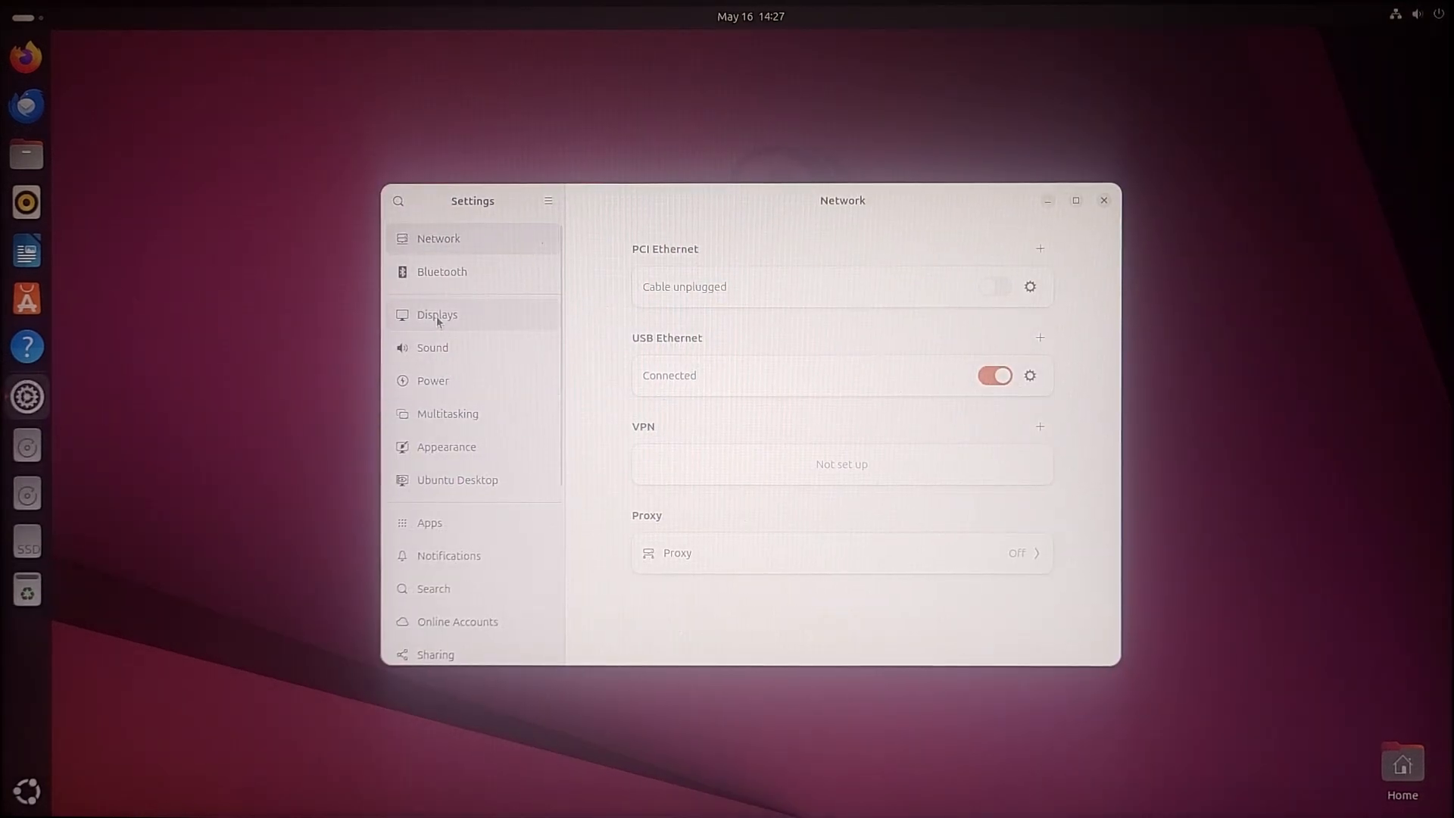
left_click(446, 445)
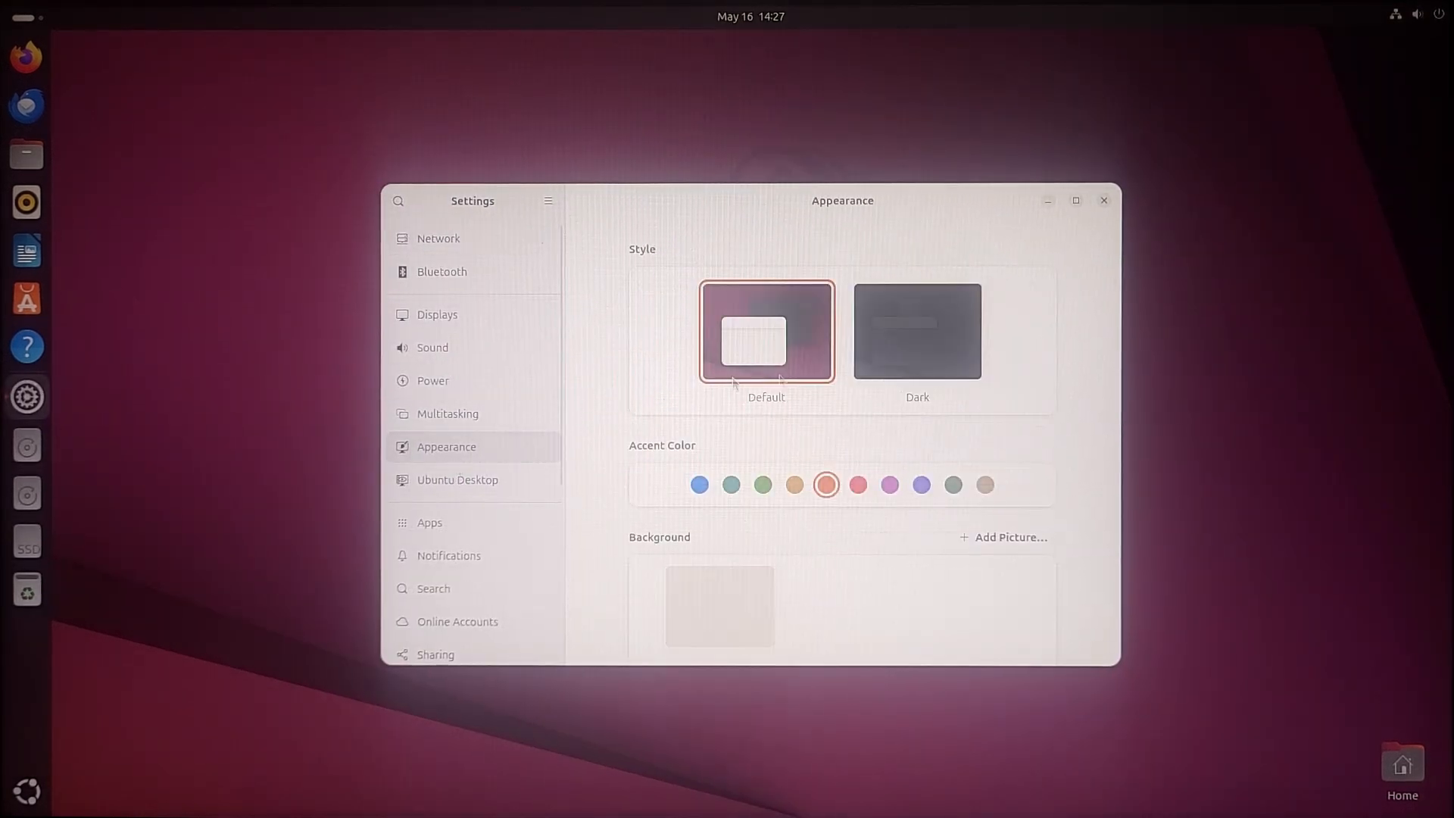
left_click(457, 480)
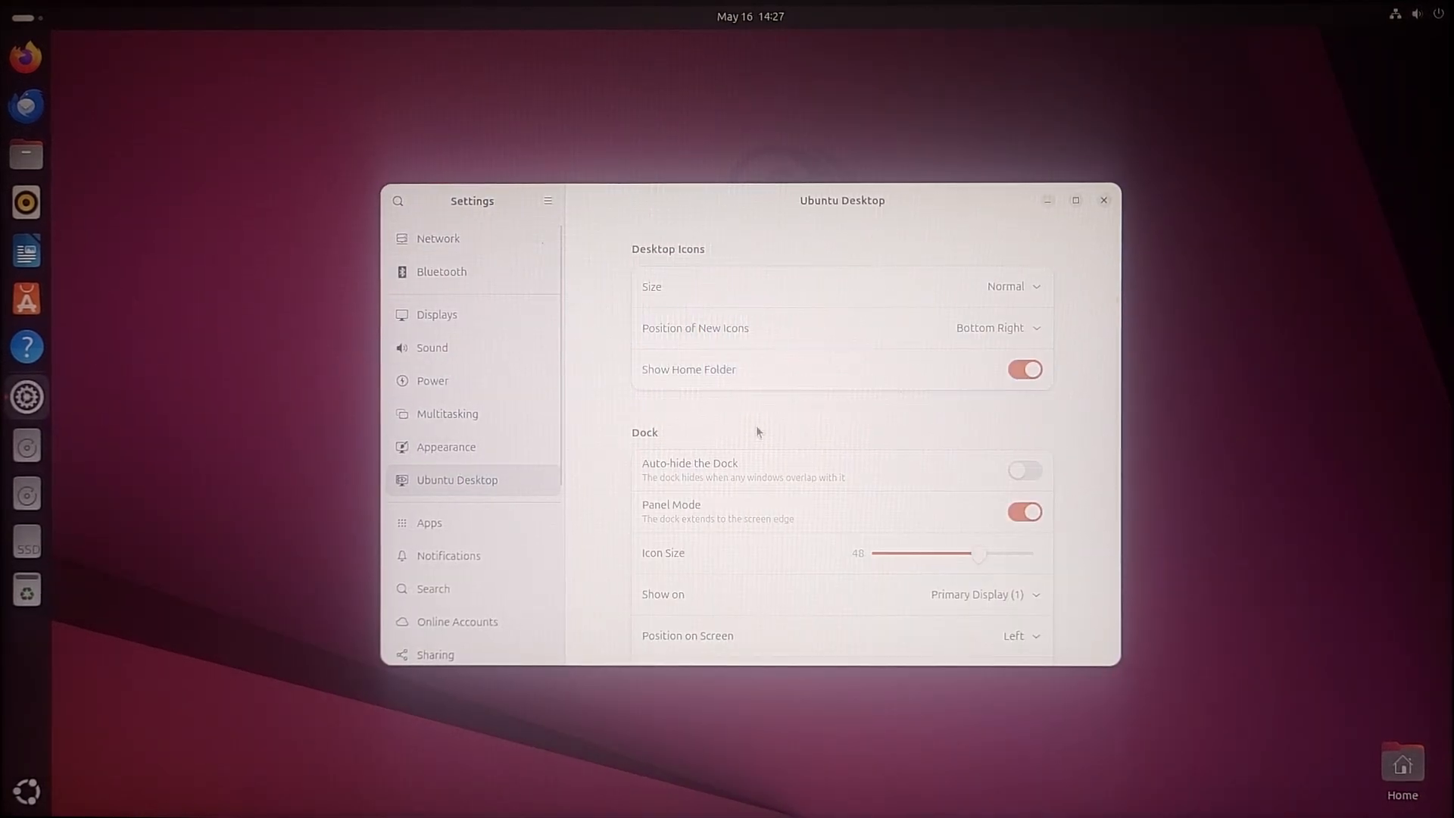
scroll("down", 3)
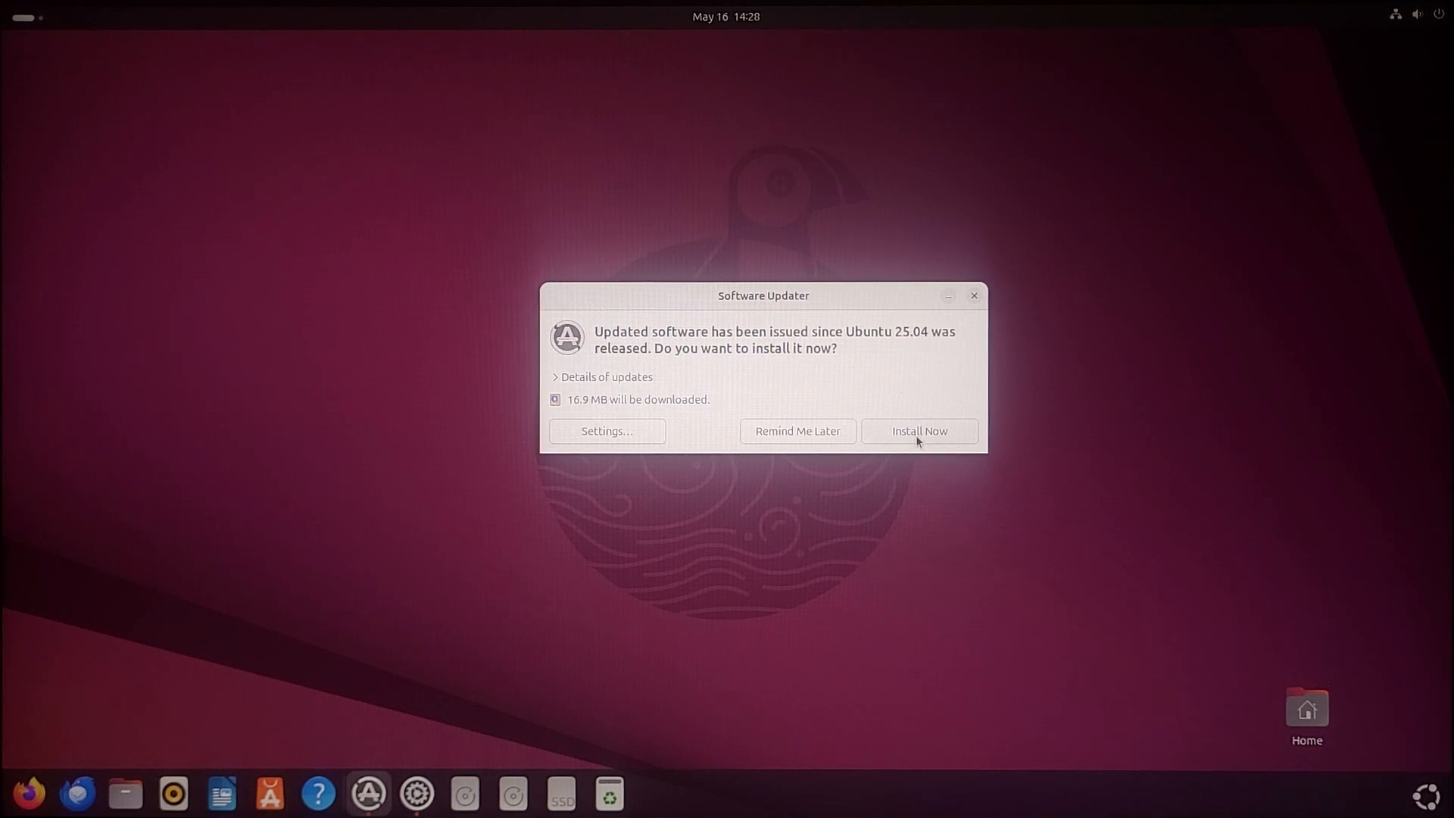
Step: Start installing the 16.9 MB of updates, hide the updater and show the app grid
left_click(918, 430)
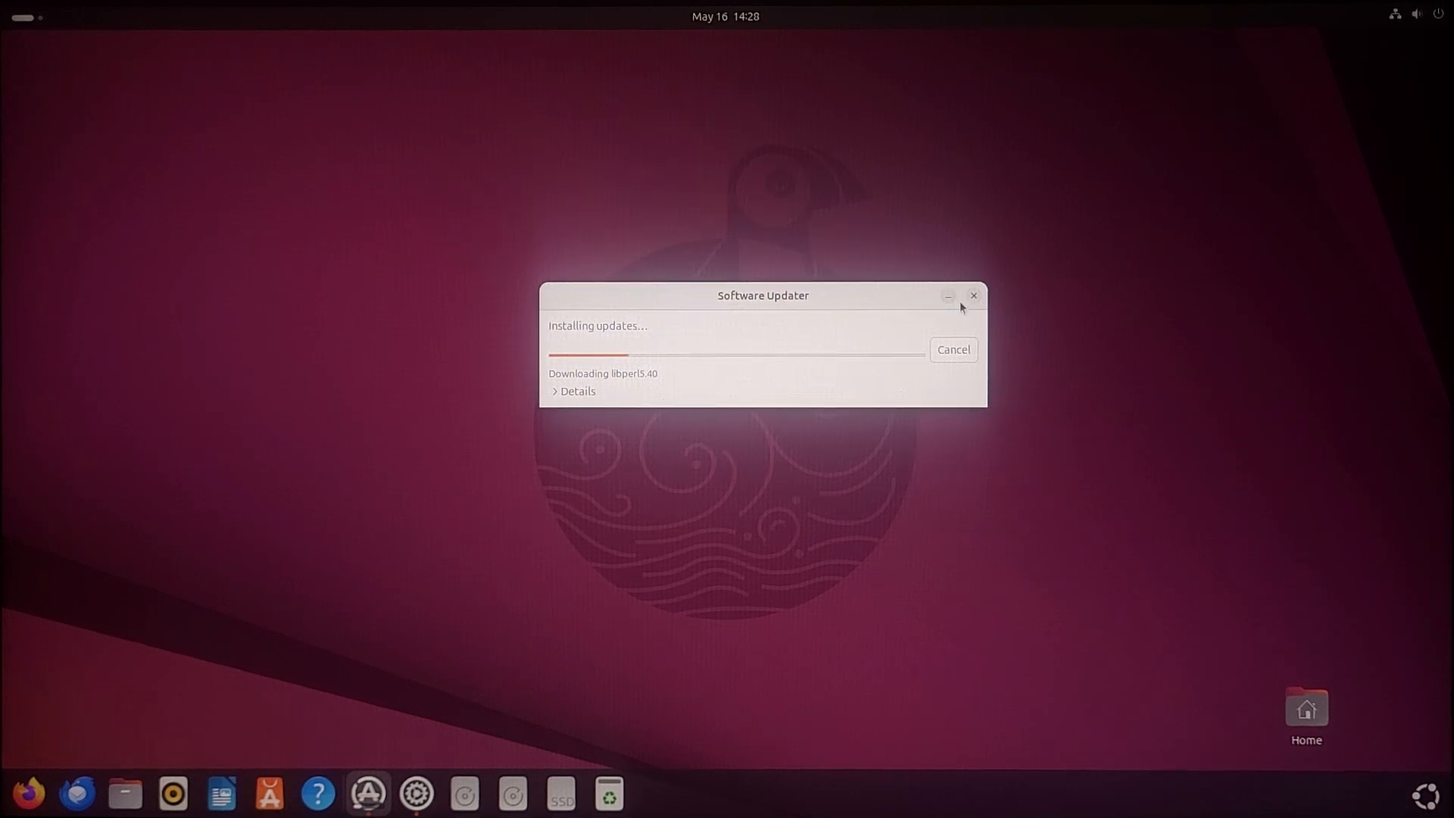
left_click(975, 296)
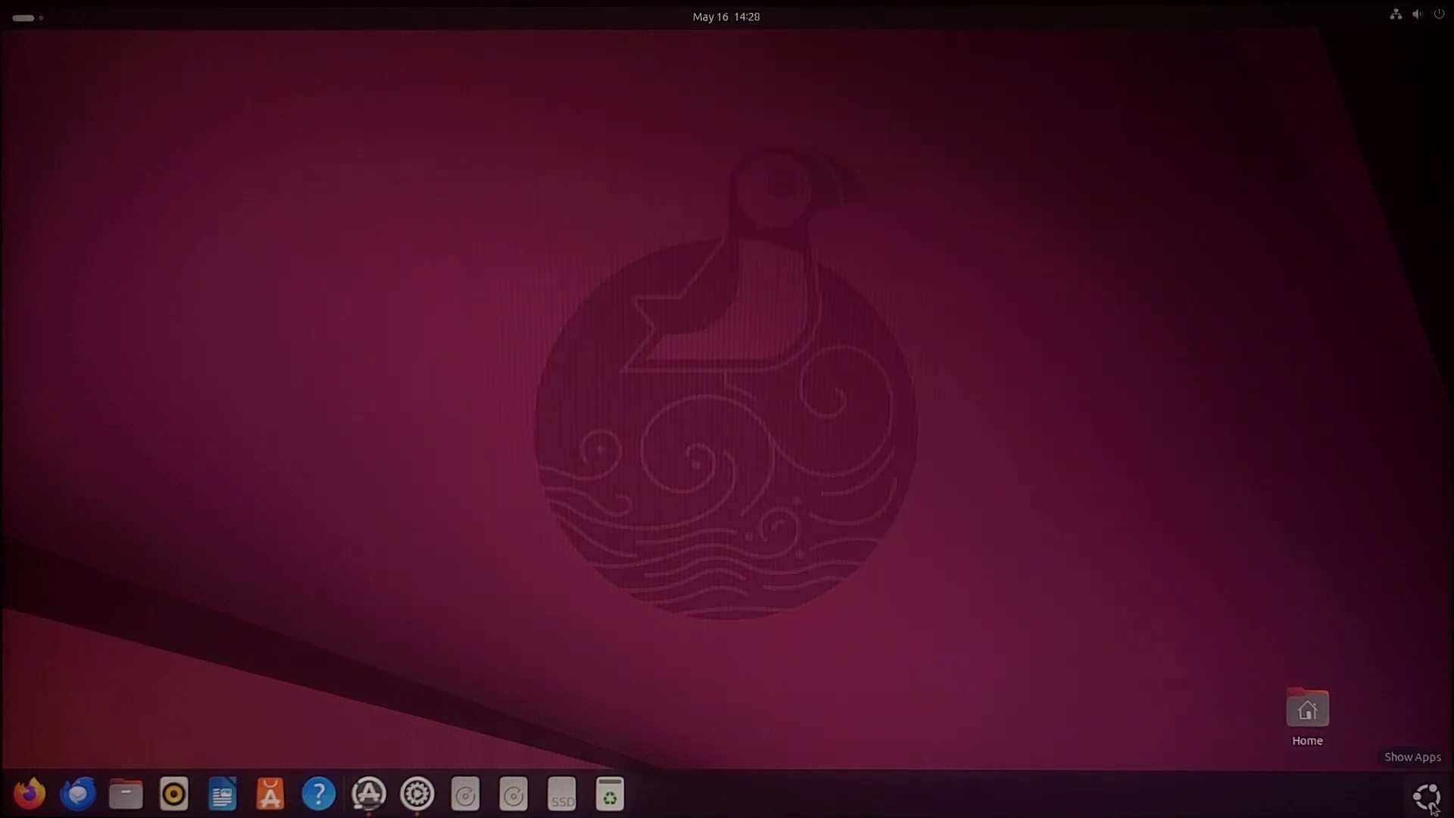
left_click(1427, 794)
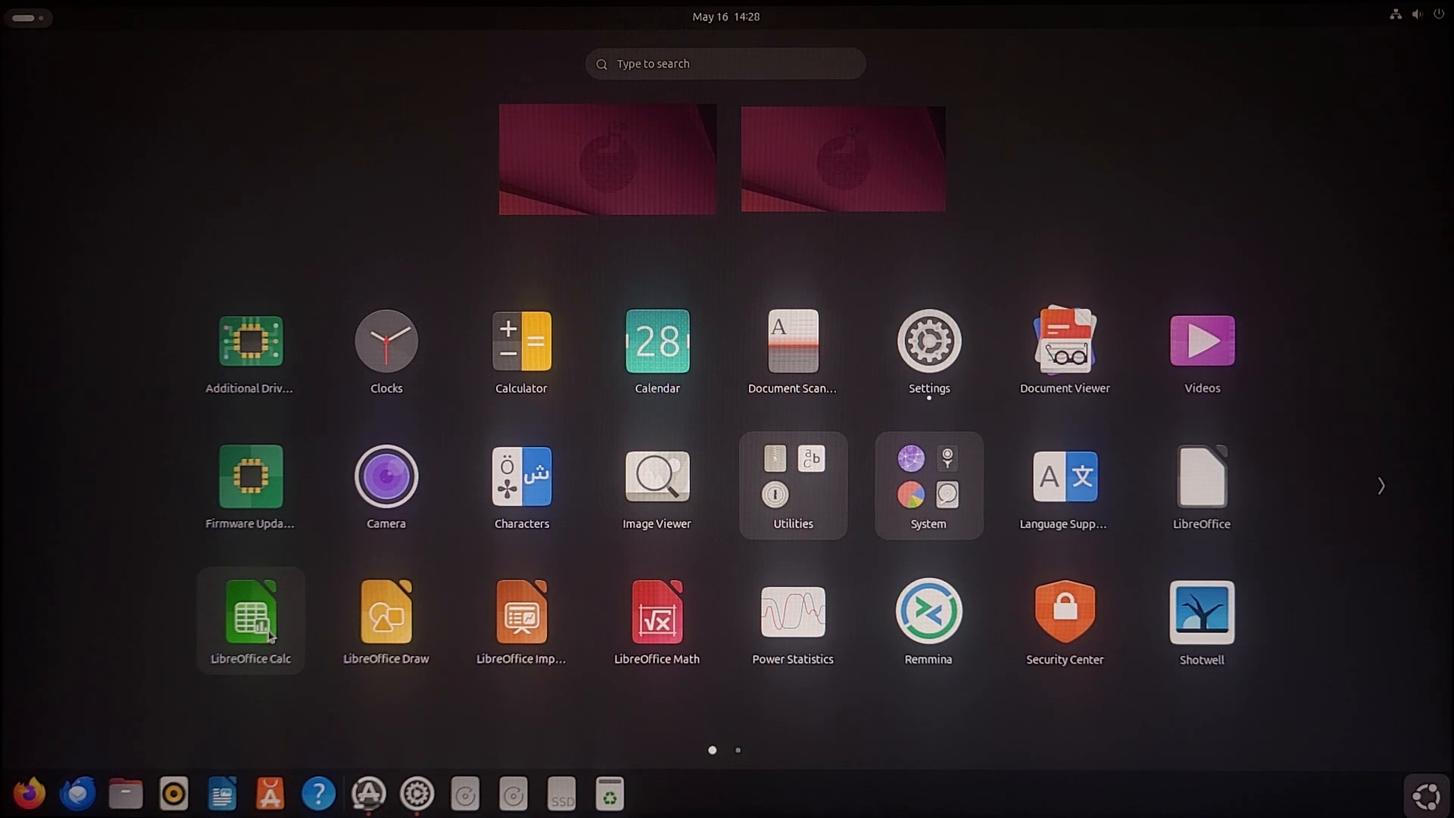
mouse_move(656, 620)
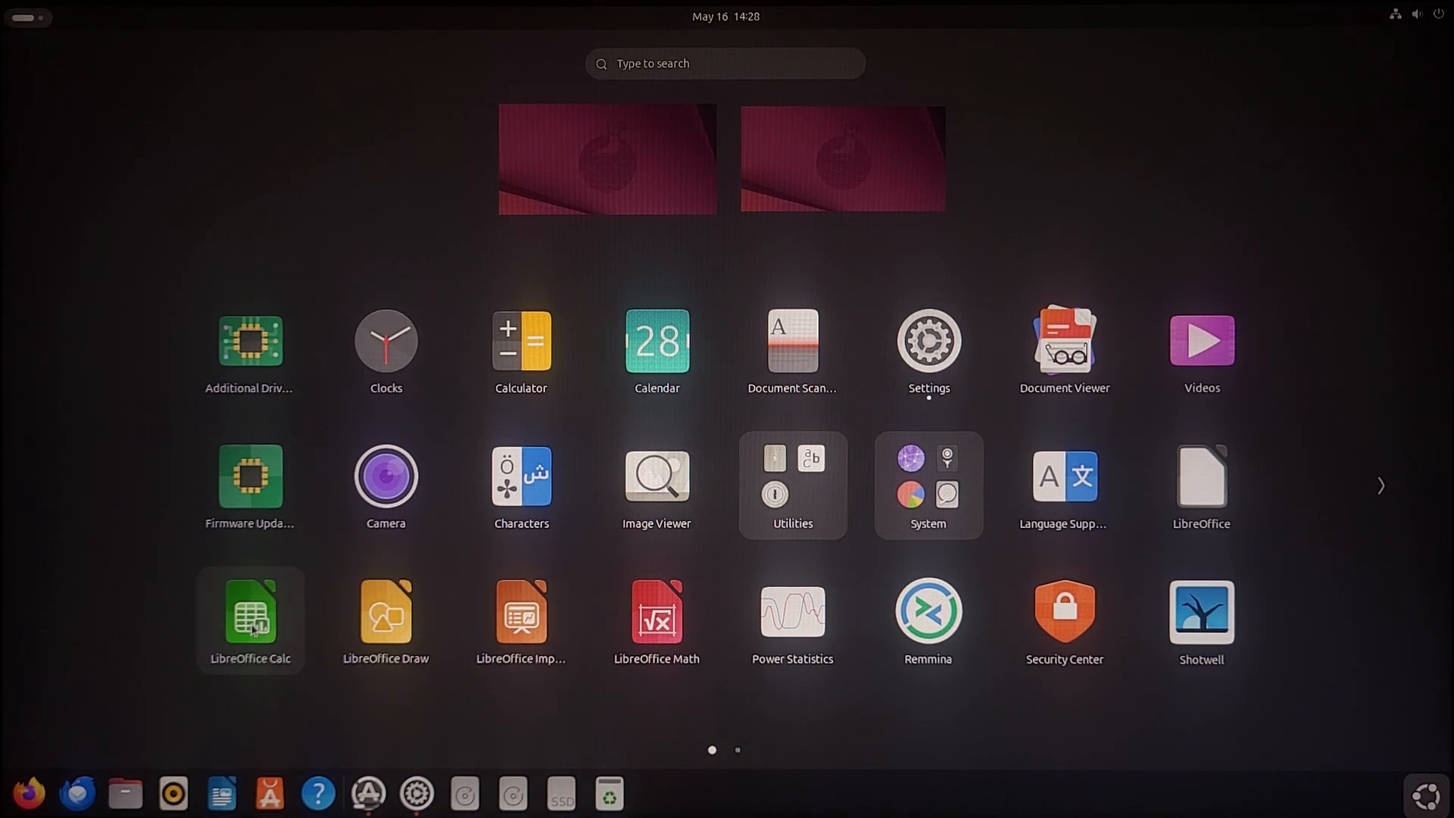
mouse_move(559, 740)
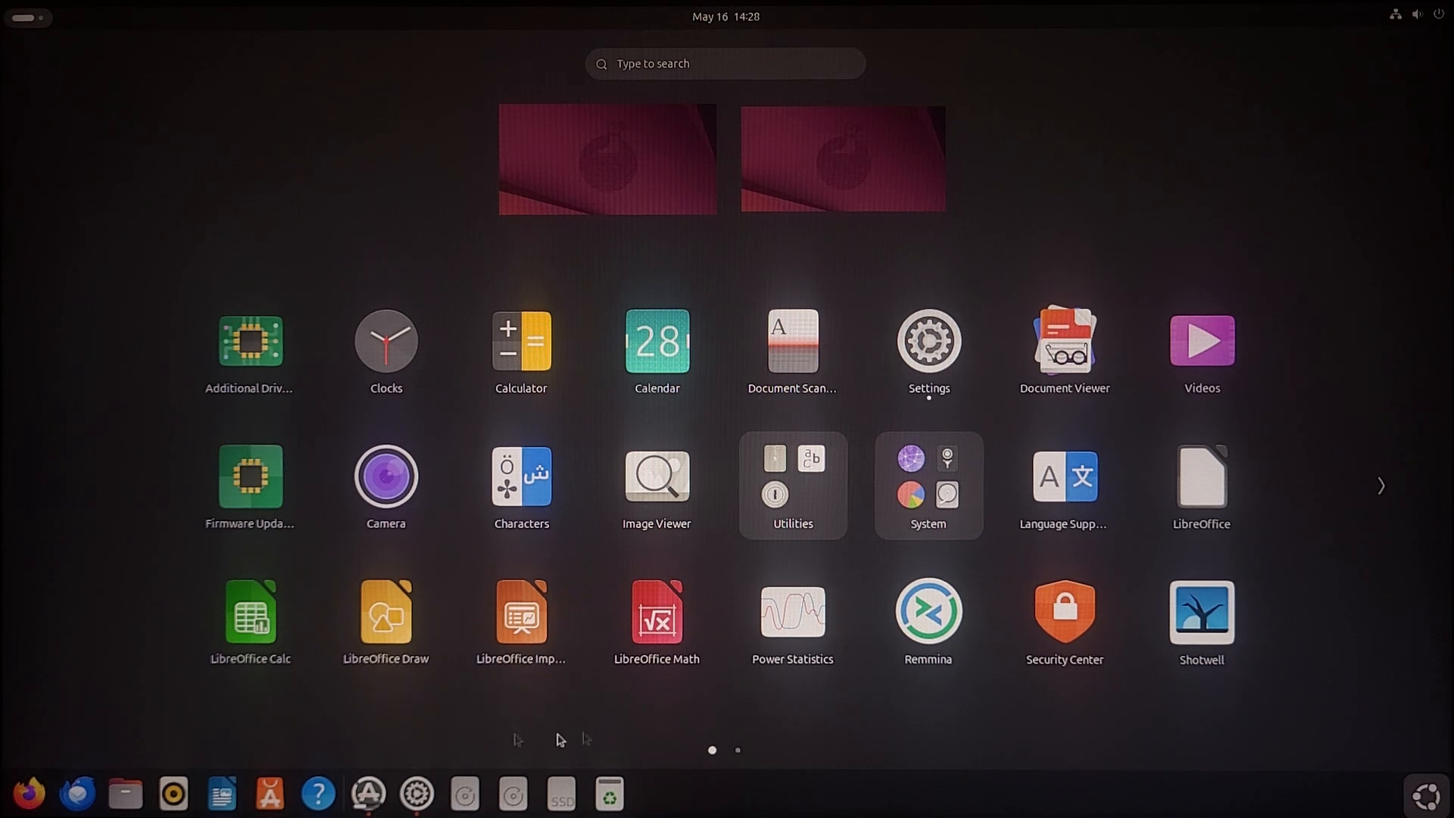
mouse_move(521, 612)
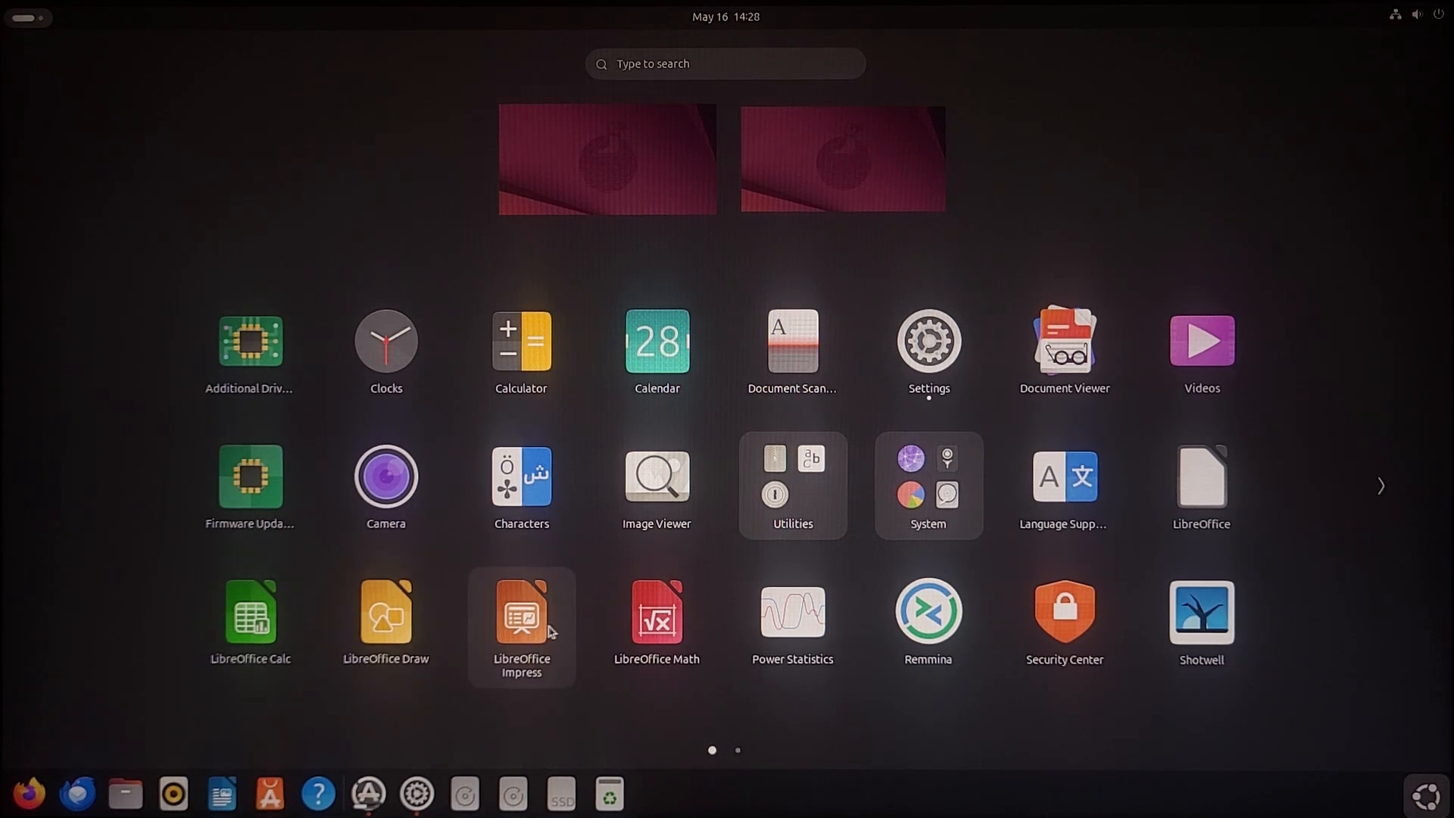
mouse_move(1389, 528)
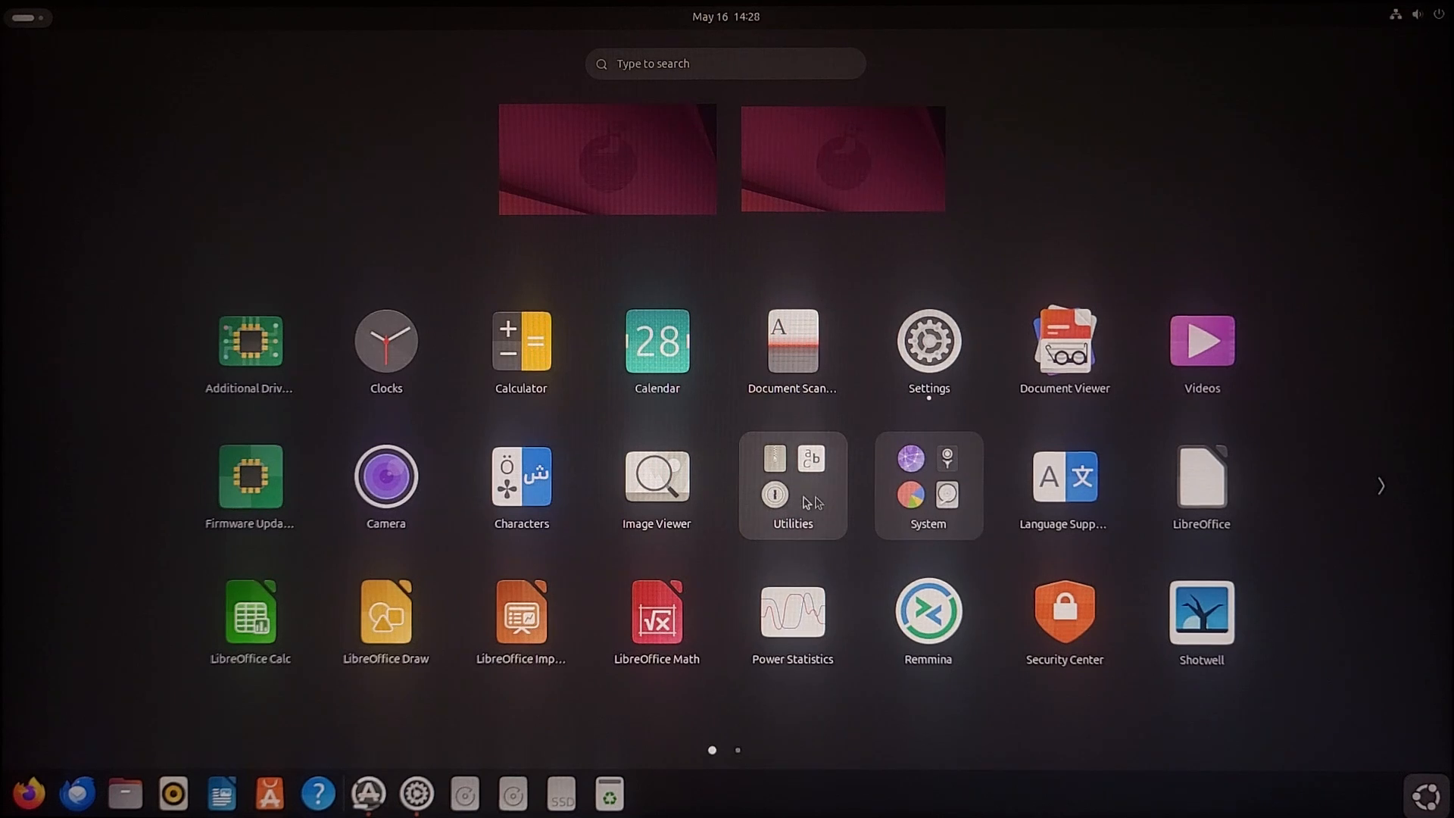
Step: View the Developer Options in Software & Updates and close the sources window
left_click(928, 485)
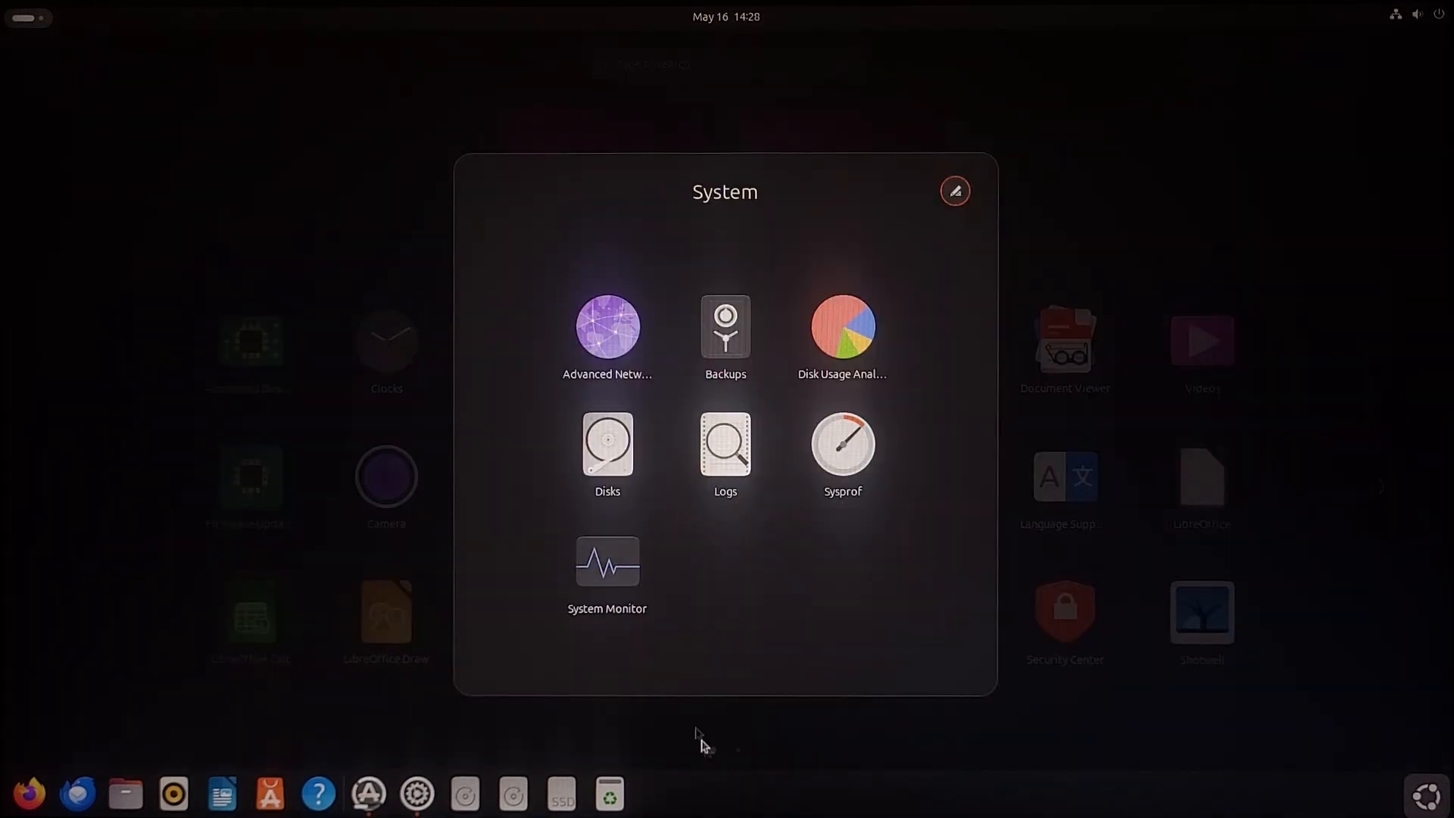
left_click(726, 743)
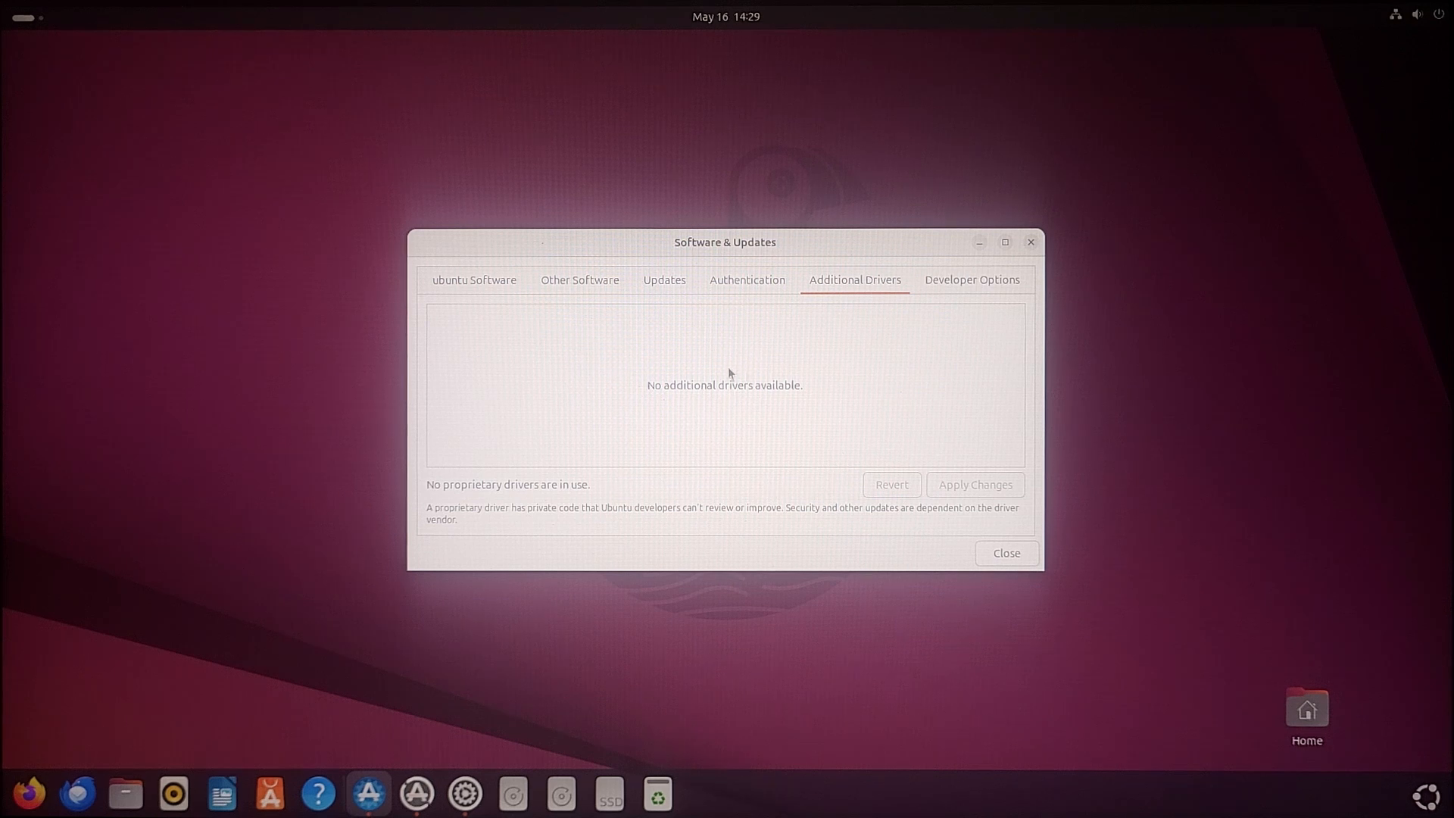
left_click(972, 279)
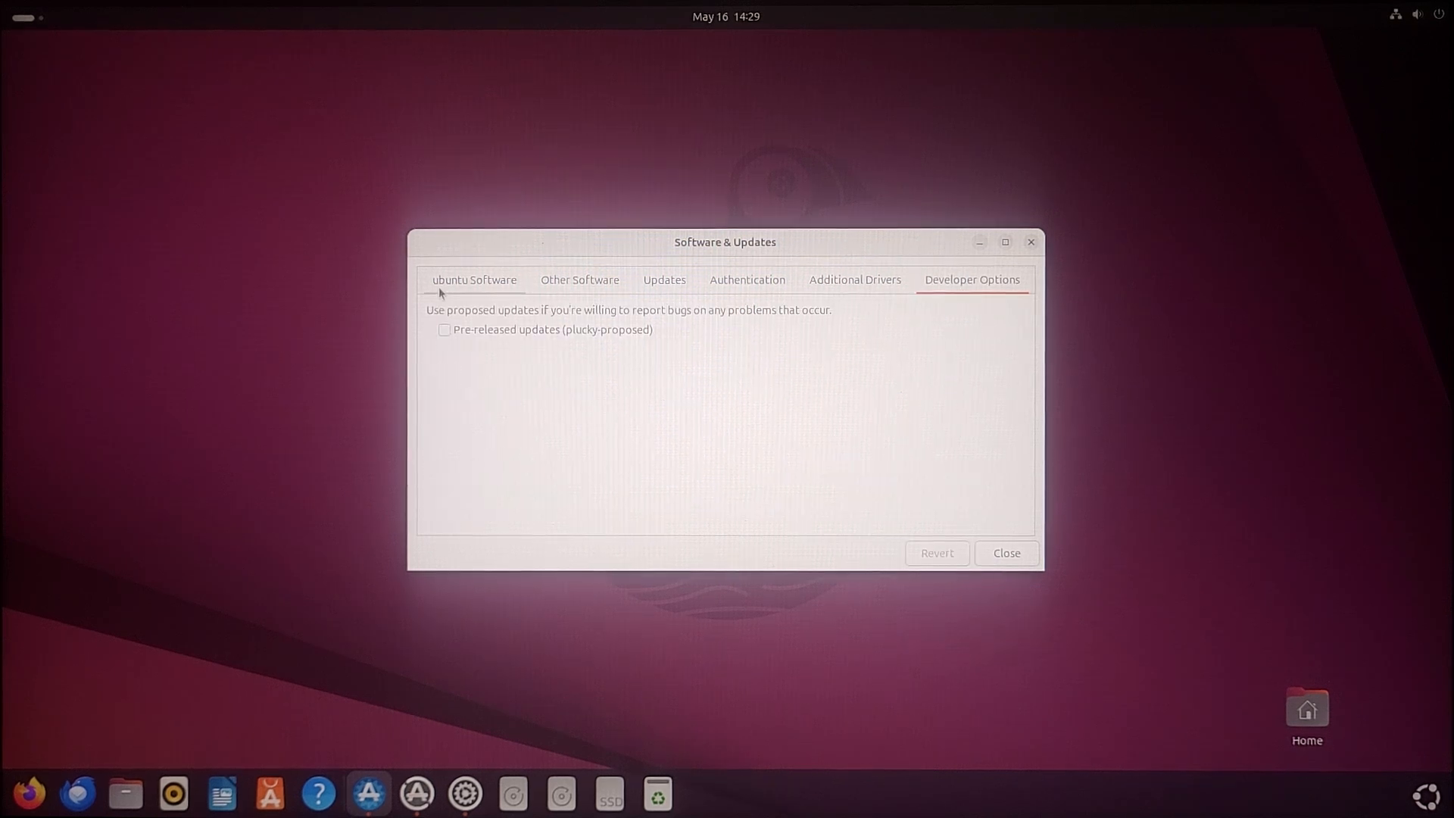
left_click(474, 279)
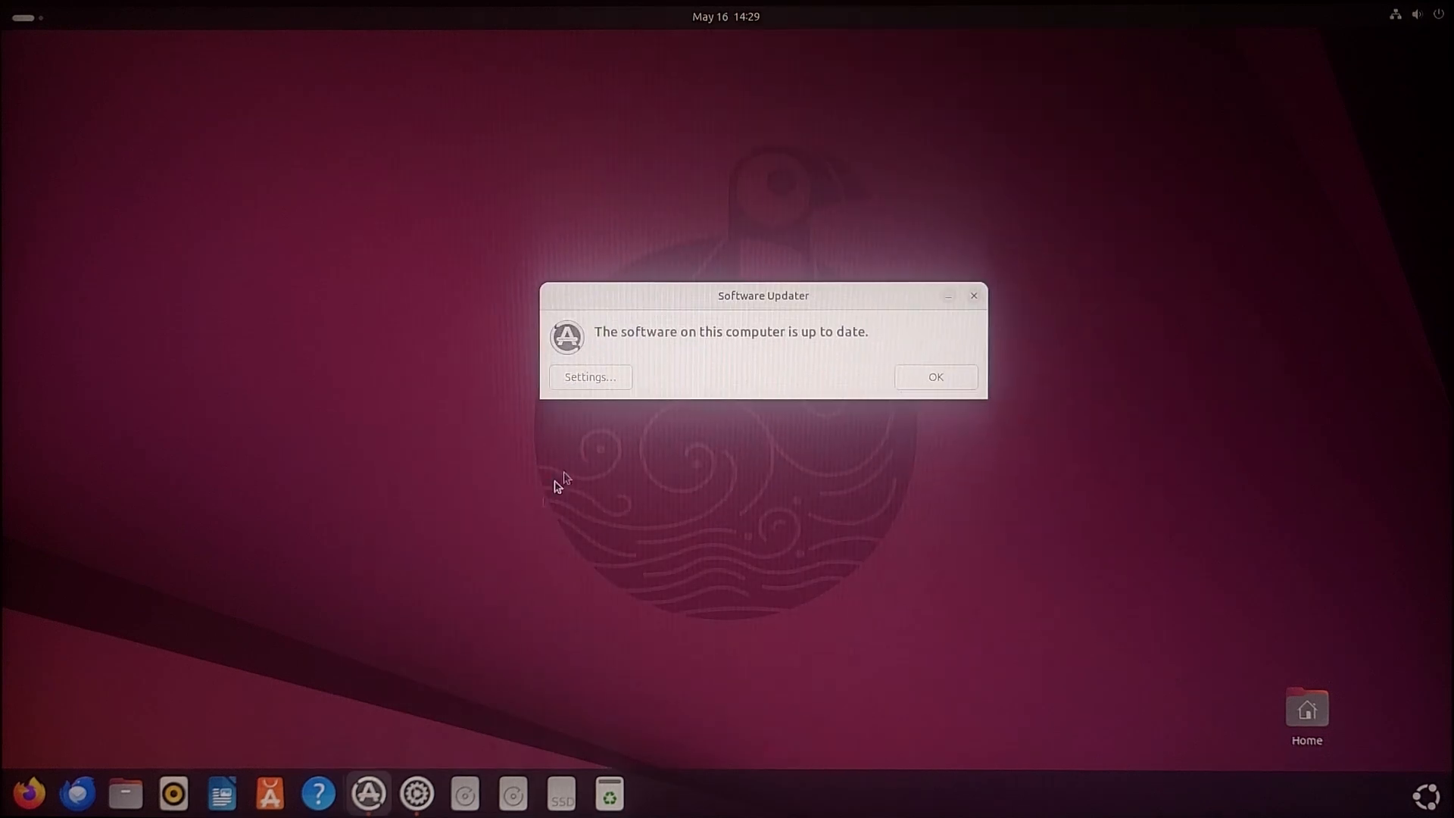
mouse_move(747, 341)
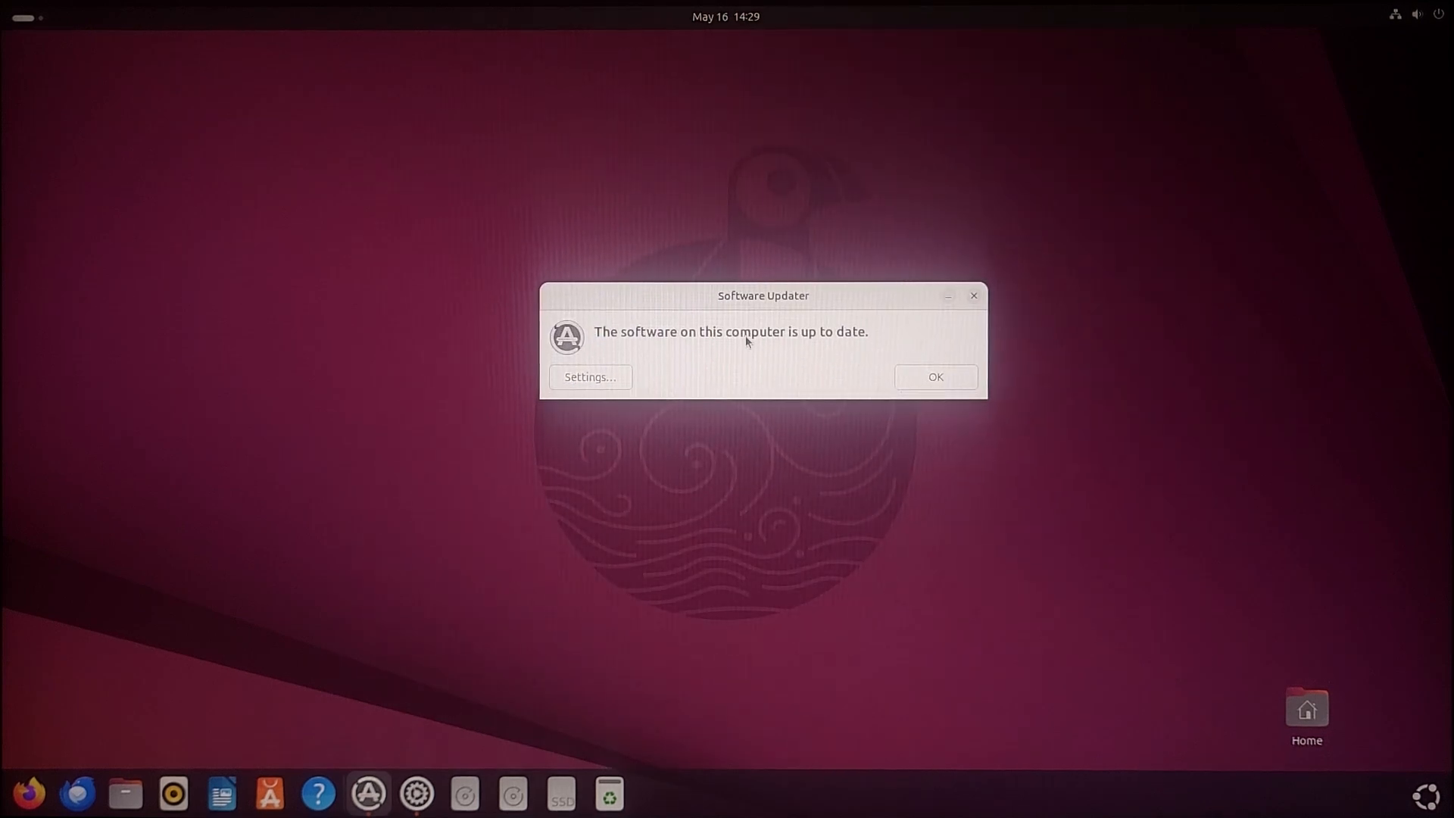
Step: Dismiss the up-to-date notice, close Settings and bring up the desktop's right-click menu
left_click(935, 378)
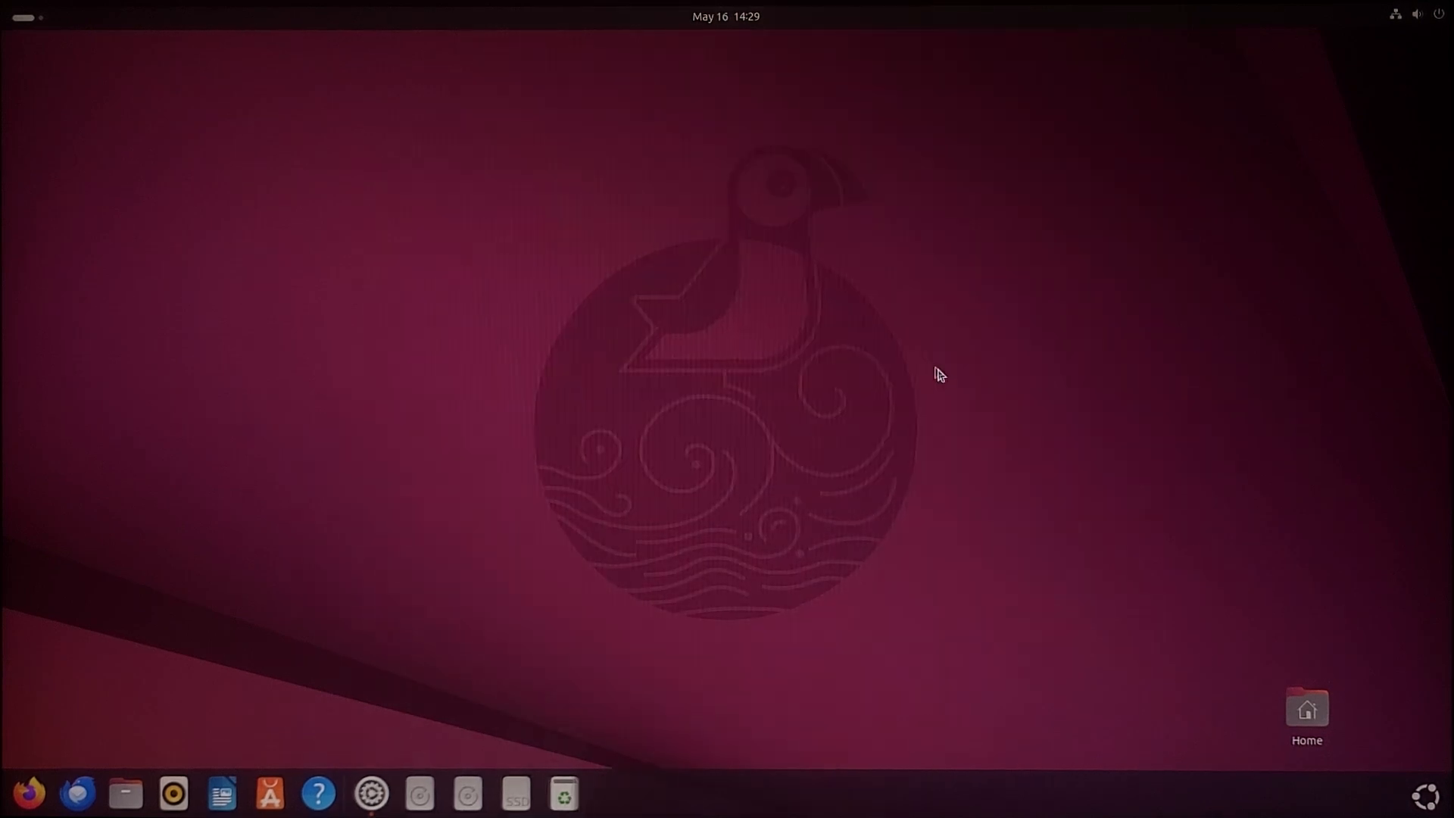
left_click(370, 794)
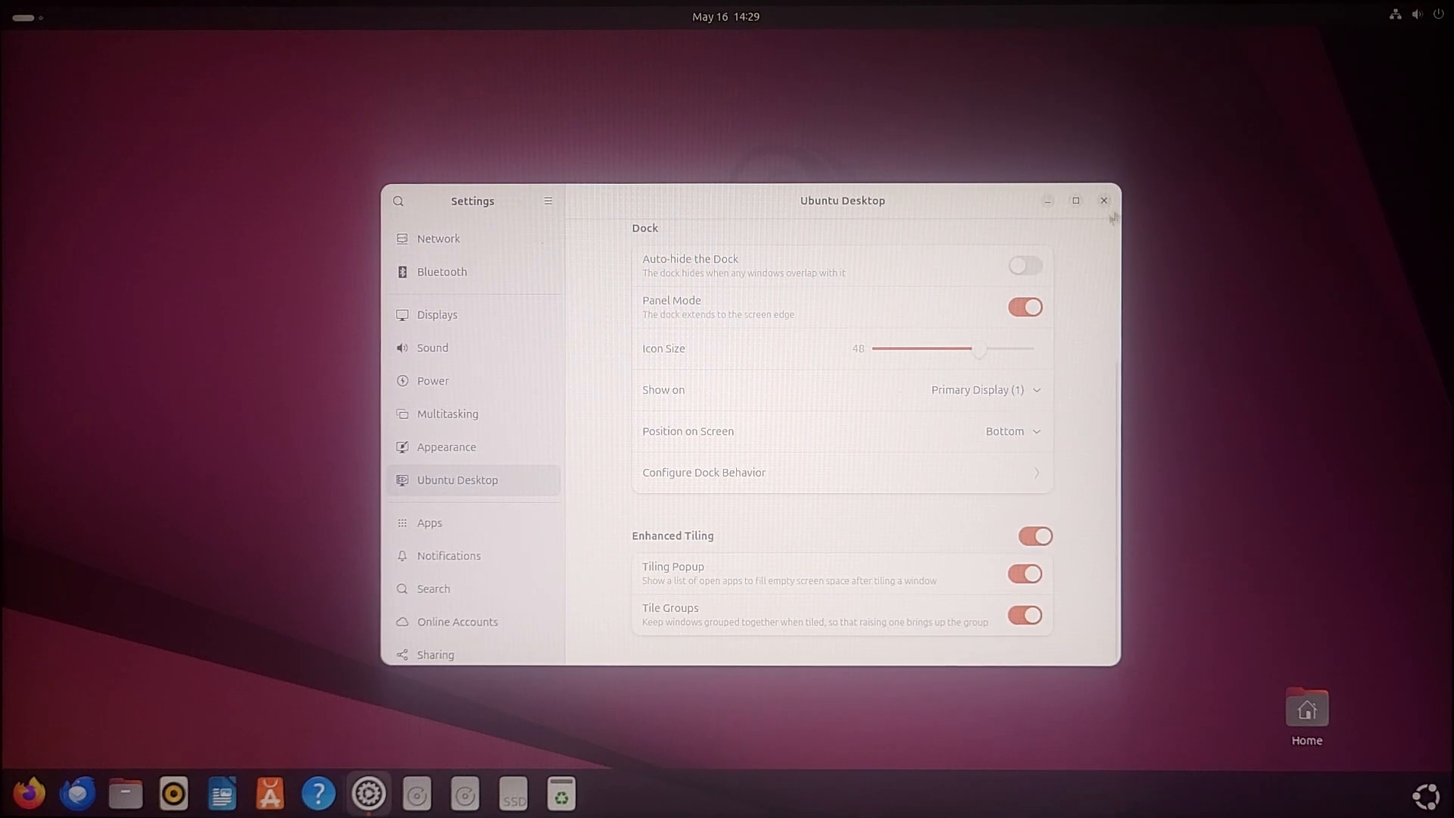
right_click(761, 482)
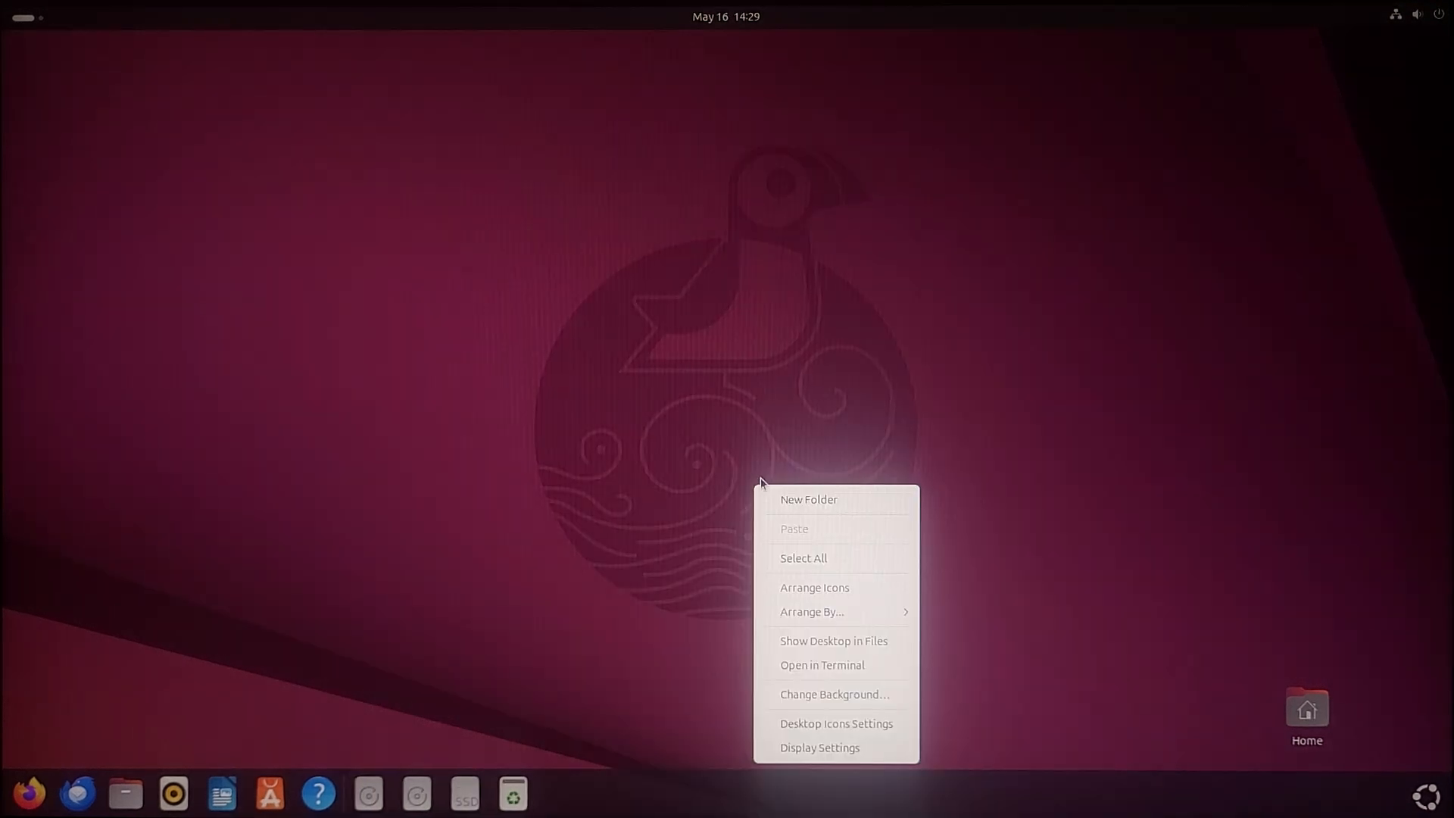
mouse_move(825, 687)
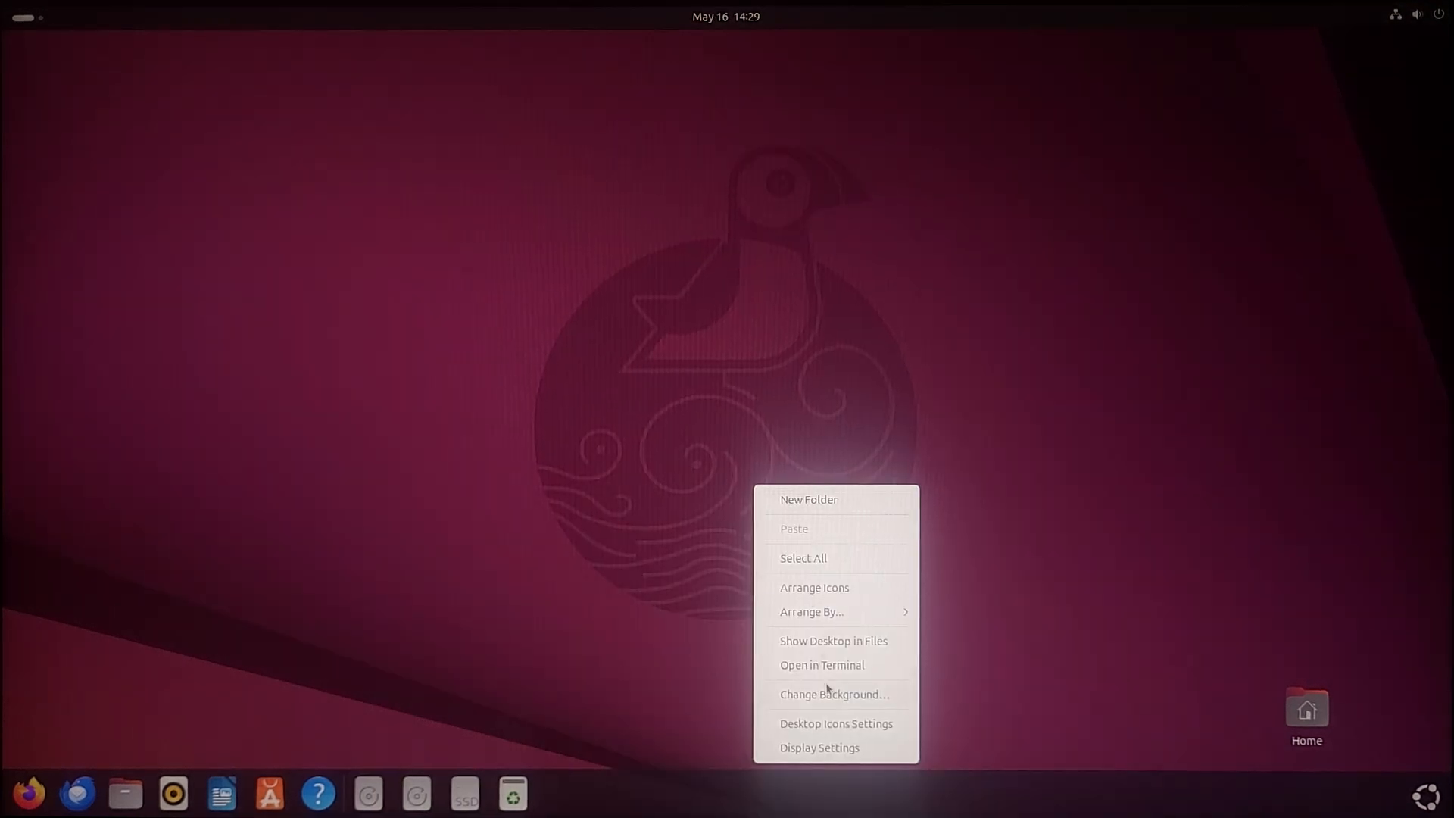
Step: Set the snowy mountain valley with autumn larches as the desktop wallpaper
left_click(833, 694)
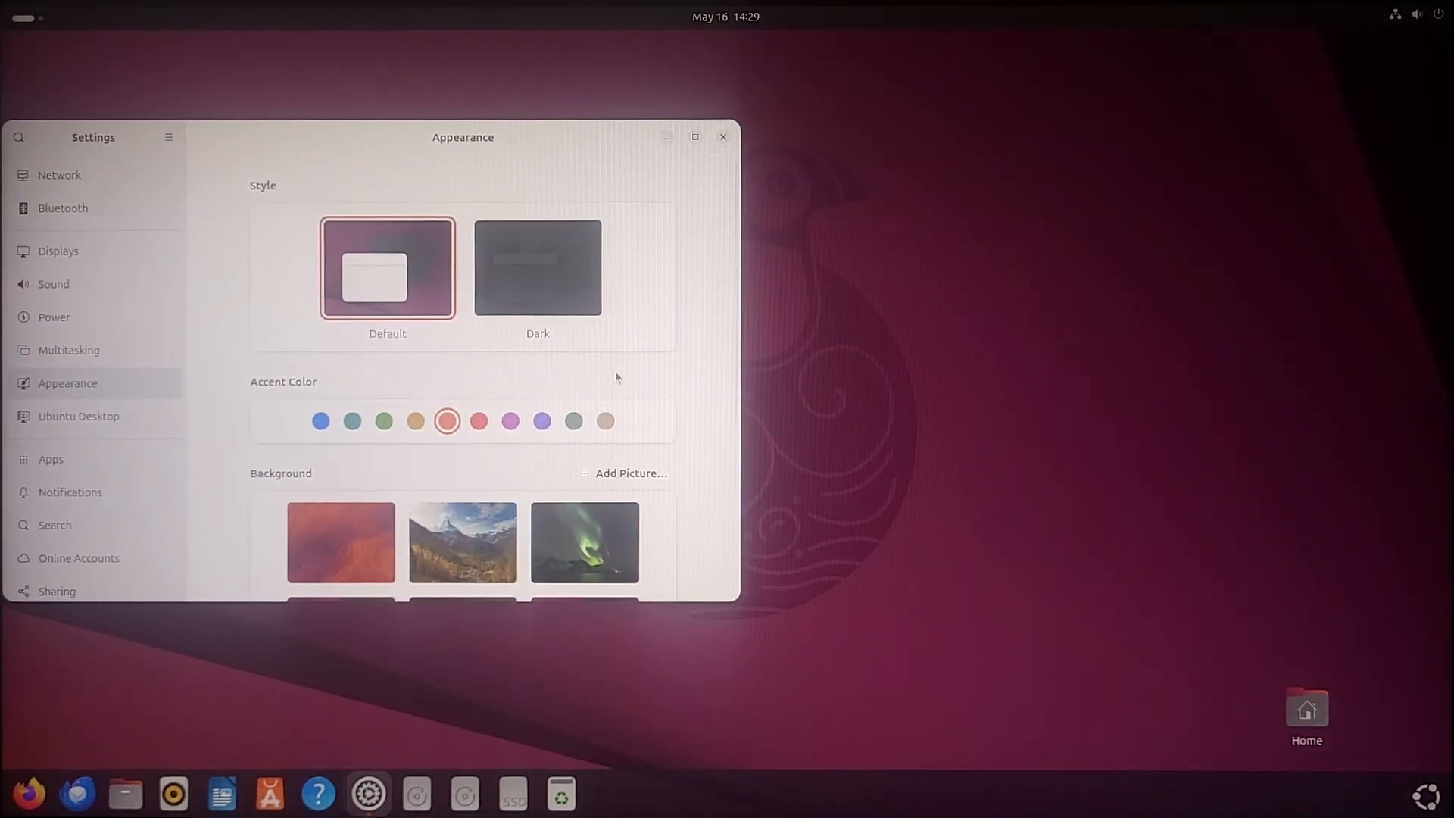
scroll("down", 3)
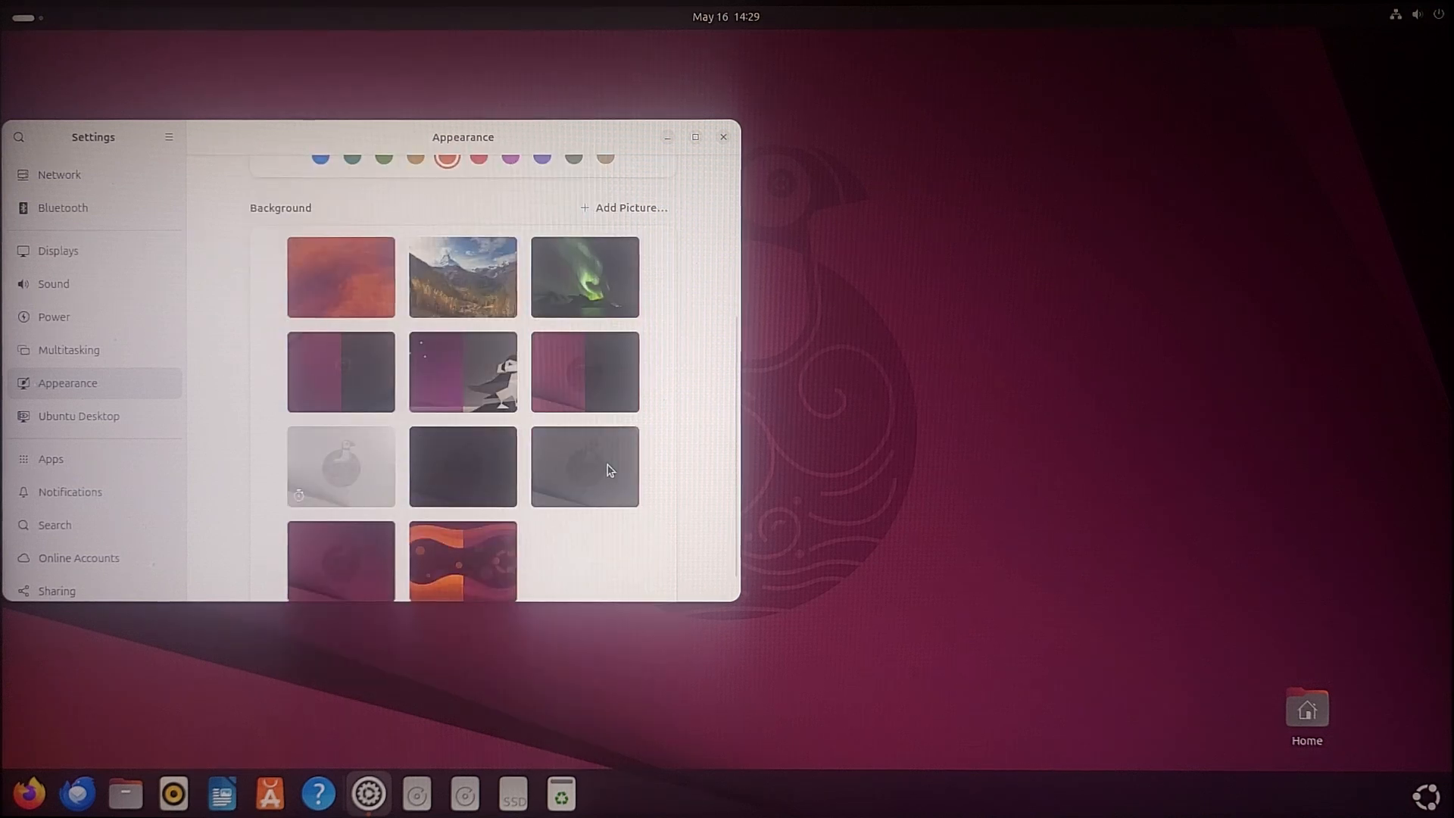
scroll("up", 3)
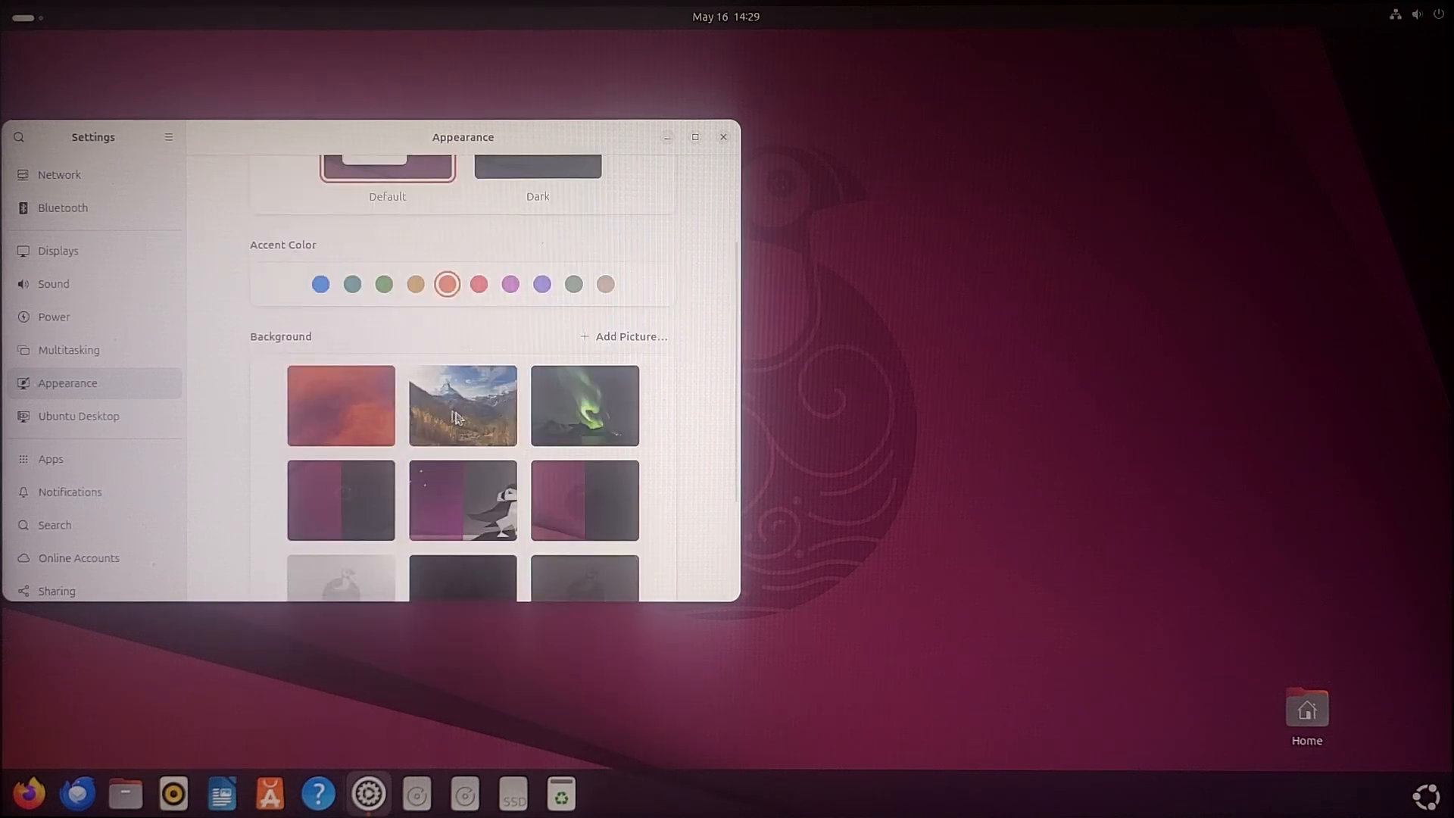
left_click(723, 136)
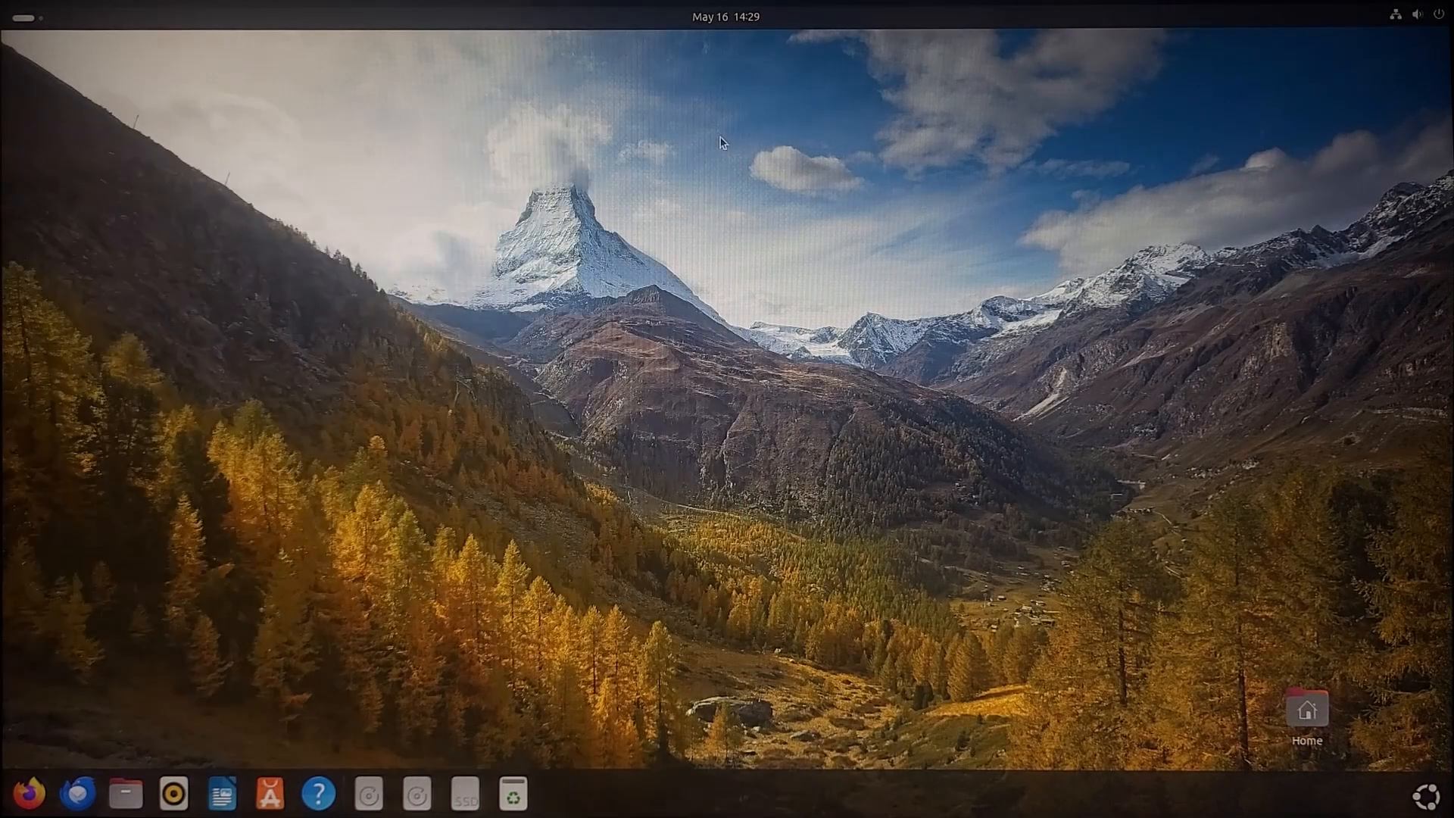
mouse_move(987, 250)
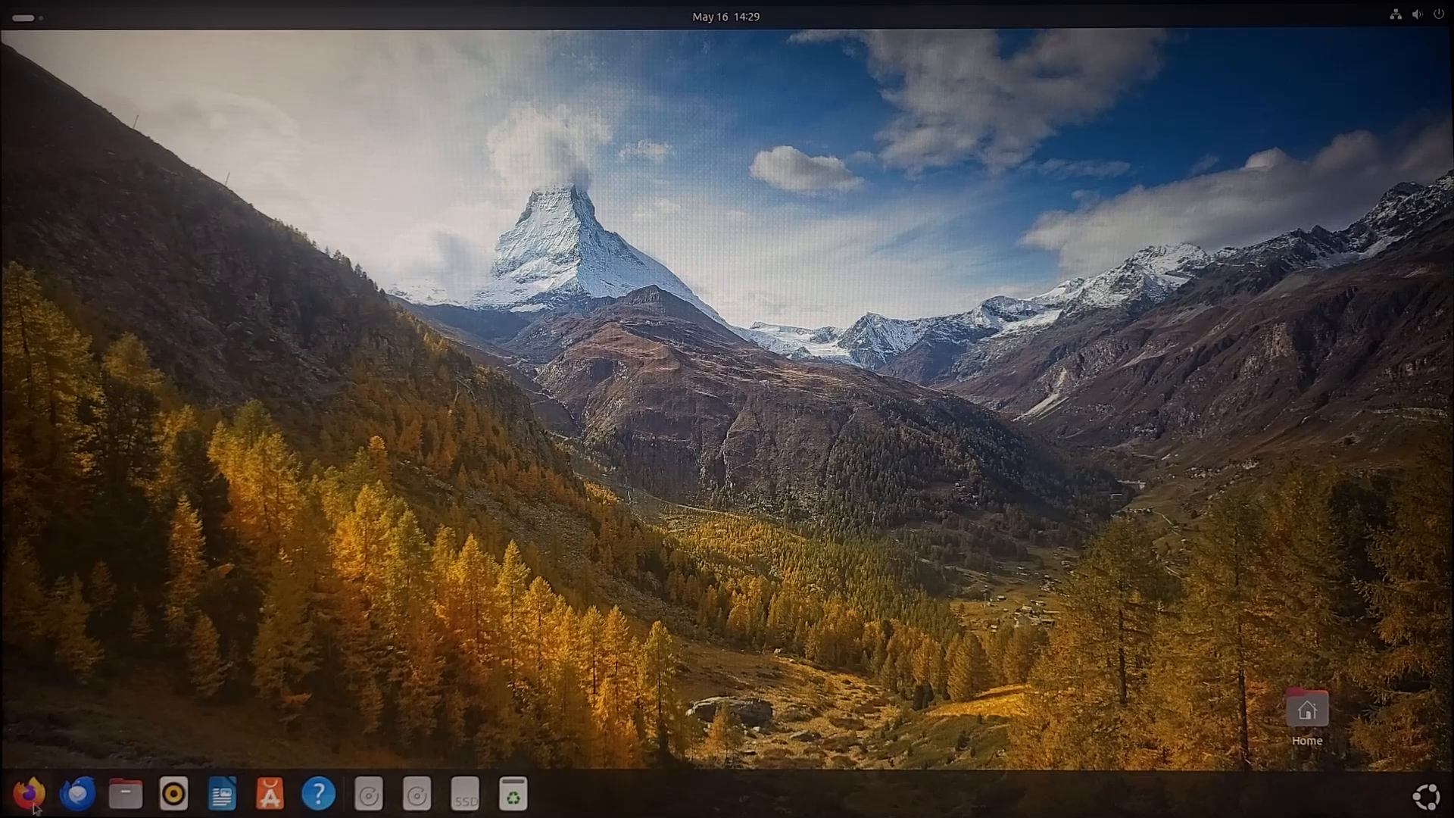
mouse_move(82, 794)
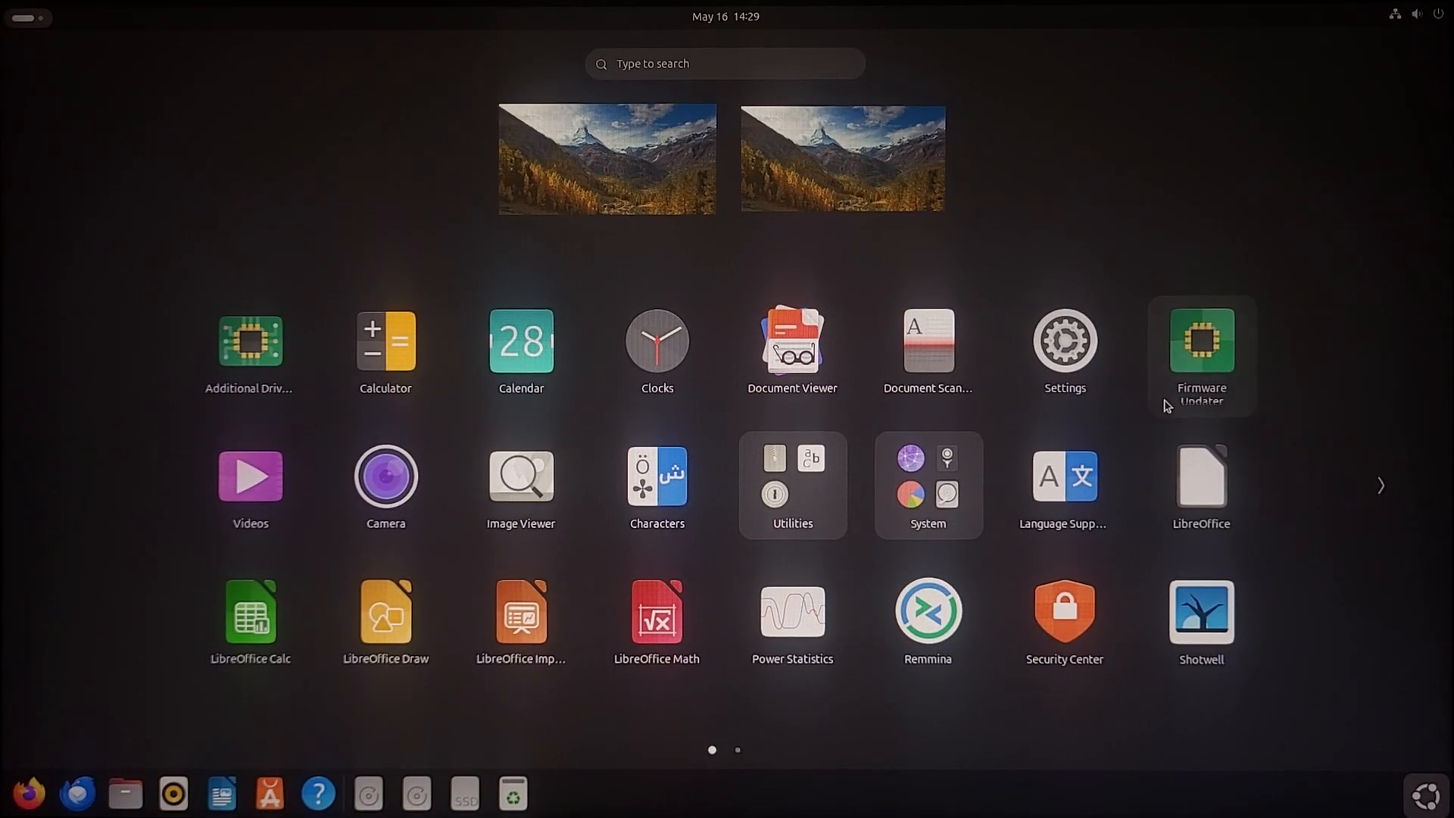
mouse_move(274, 767)
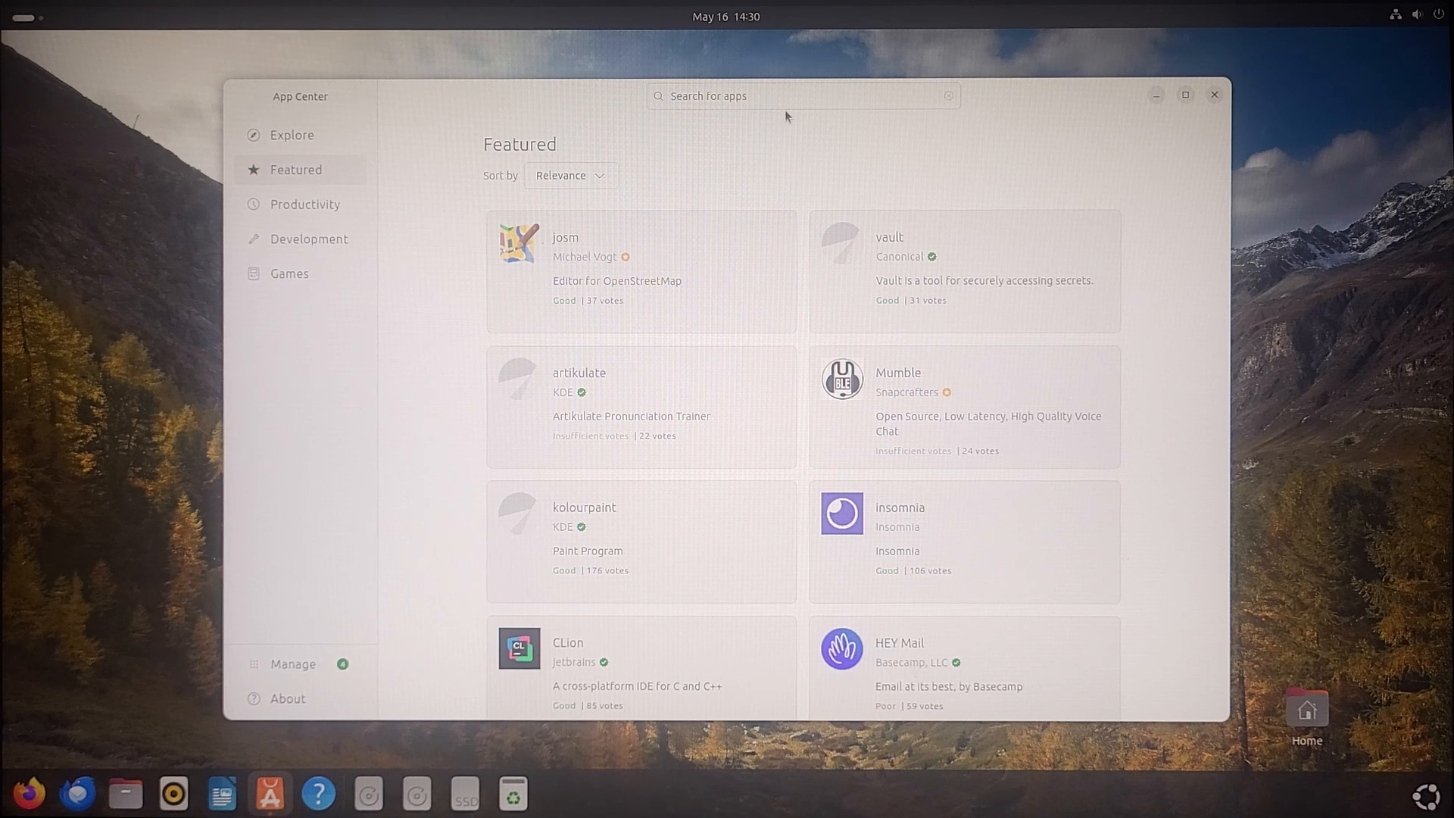
Step: Search App Center for 'stea' and browse through the results
left_click(803, 96)
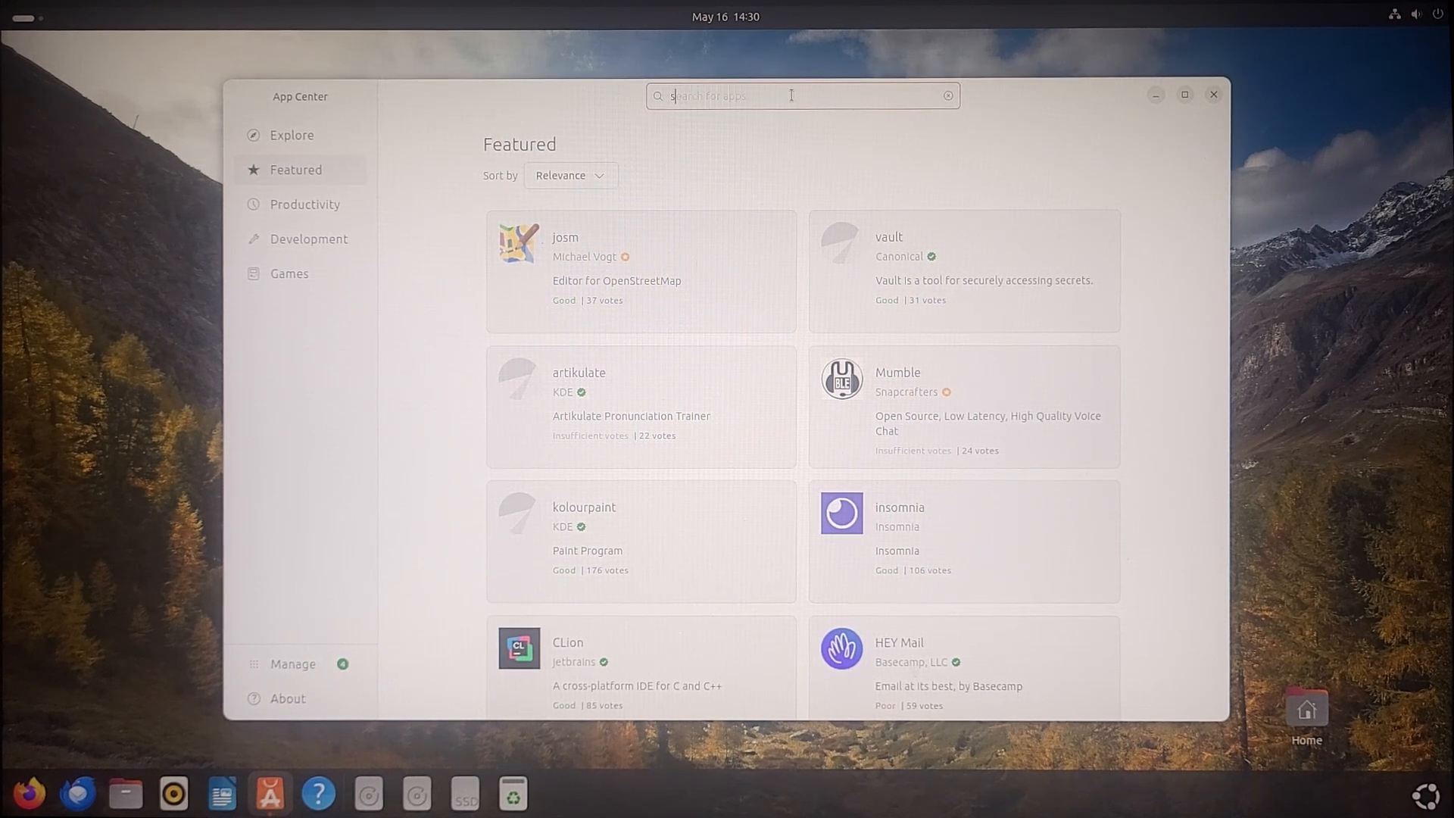
type("stea")
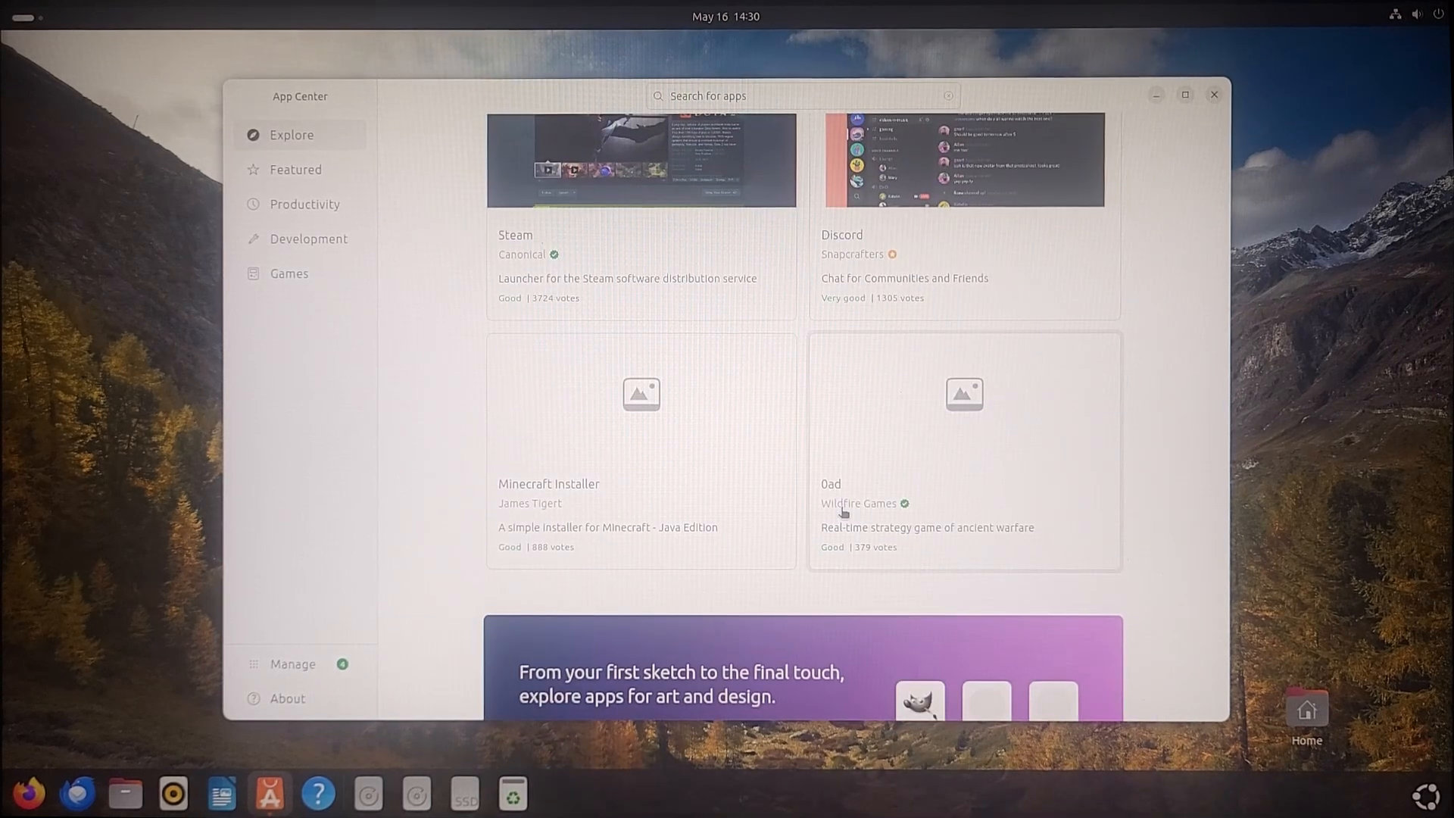
scroll("down", 3)
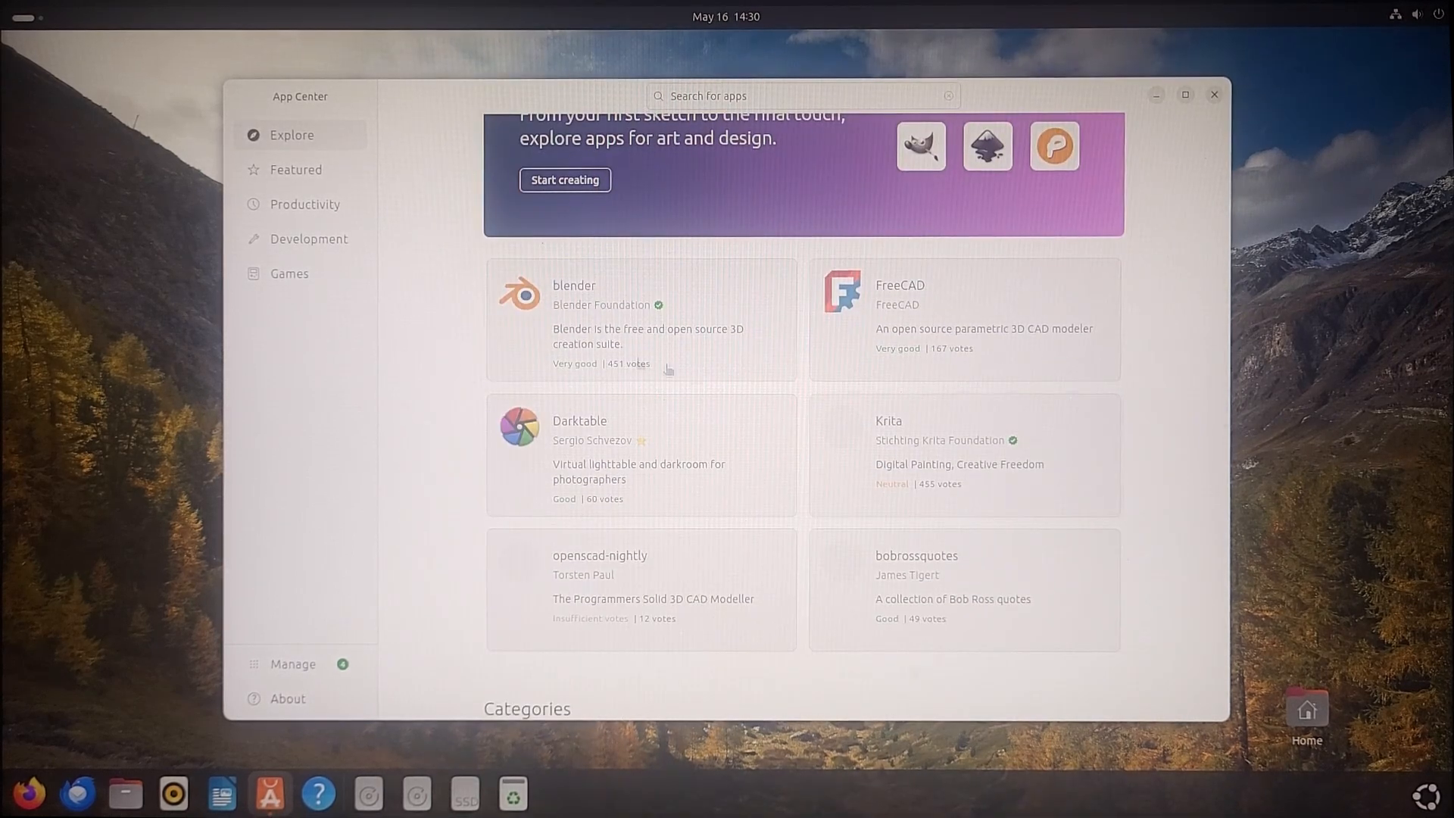
scroll("down", 3)
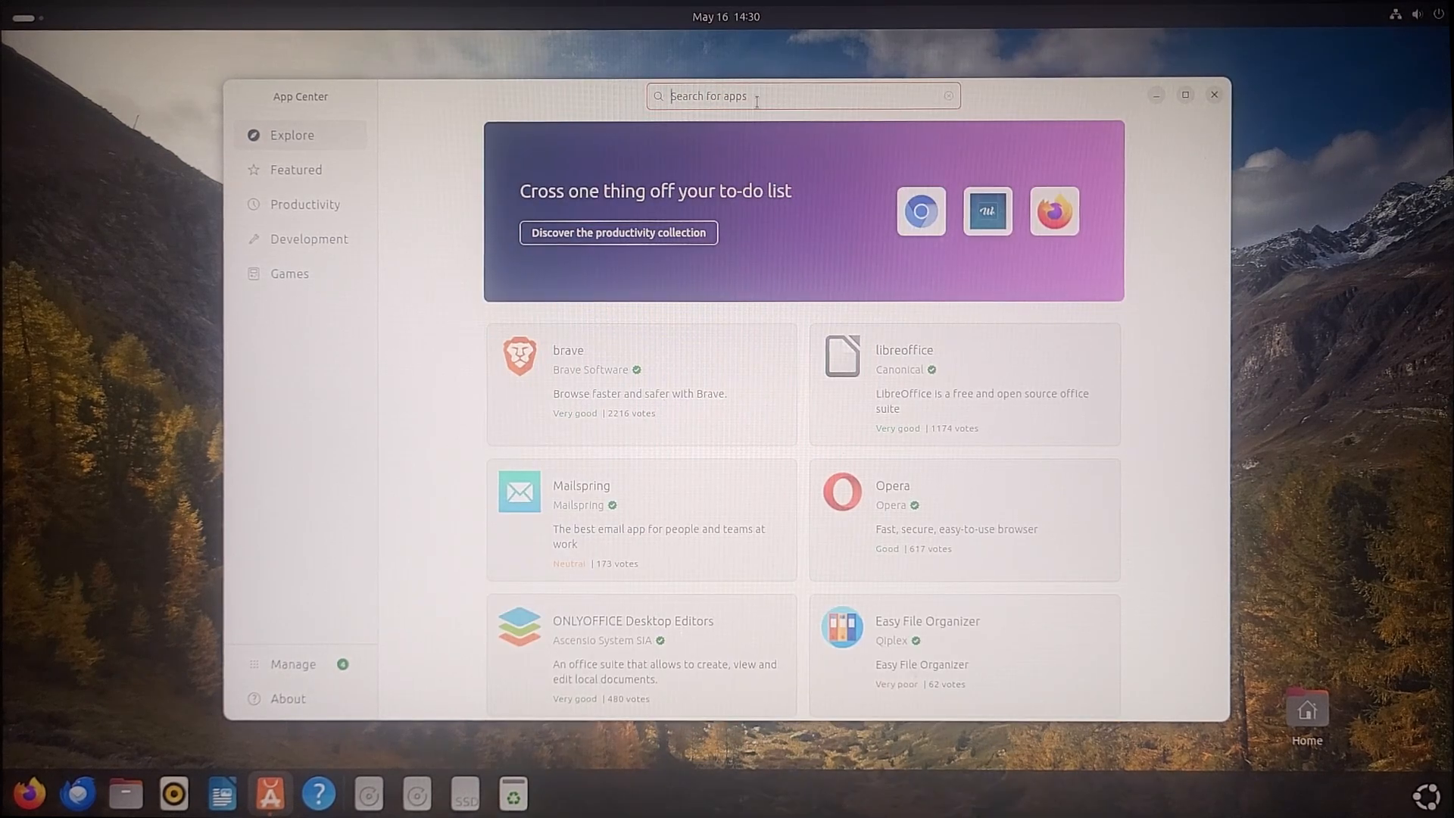
Step: Look up chromium in App Center and start another search
type("chromiu")
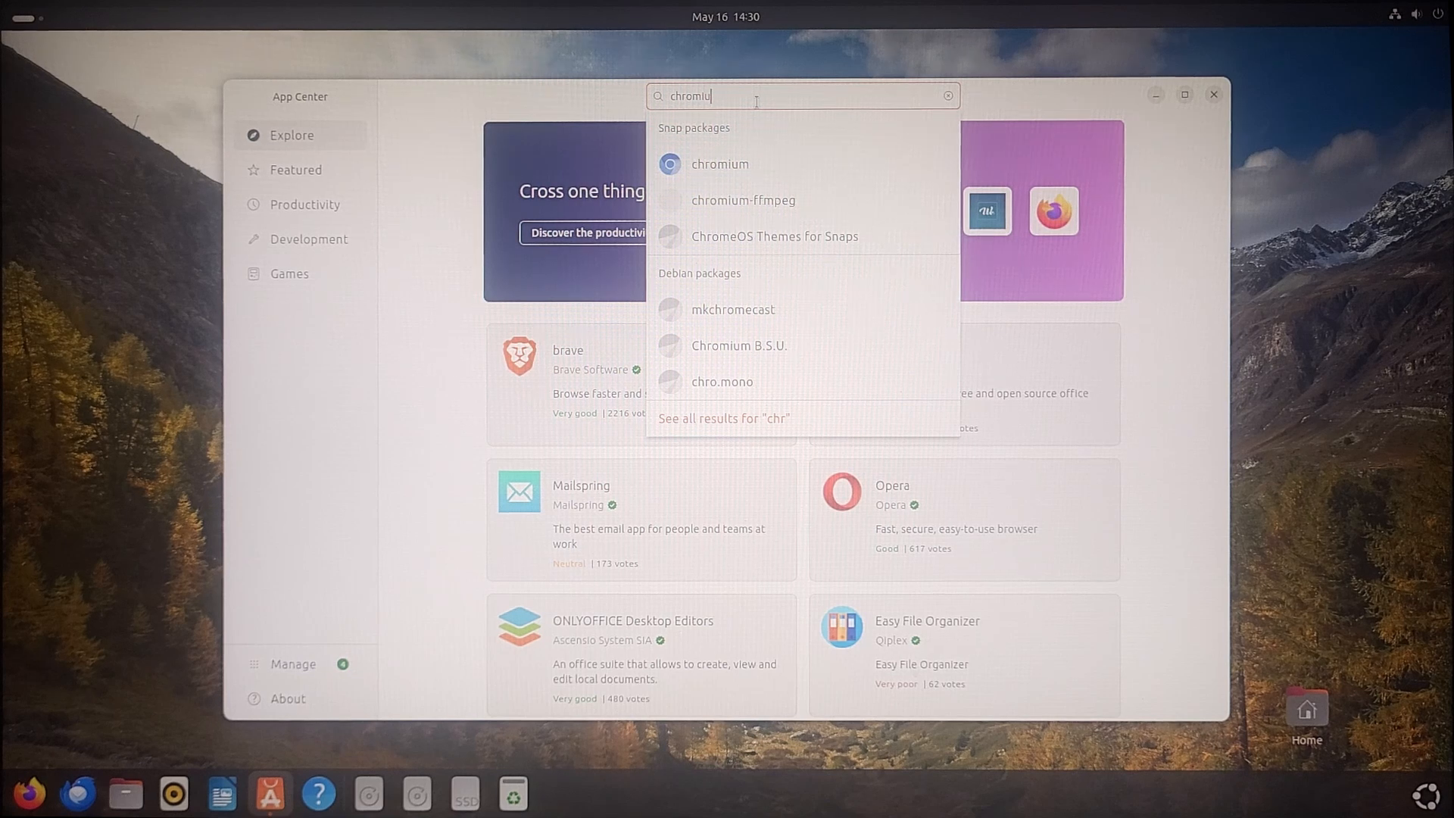
left_click(718, 163)
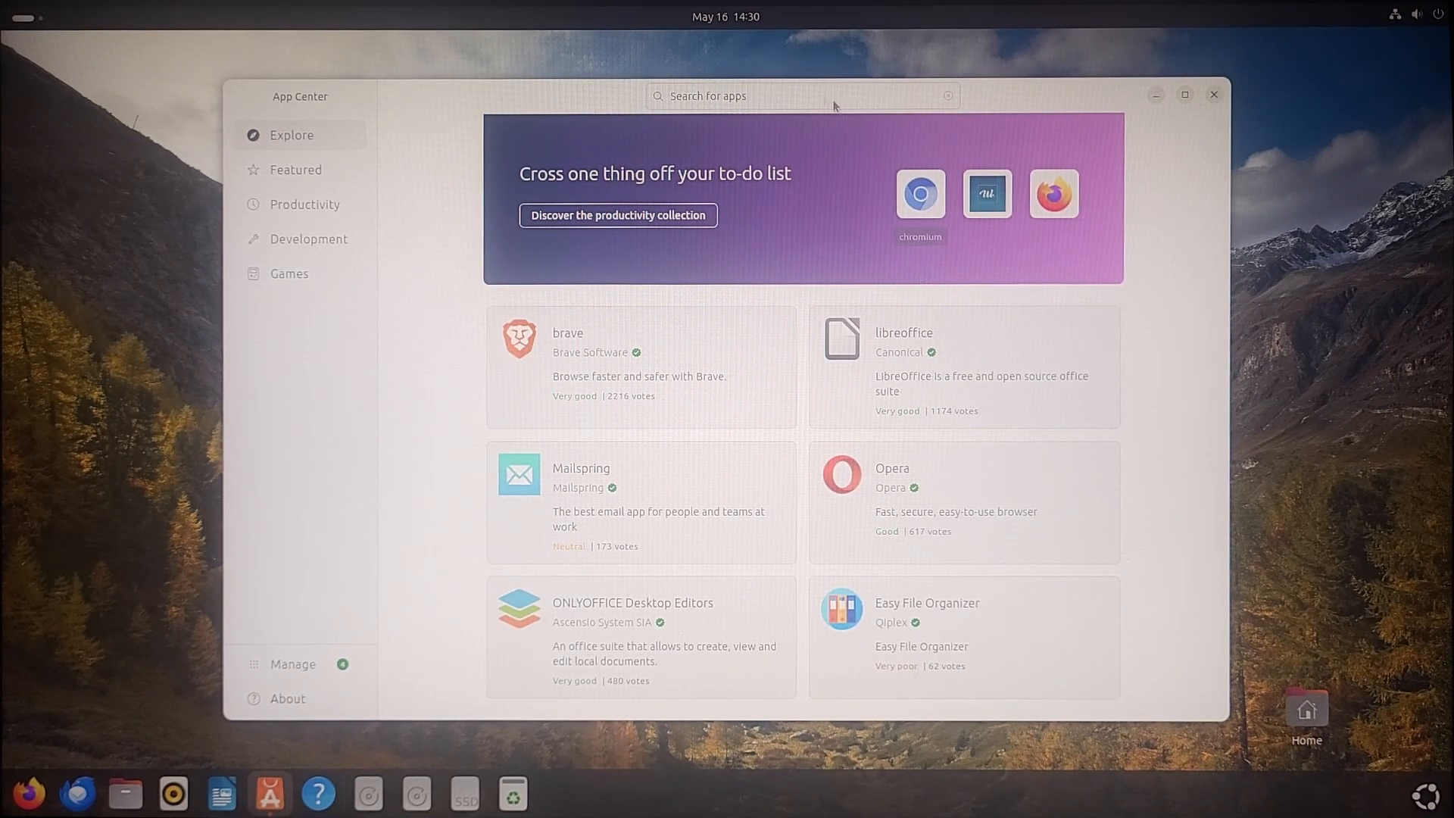
type("w")
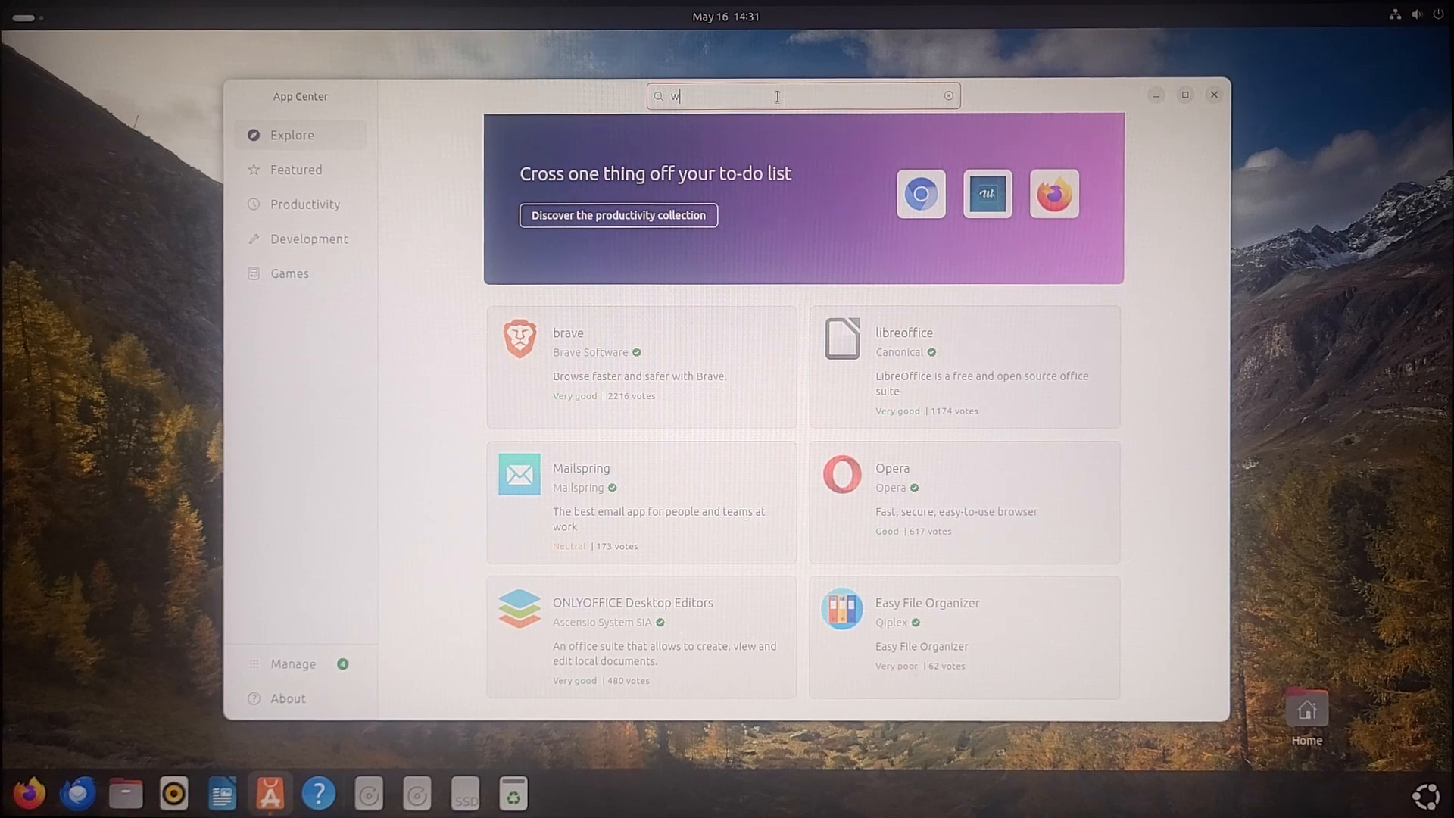
type("ps")
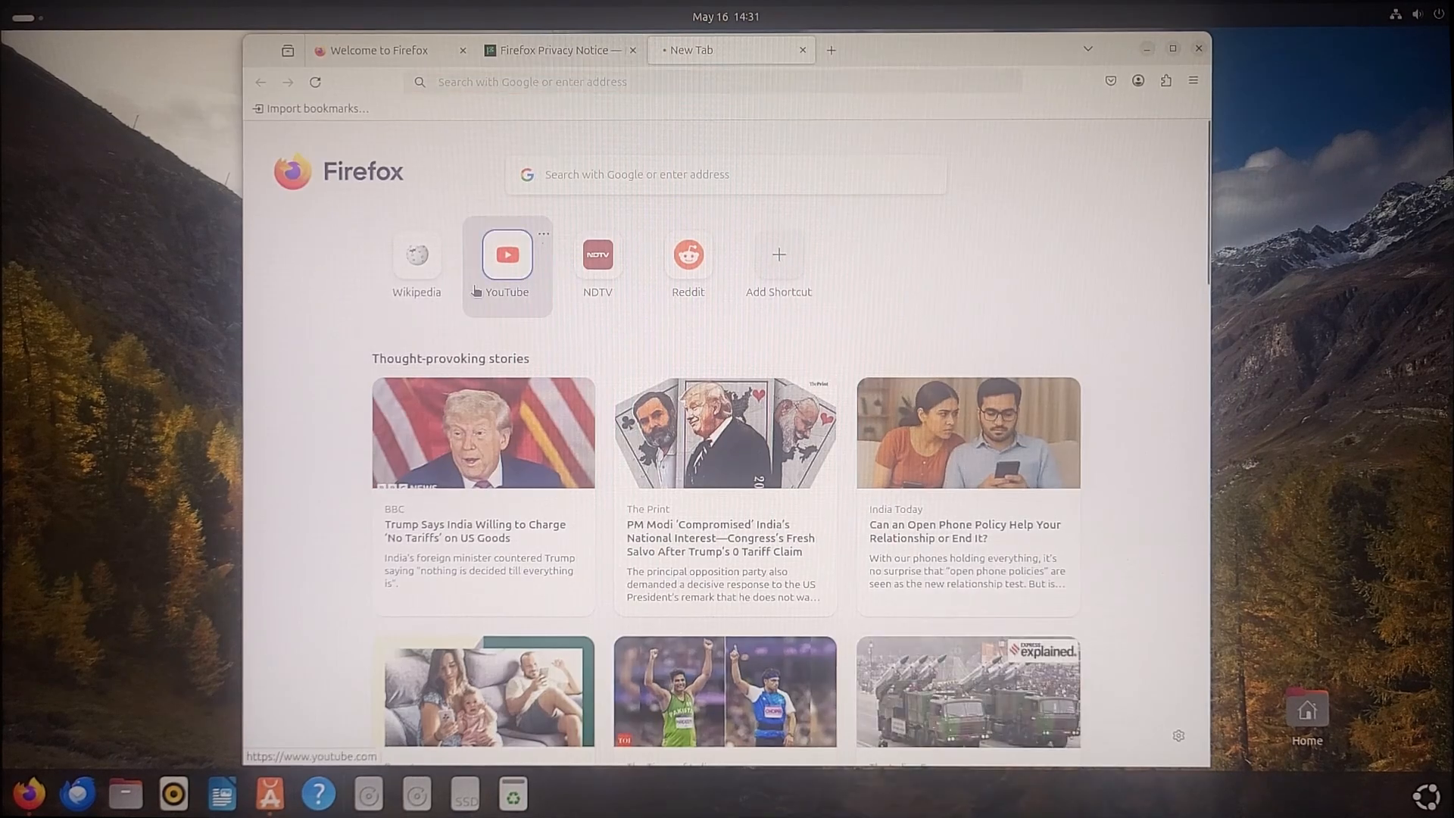
Step: Load YouTube from the Firefox new-tab shortcut, then close the browser window
left_click(506, 254)
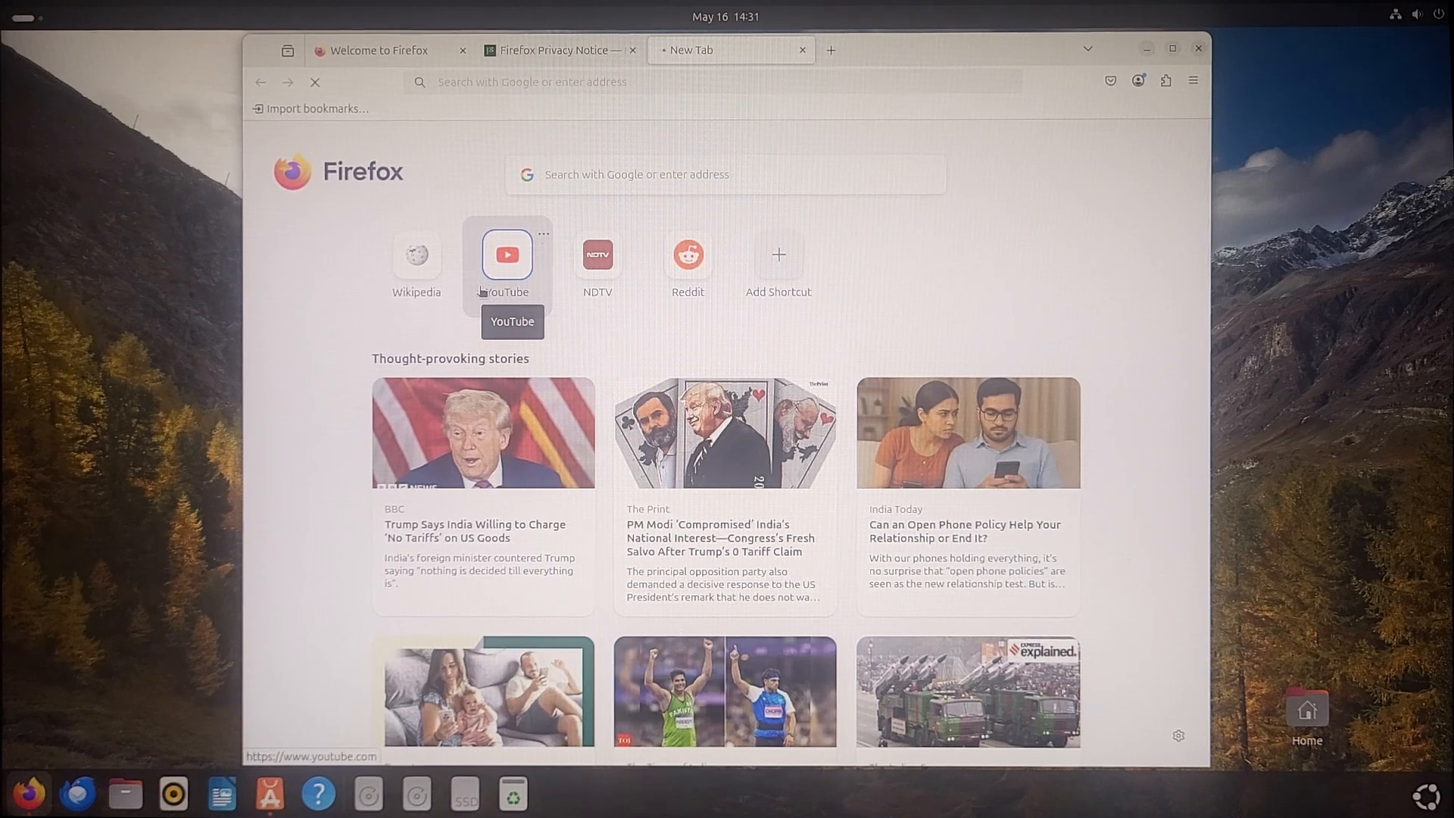
left_click(506, 255)
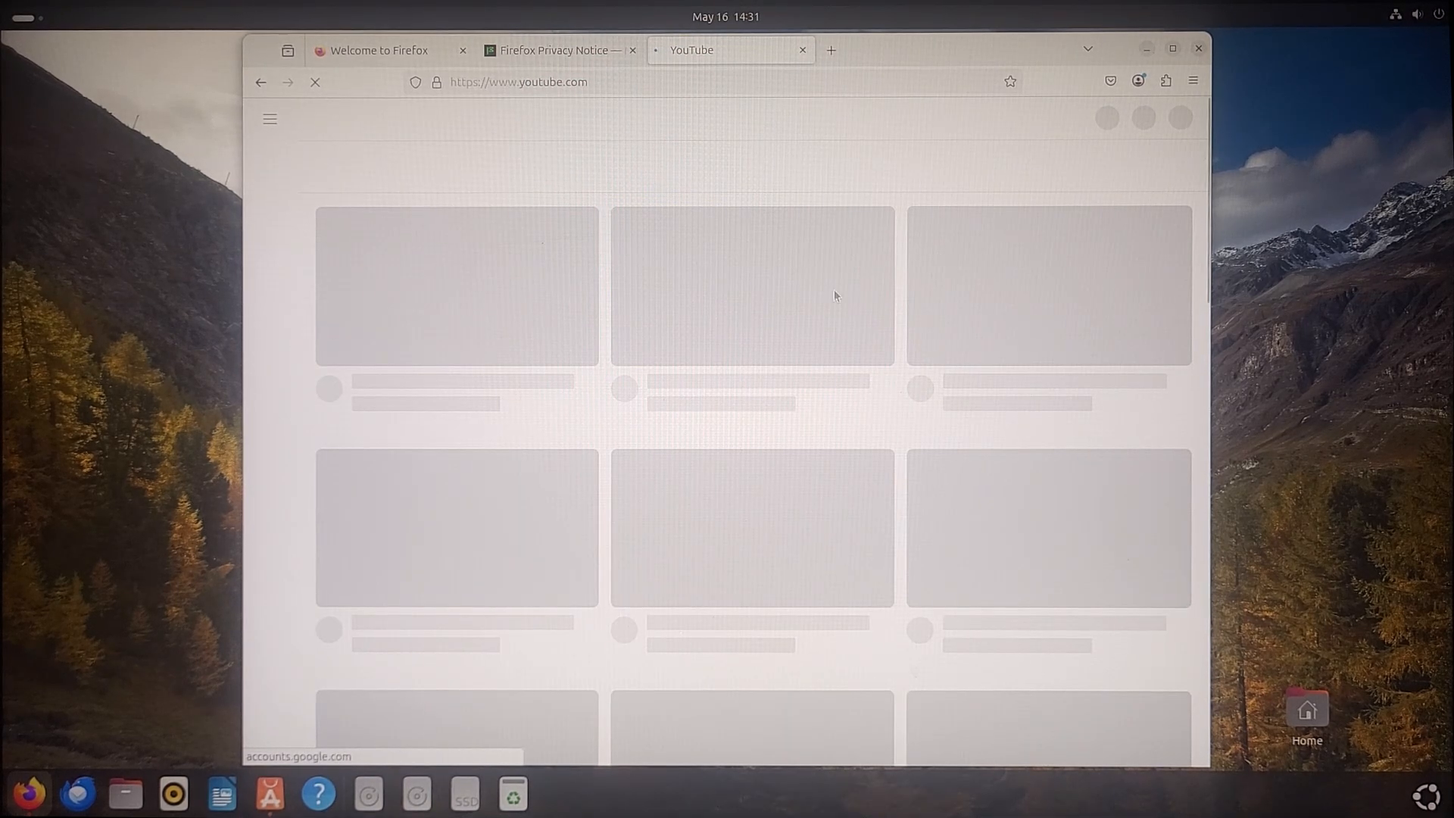
left_click(1395, 14)
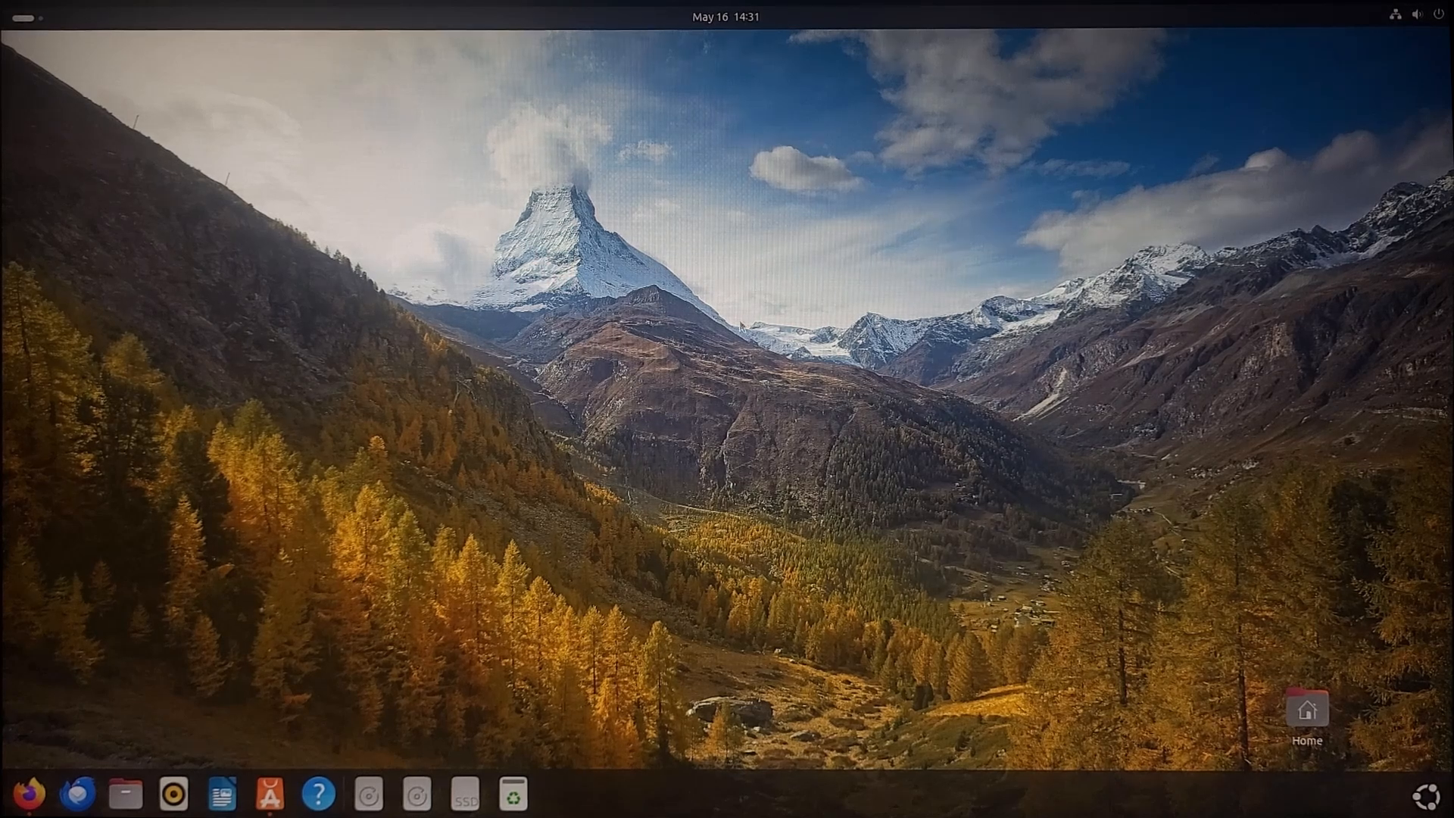
mouse_move(315, 754)
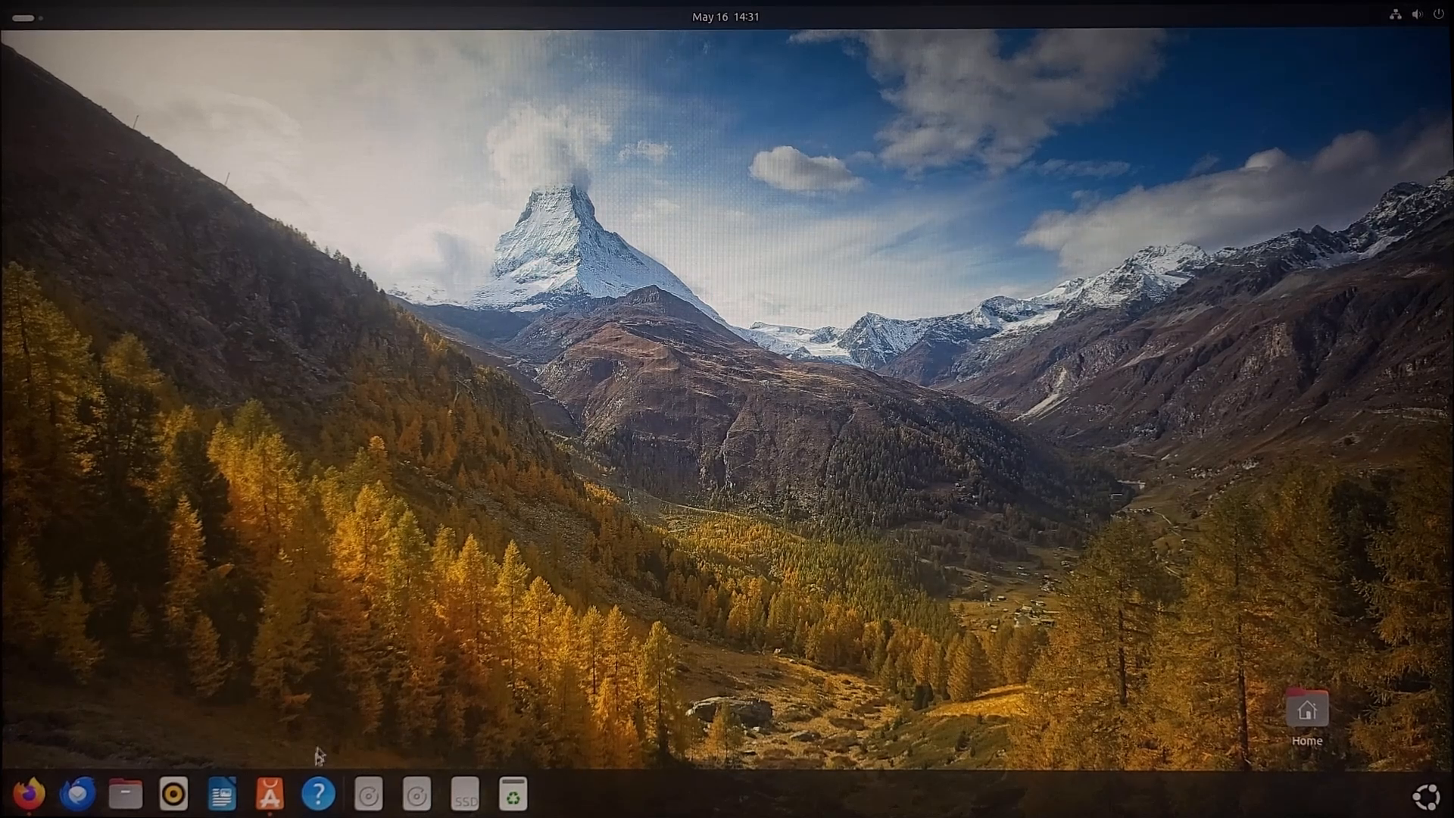
Step: Browse the Productivity category, then return to the Explore featured snaps page
left_click(269, 794)
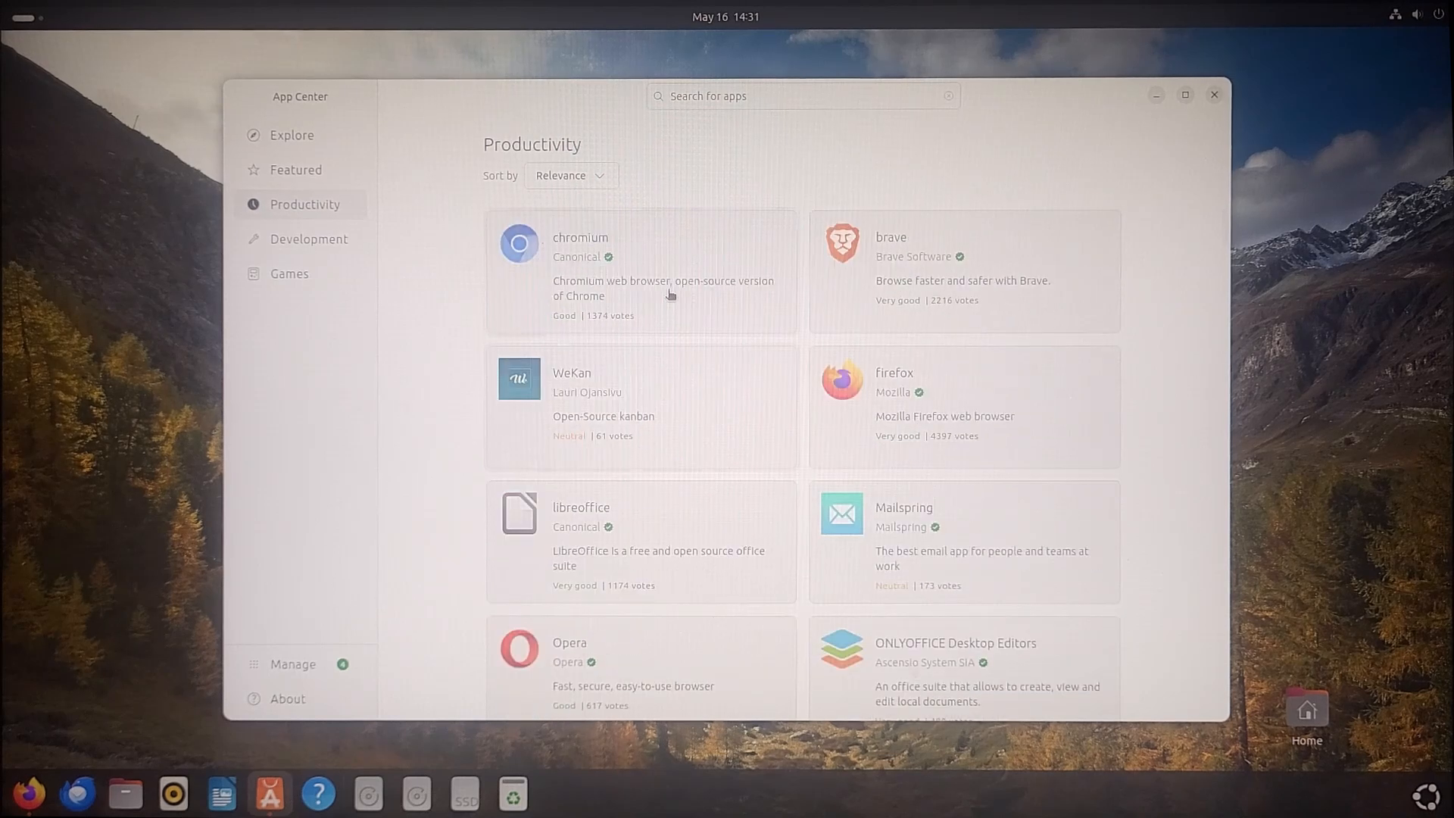
left_click(292, 135)
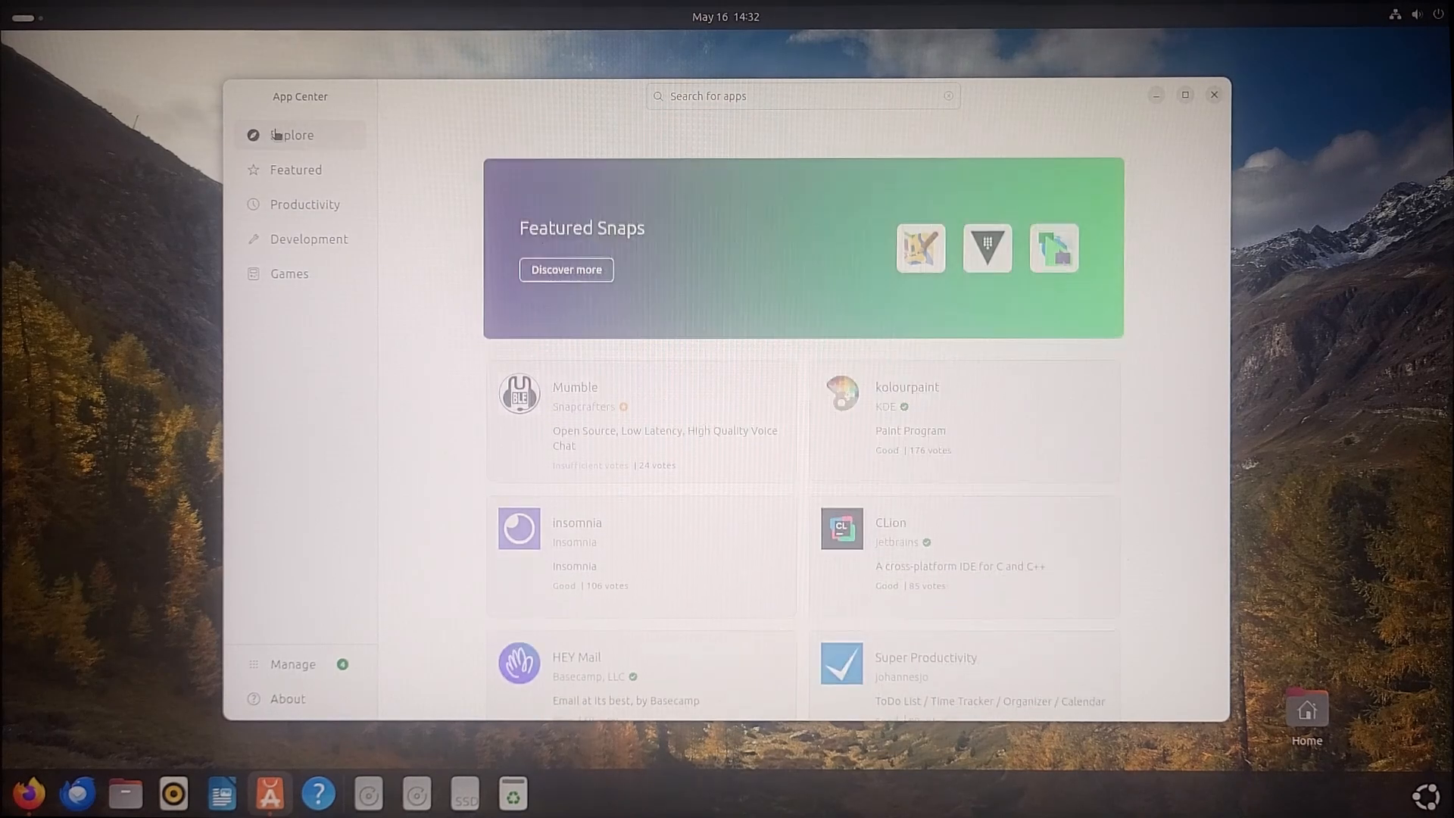
left_click(1213, 94)
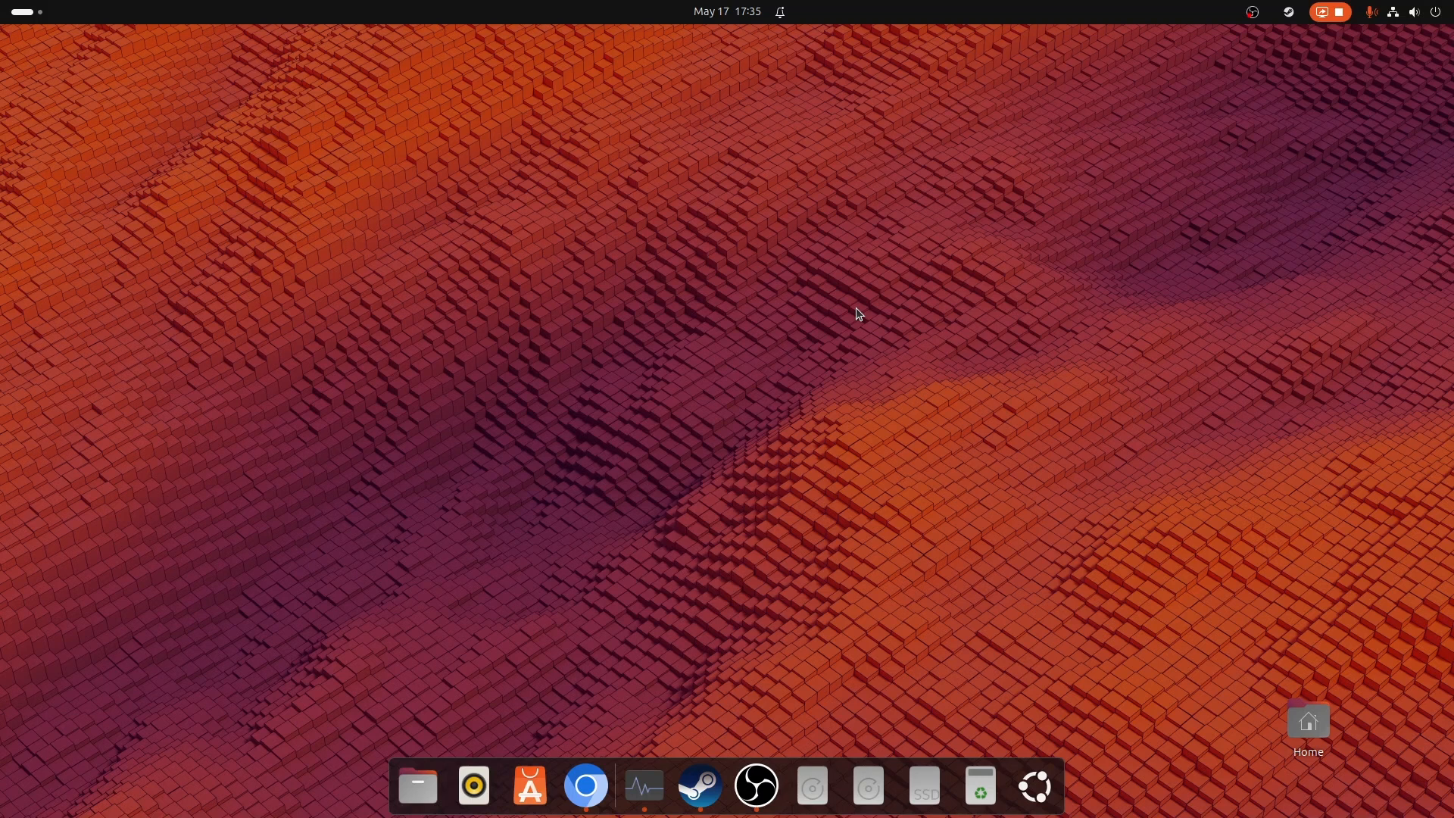
mouse_move(856, 337)
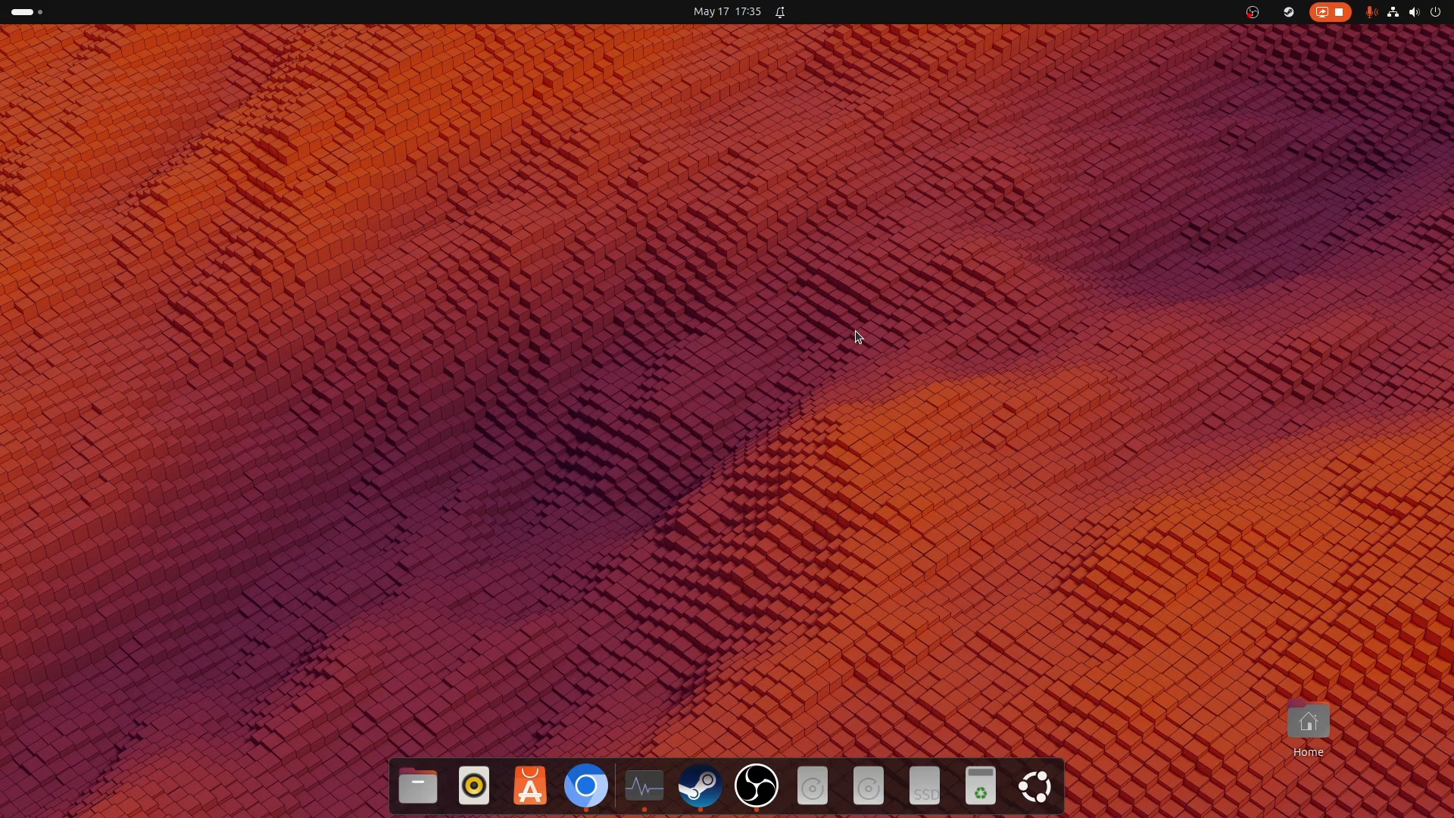
Step: Show the app grid, then launch OBS Studio from the dock
left_click(1032, 786)
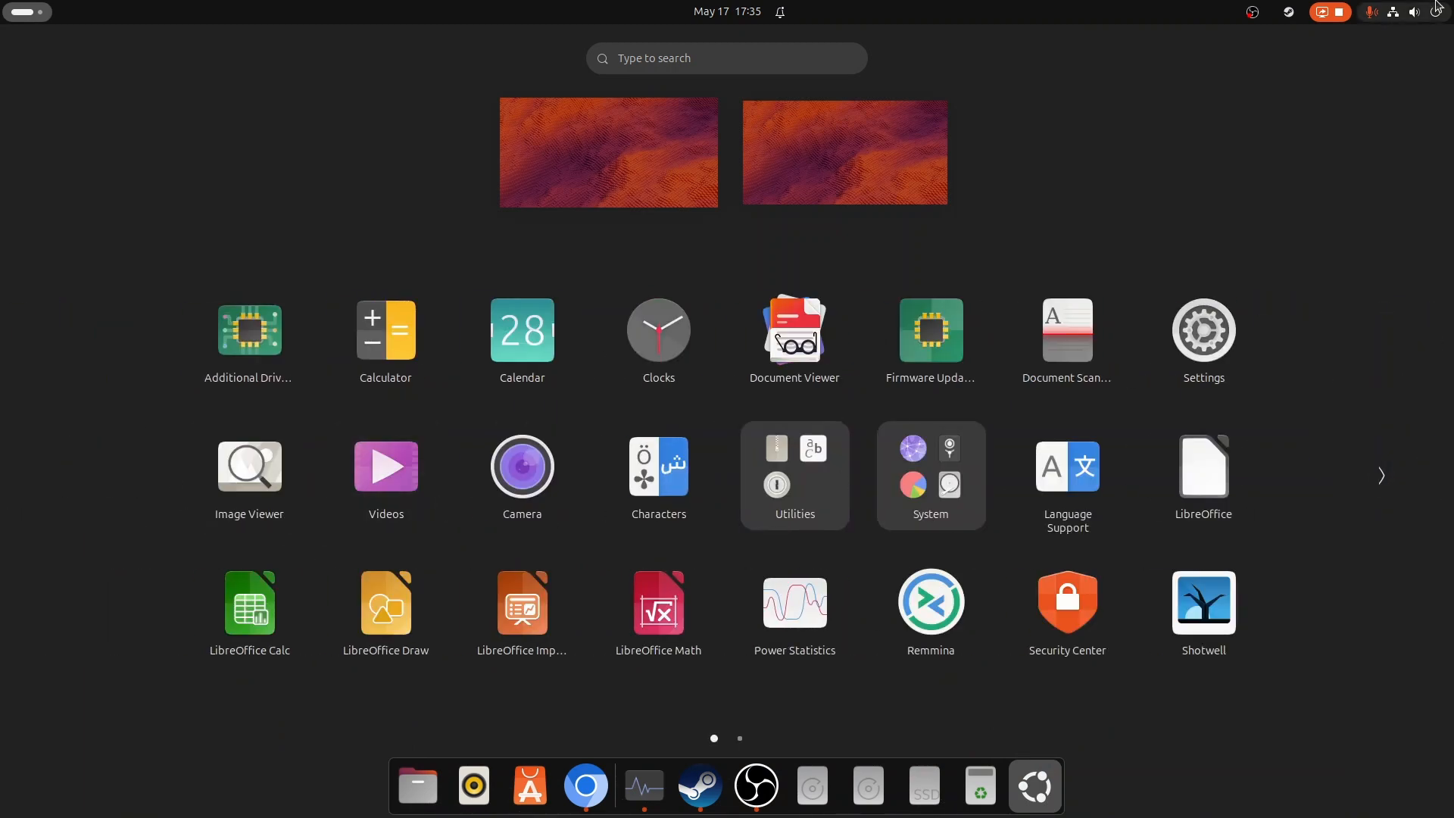
mouse_move(1147, 157)
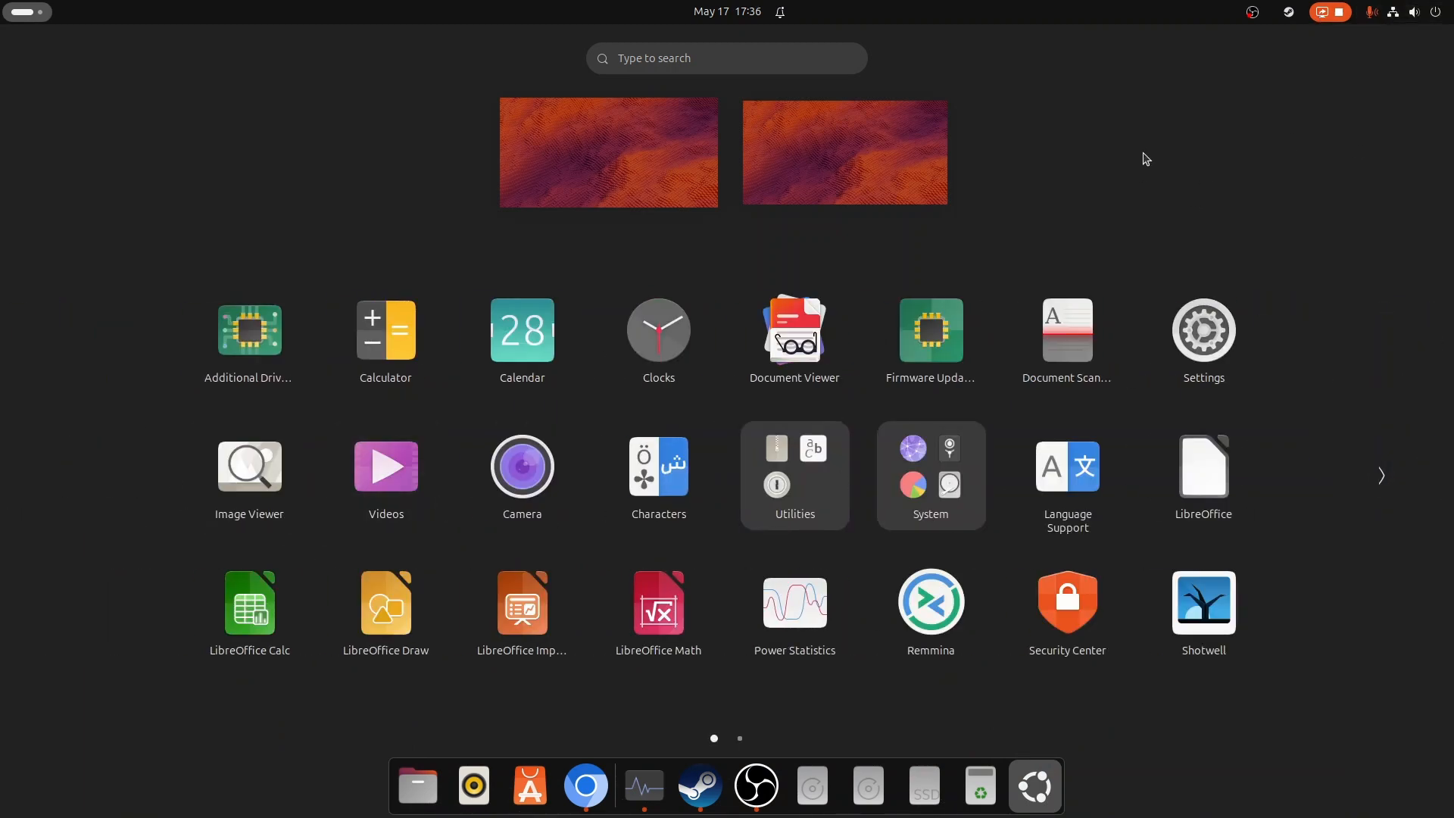
mouse_move(756, 787)
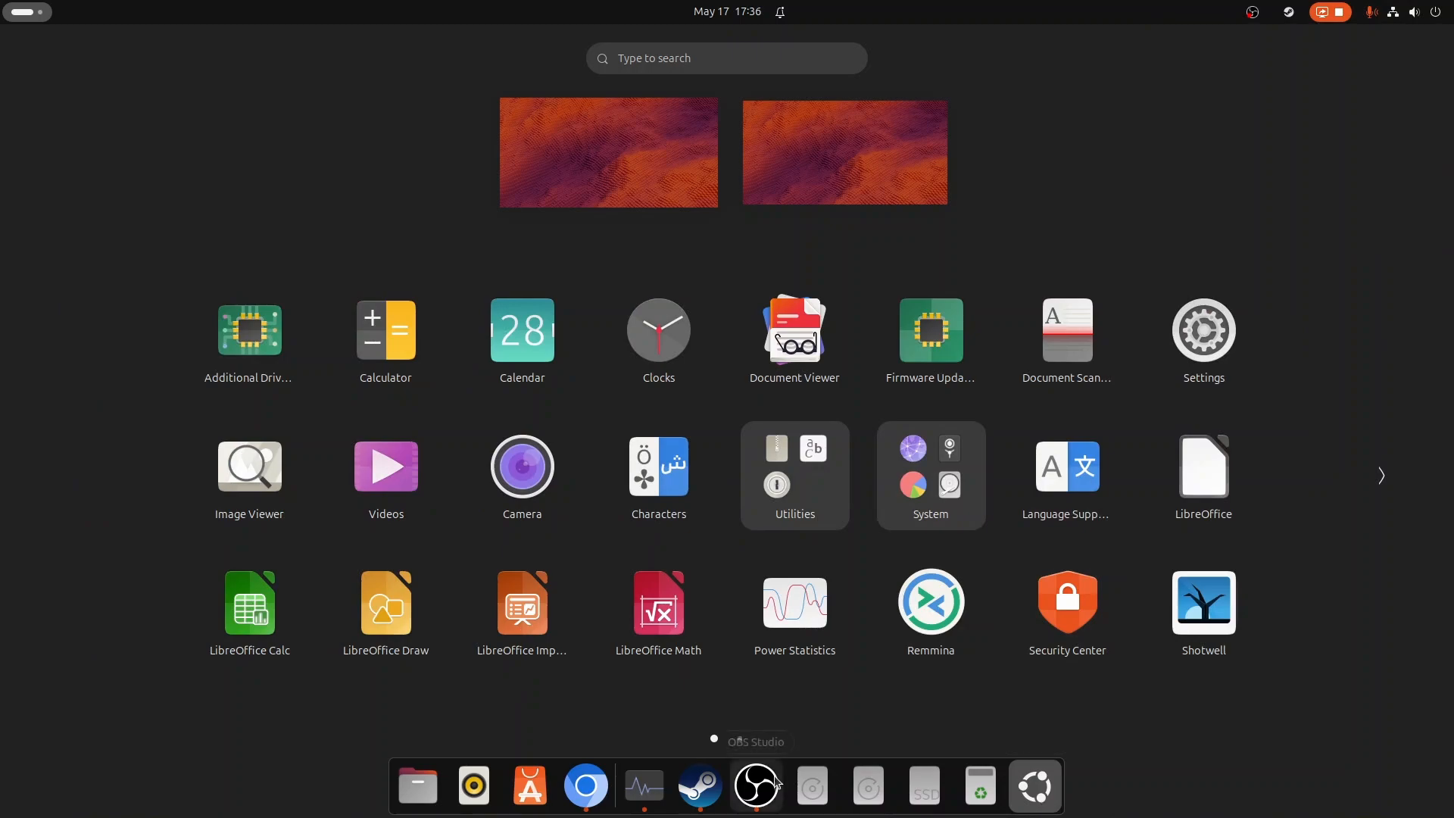
left_click(756, 786)
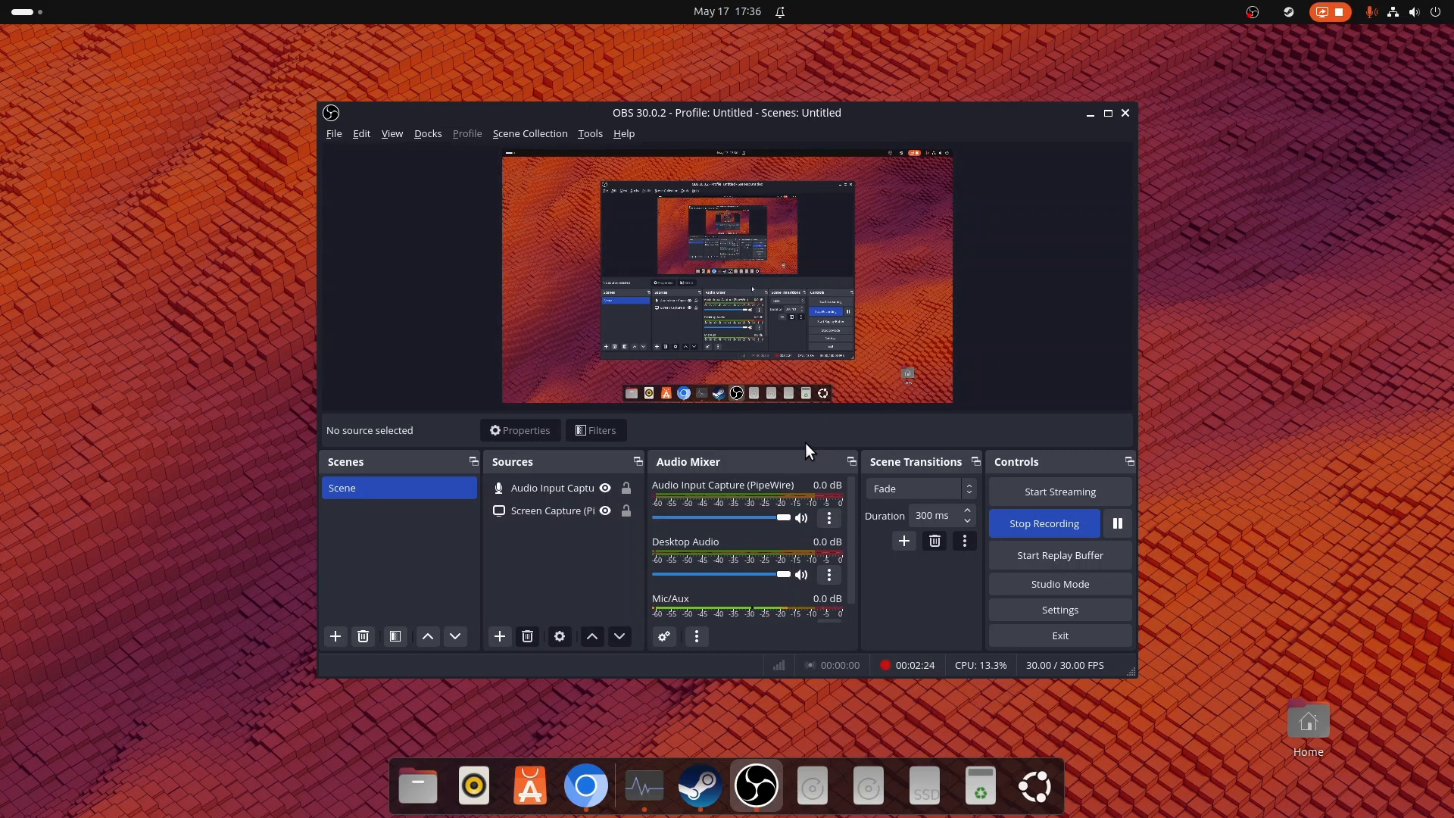
Step: Launch Chromium on its new-tab page and minimize the window
left_click(585, 786)
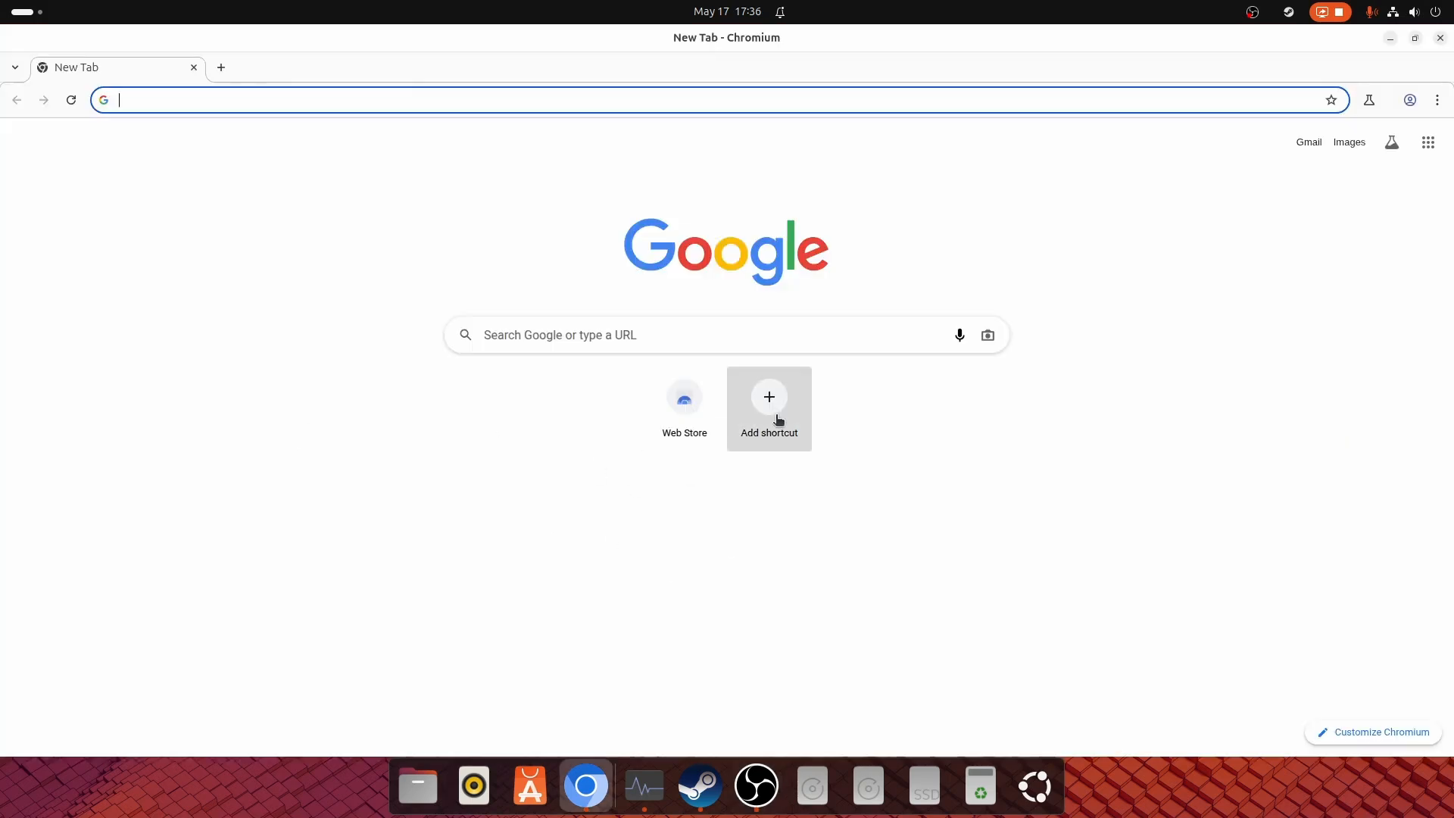
mouse_move(687, 44)
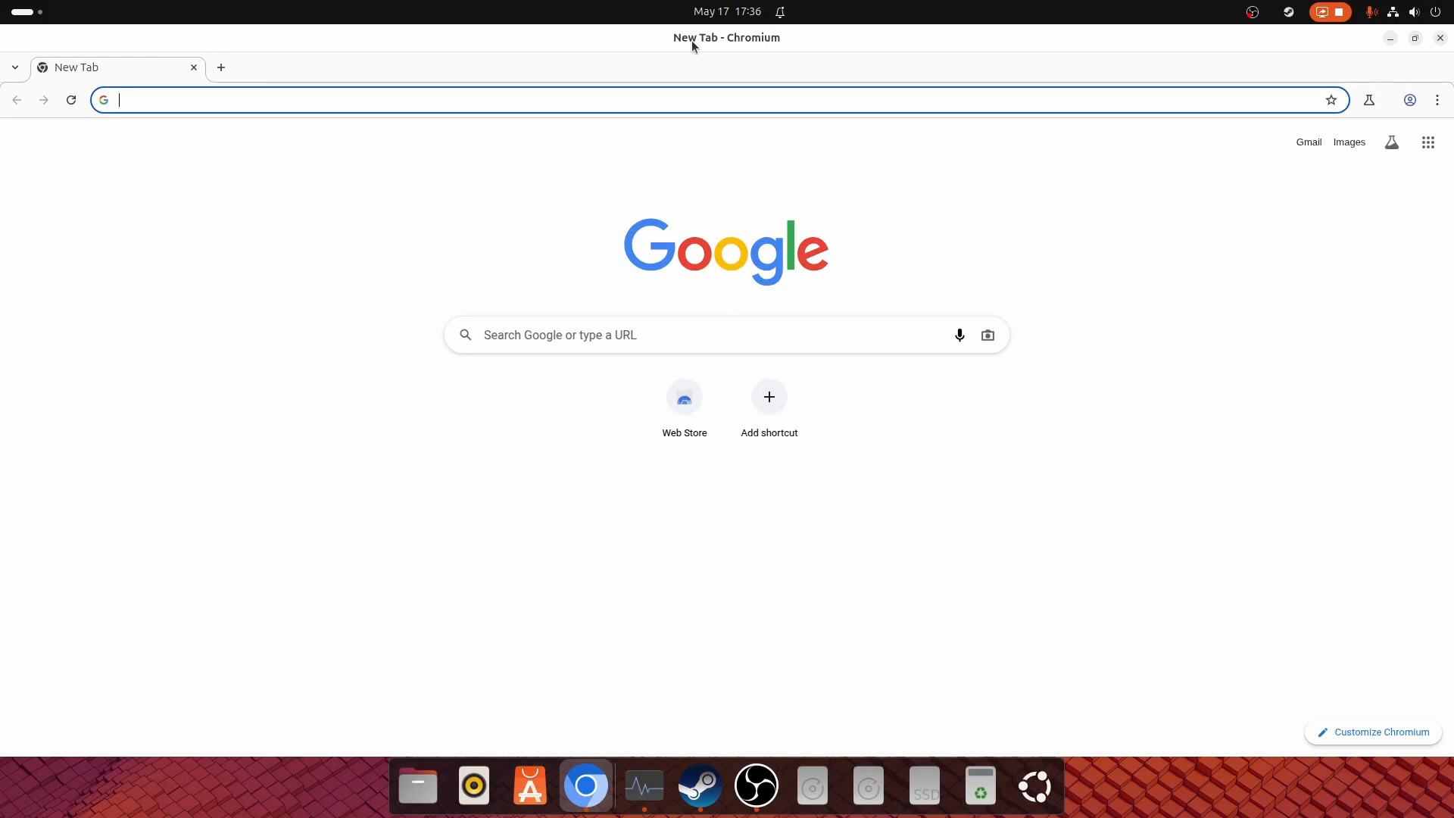
mouse_move(683, 92)
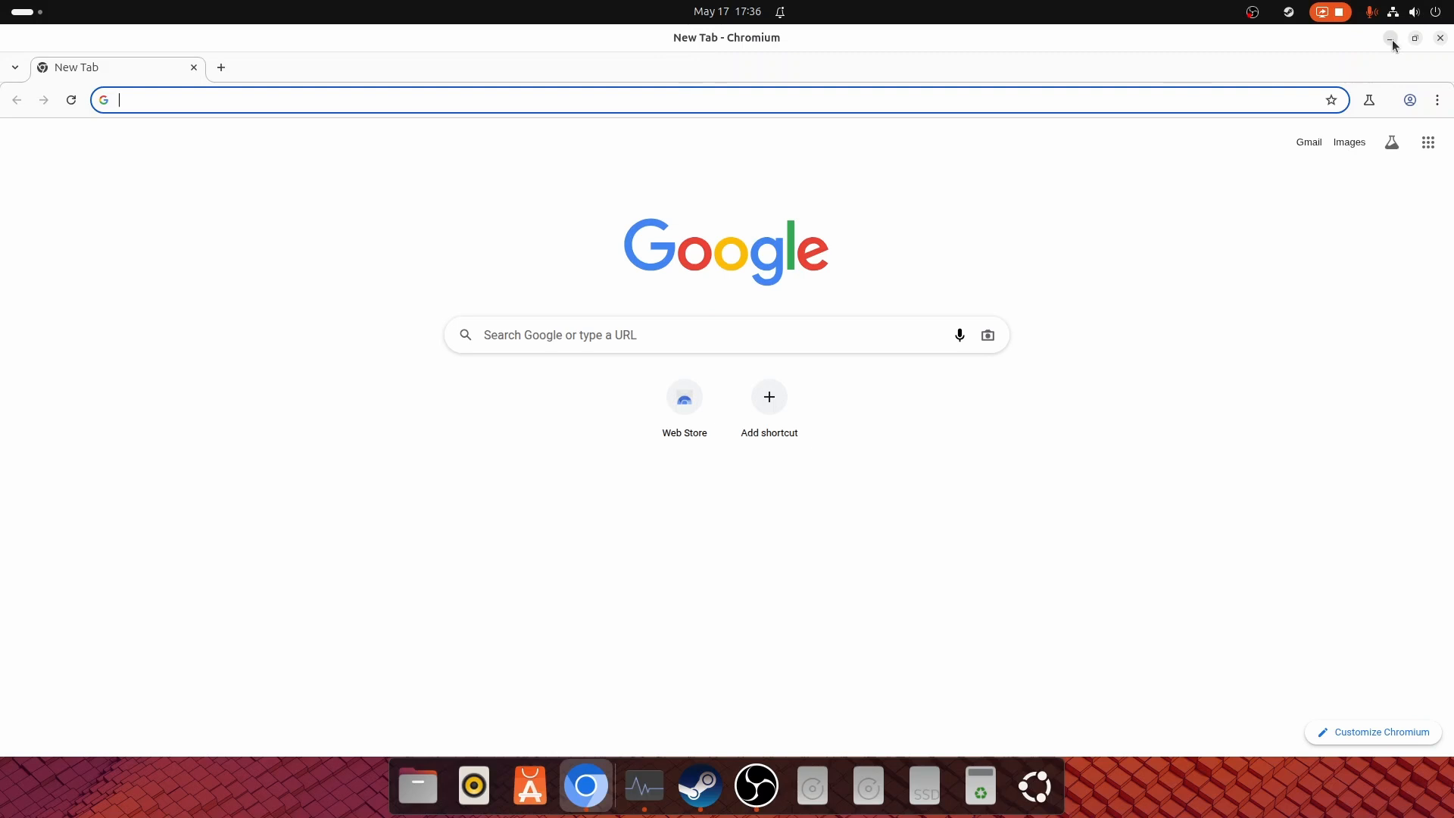
left_click(1390, 38)
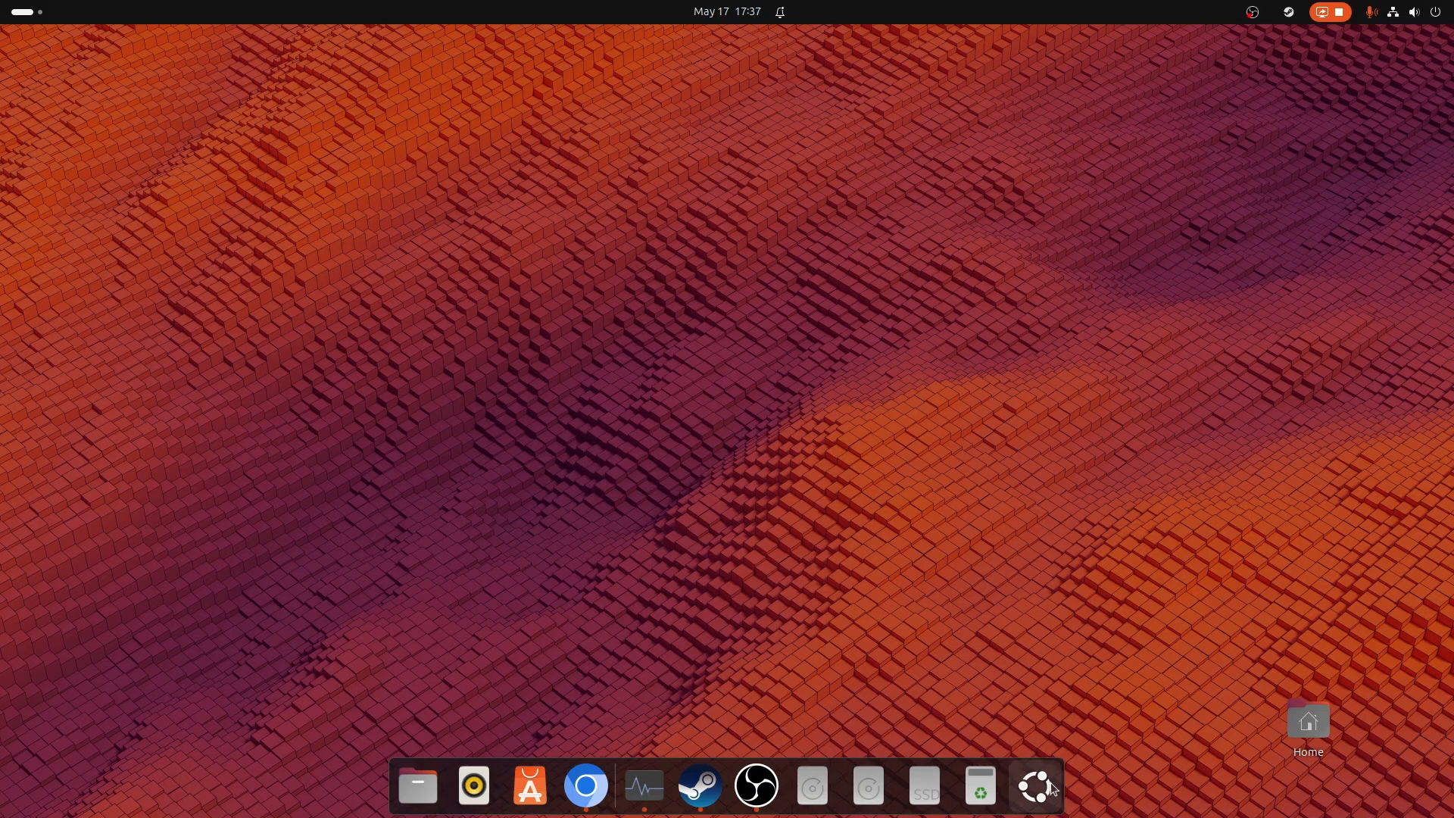
Step: Launch Transmission from the app grid, then open Files at the Home folder
left_click(1035, 786)
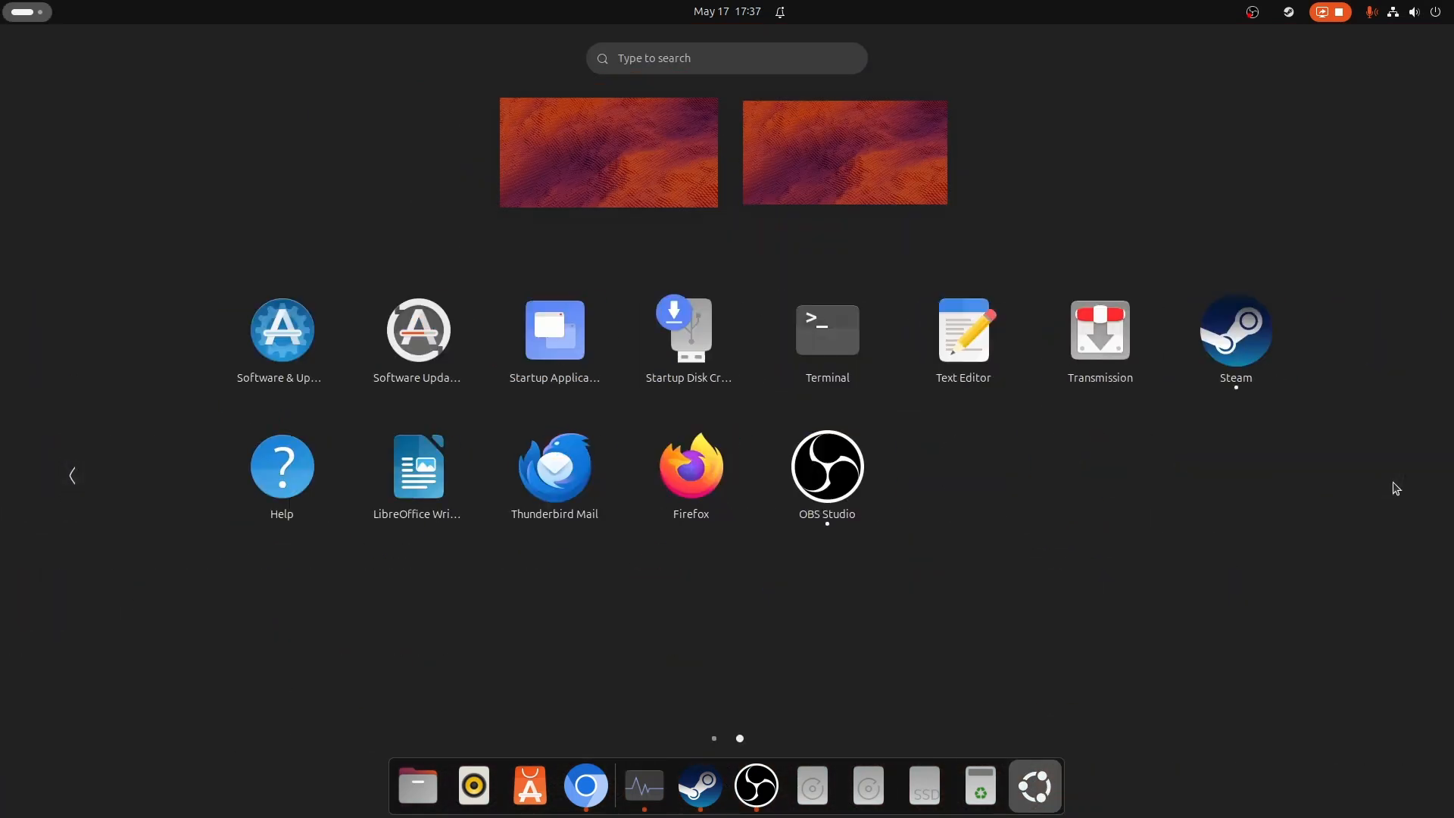
mouse_move(1066, 336)
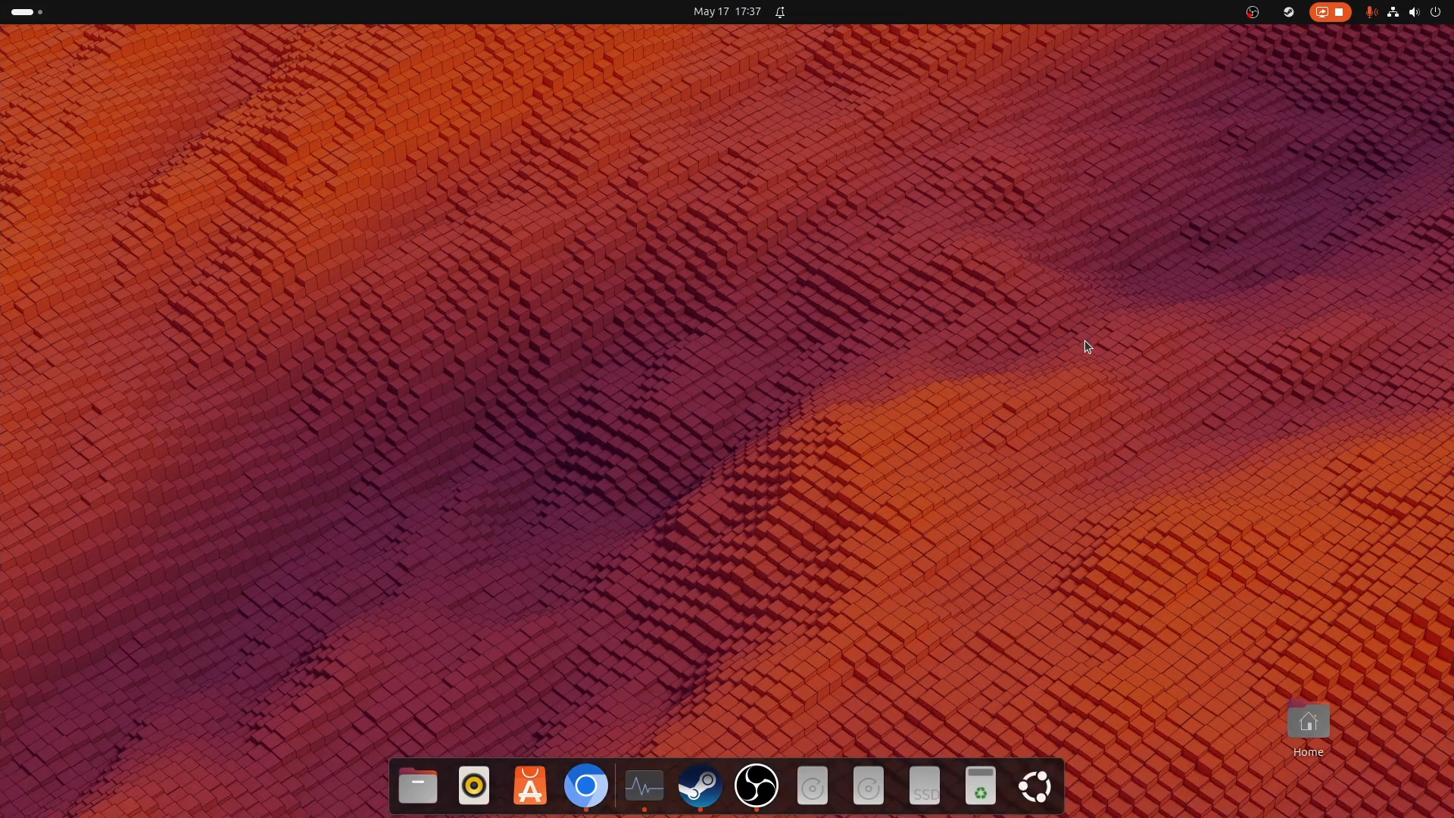
mouse_move(1034, 787)
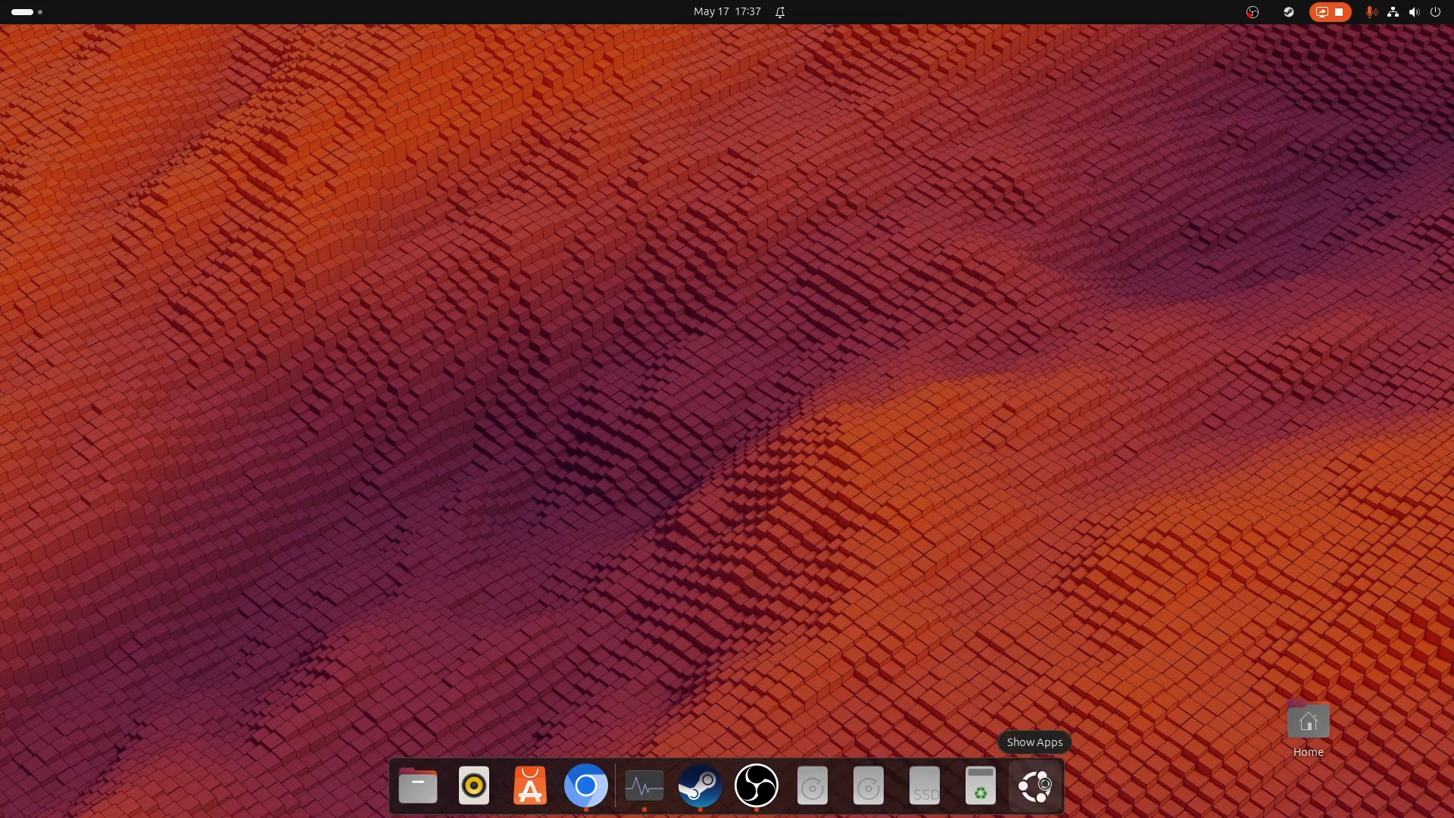
left_click(1035, 786)
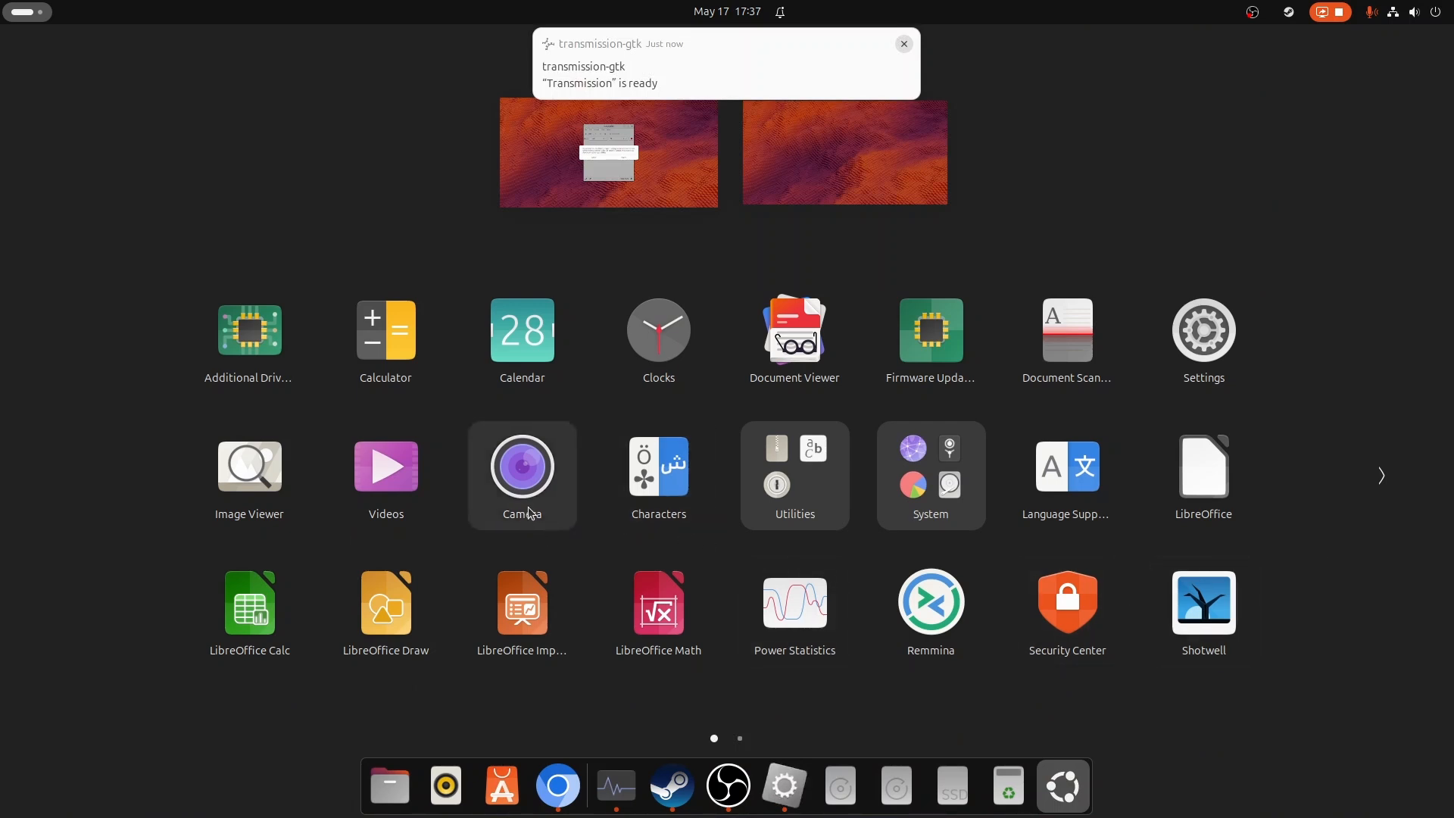
left_click(902, 44)
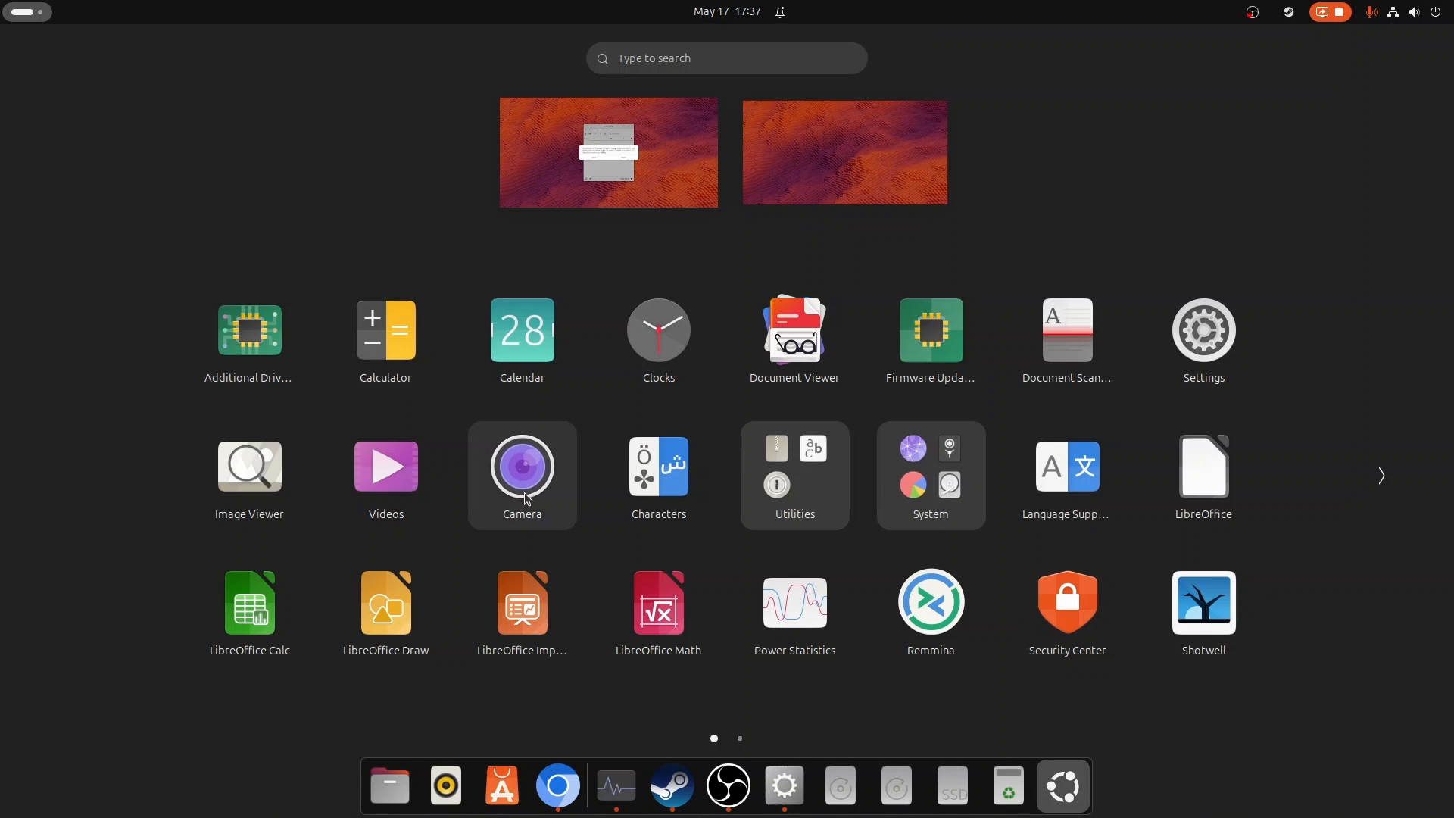
mouse_move(463, 526)
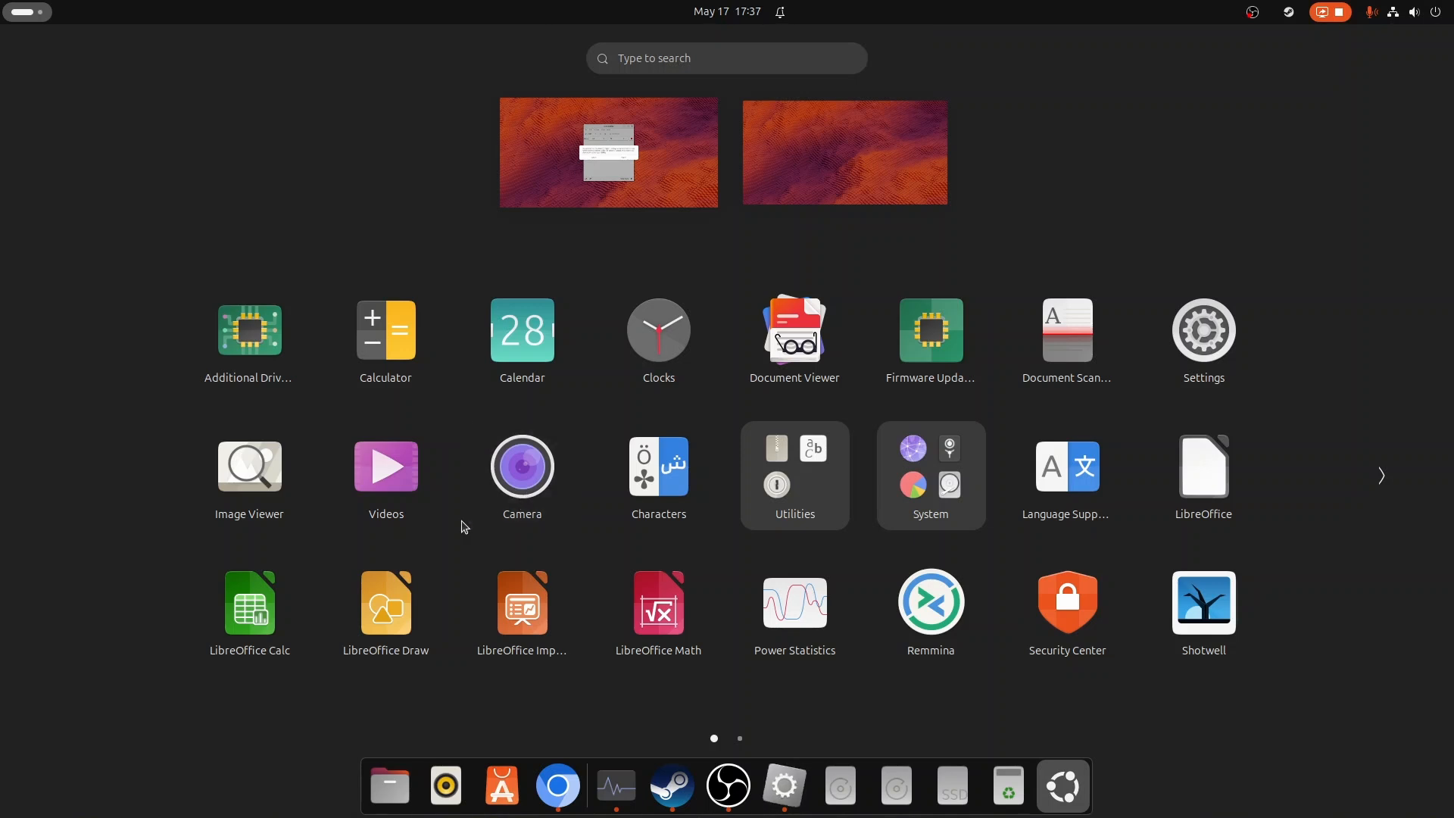
mouse_move(36, 586)
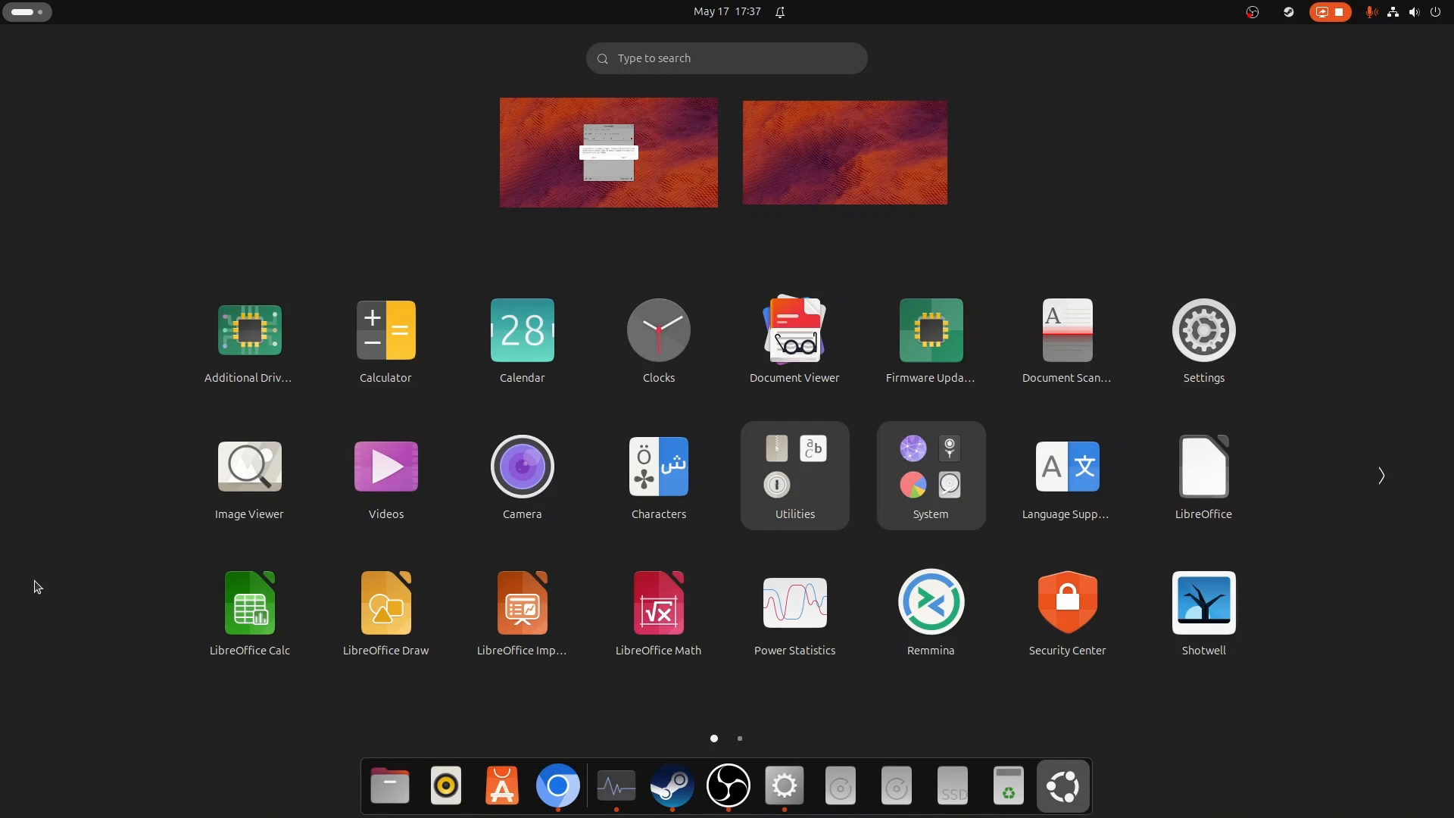
mouse_move(659, 473)
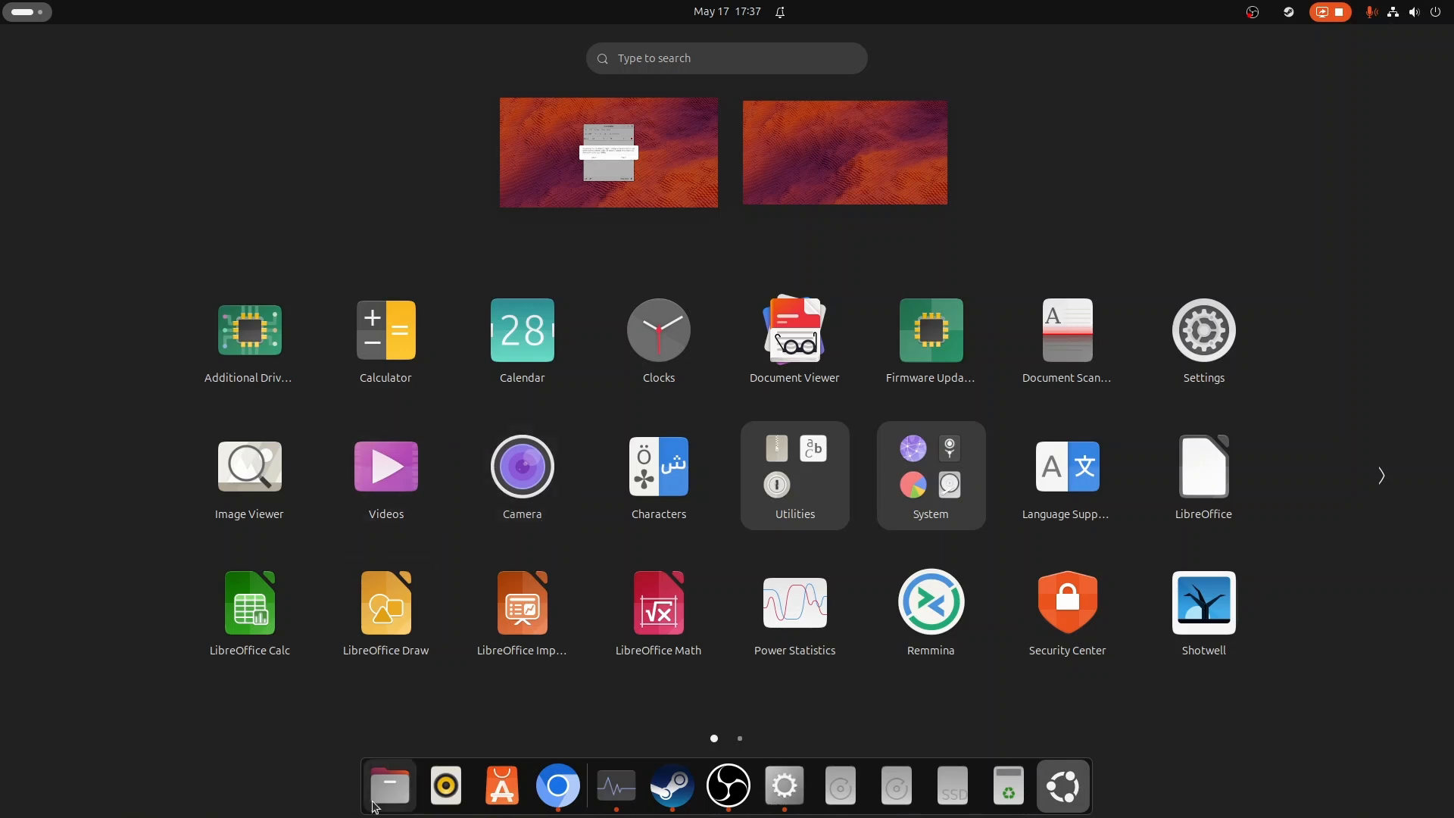
left_click(389, 786)
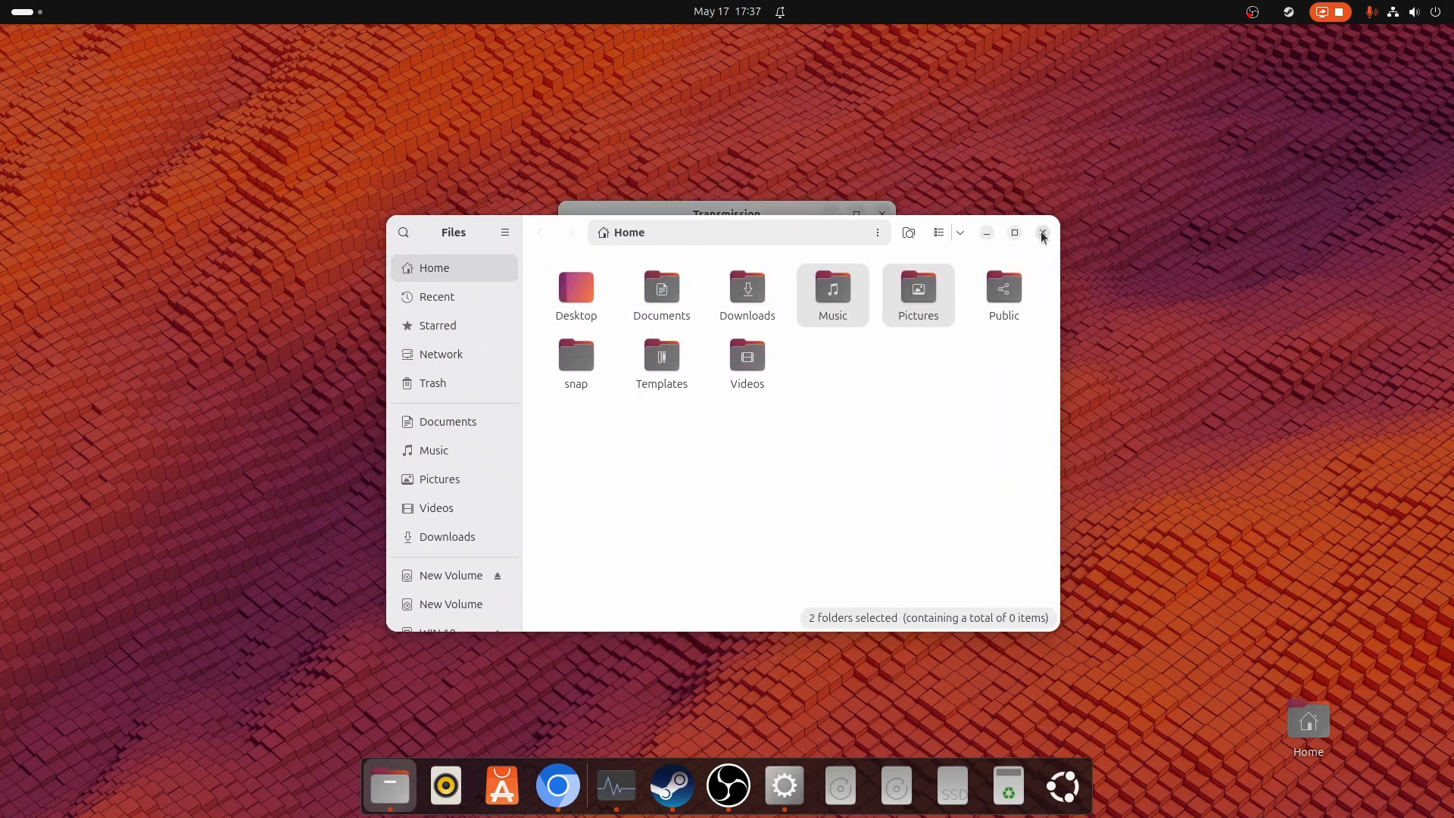
Step: Close the Files and Transmission windows, leaving the empty desktop
left_click(1042, 231)
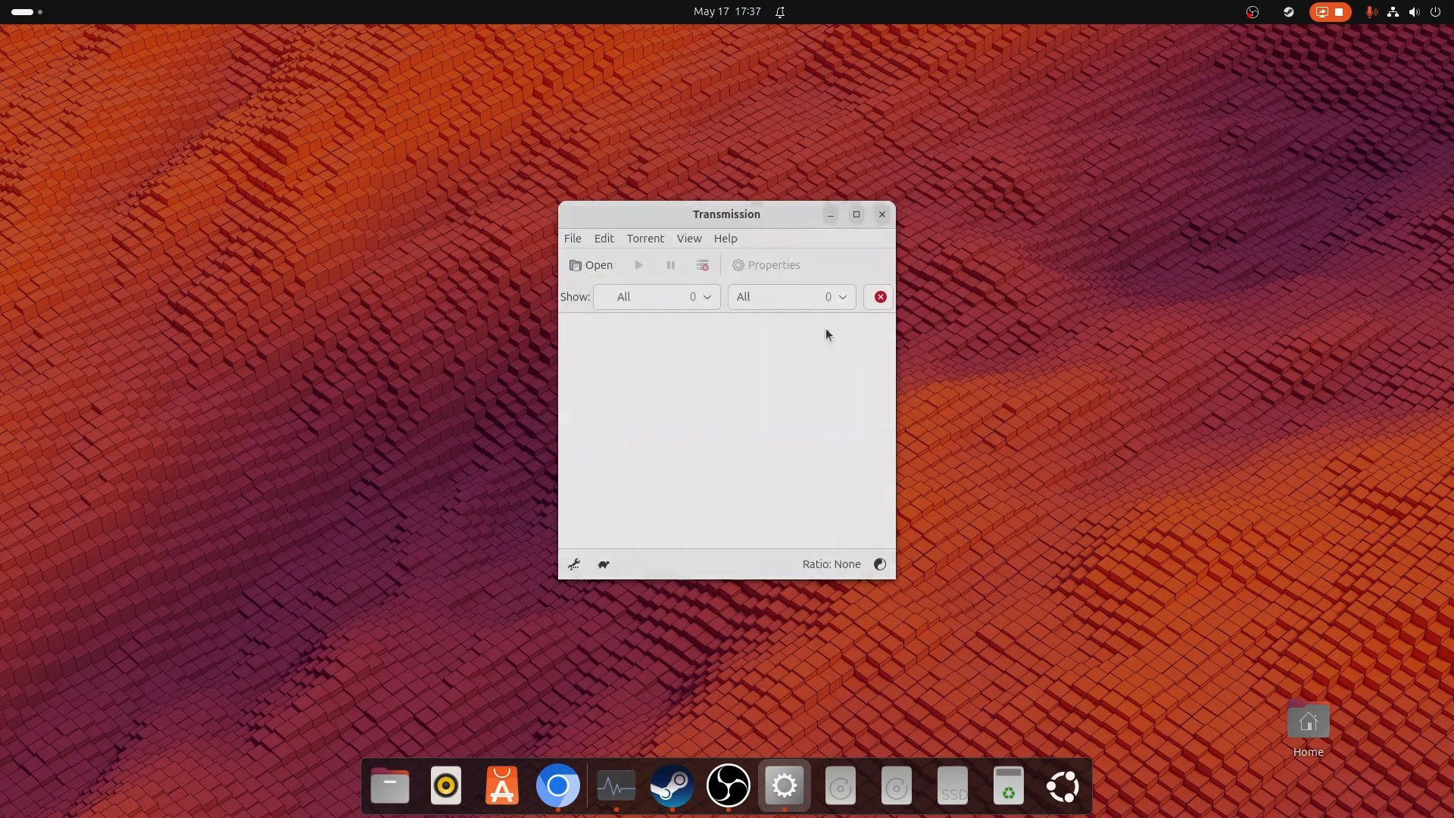
left_click(881, 213)
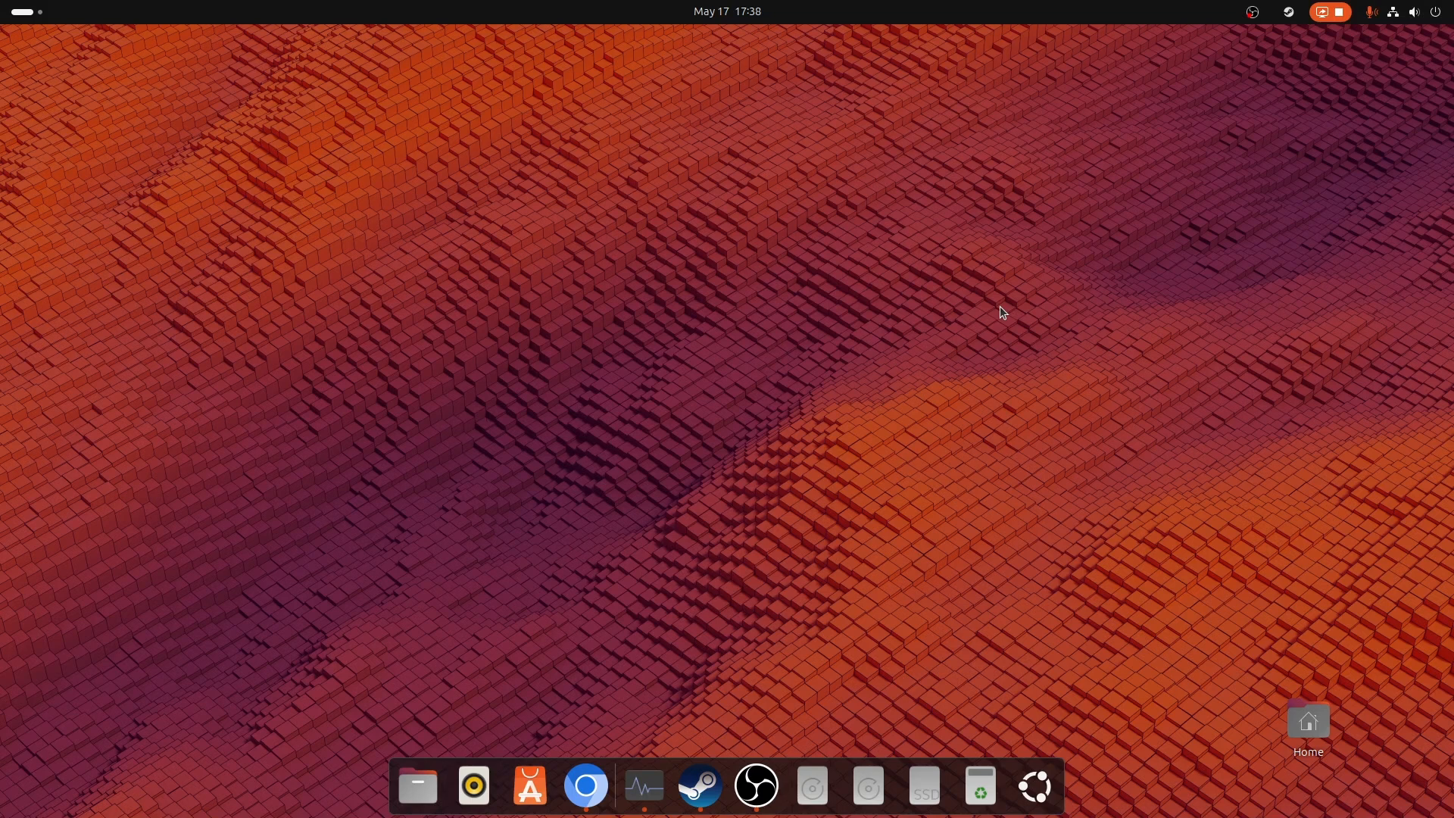
mouse_move(1057, 645)
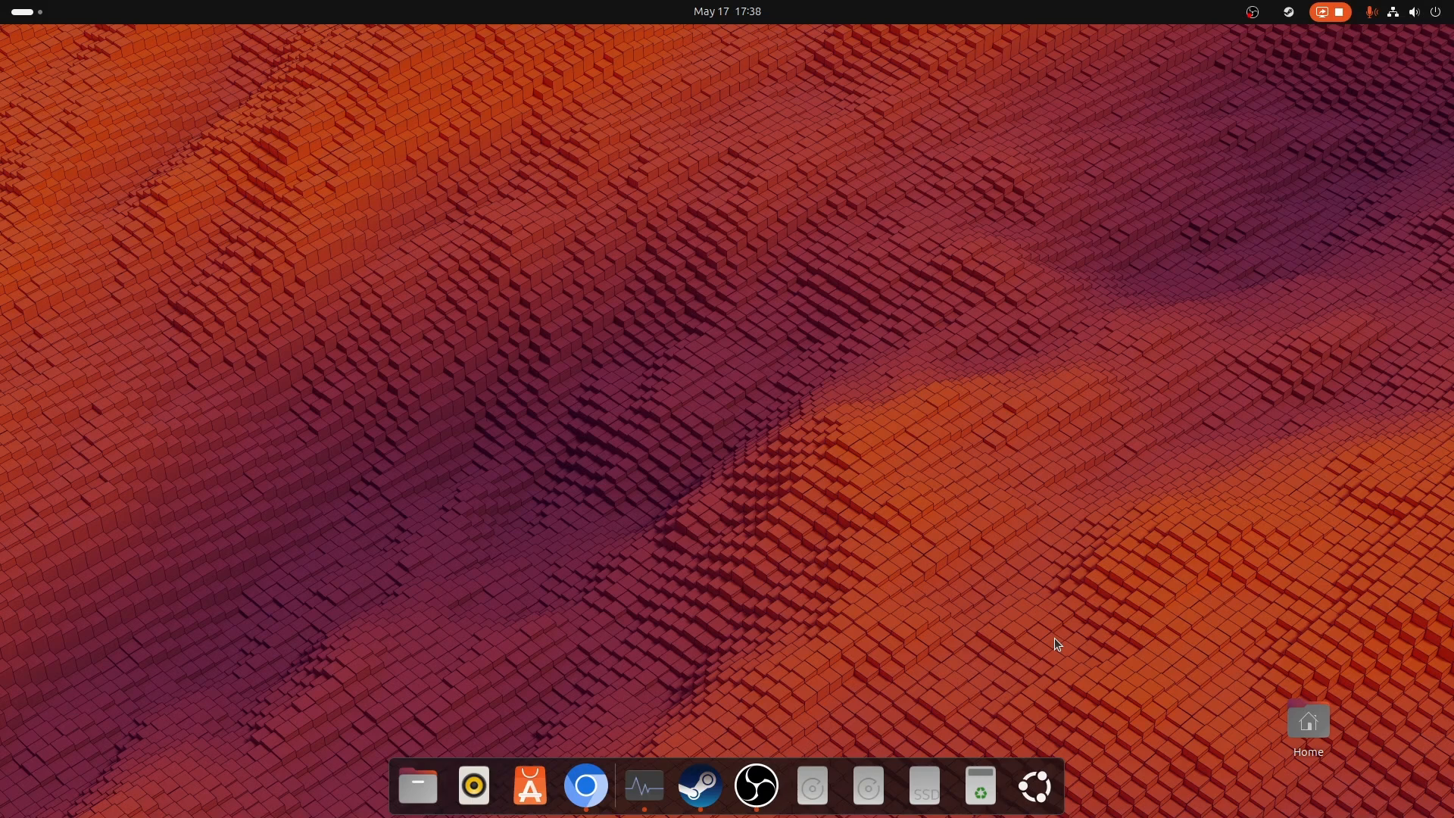